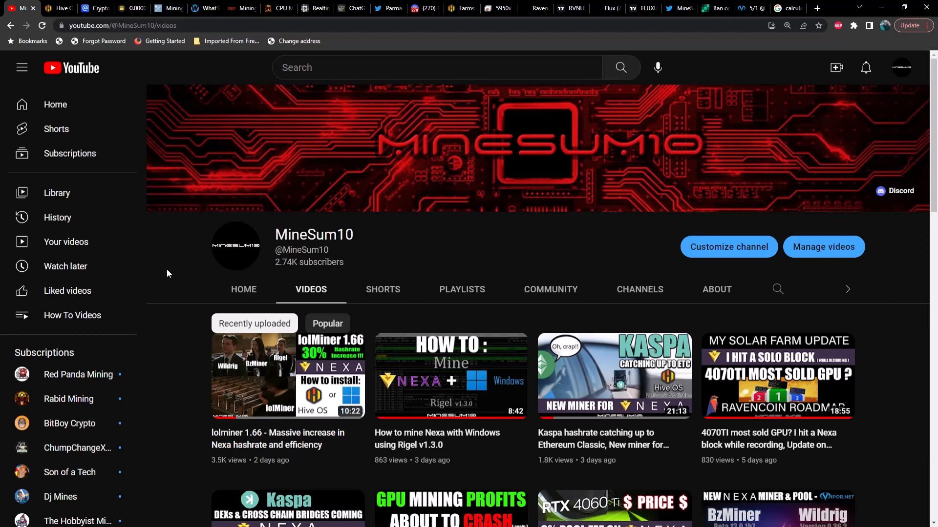
mouse_move(160, 271)
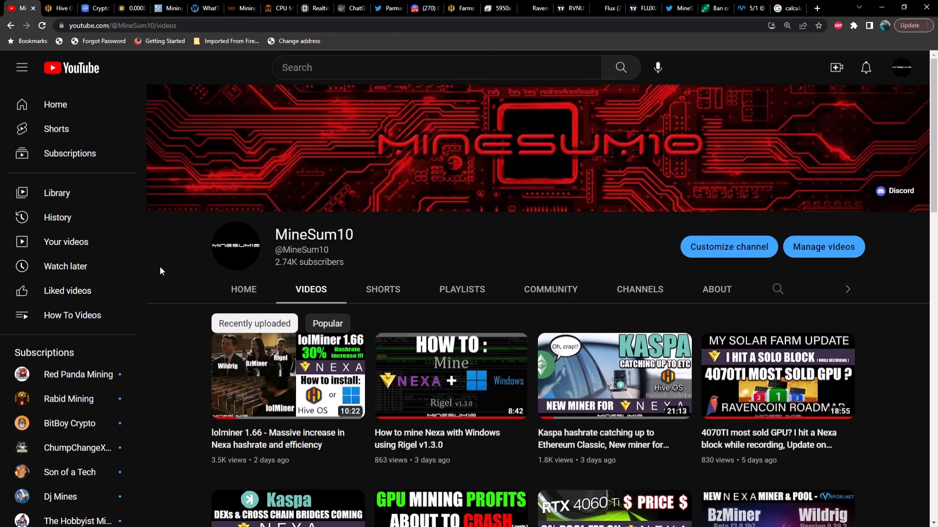
mouse_move(164, 276)
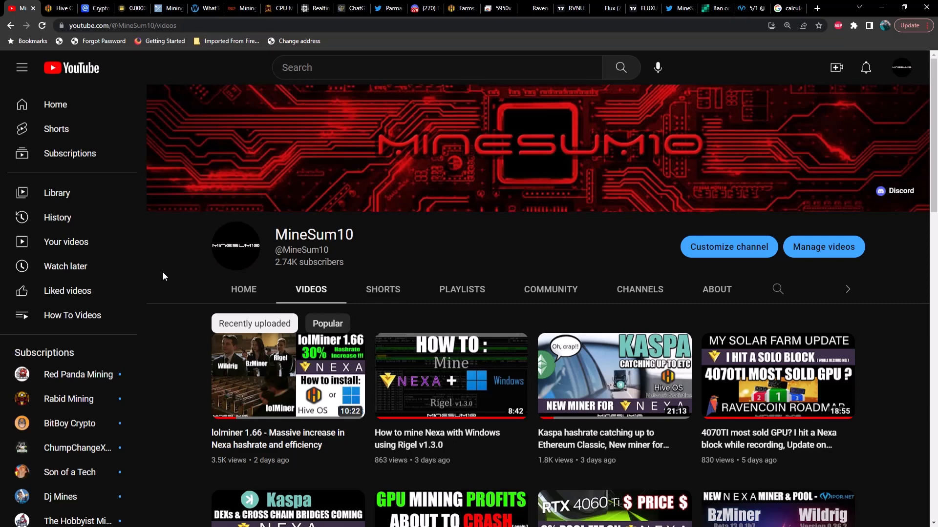
mouse_move(150, 243)
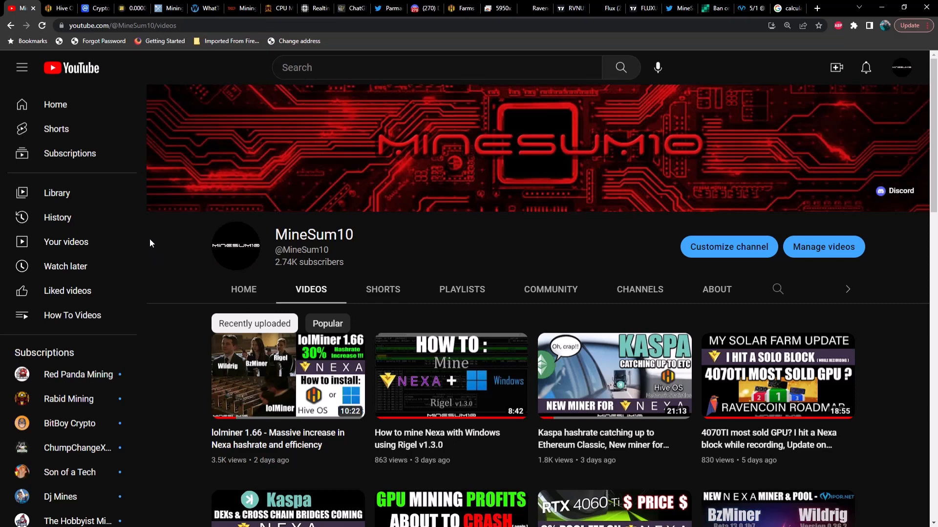
Step: Switch from the MineSum10 YouTube videos page to the Hiveon Hive OS changelog tab
click(58, 8)
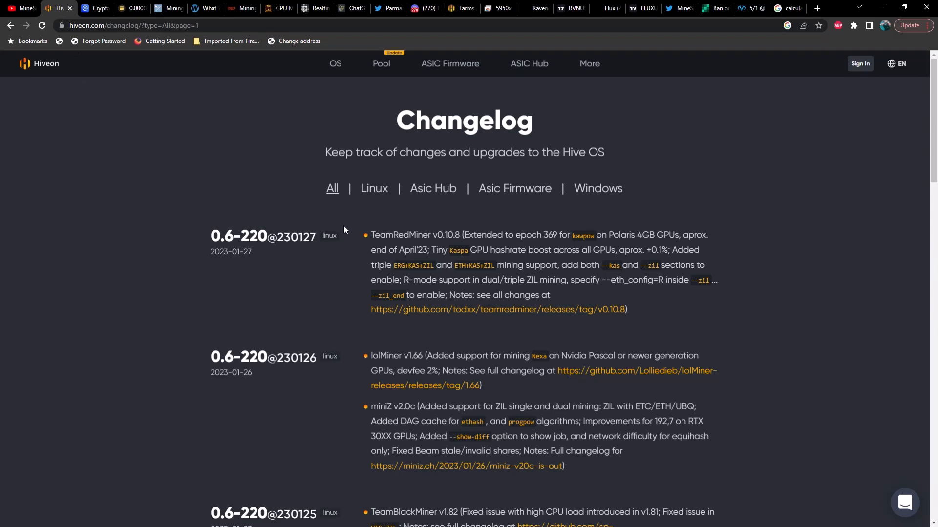
mouse_move(437, 245)
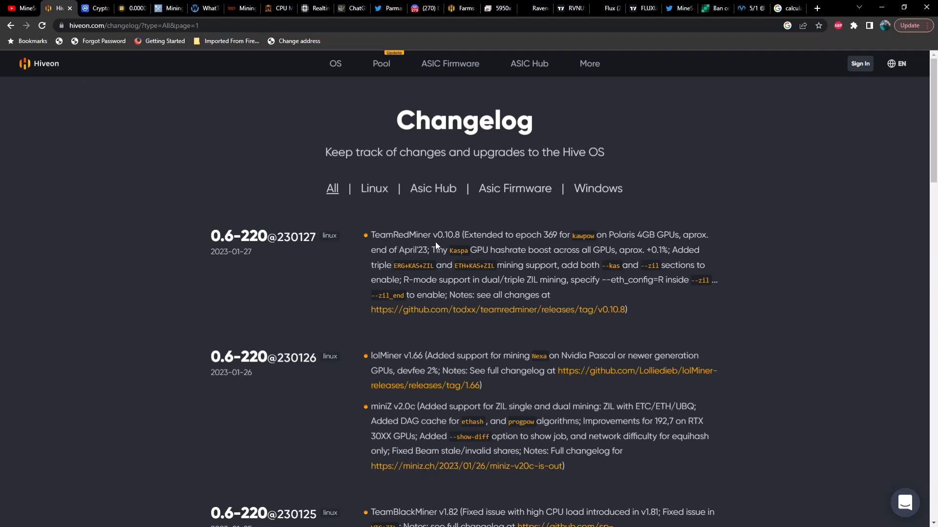
mouse_move(456, 245)
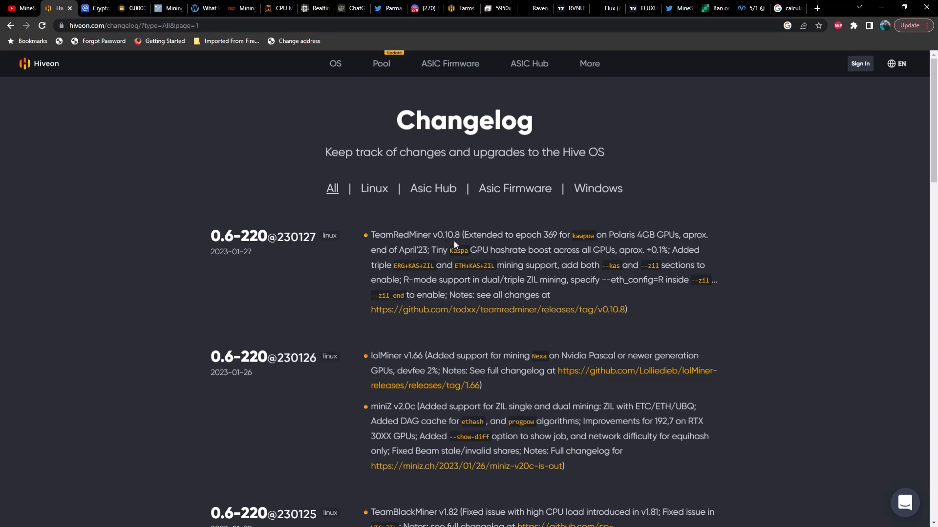
mouse_move(529, 247)
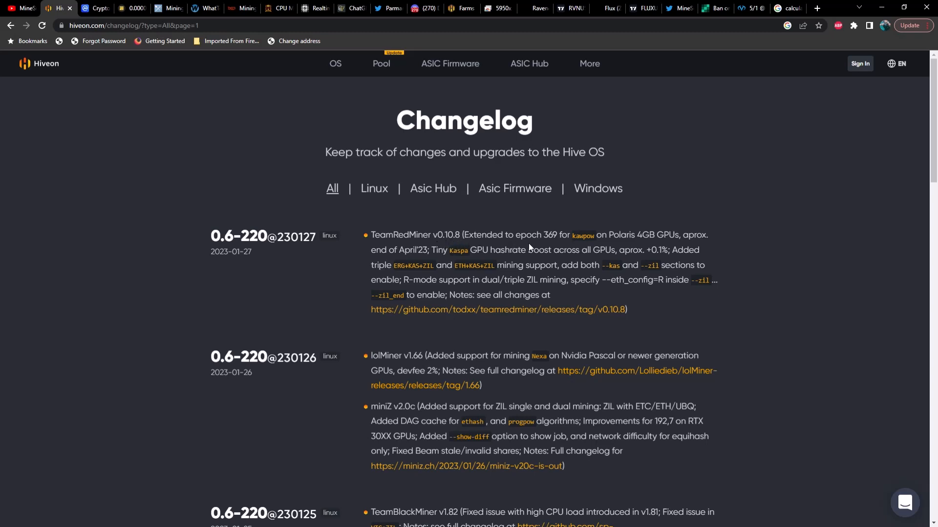
mouse_move(592, 247)
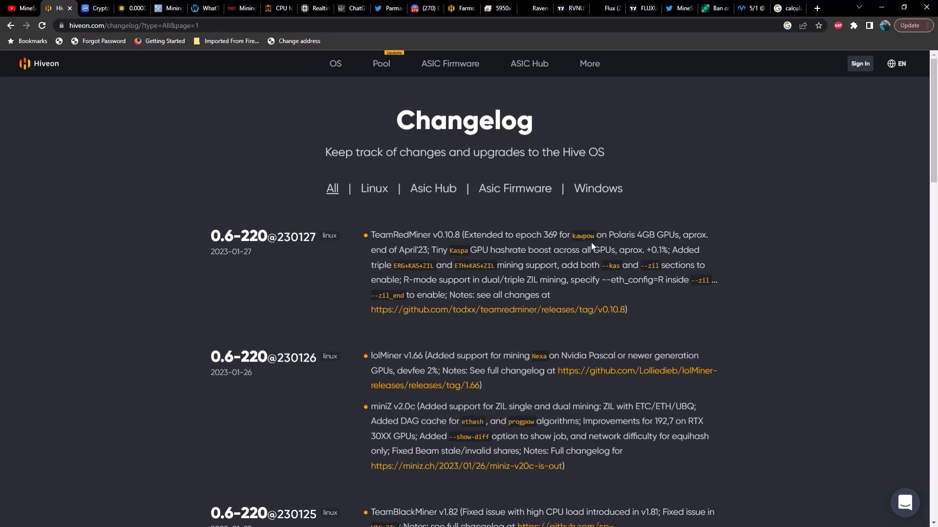
mouse_move(671, 246)
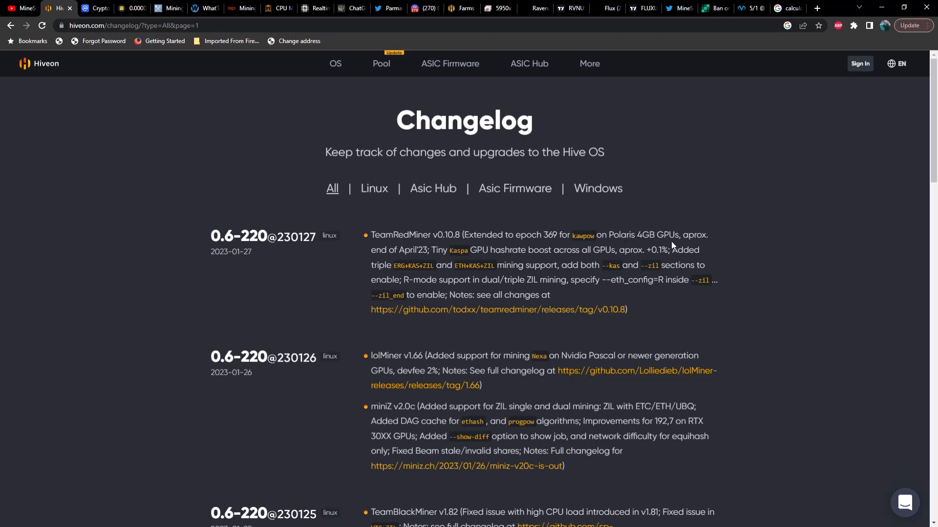
mouse_move(671, 246)
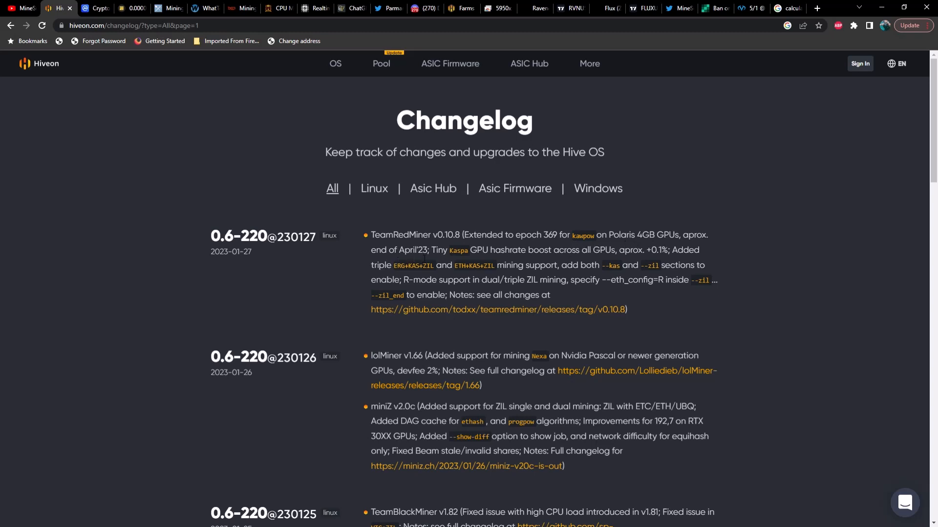
mouse_move(573, 259)
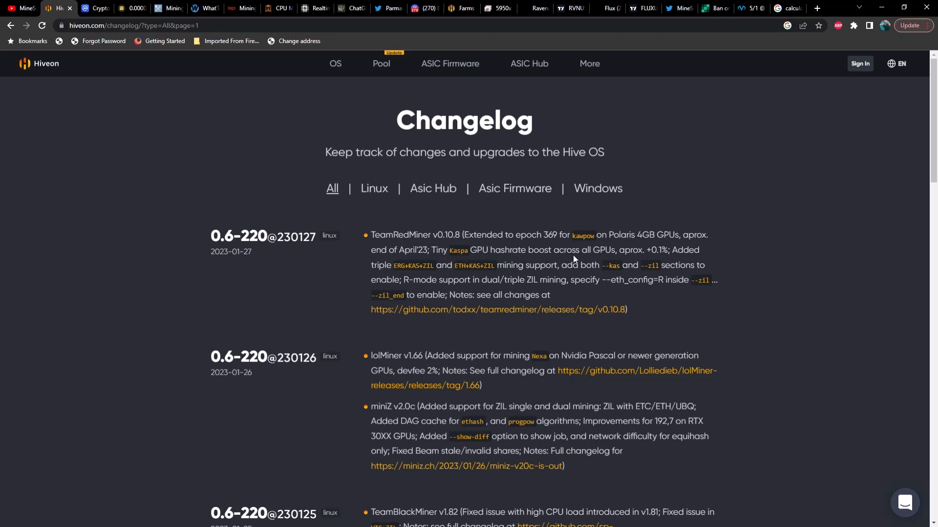
mouse_move(640, 260)
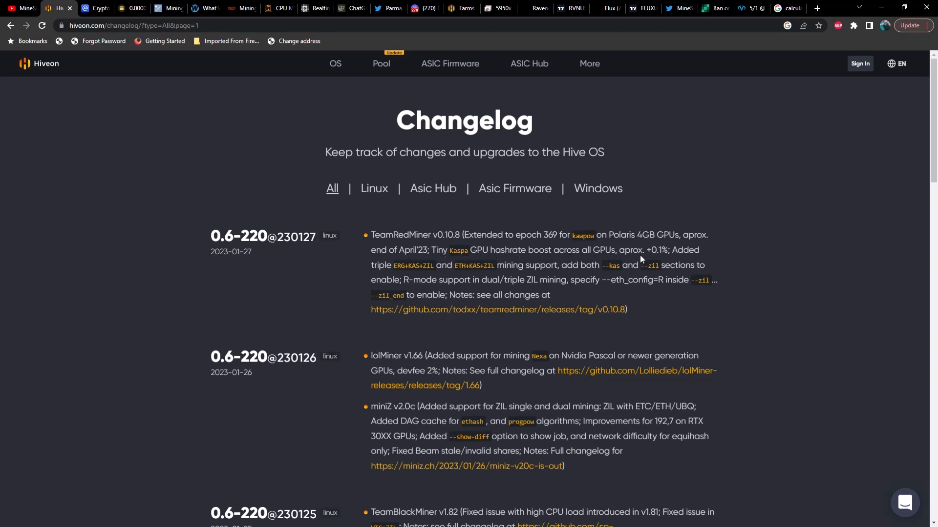
mouse_move(678, 261)
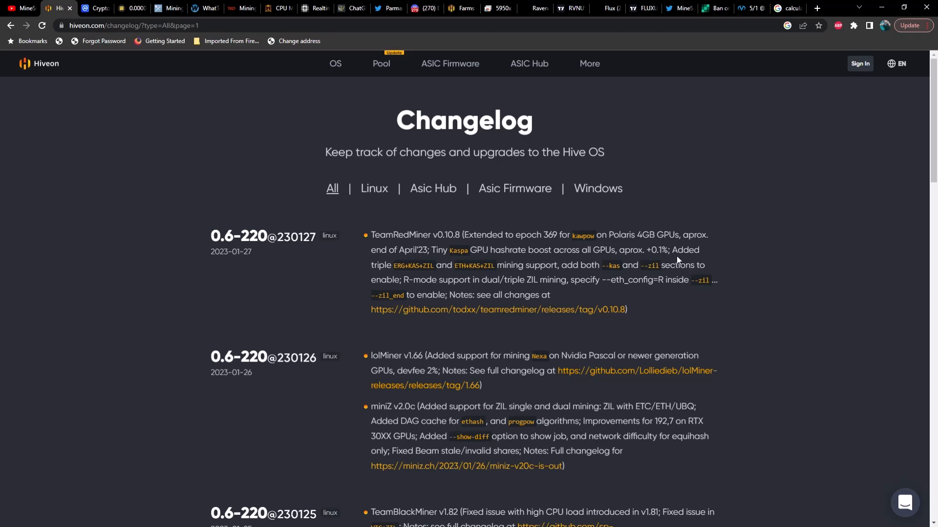
mouse_move(400, 276)
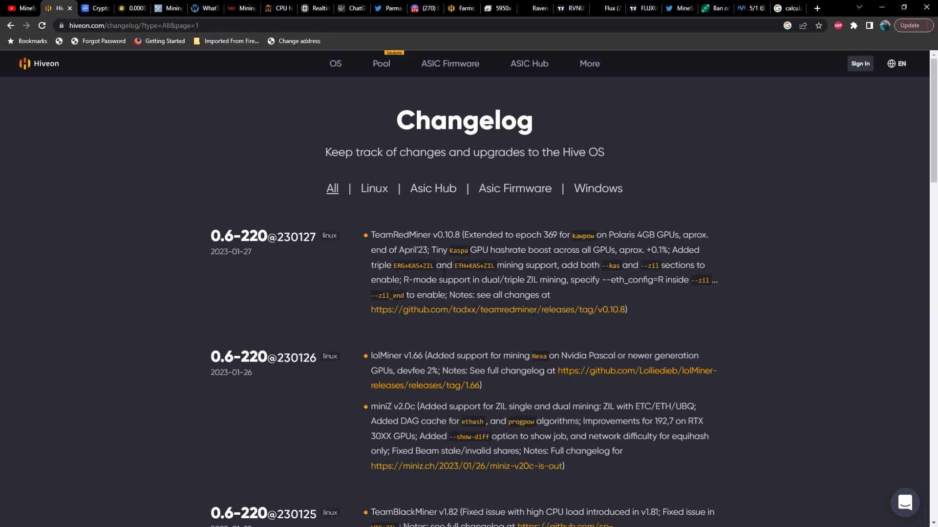
mouse_move(489, 276)
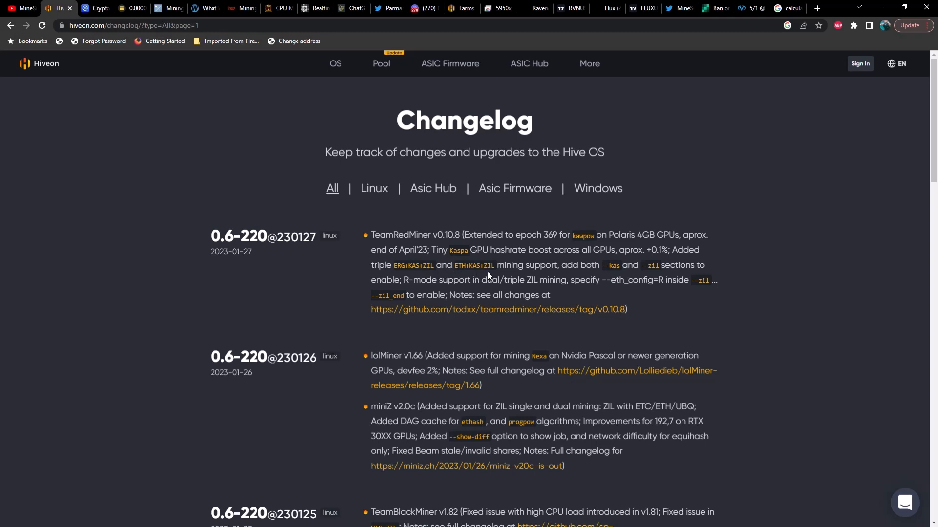
mouse_move(613, 276)
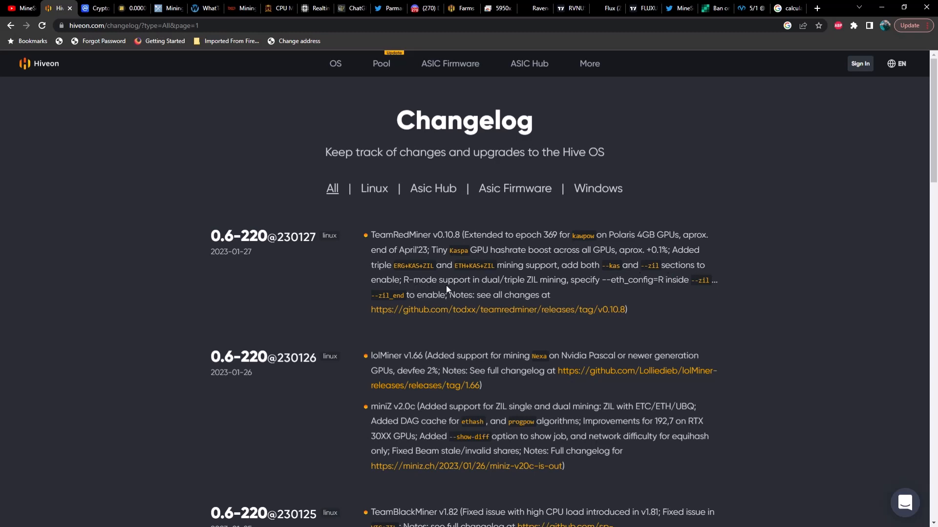
mouse_move(549, 289)
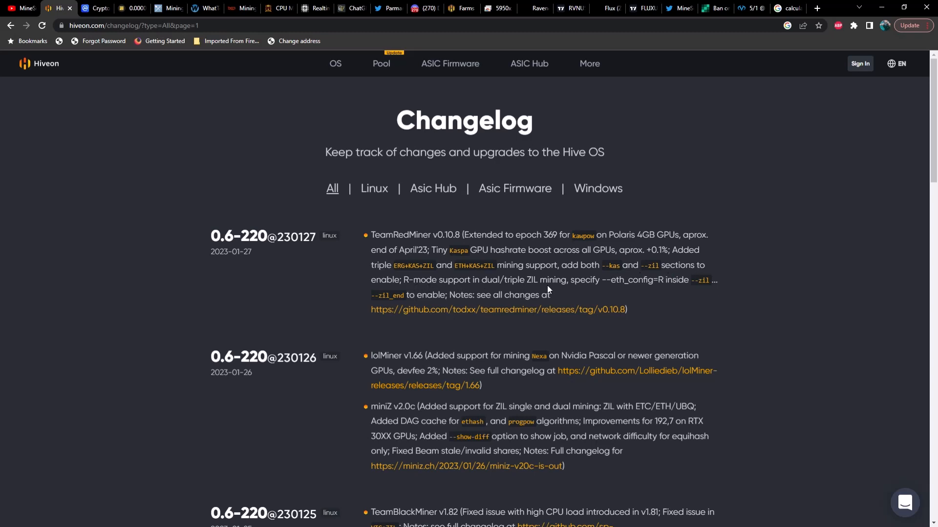
mouse_move(629, 288)
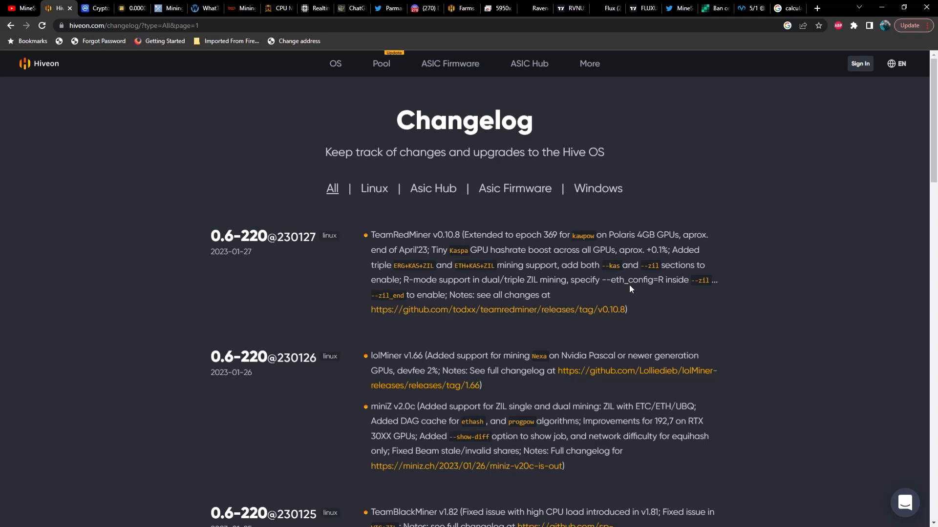
mouse_move(694, 293)
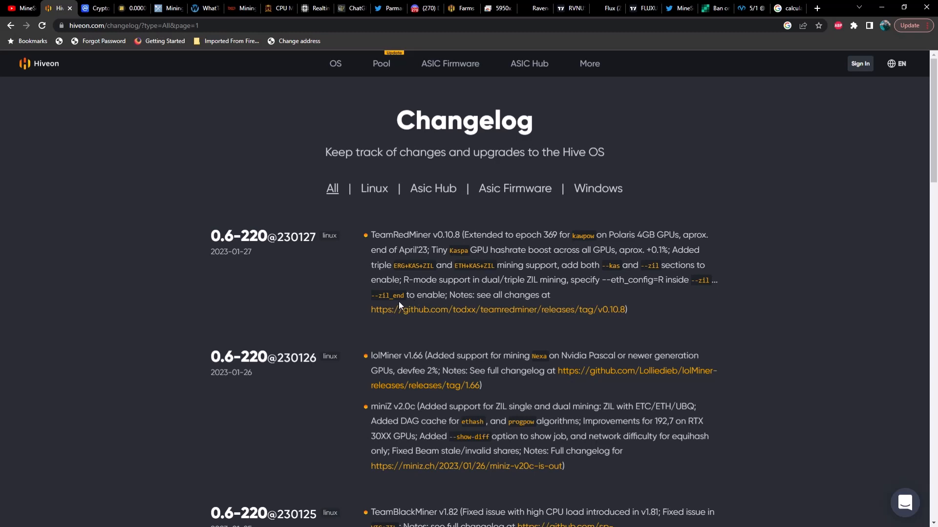
mouse_move(436, 306)
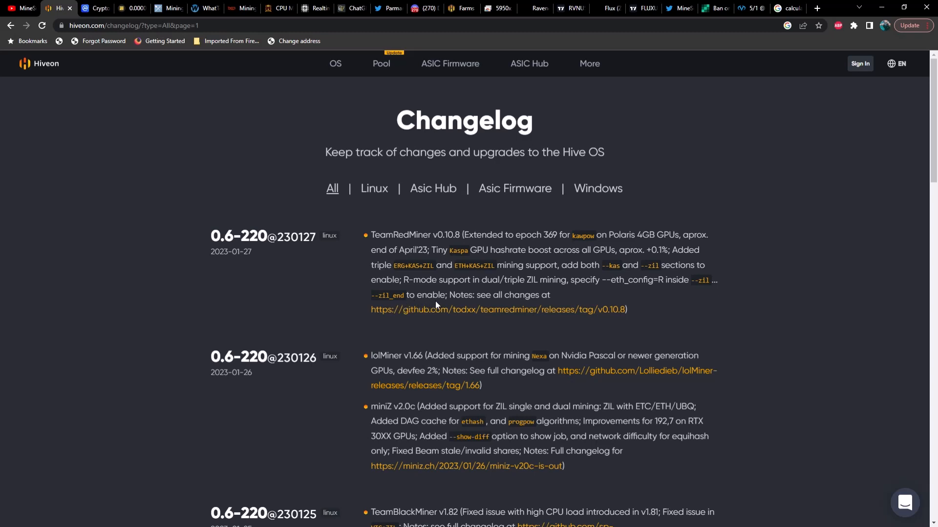
scroll(down, 3)
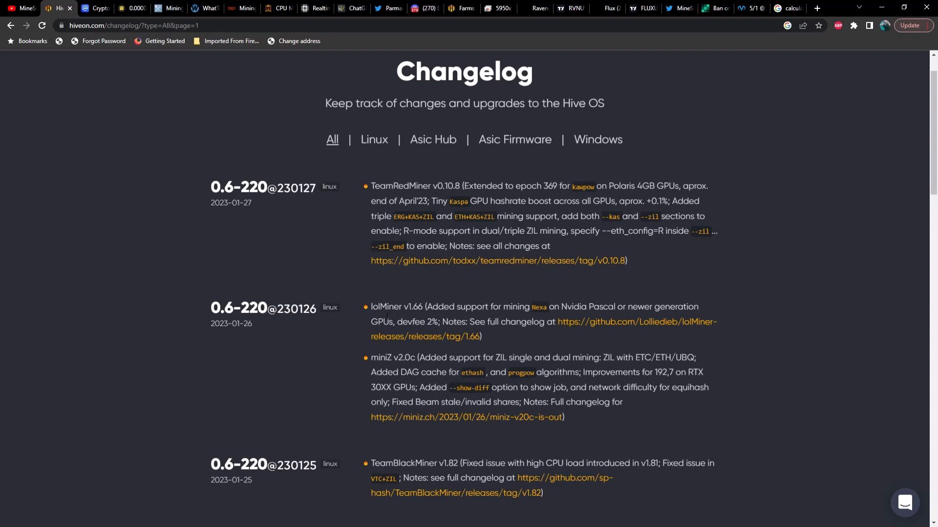
mouse_move(417, 315)
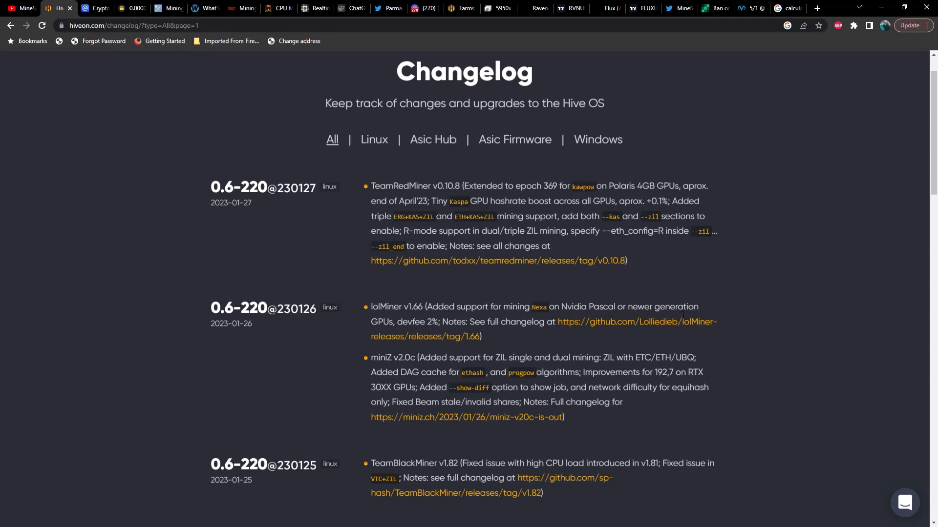
mouse_move(416, 333)
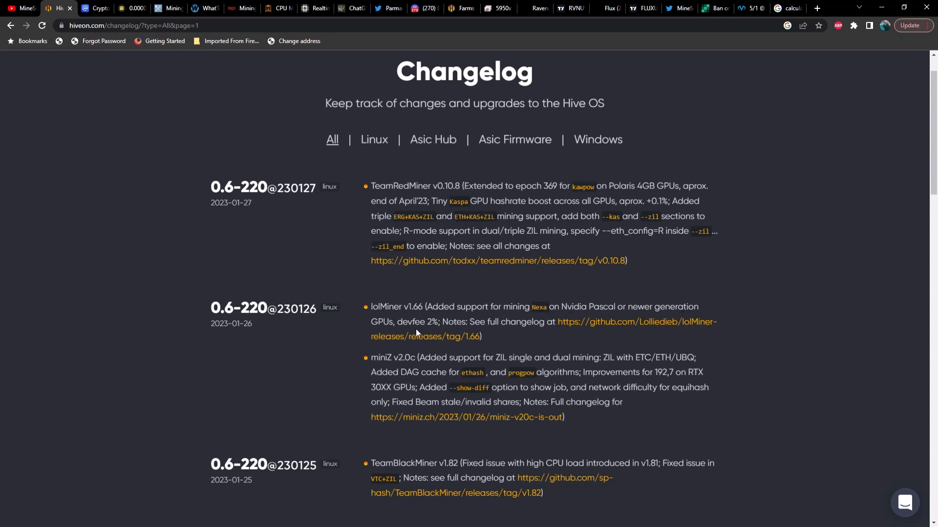
mouse_move(365, 321)
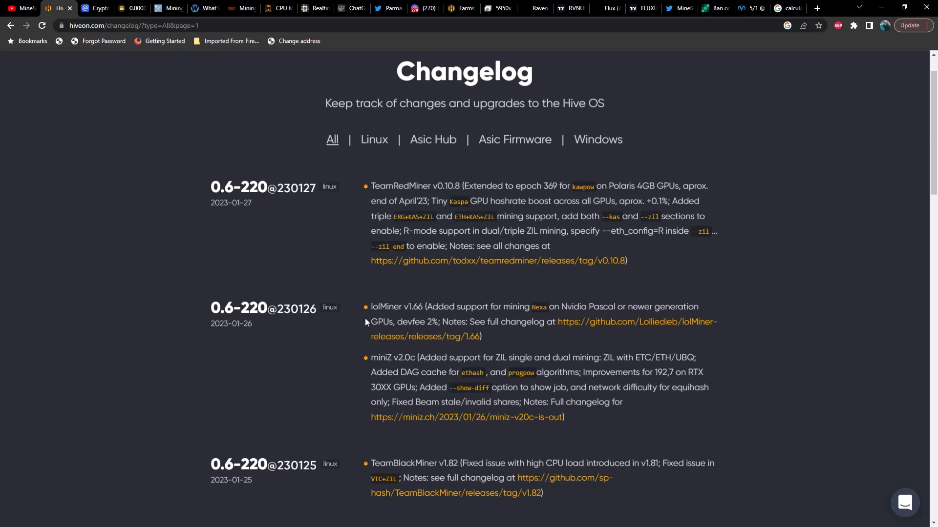
scroll(down, 3)
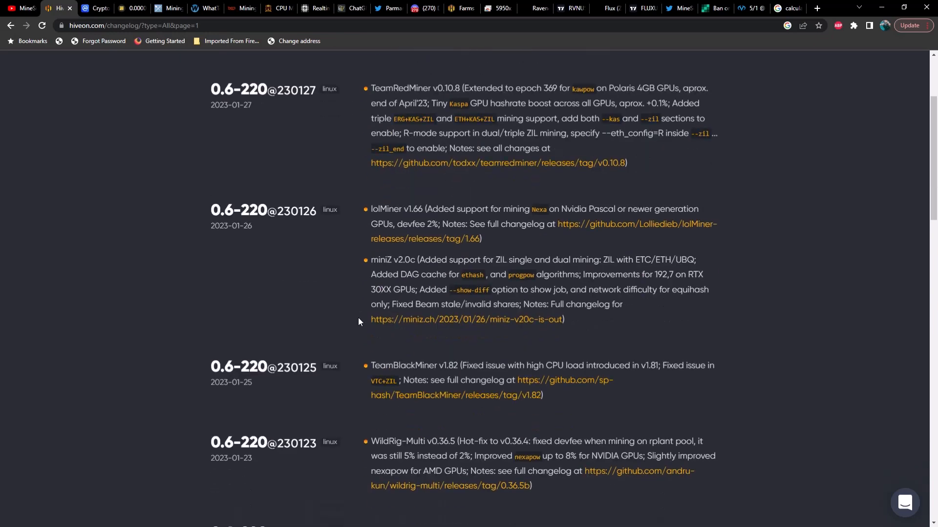
scroll(down, 3)
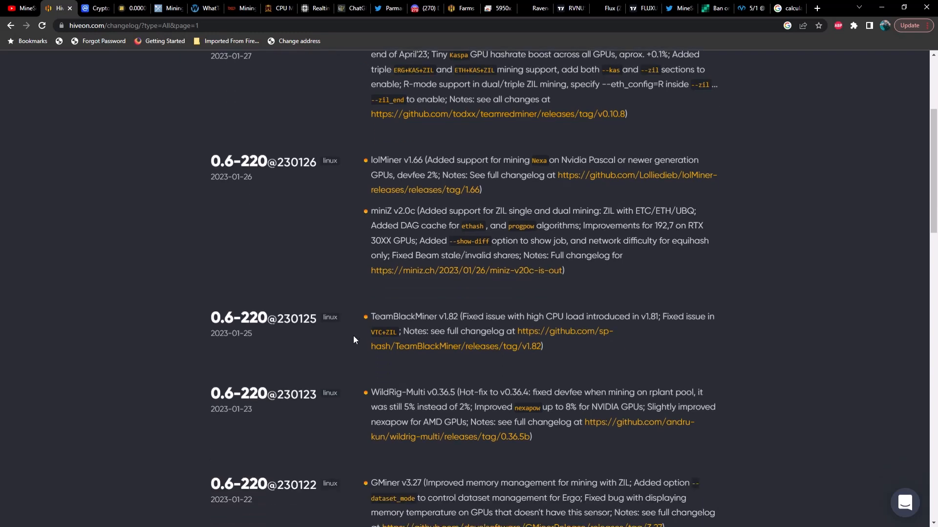
mouse_move(255, 338)
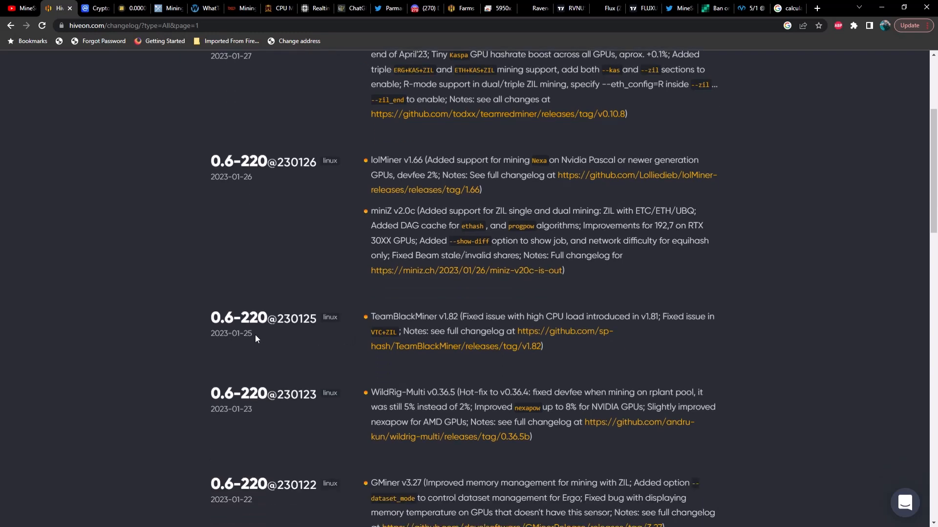
mouse_move(436, 325)
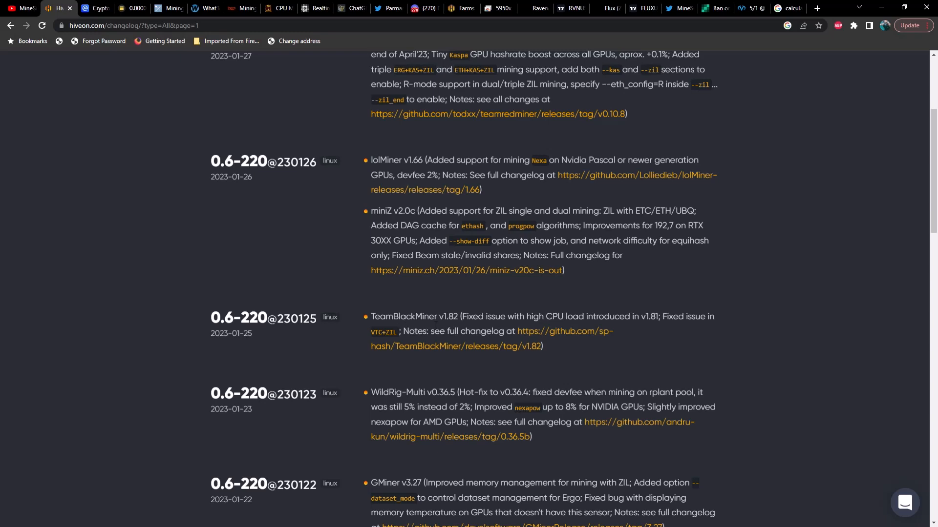
mouse_move(518, 327)
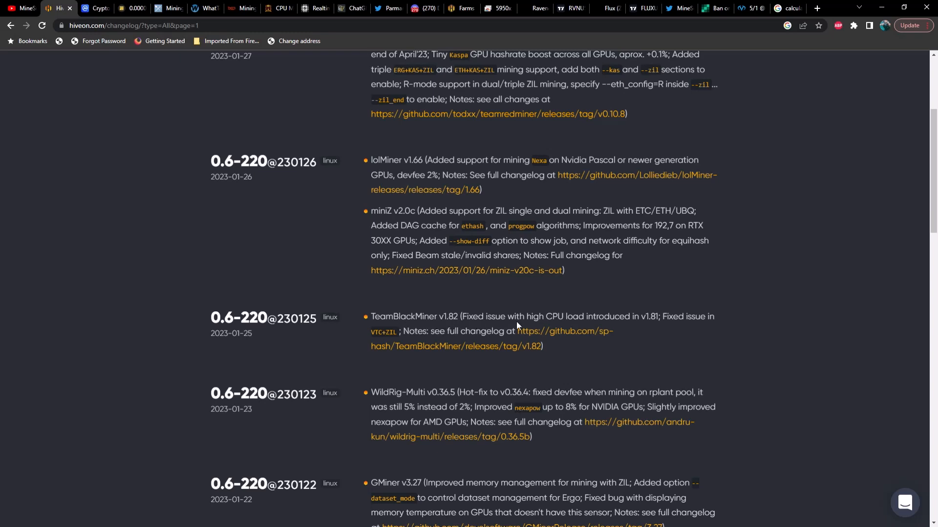
mouse_move(618, 329)
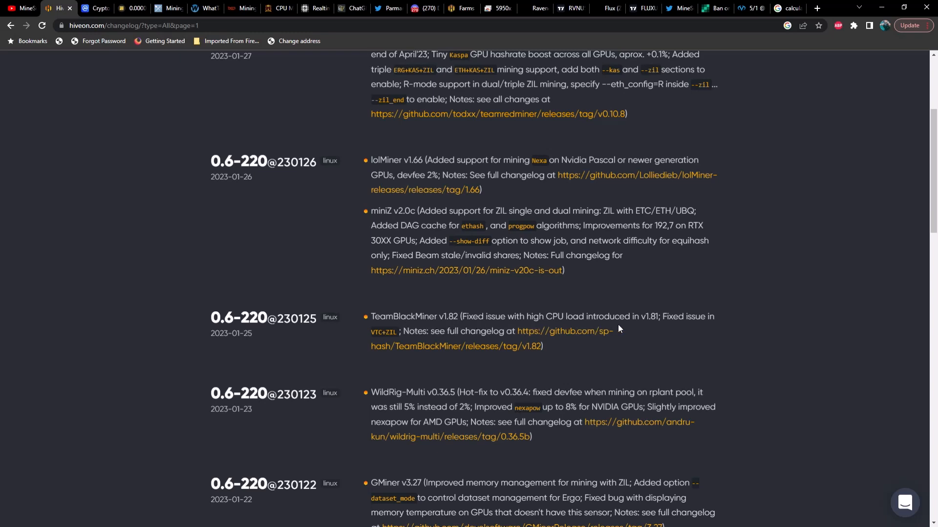
mouse_move(654, 328)
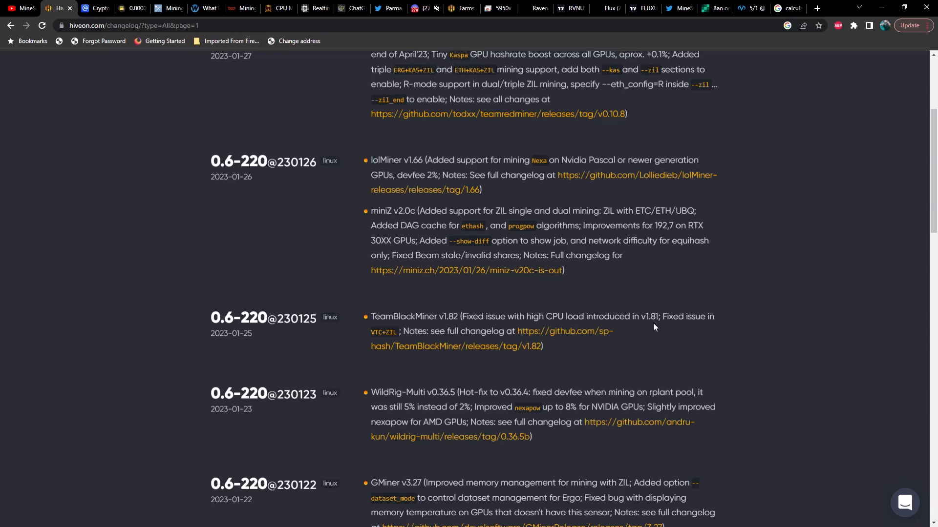
mouse_move(388, 346)
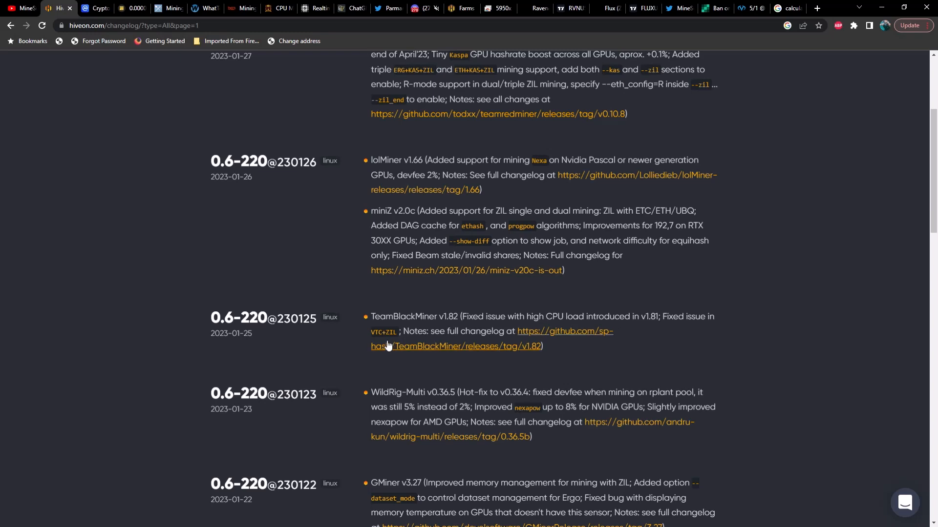
mouse_move(428, 340)
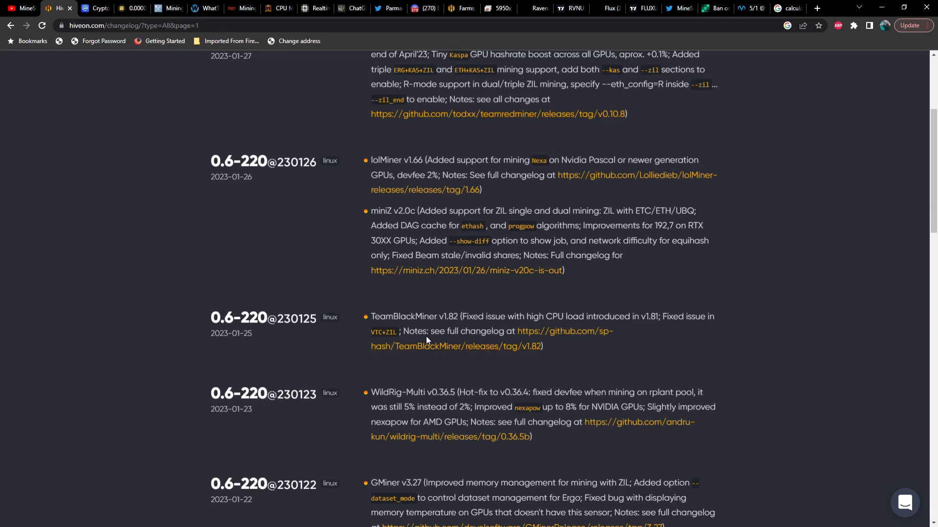
Step: Scroll the Hive OS changelog toward the WildRig-Multi v0.36.4 and TeamBlackMiner v1.81 entries
scroll(down, 3)
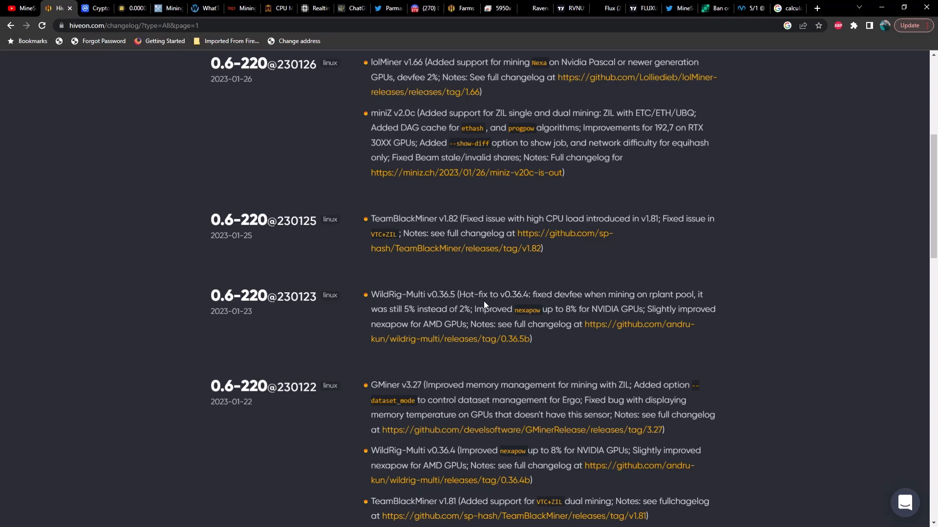
mouse_move(517, 304)
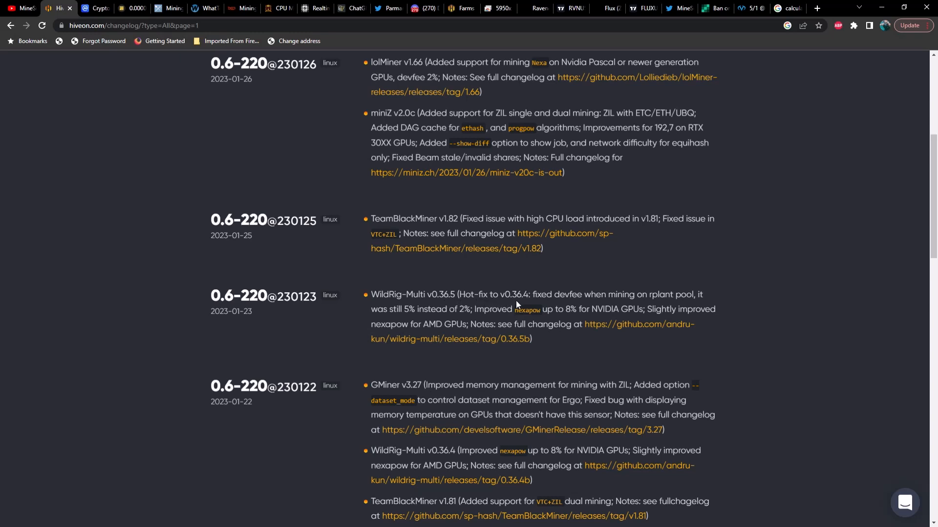
mouse_move(578, 304)
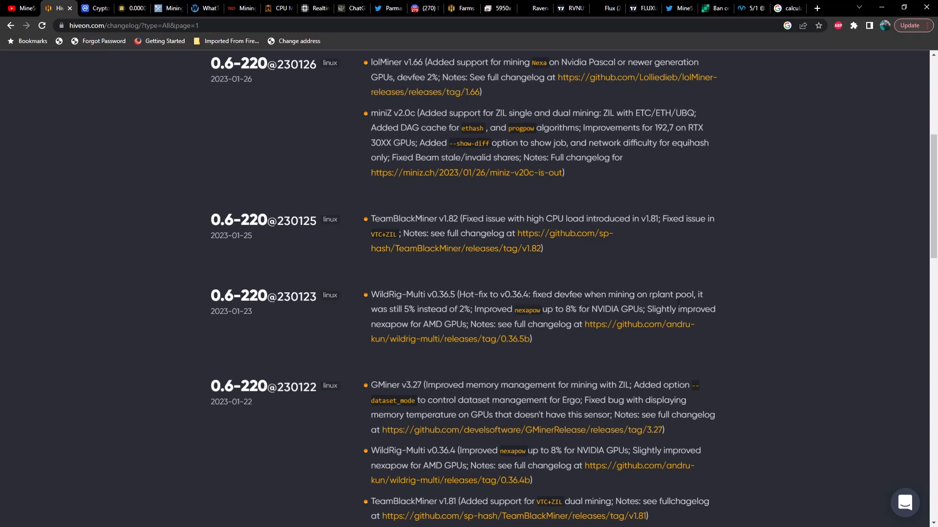
mouse_move(489, 319)
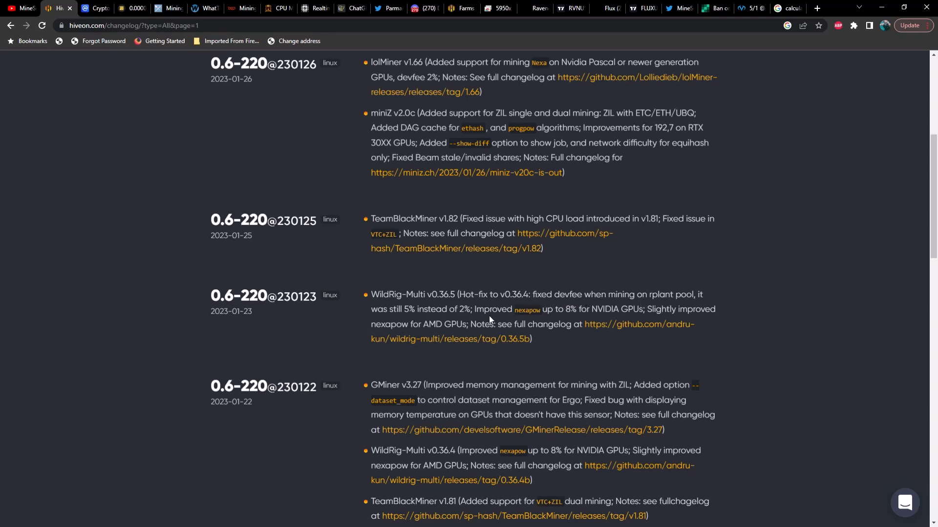
mouse_move(531, 320)
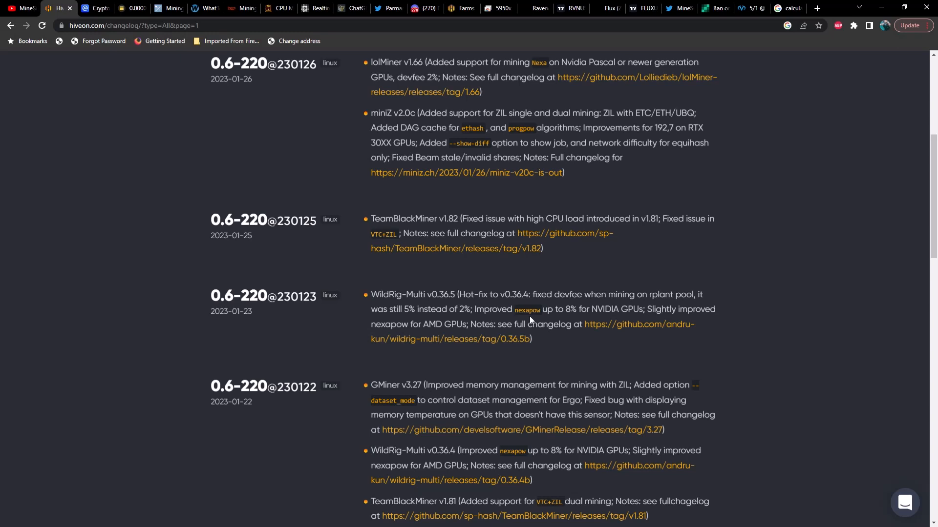
mouse_move(590, 332)
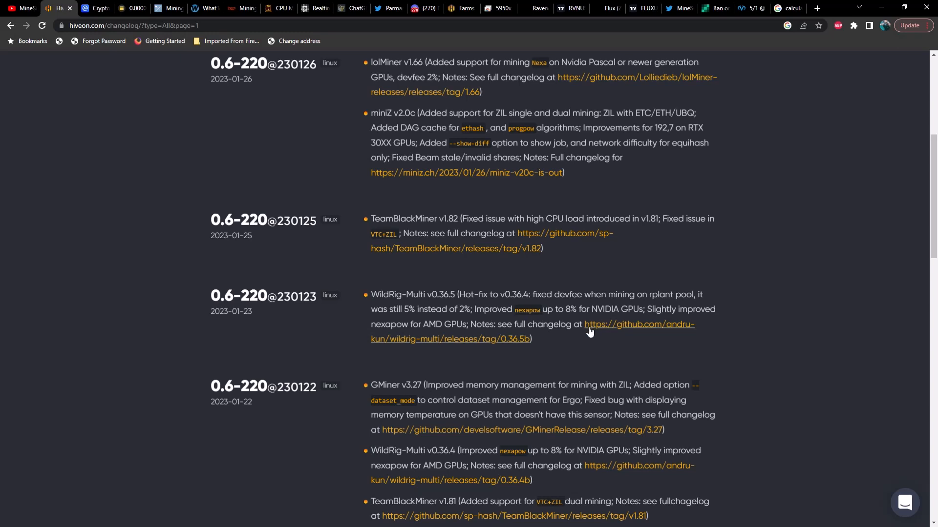
mouse_move(581, 332)
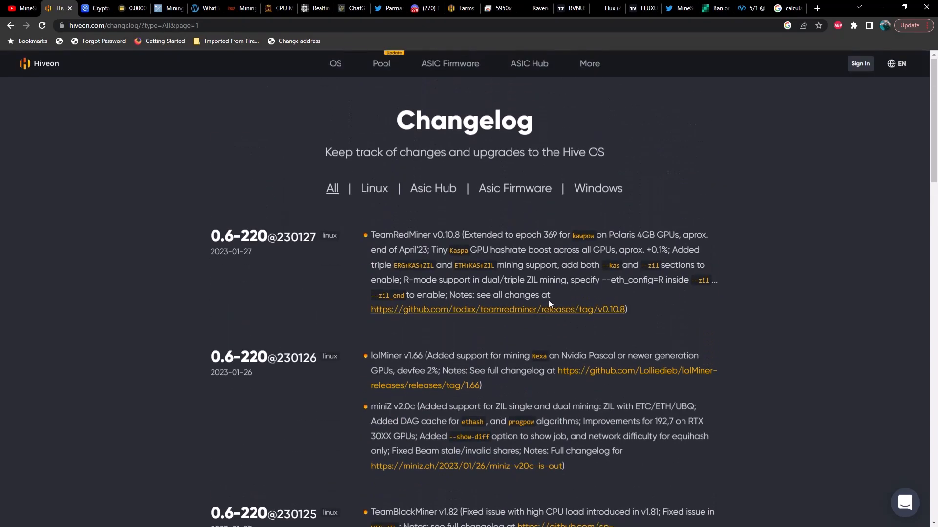
mouse_move(160, 143)
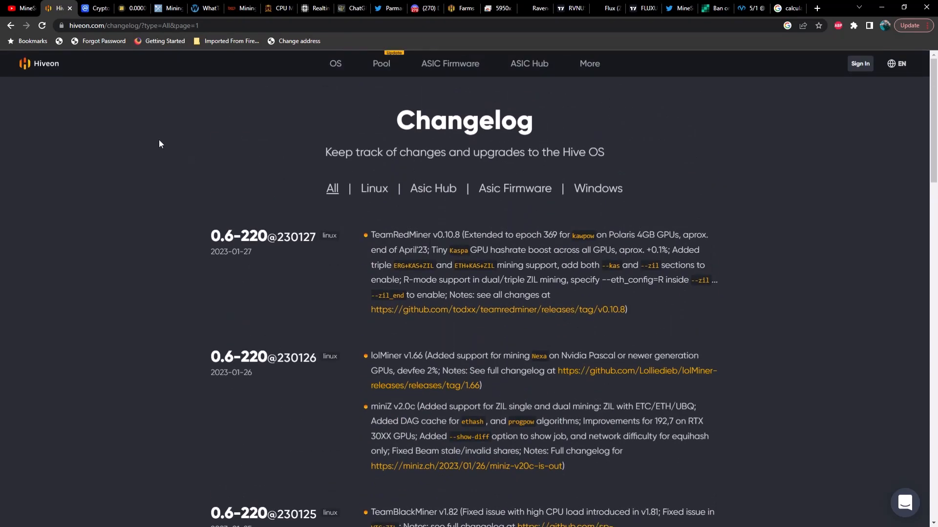
Step: Switch to CoinMarketCap and browse its market-cap table past the top 25 coins, then return to the top
click(95, 8)
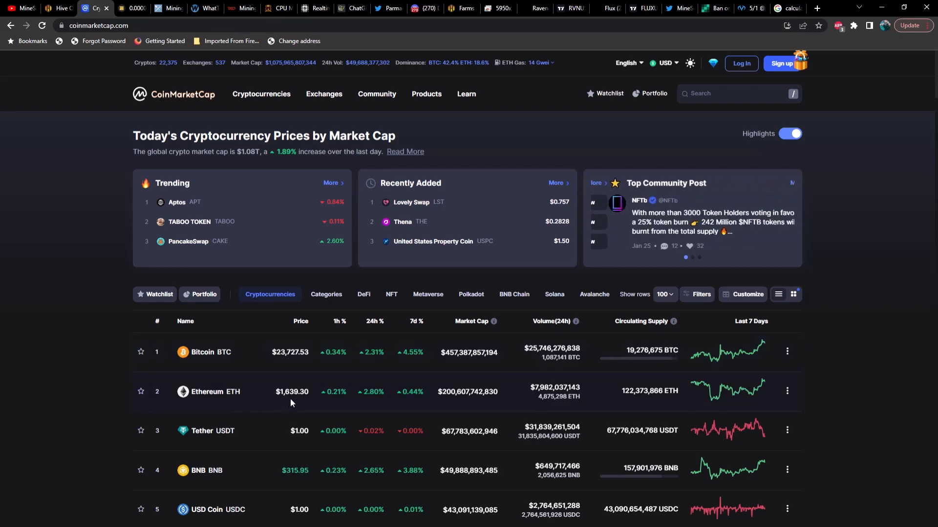
scroll(down, 3)
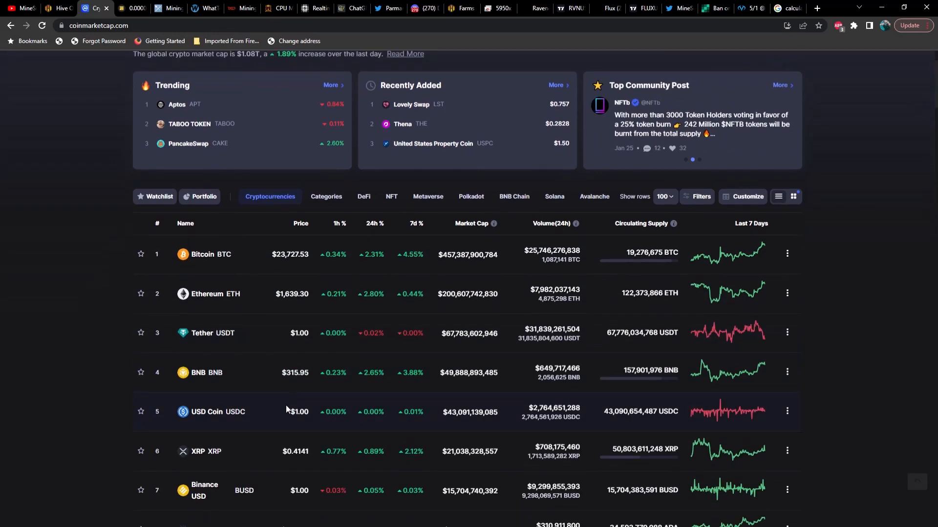
scroll(down, 3)
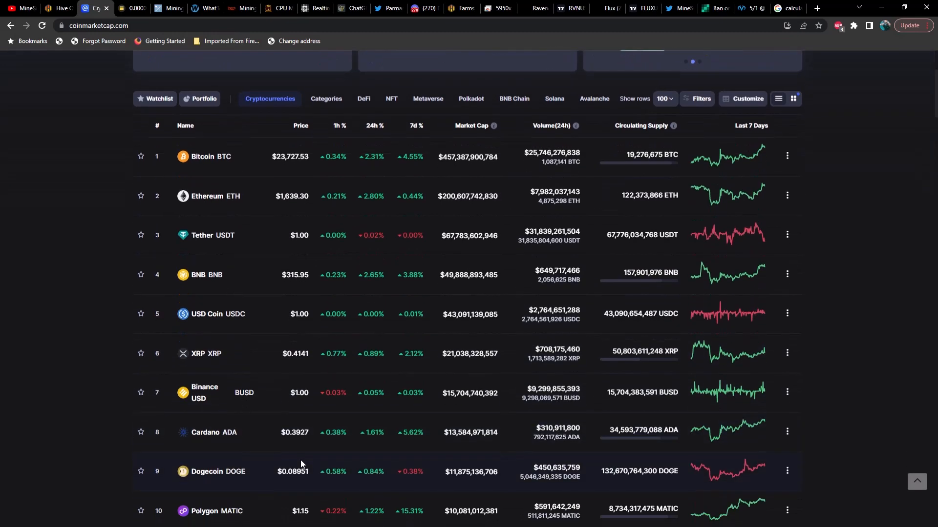
scroll(down, 3)
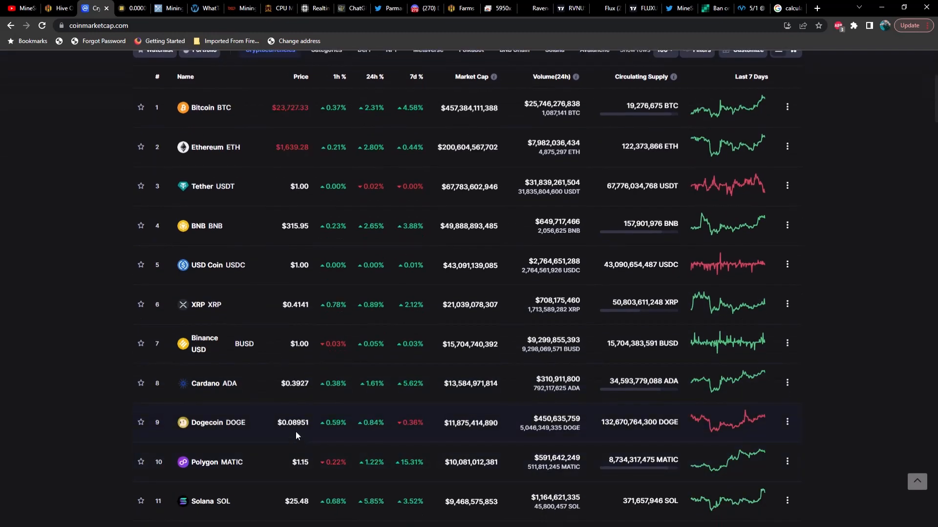
scroll(down, 3)
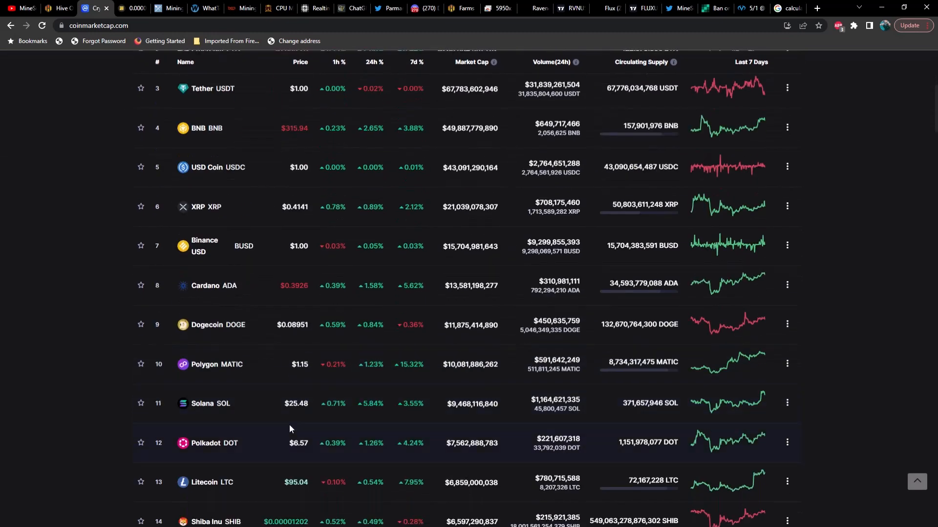
mouse_move(293, 416)
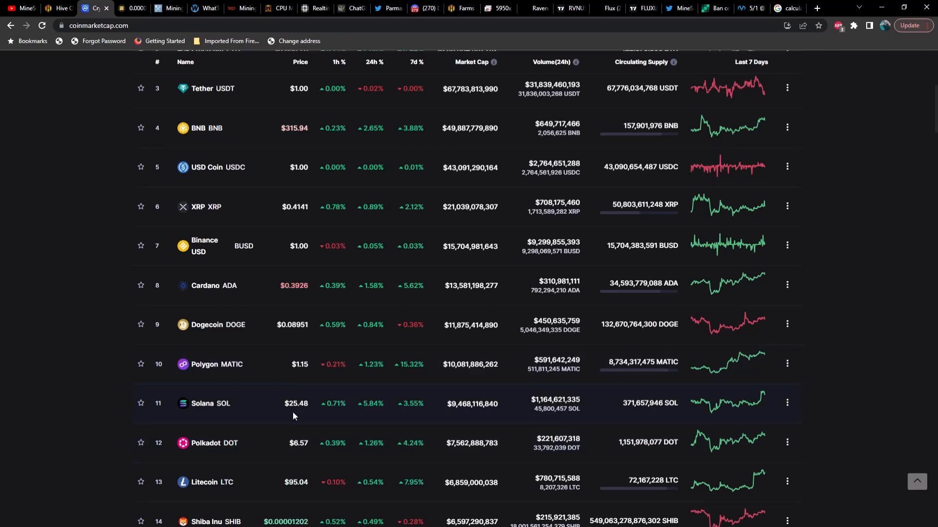
scroll(down, 3)
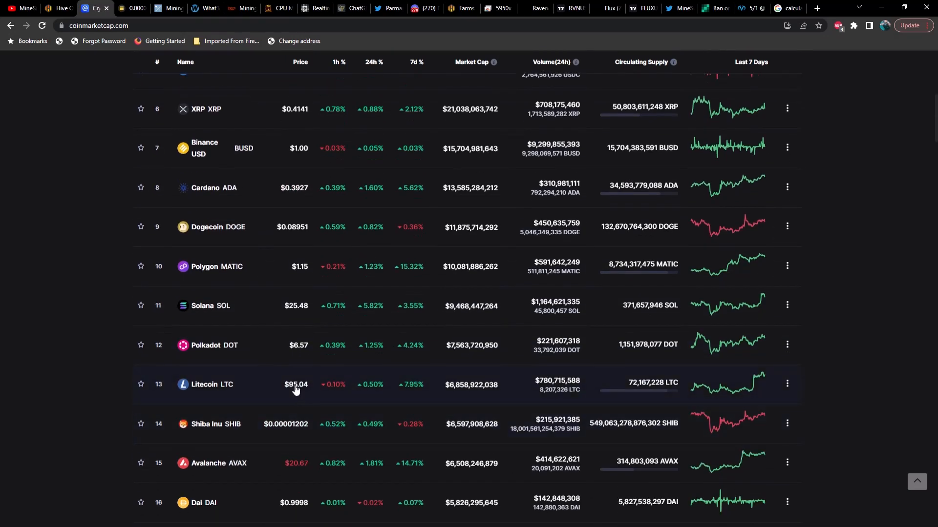
mouse_move(308, 394)
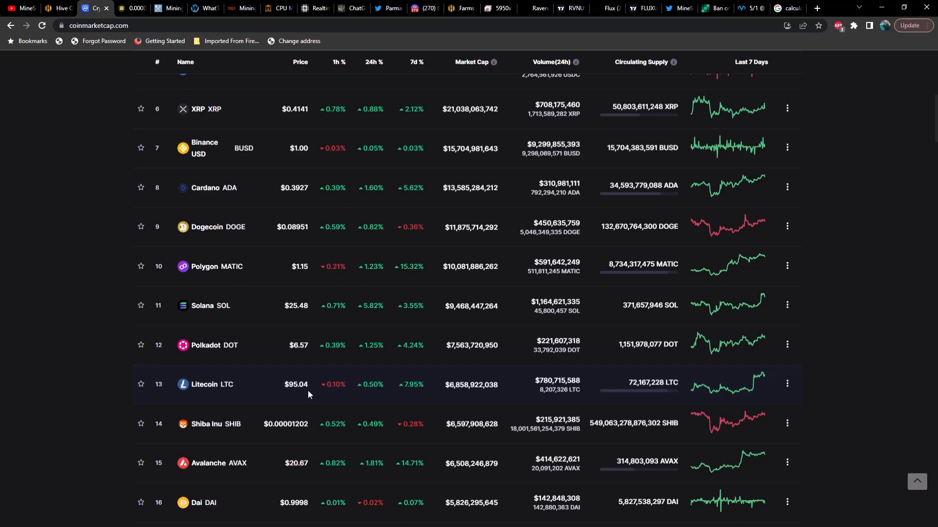
scroll(down, 3)
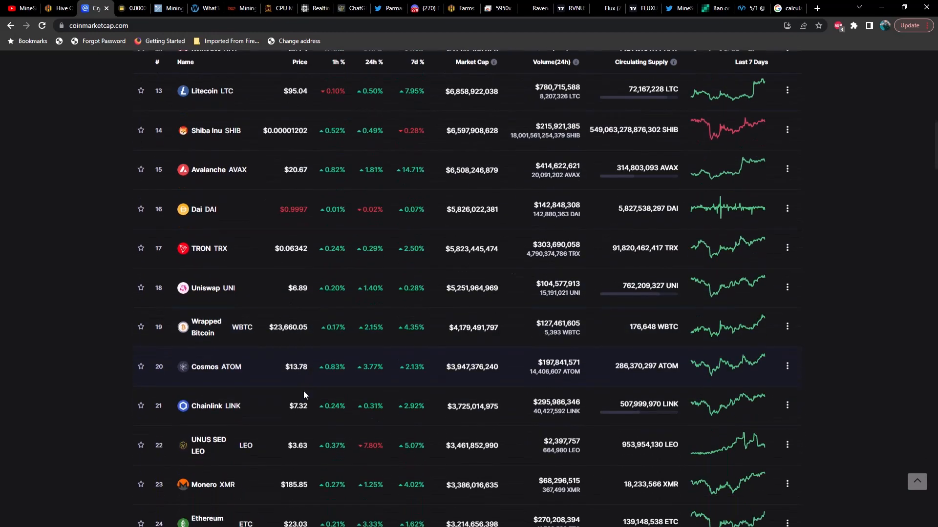
scroll(down, 3)
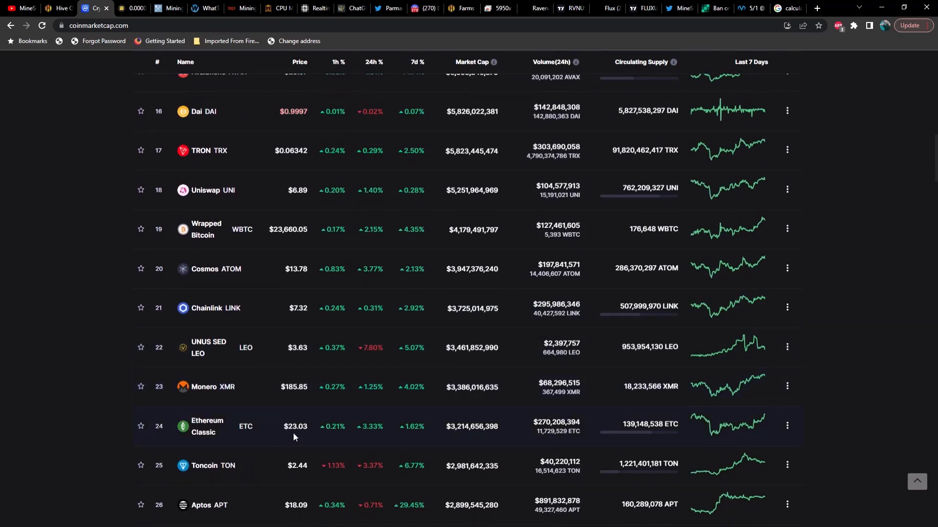
mouse_move(290, 405)
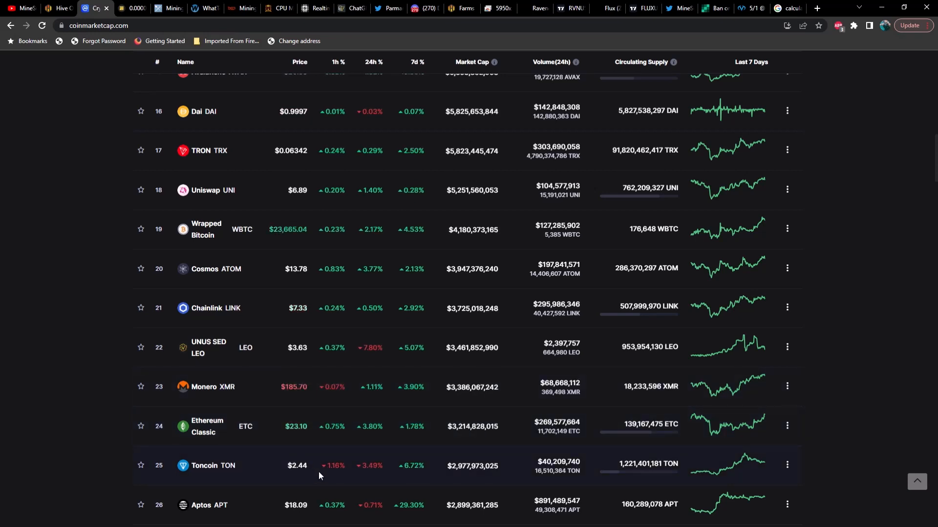
scroll(up, 3)
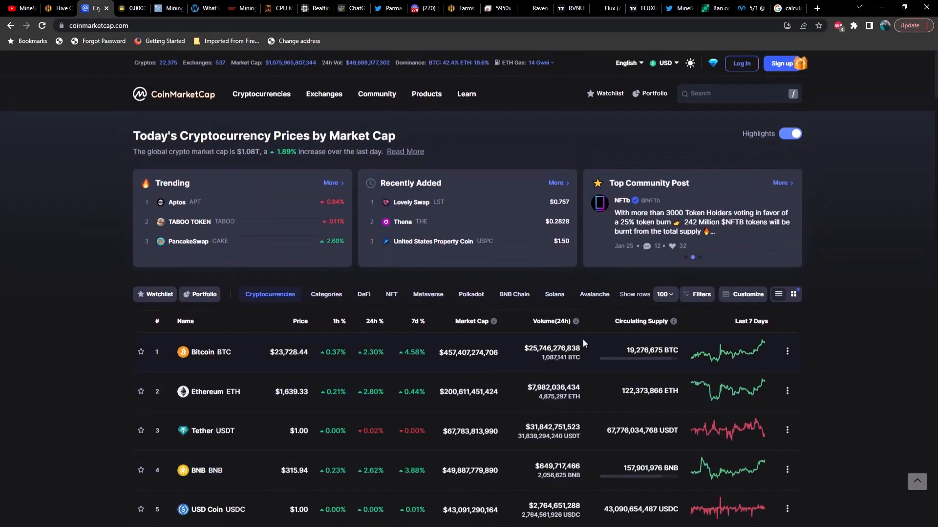
Step: Check the Flux and Radiant coin pages from recent searches, then move to the NEXA/USDT chart
click(738, 94)
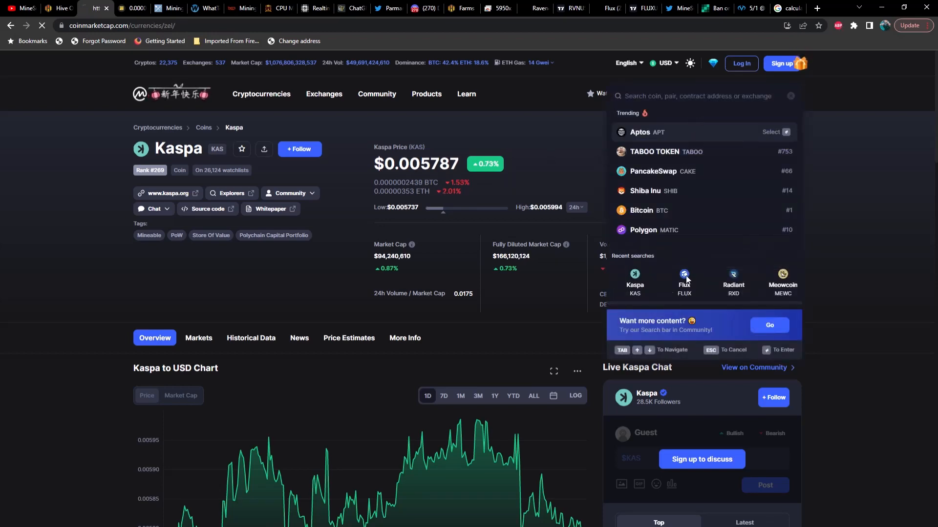
click(684, 281)
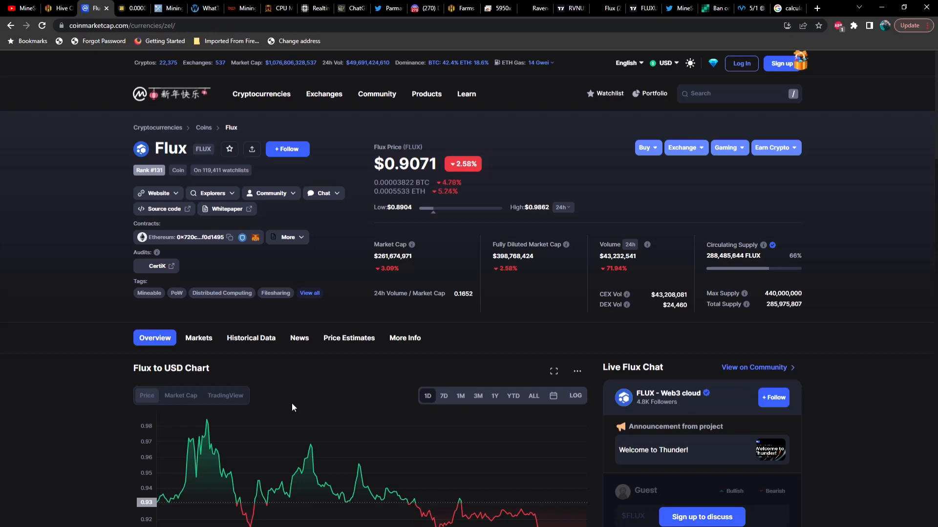
mouse_move(323, 394)
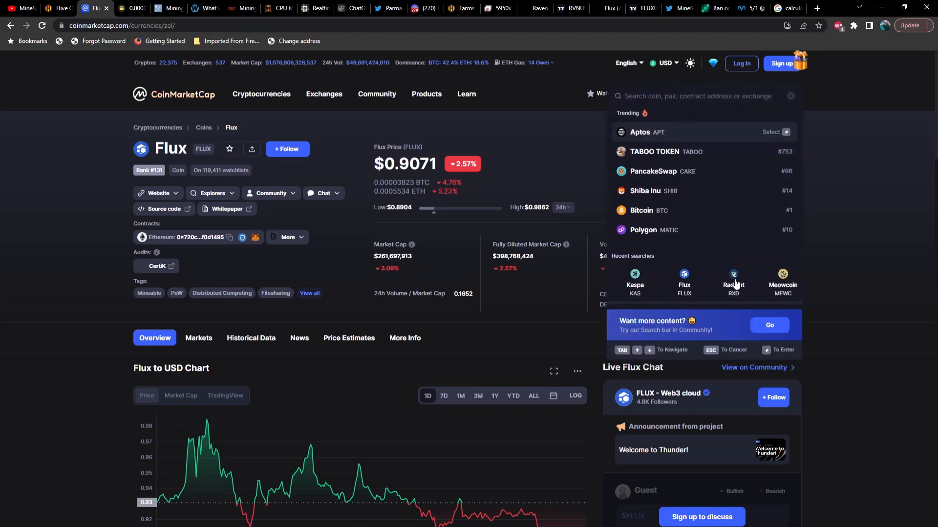
click(733, 281)
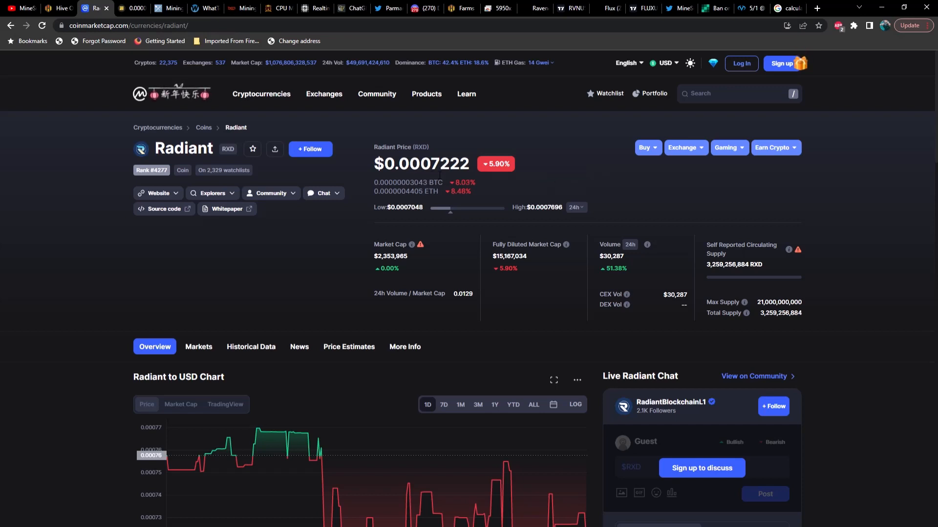
mouse_move(618, 178)
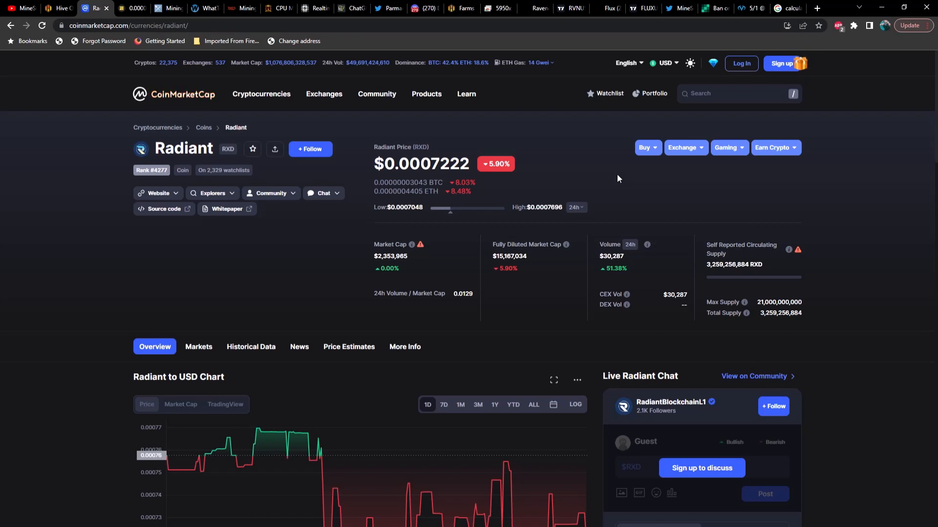
mouse_move(714, 106)
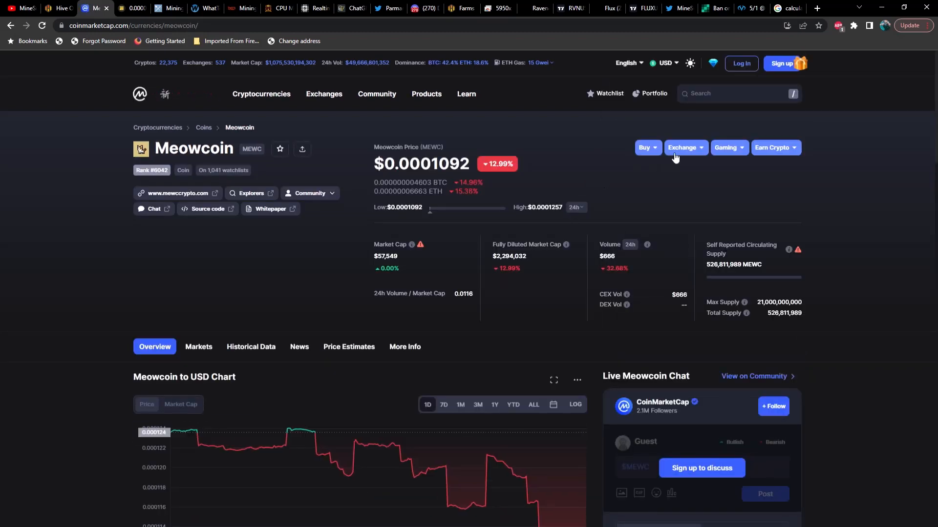
click(735, 93)
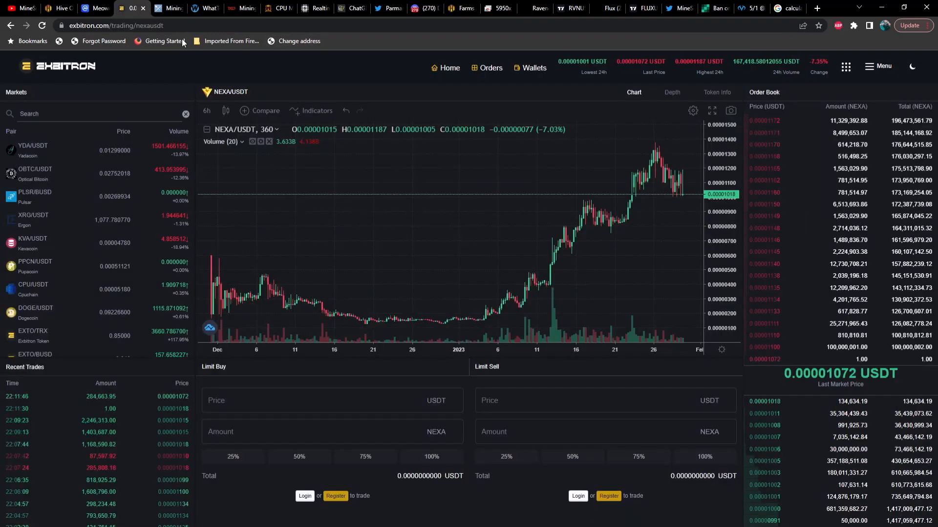
mouse_move(686, 206)
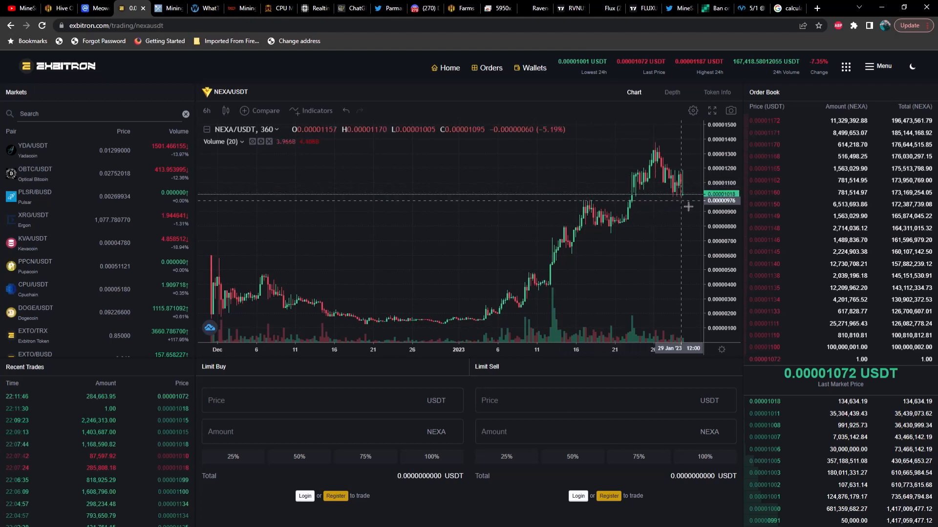
mouse_move(690, 183)
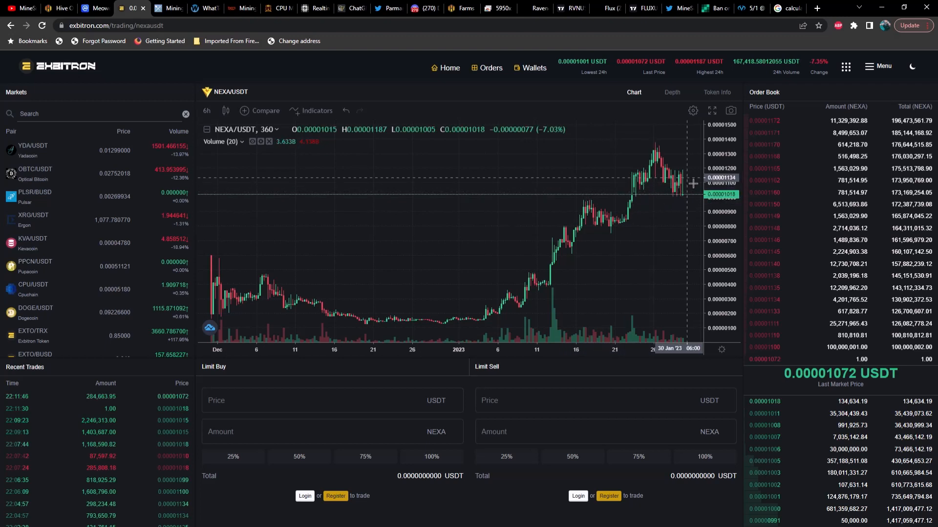
mouse_move(686, 347)
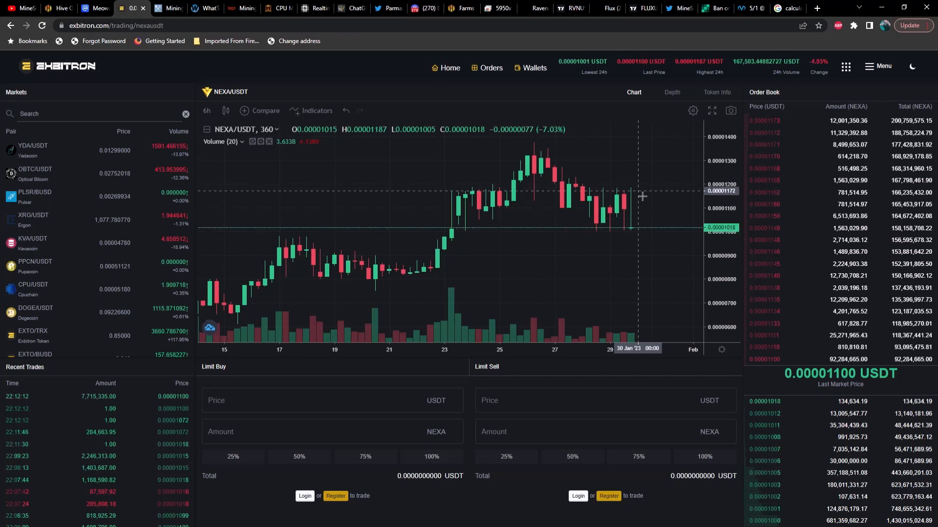
mouse_move(626, 252)
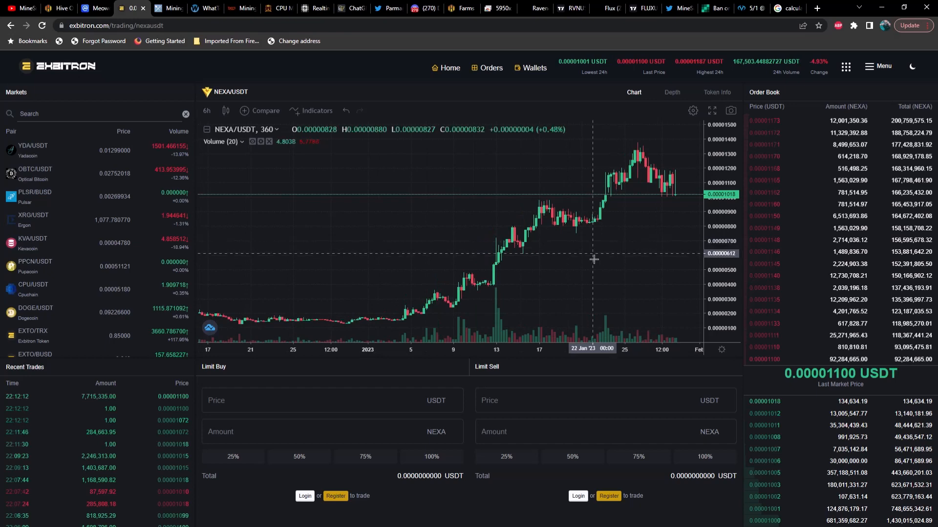
mouse_move(574, 258)
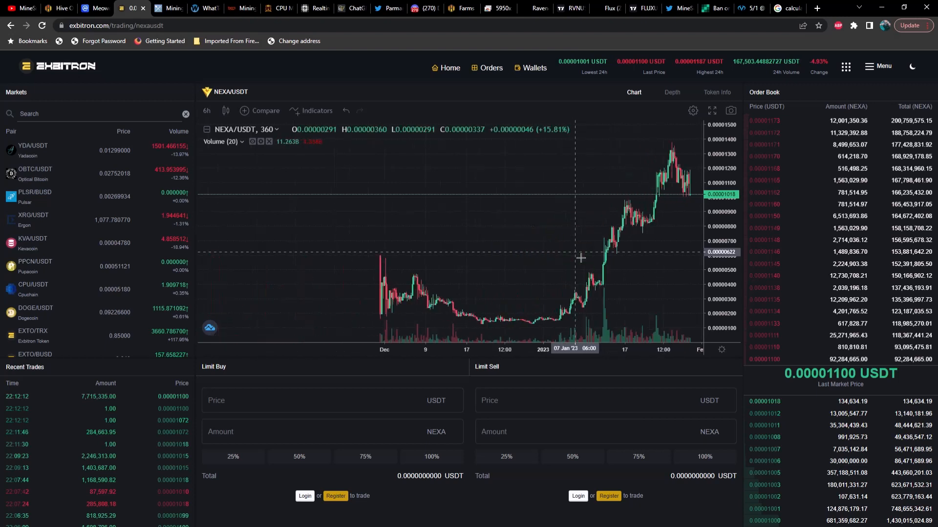
mouse_move(580, 260)
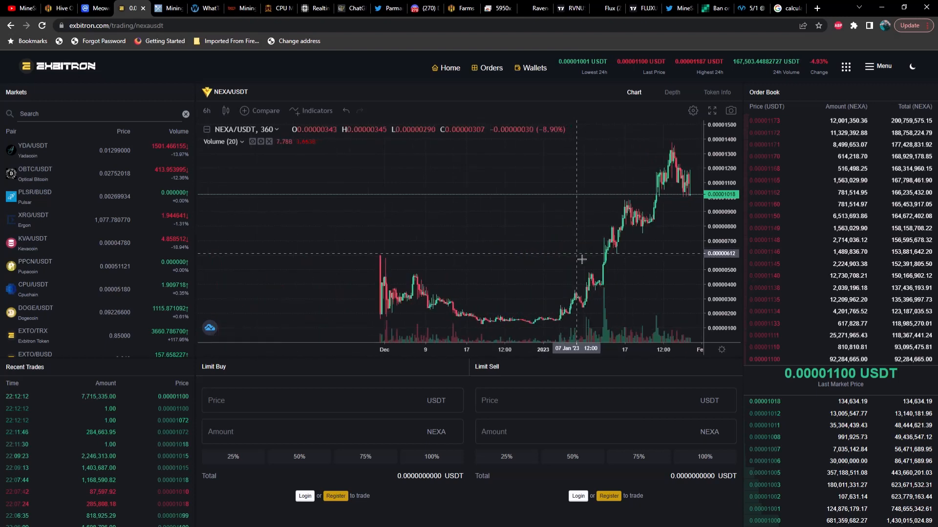
mouse_move(580, 259)
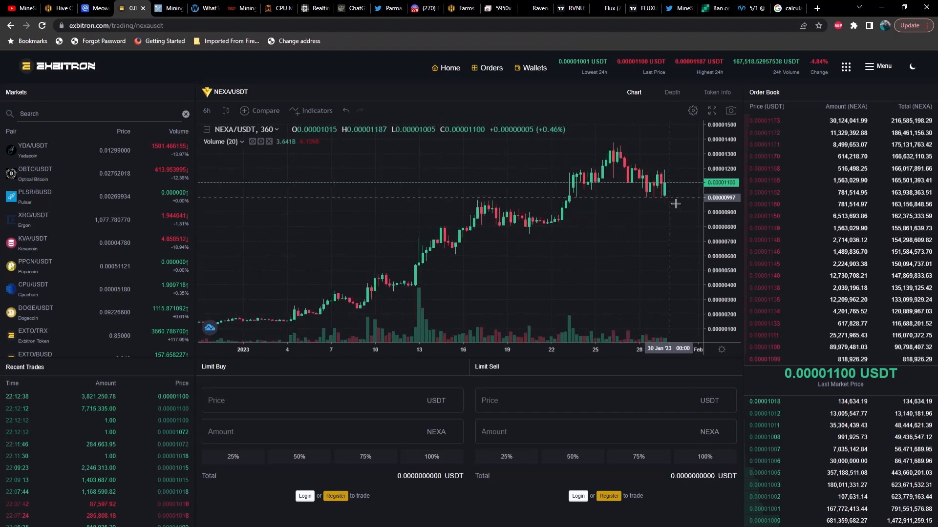
mouse_move(680, 235)
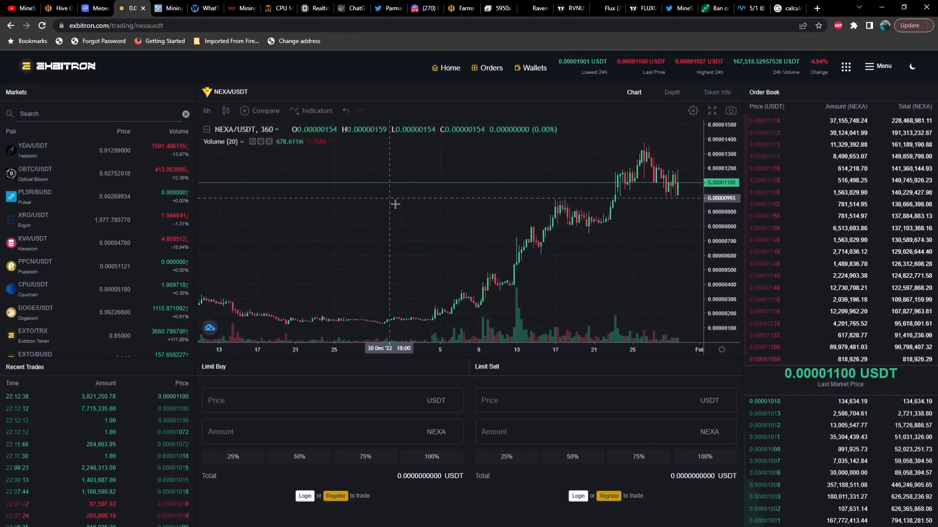
Step: Switch to MiningPoolStats and read the coin table from Kaspa and Ravencoin down to Monero and Ergo
click(169, 8)
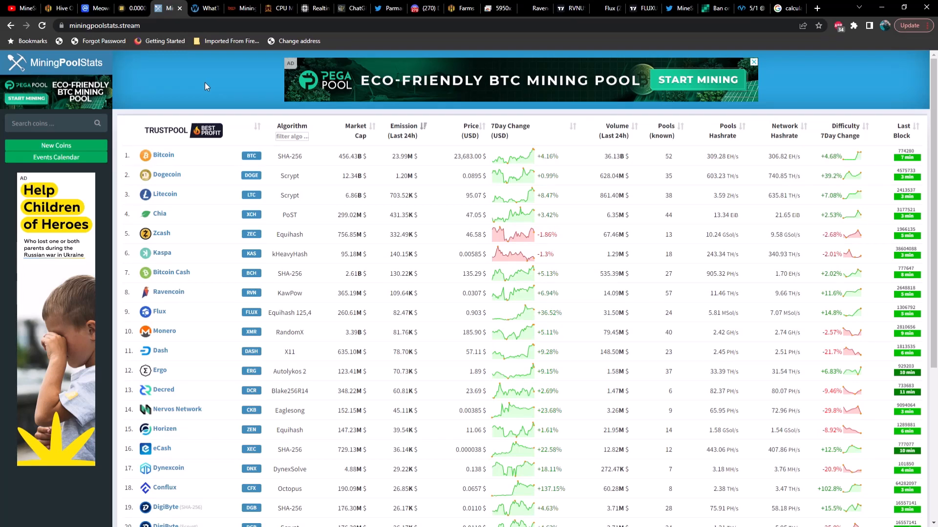
mouse_move(415, 142)
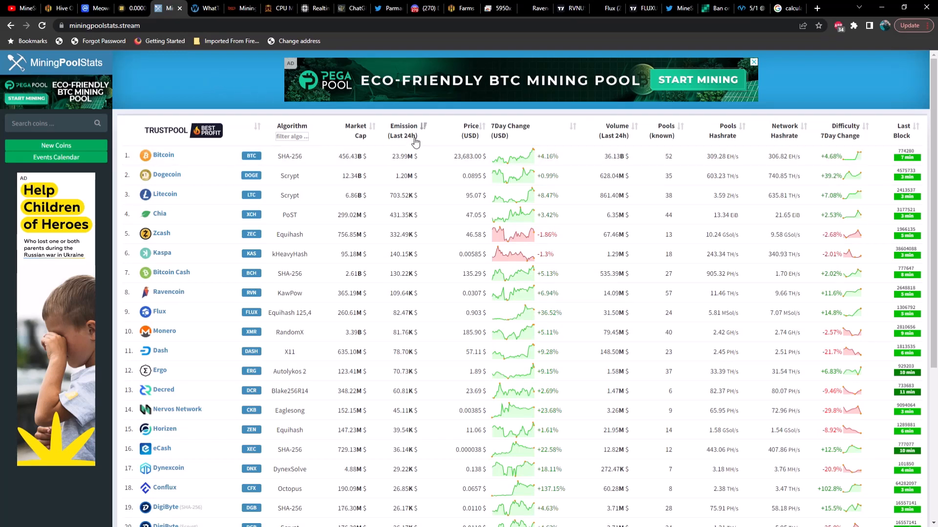
mouse_move(410, 195)
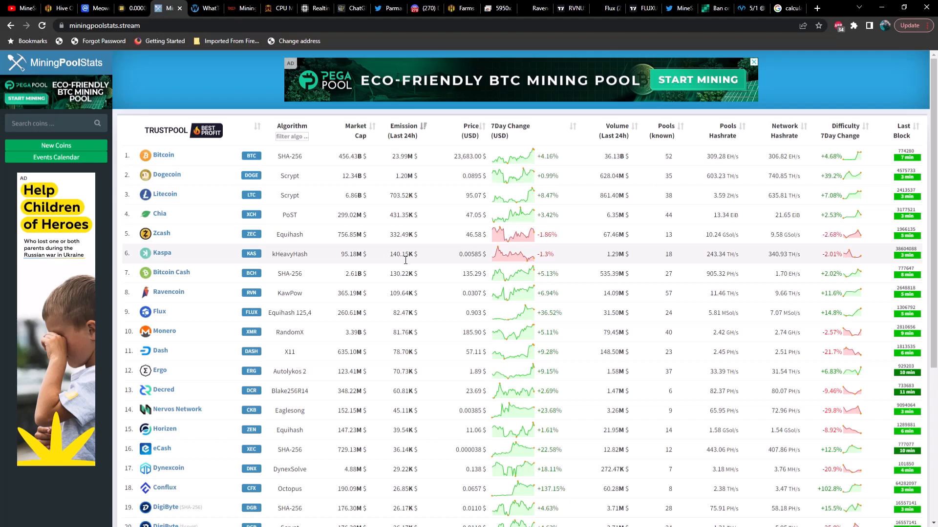
mouse_move(194, 263)
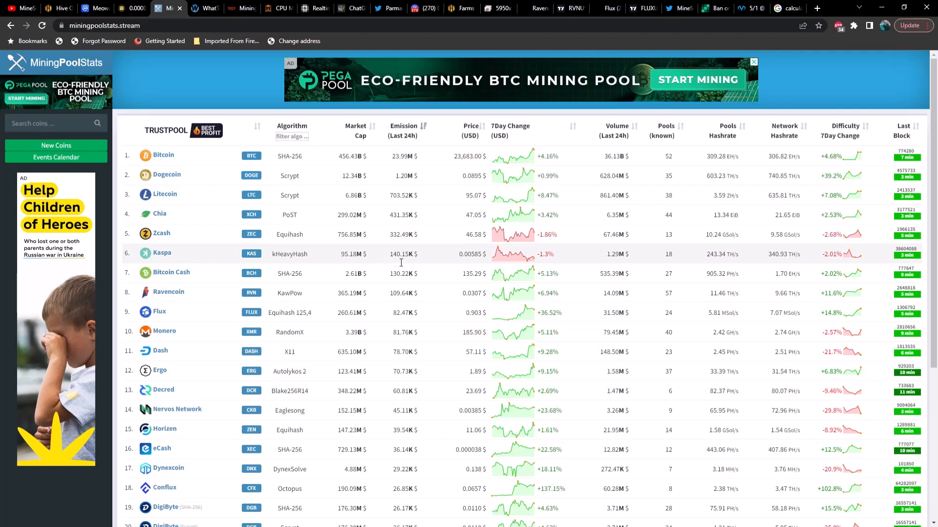
mouse_move(406, 263)
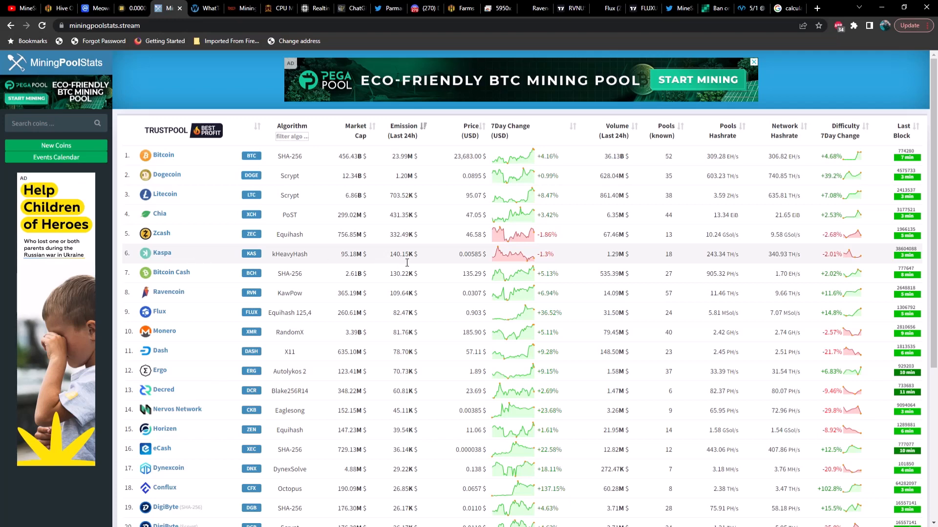
mouse_move(397, 302)
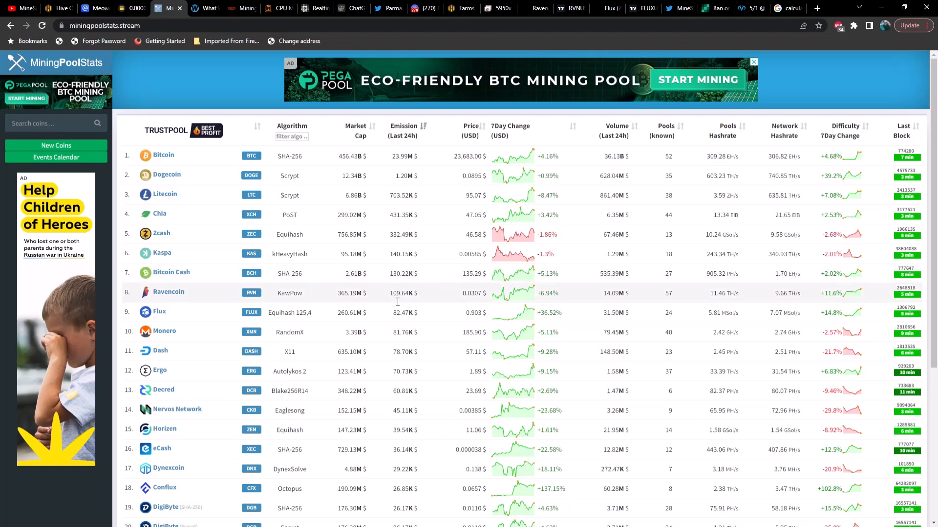
mouse_move(402, 302)
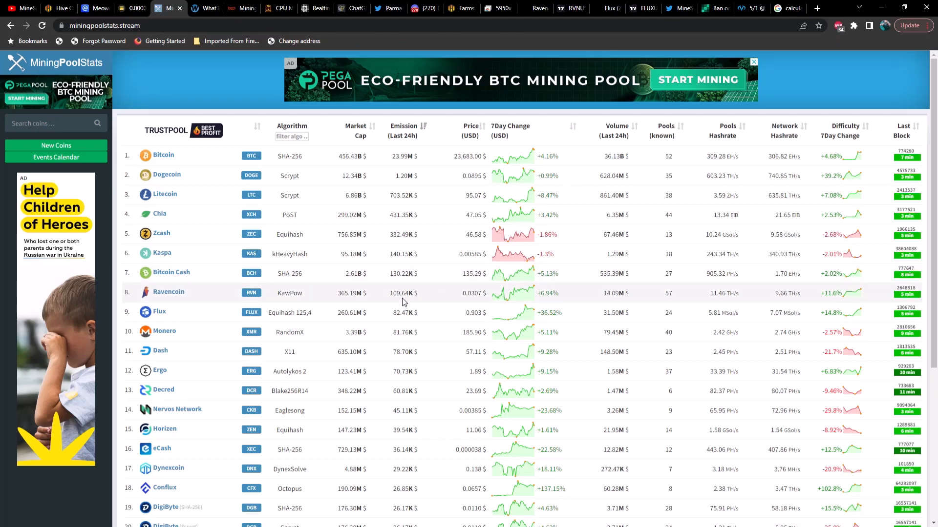
mouse_move(407, 322)
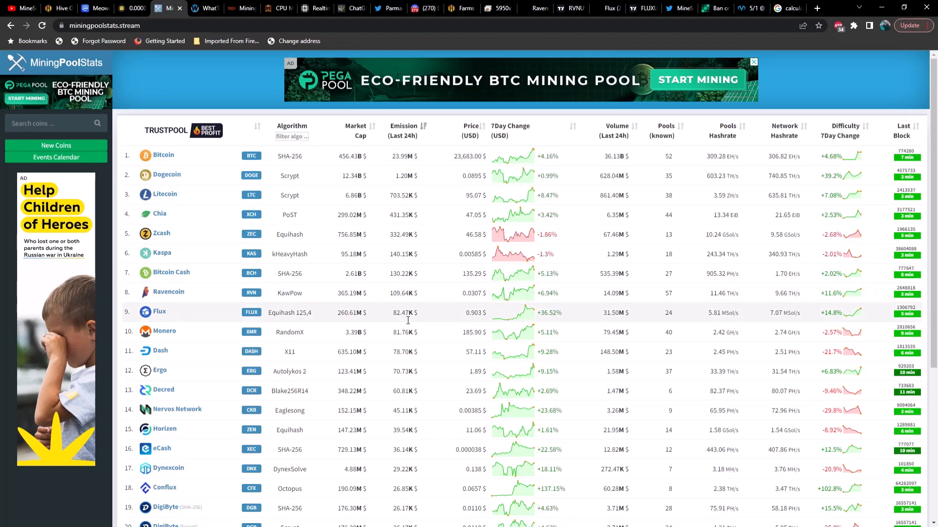
mouse_move(400, 321)
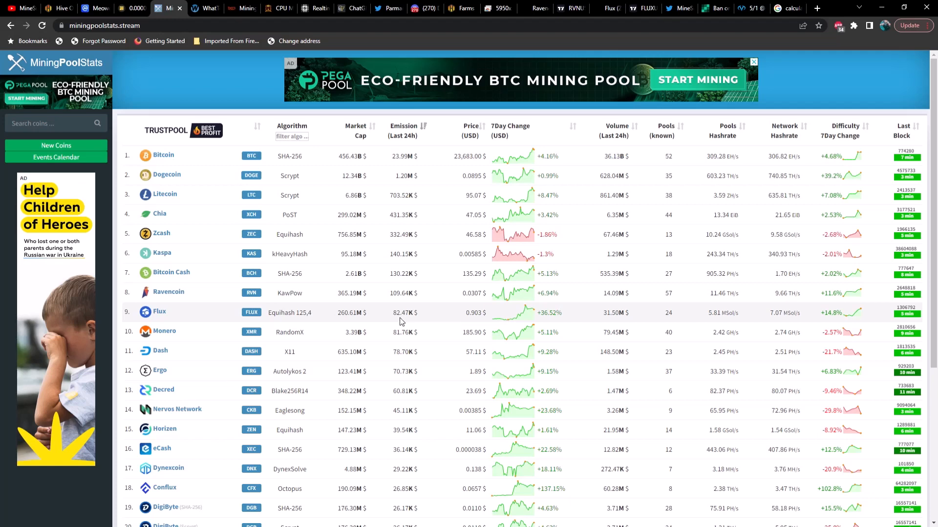
mouse_move(415, 337)
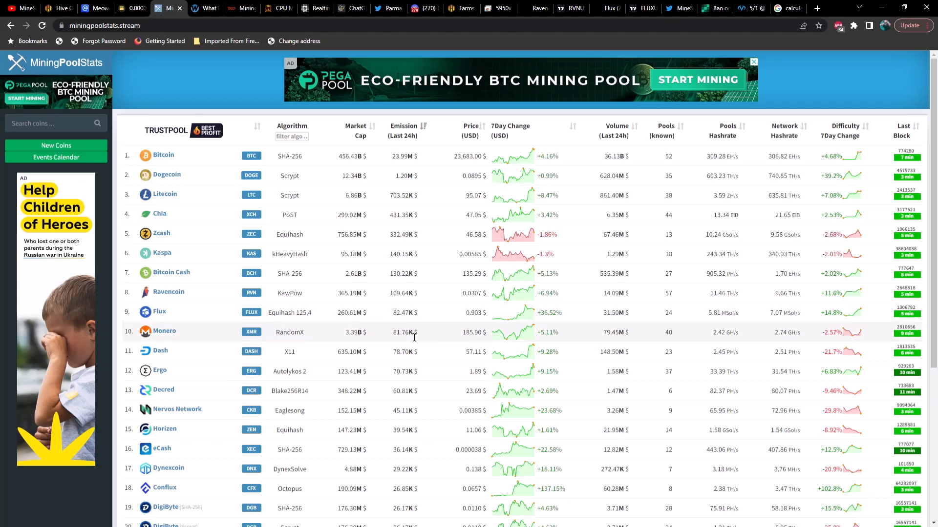
mouse_move(413, 381)
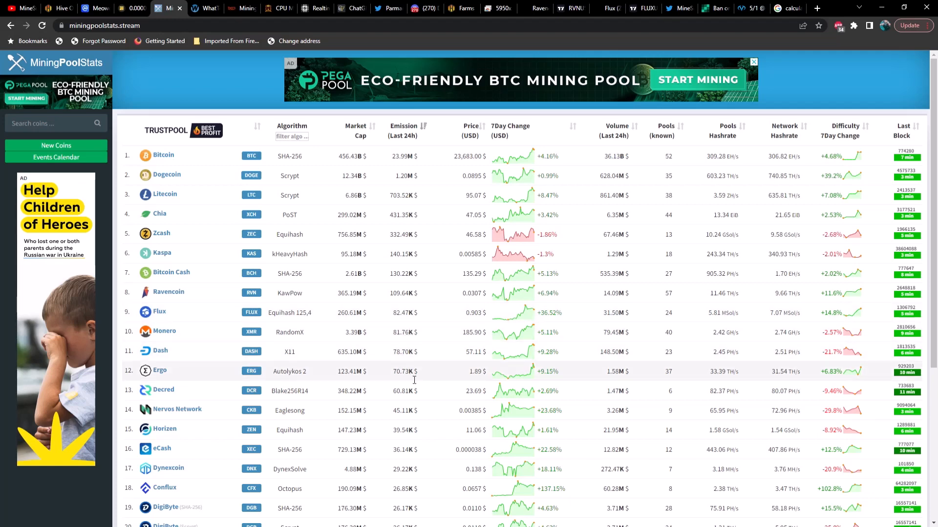
scroll(down, 3)
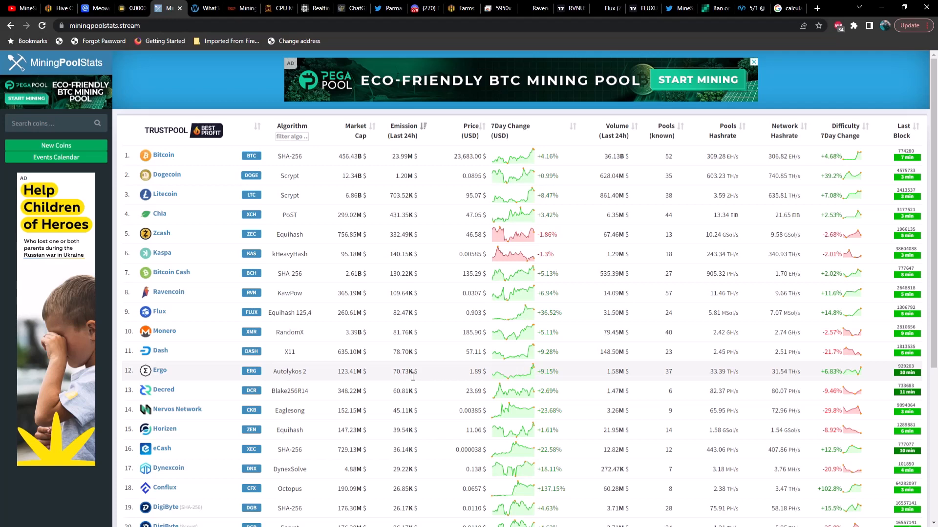
mouse_move(181, 197)
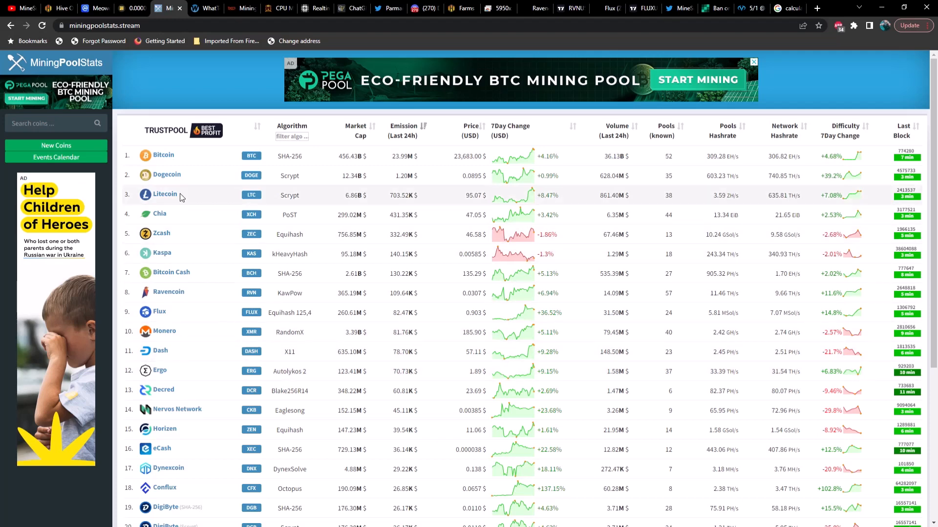
mouse_move(269, 292)
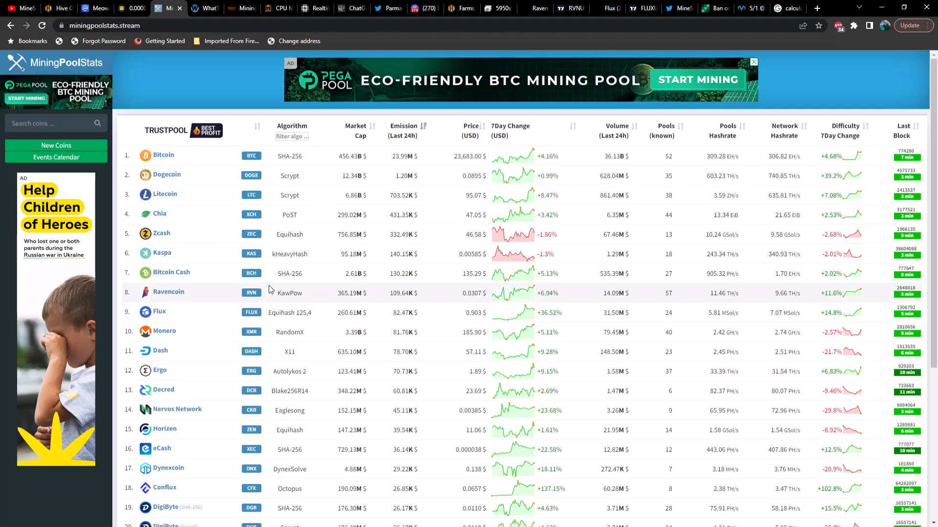
mouse_move(394, 304)
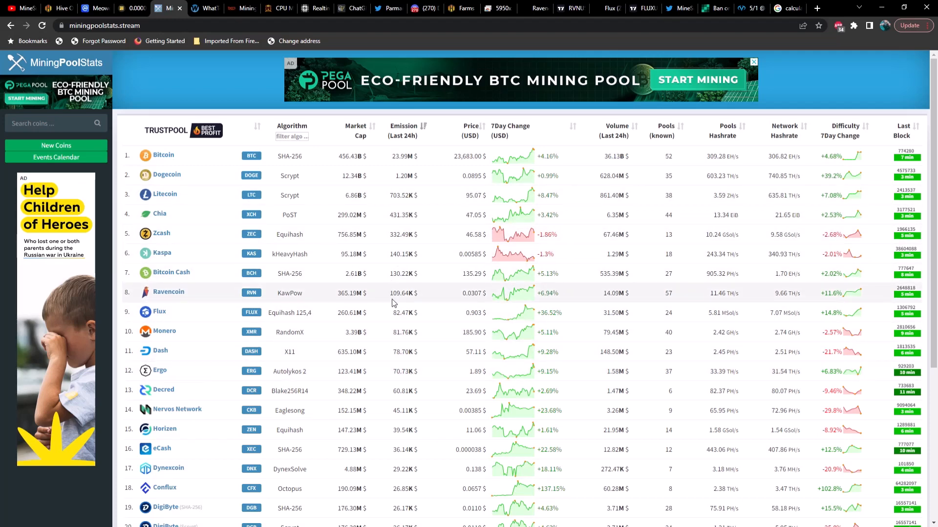
mouse_move(421, 315)
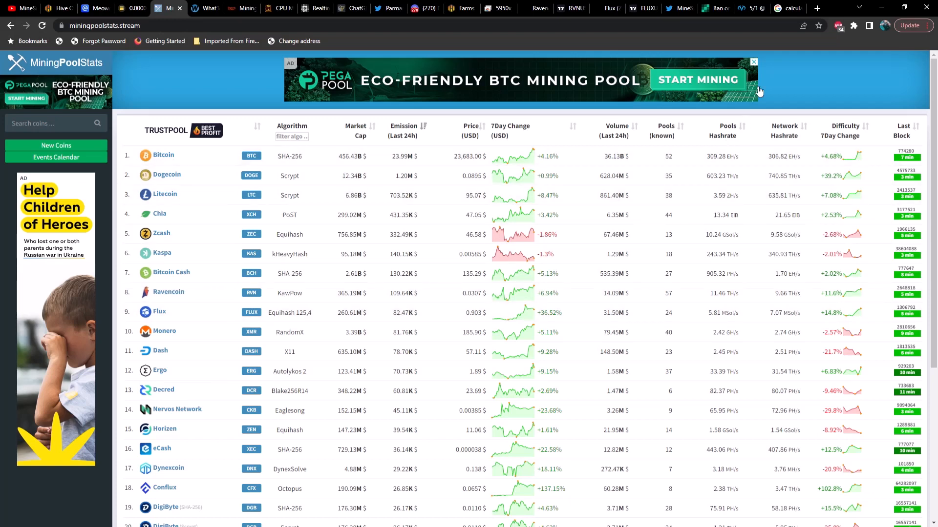
Step: In Google's calculator, try 10,000,000 × 978, then restore 9,780,000,000 × 0.000011 = 107,580
click(788, 7)
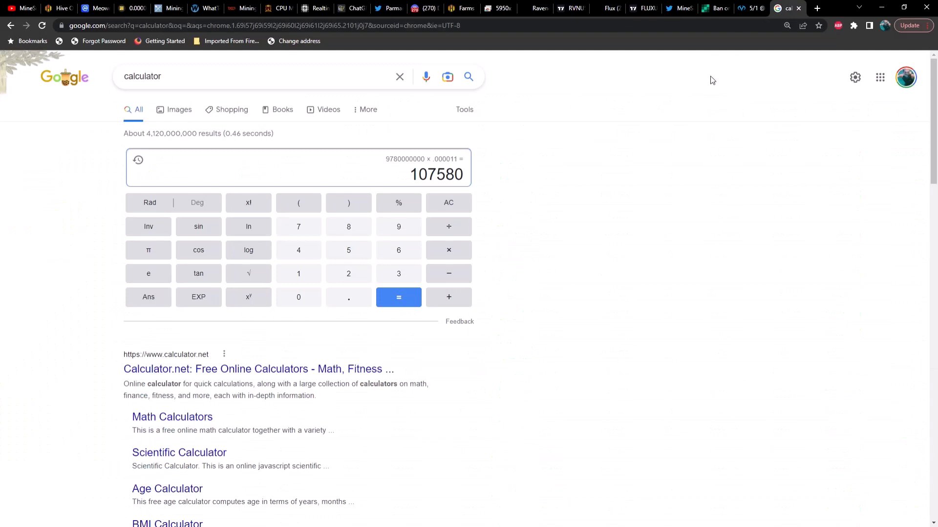
mouse_move(588, 155)
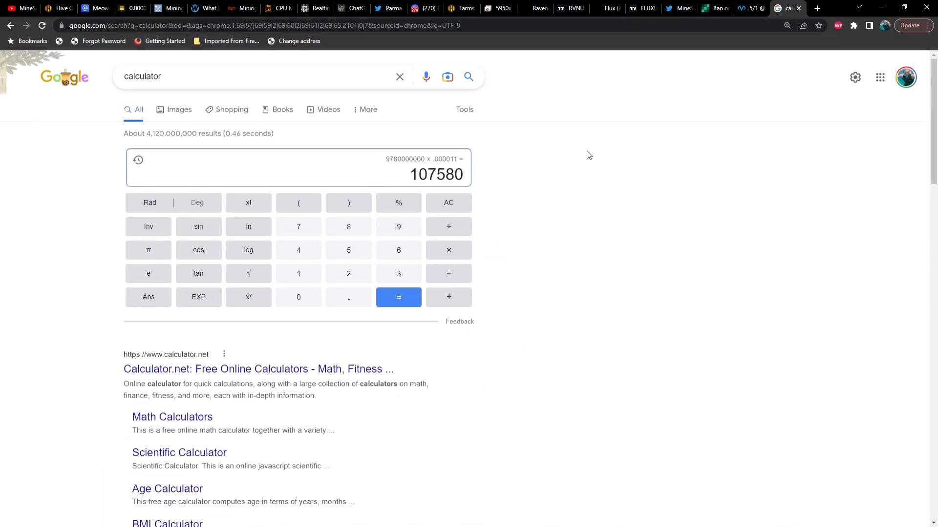
click(448, 202)
text(1000000)
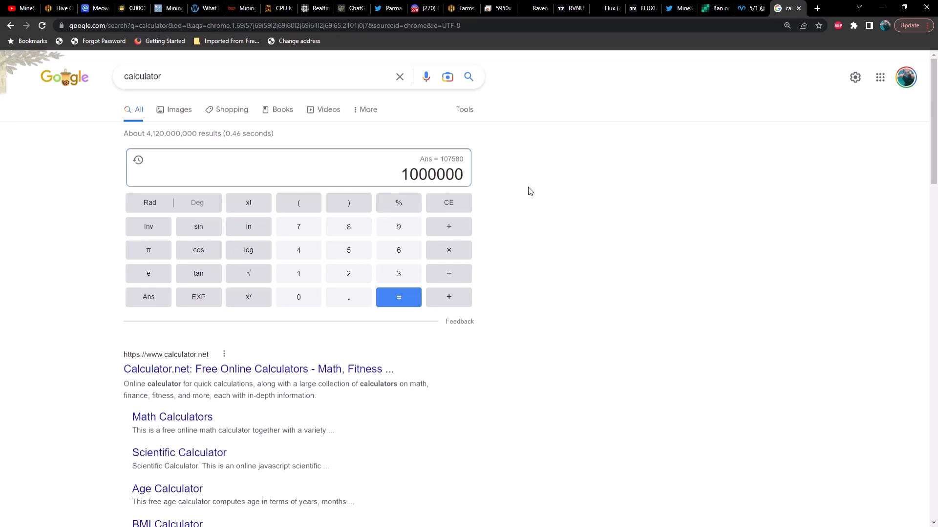
click(447, 202)
text(0 × 978)
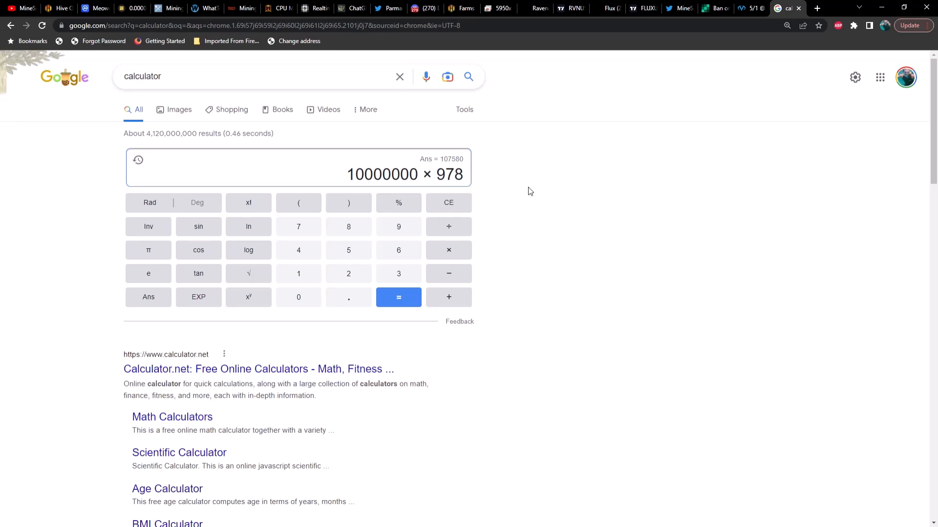
click(398, 298)
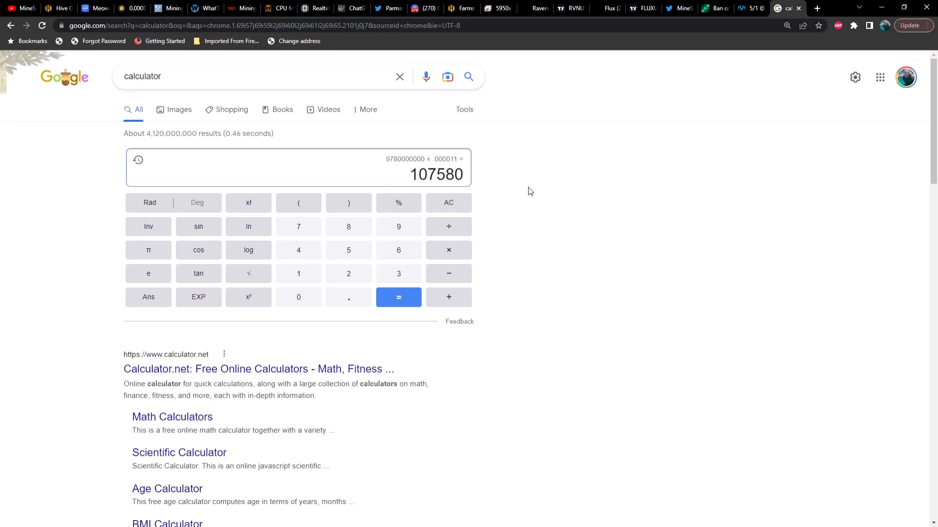
mouse_move(513, 176)
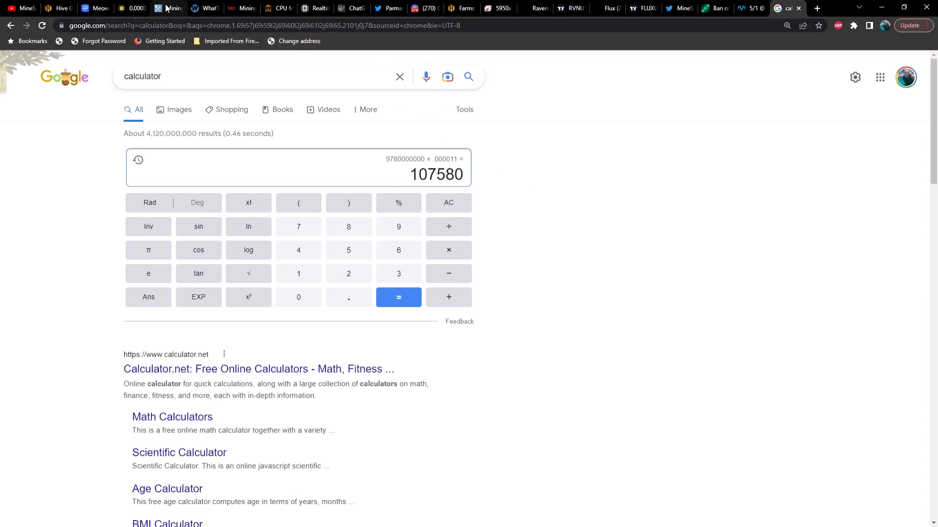
Step: Return to the MiningPoolStats coin ranking led by Bitcoin, Dogecoin and Litecoin
click(168, 8)
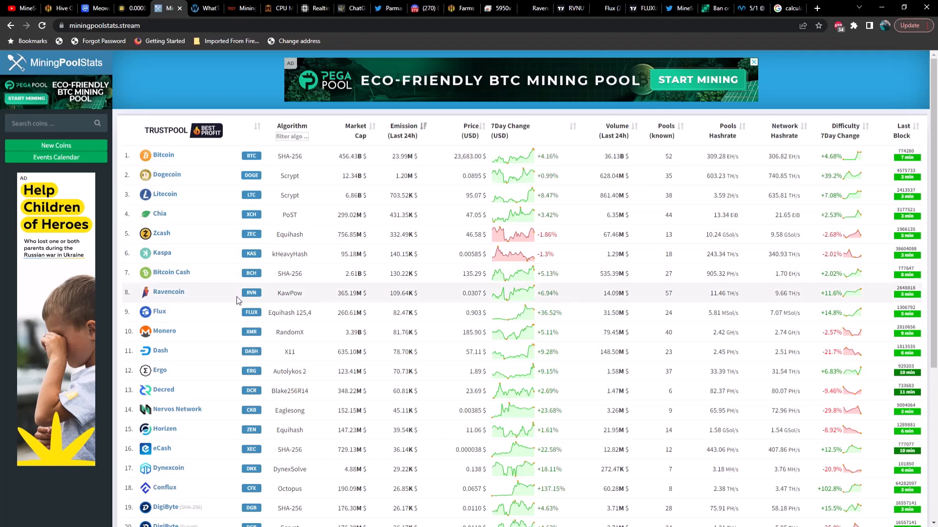
mouse_move(234, 311)
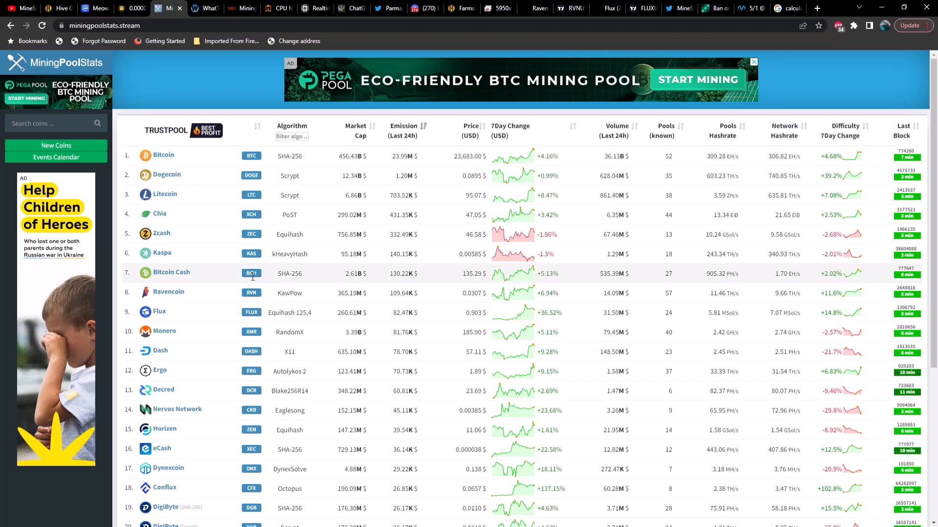
mouse_move(205, 234)
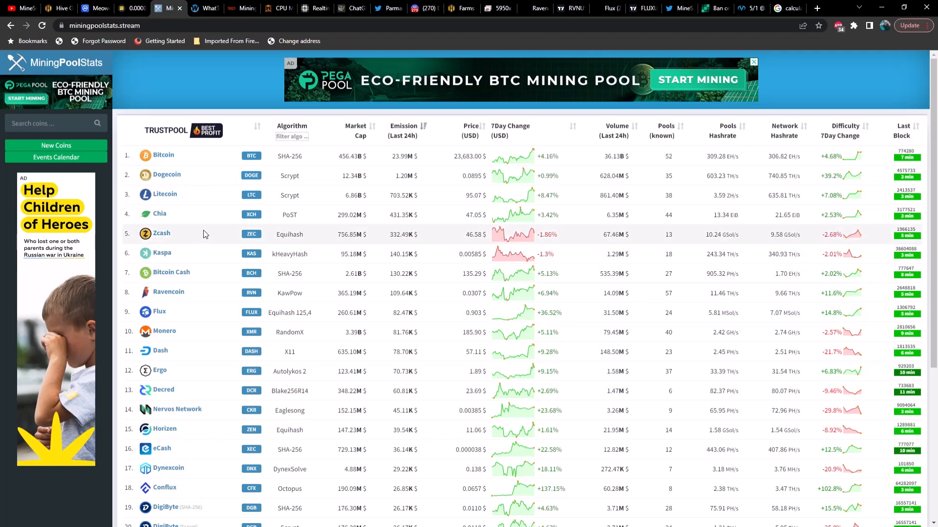
mouse_move(207, 234)
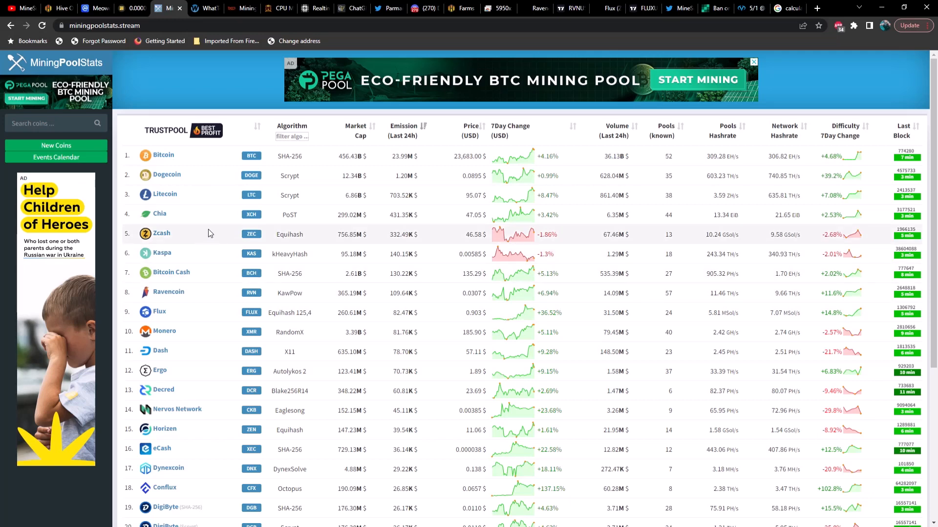
mouse_move(221, 234)
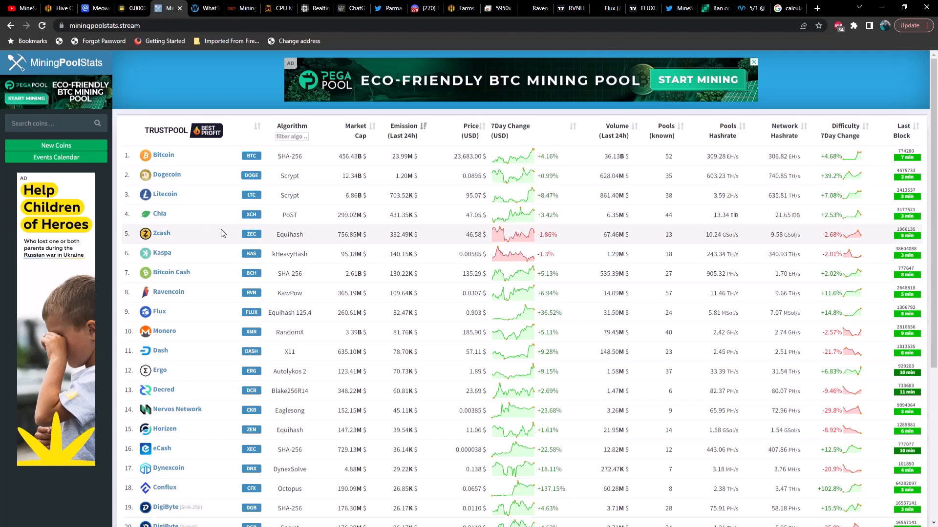
mouse_move(226, 214)
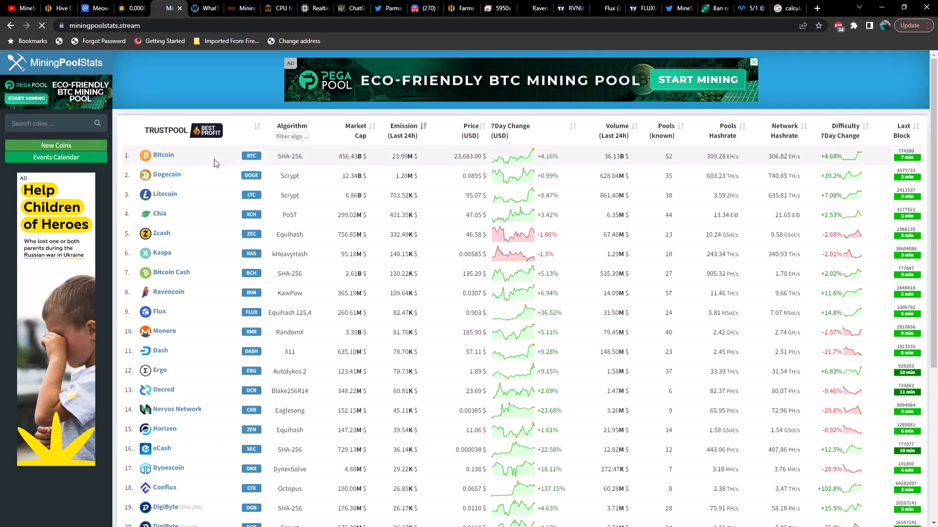
Step: Open MiningPoolStats' New Coins list showing Cyberyen, Accure and Altercoin
click(55, 146)
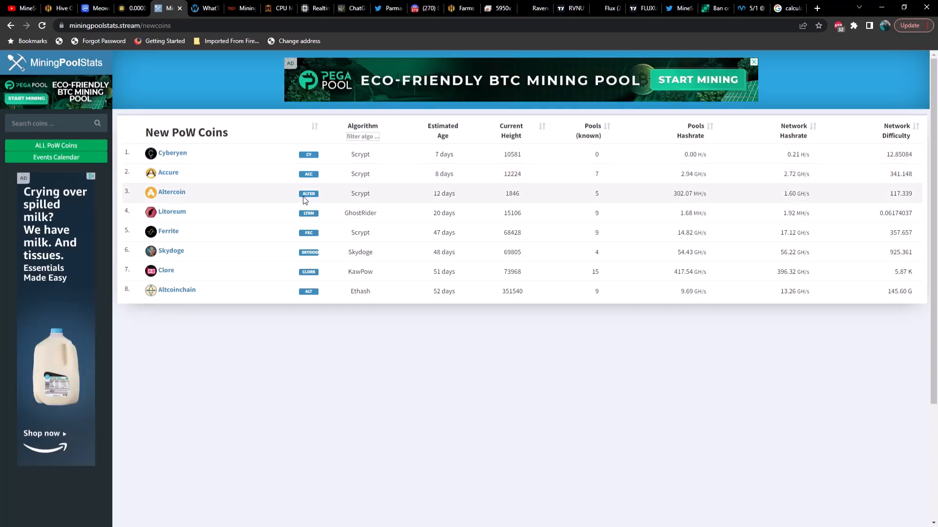
mouse_move(235, 269)
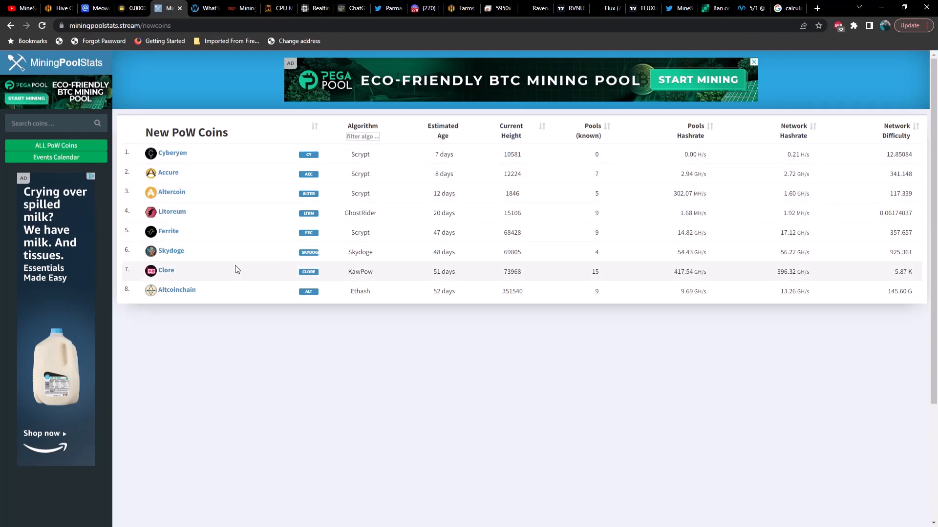
mouse_move(239, 264)
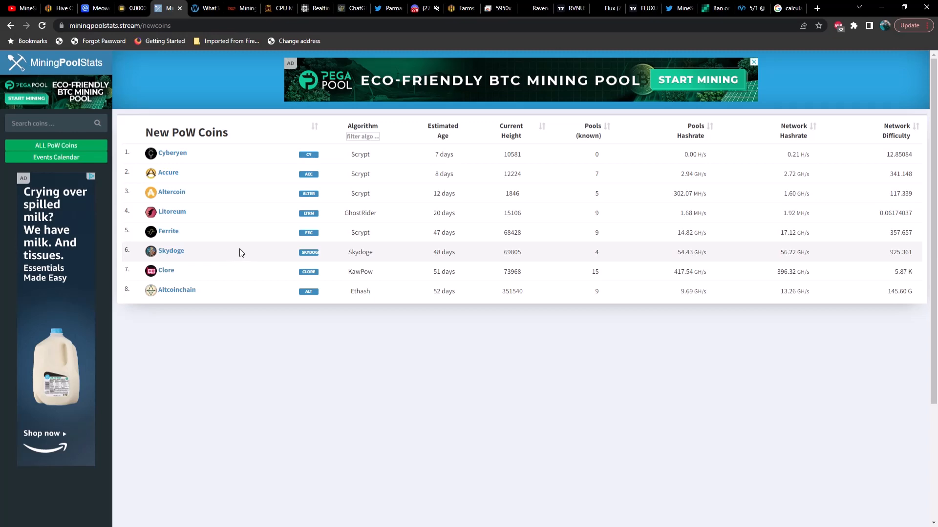
mouse_move(215, 177)
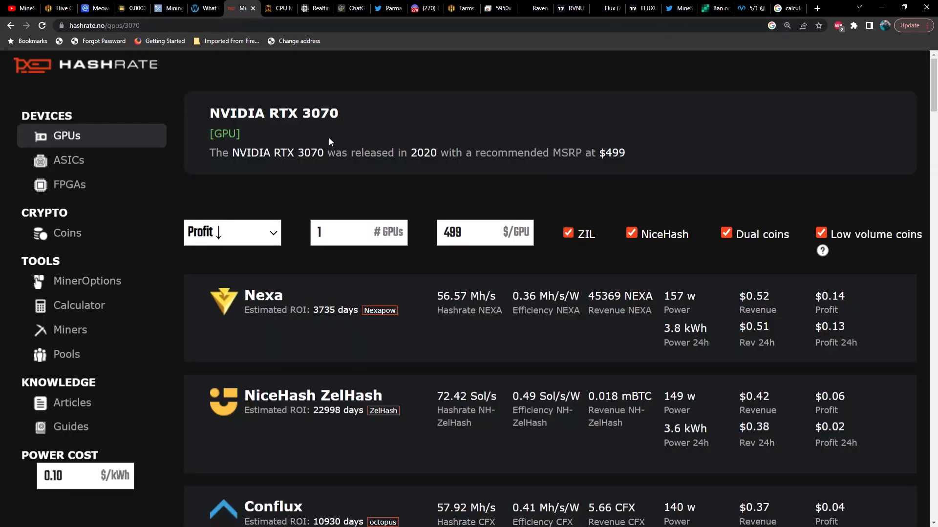
mouse_move(413, 149)
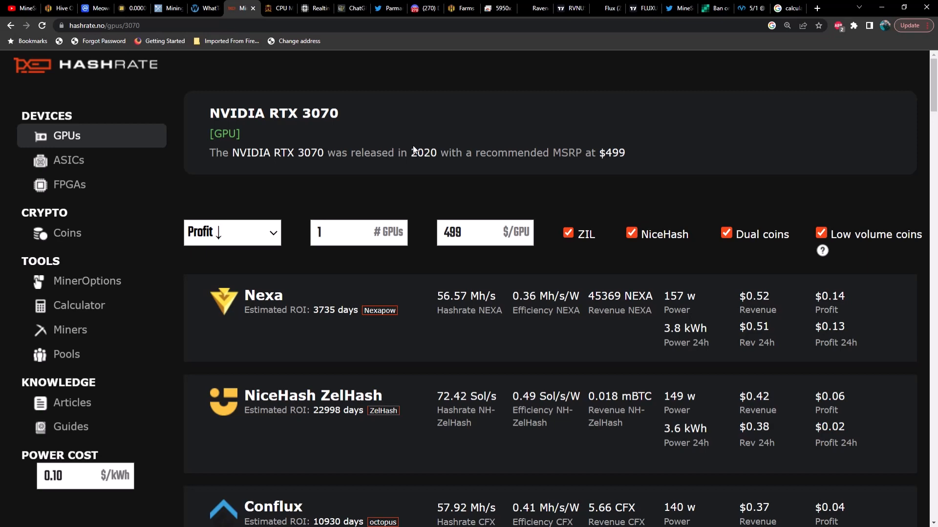
mouse_move(414, 149)
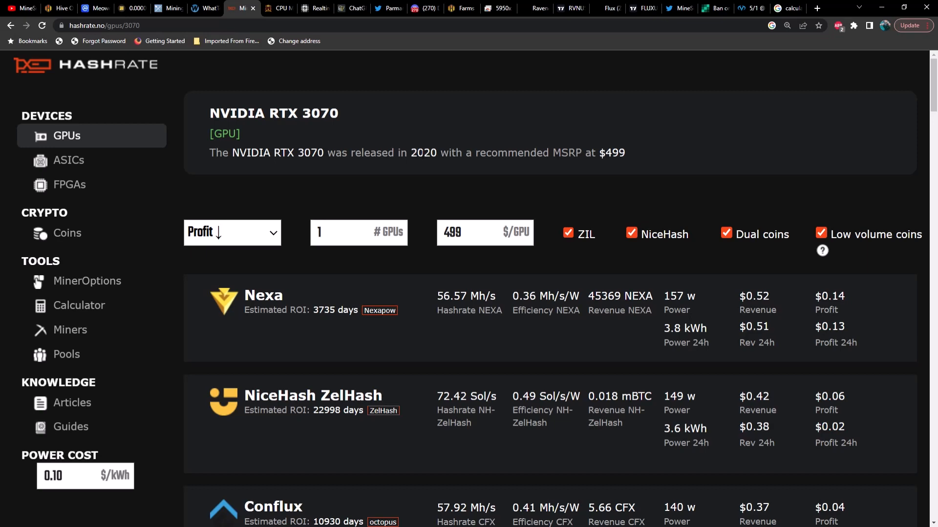
mouse_move(418, 182)
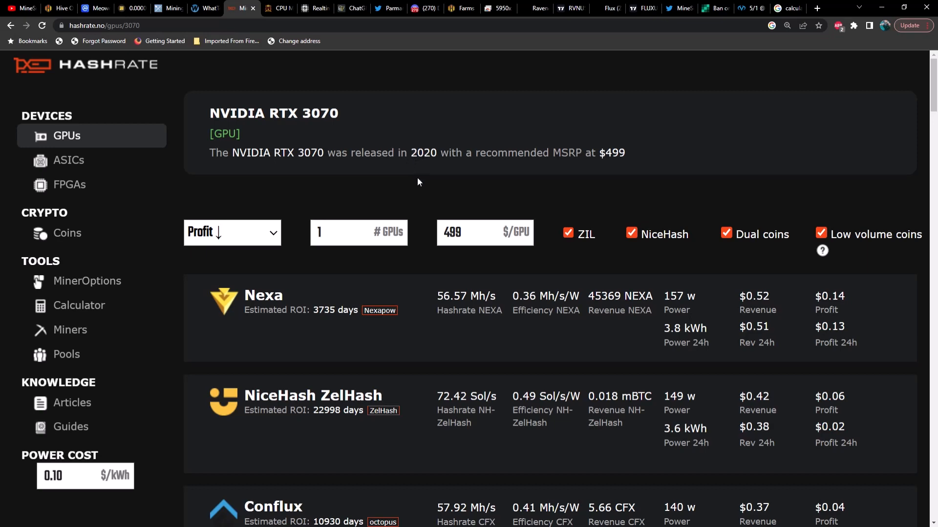
mouse_move(420, 179)
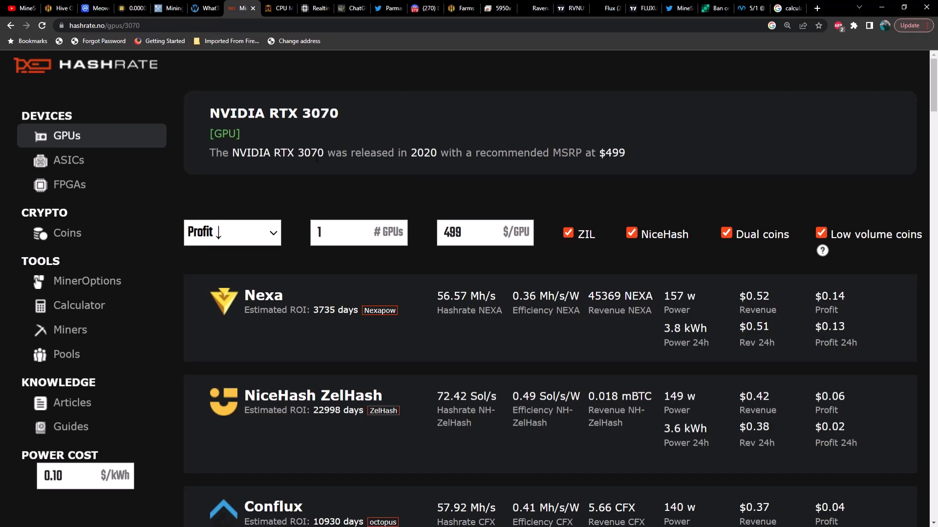
mouse_move(293, 170)
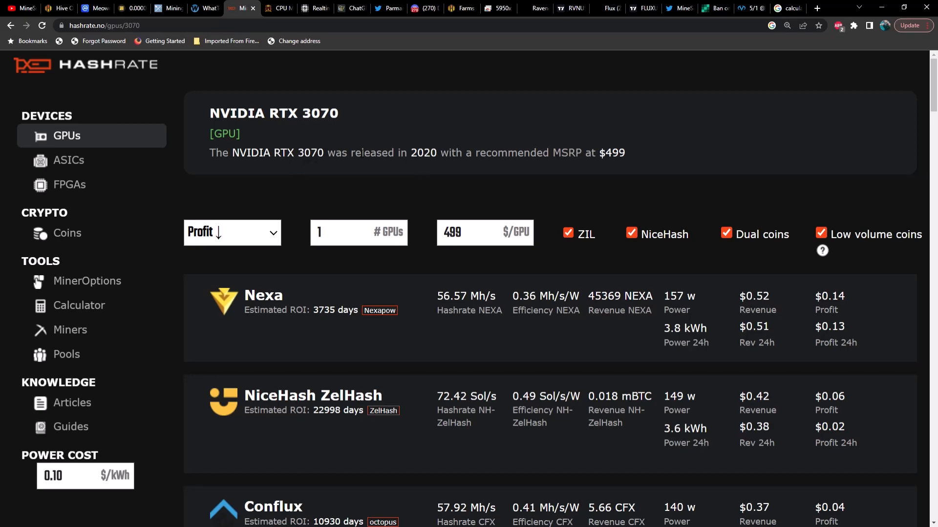
mouse_move(309, 314)
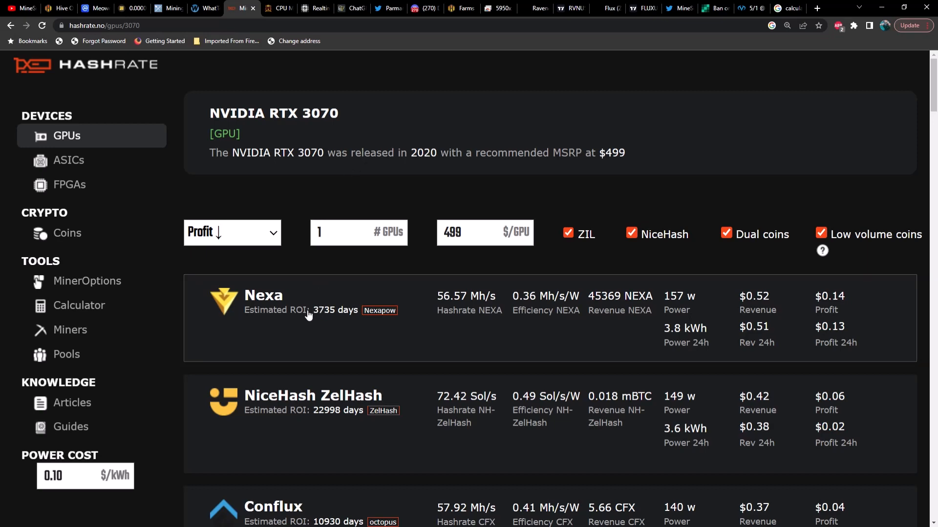
mouse_move(638, 320)
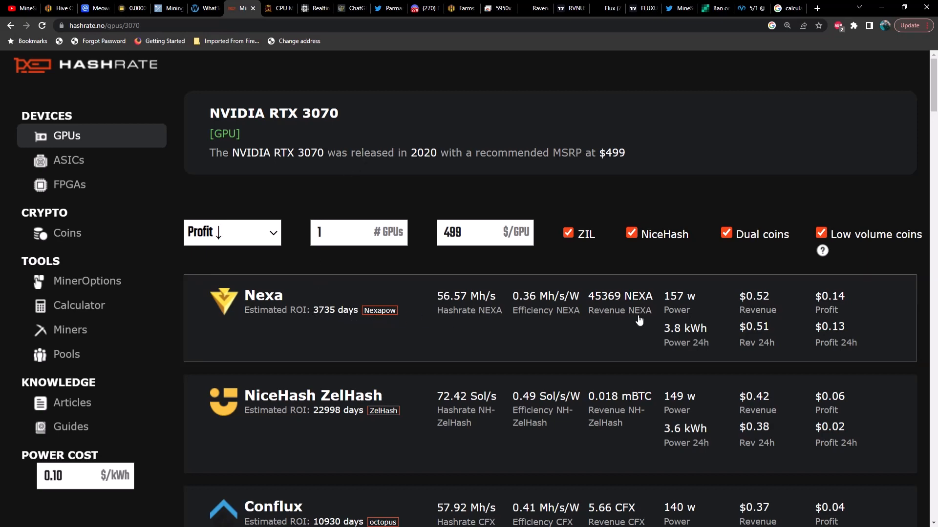
mouse_move(853, 336)
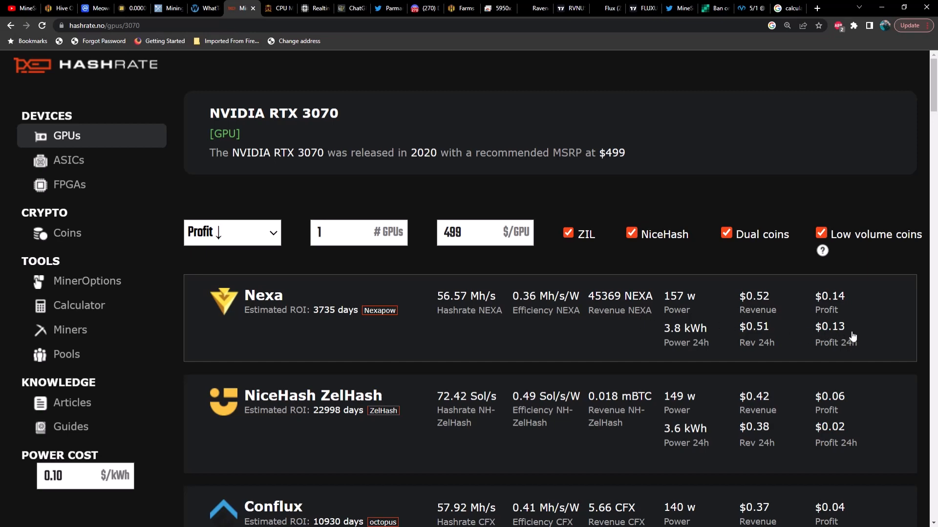
mouse_move(848, 309)
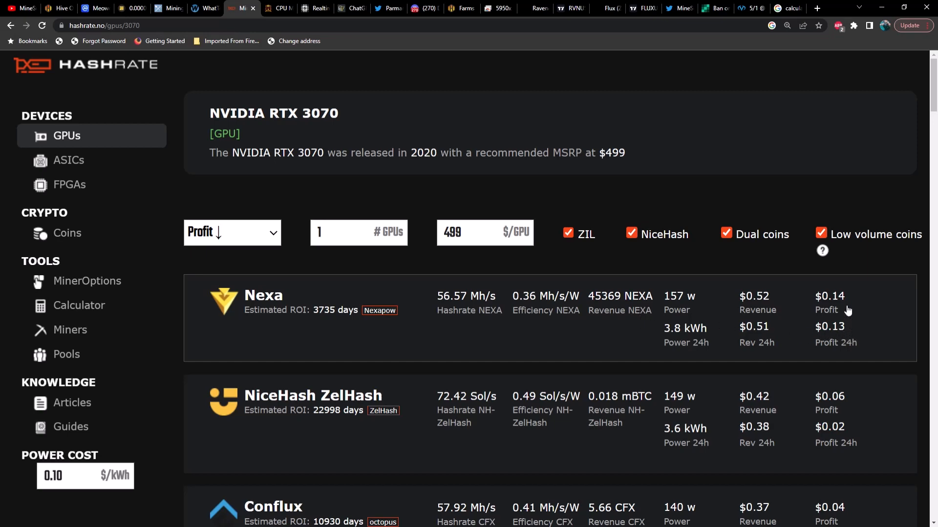
mouse_move(840, 306)
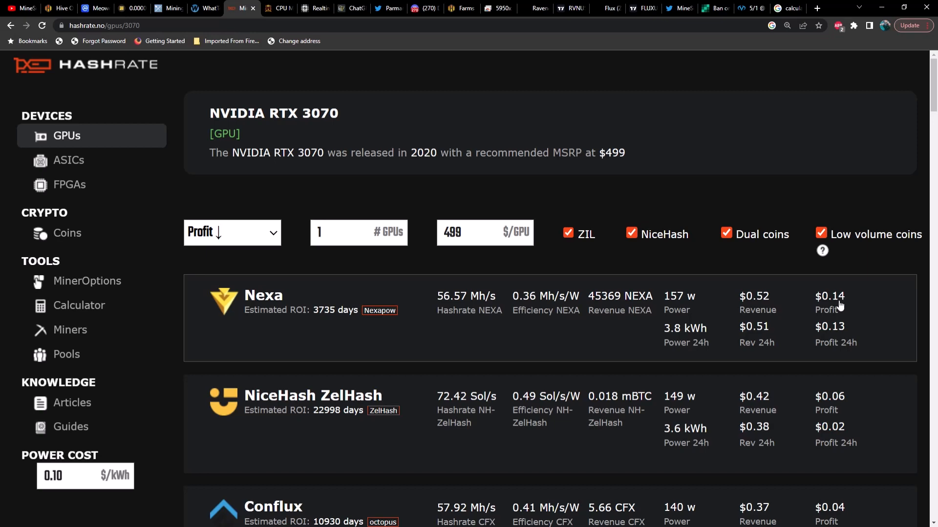
mouse_move(845, 305)
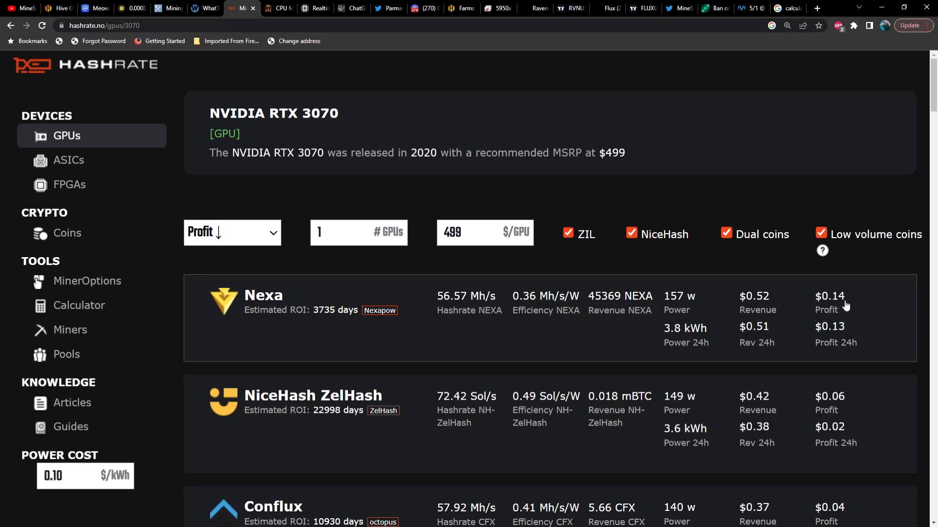
mouse_move(840, 315)
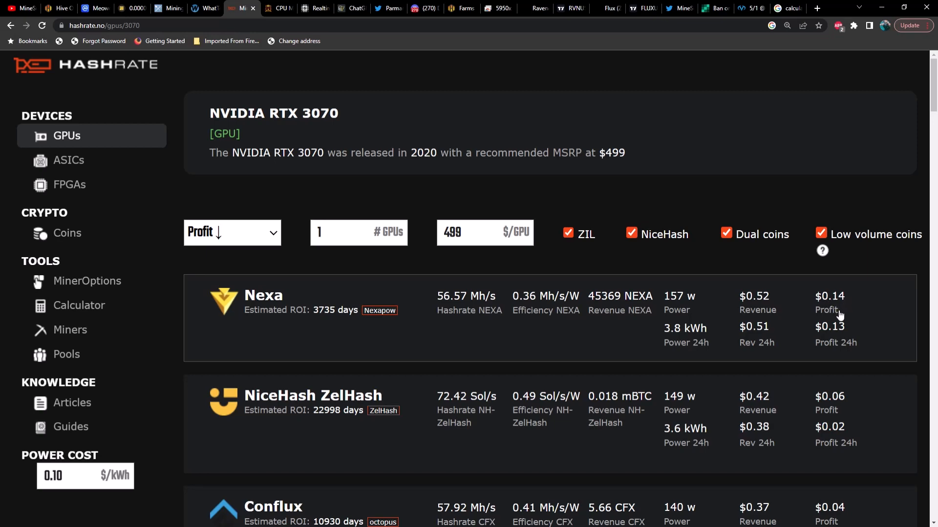
Step: Scroll the RTX 3070 ranking past Alephium, Ravencoin and Kaspa down to Meowcoin and NiceHash Daggerhashimoto
scroll(down, 3)
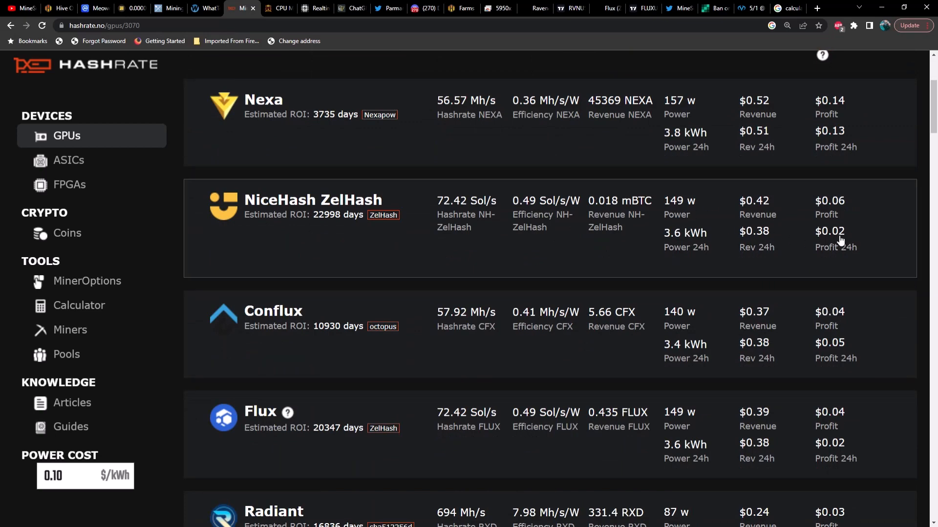
mouse_move(848, 212)
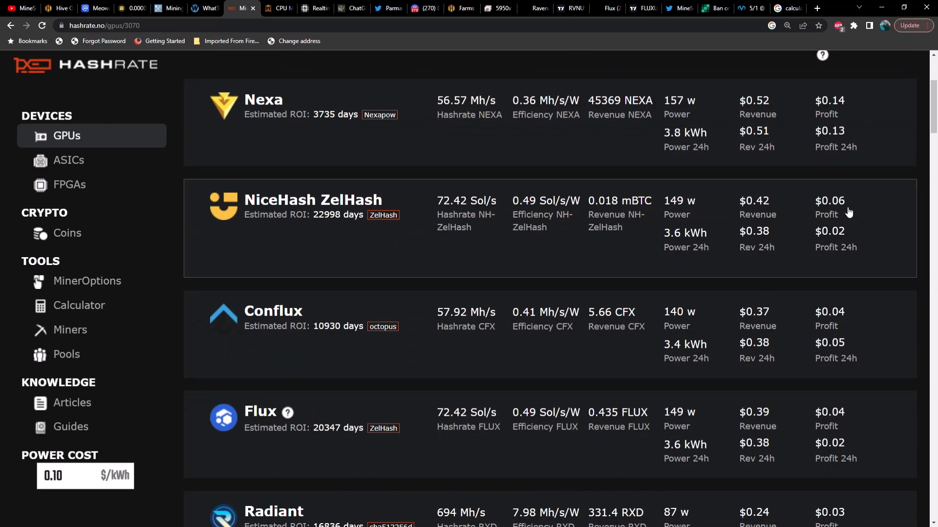
scroll(down, 3)
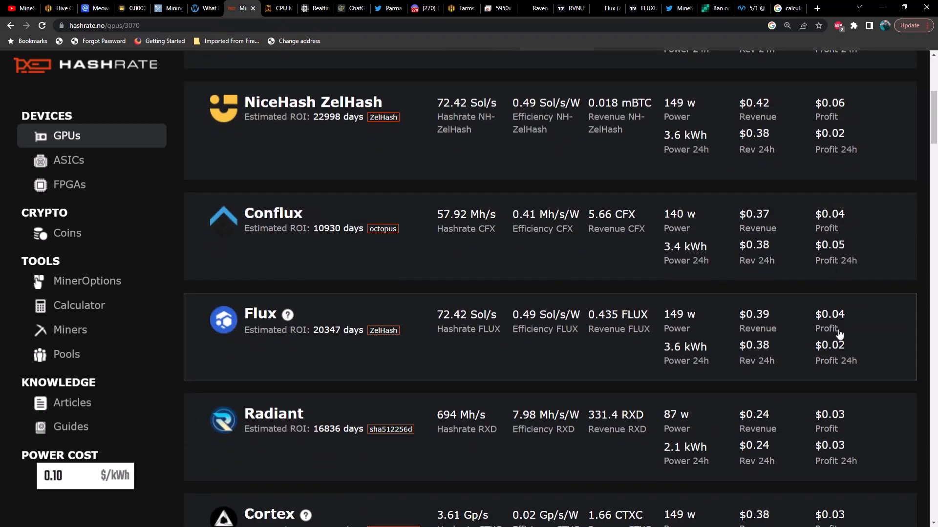
mouse_move(853, 232)
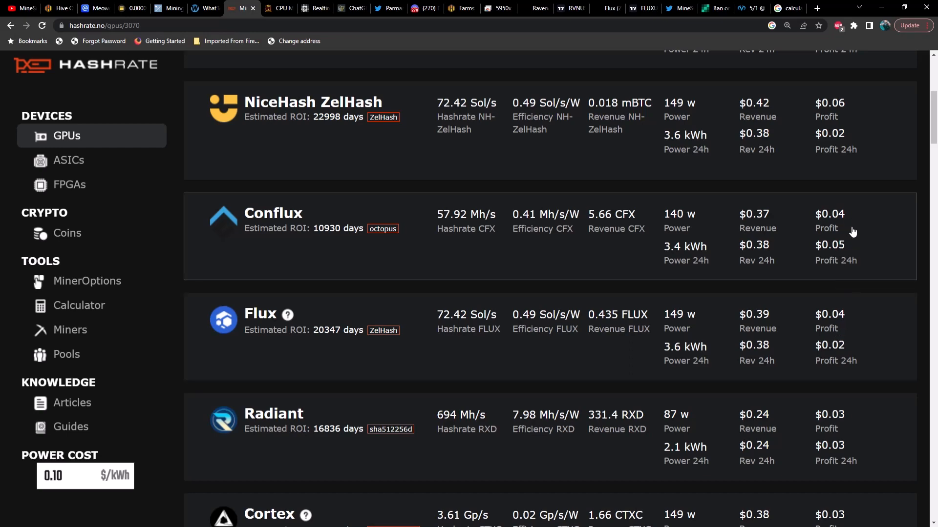
mouse_move(853, 322)
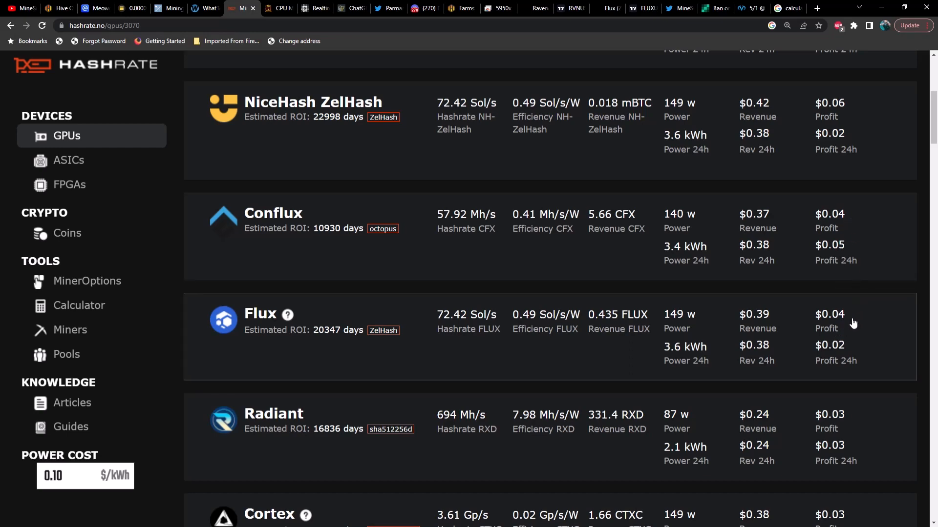
mouse_move(851, 346)
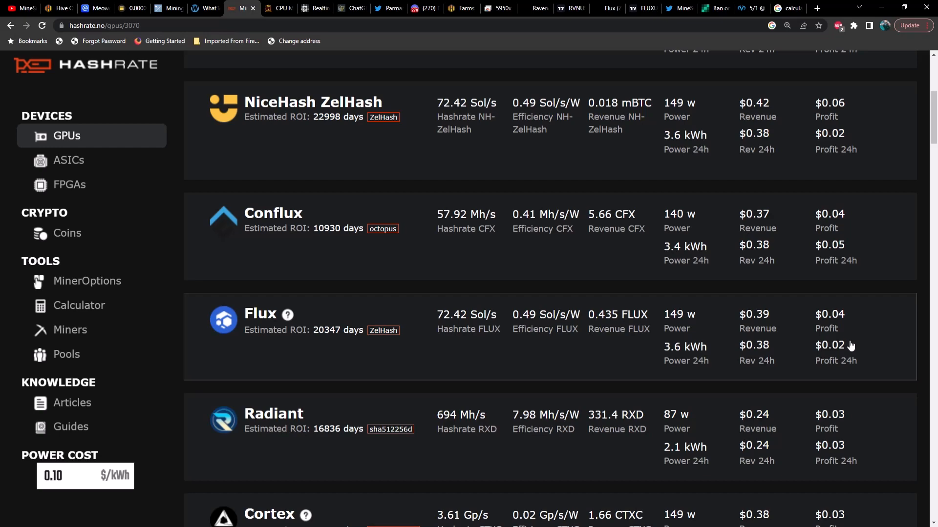
scroll(down, 3)
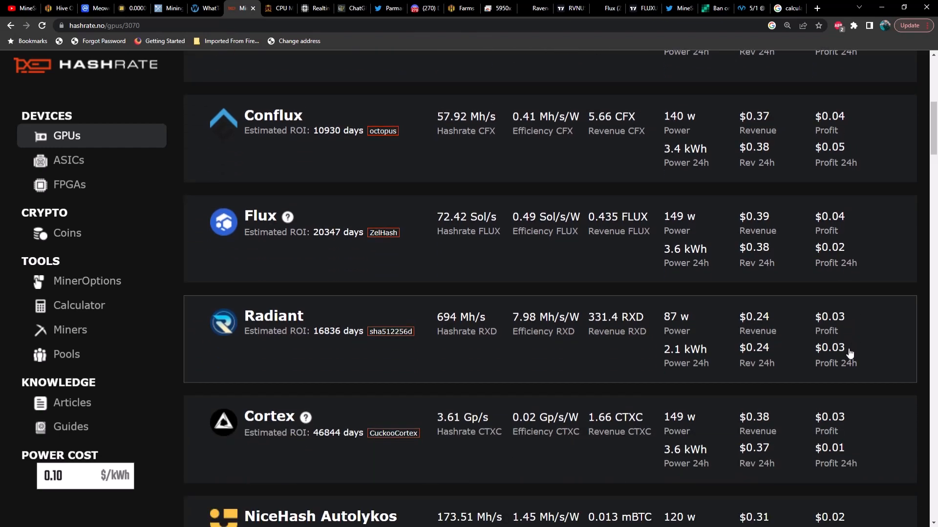
scroll(down, 3)
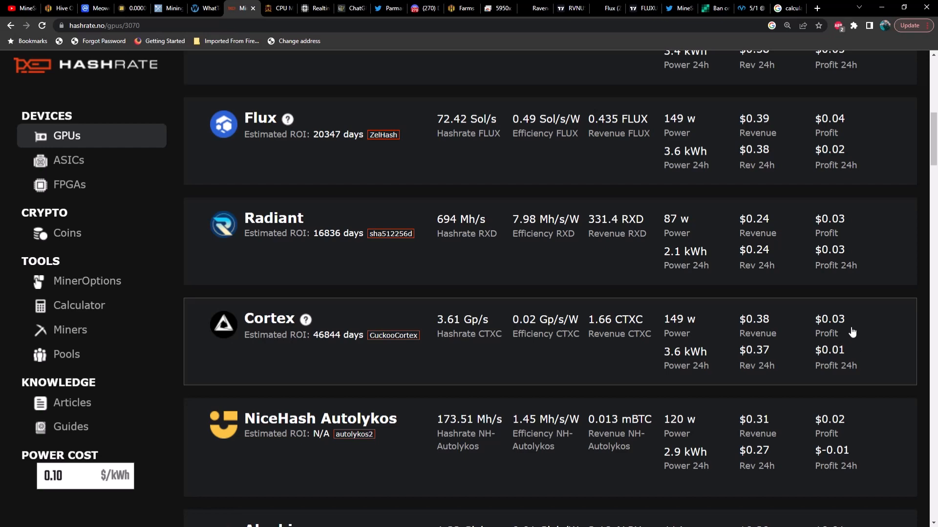
scroll(down, 3)
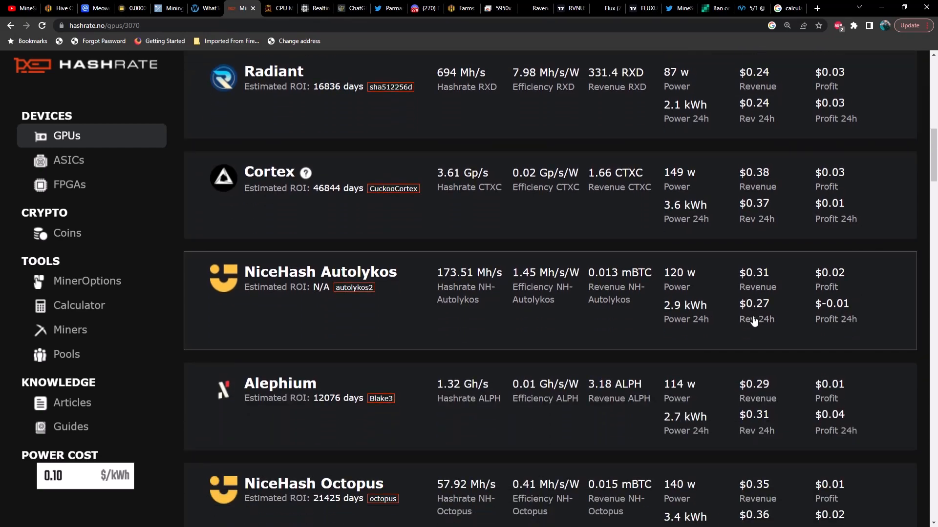
mouse_move(816, 315)
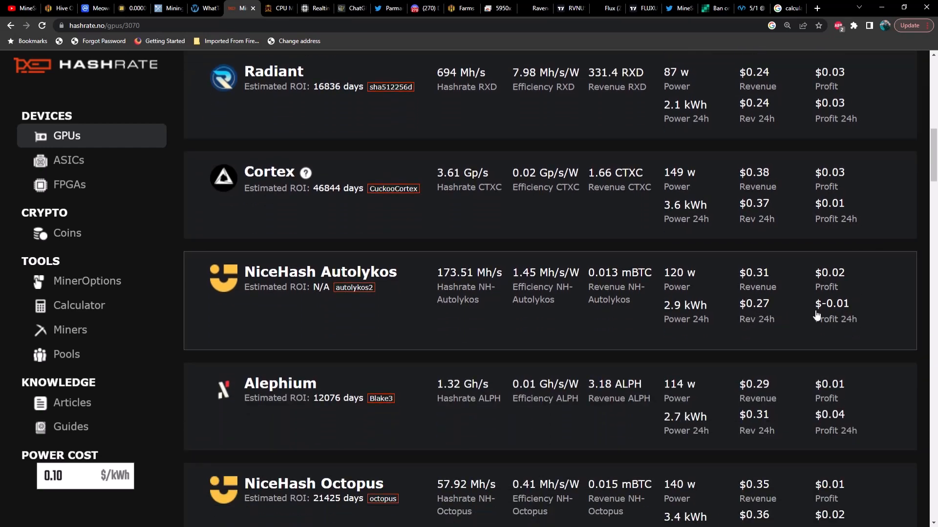
mouse_move(847, 298)
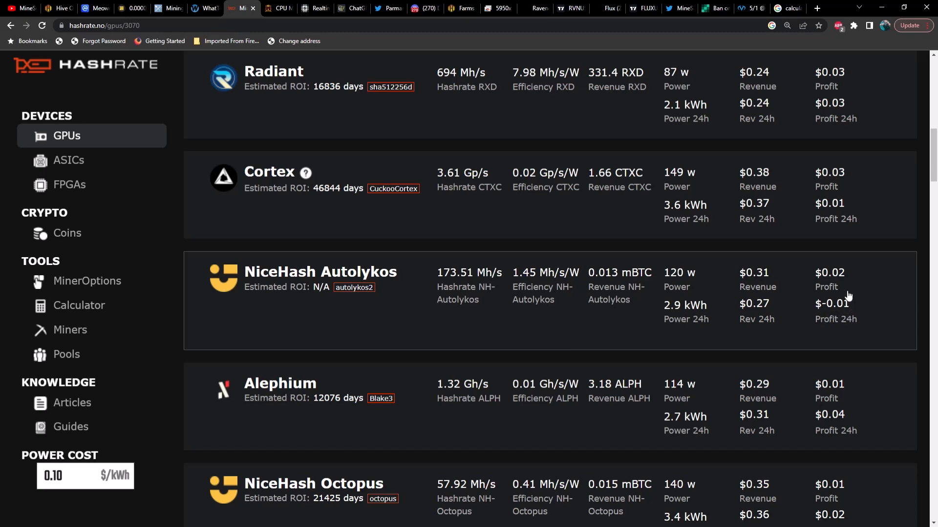
mouse_move(834, 293)
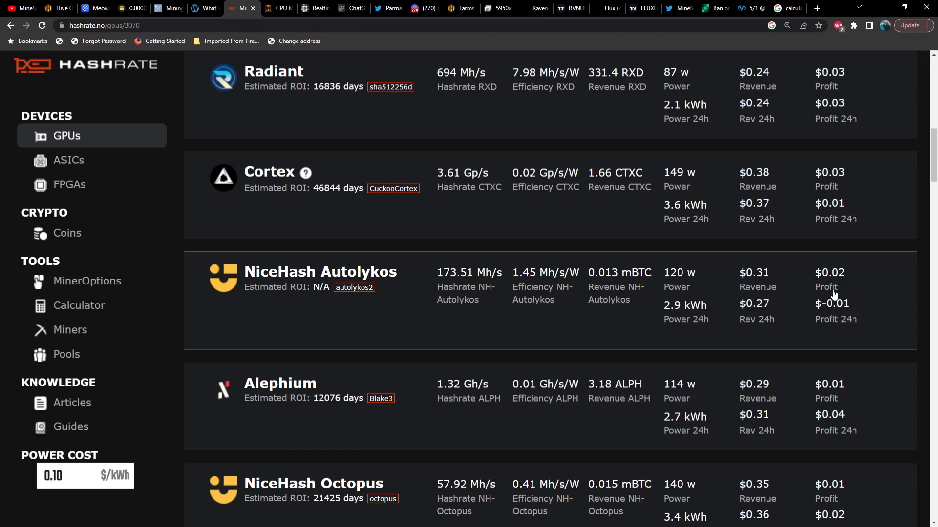
scroll(down, 3)
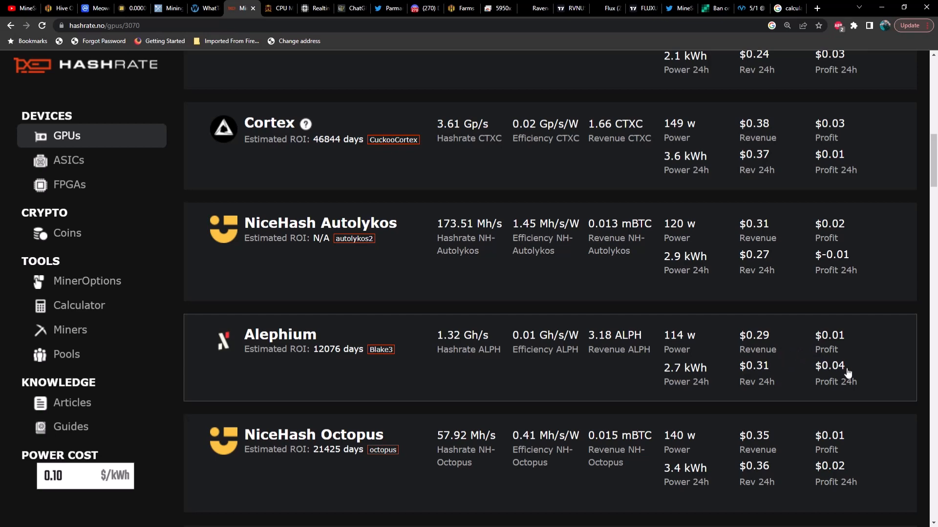
scroll(down, 3)
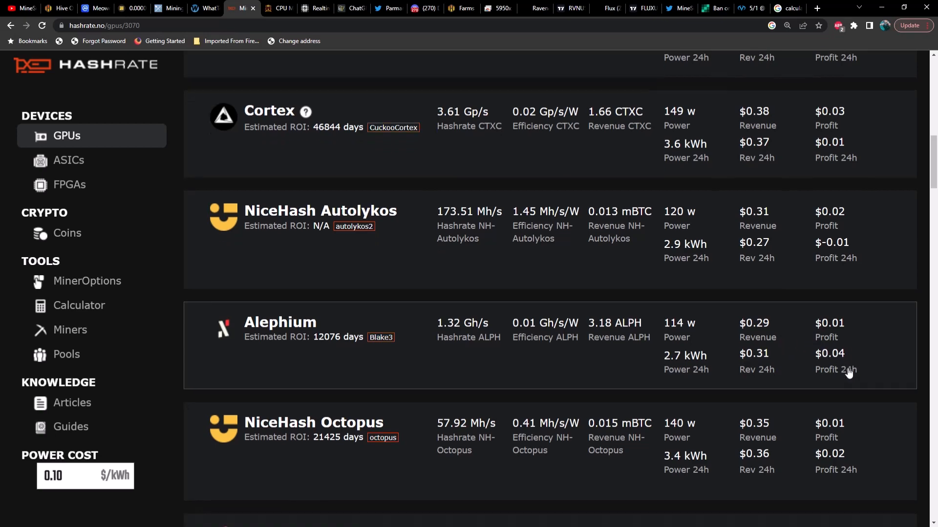
scroll(down, 3)
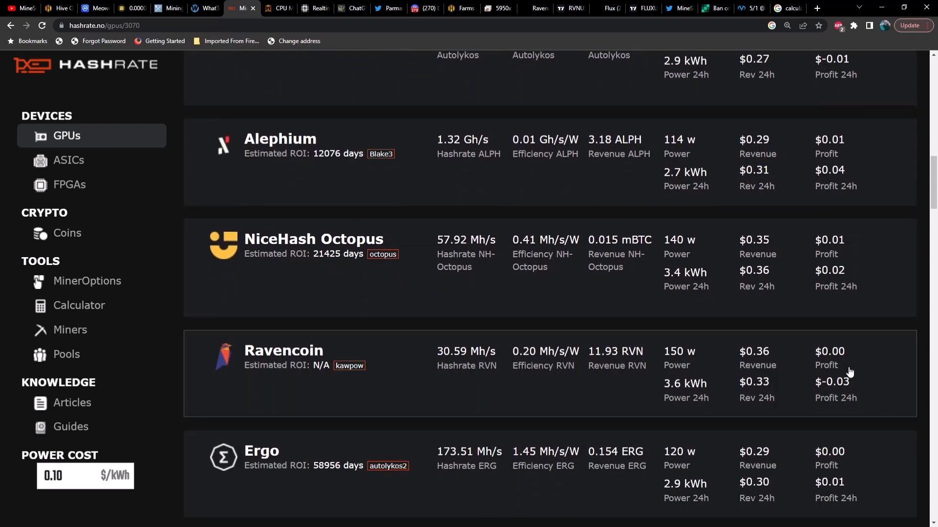
mouse_move(849, 359)
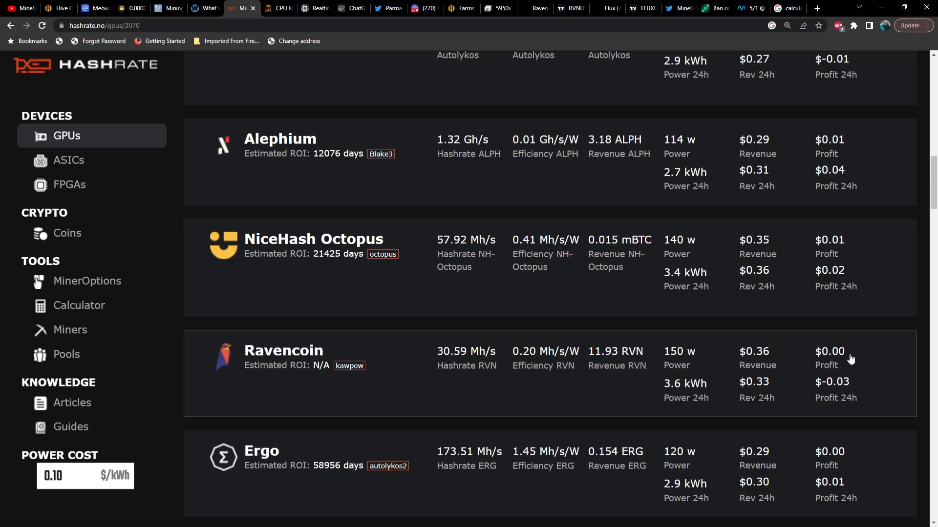
scroll(down, 3)
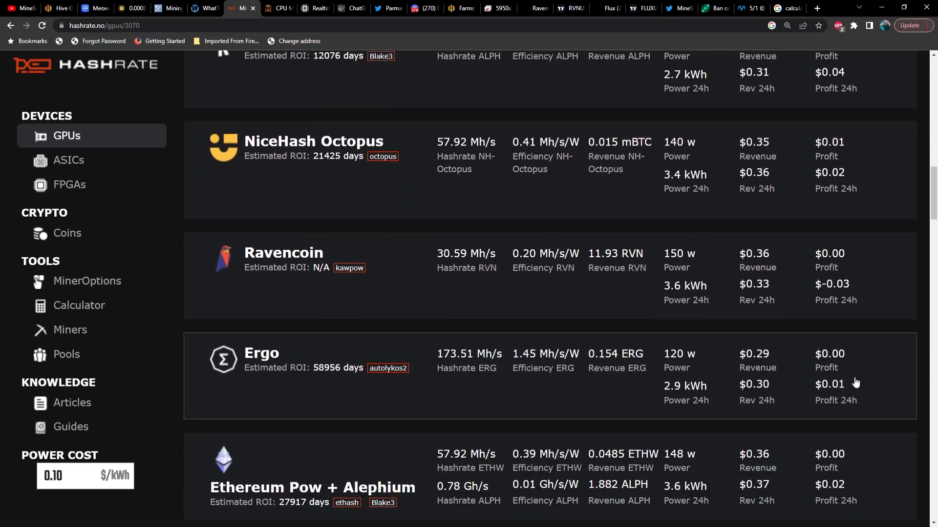
mouse_move(848, 386)
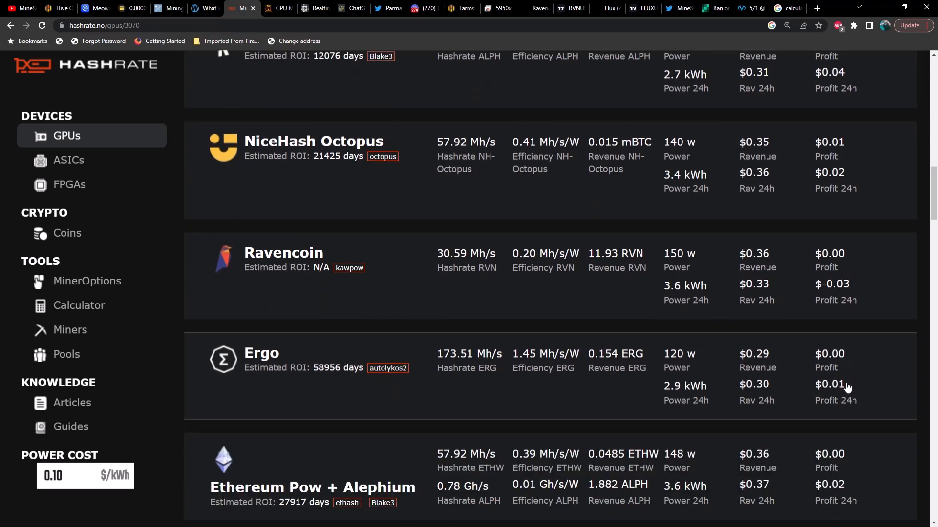
scroll(down, 3)
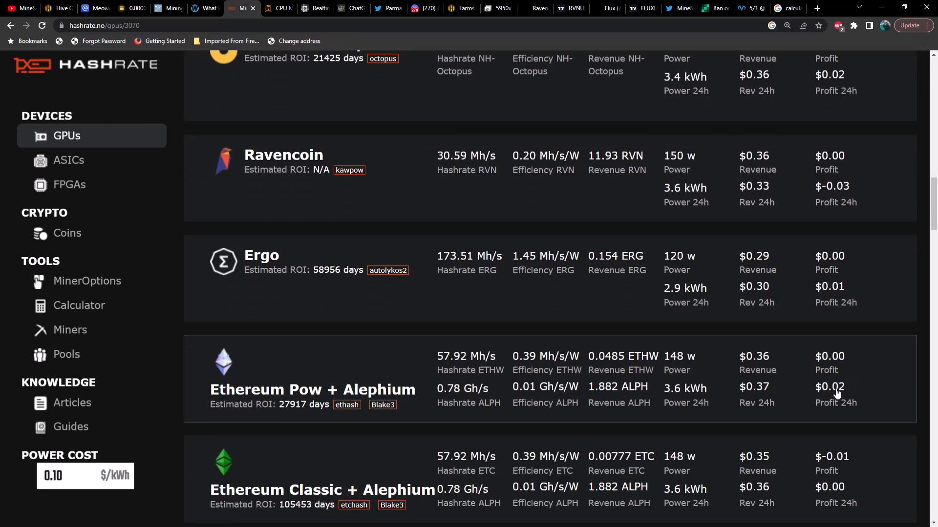
scroll(down, 3)
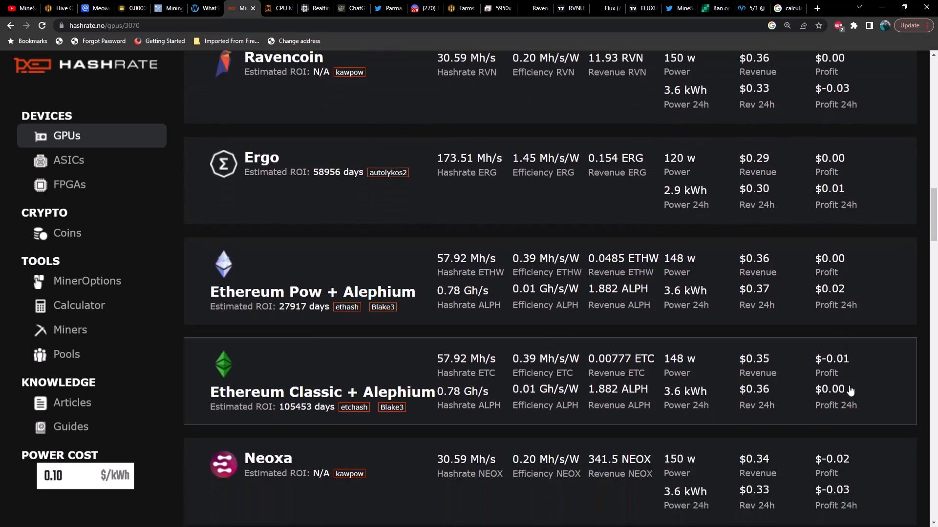
scroll(down, 3)
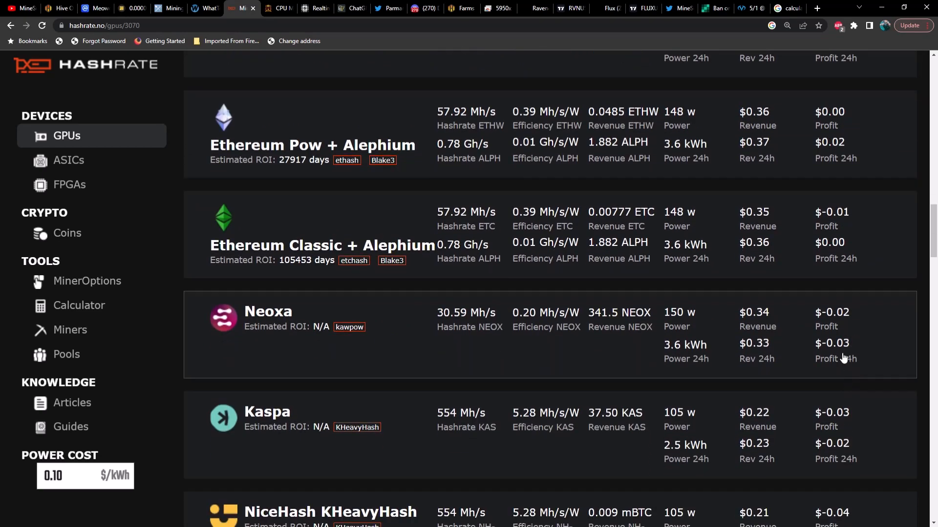
scroll(down, 3)
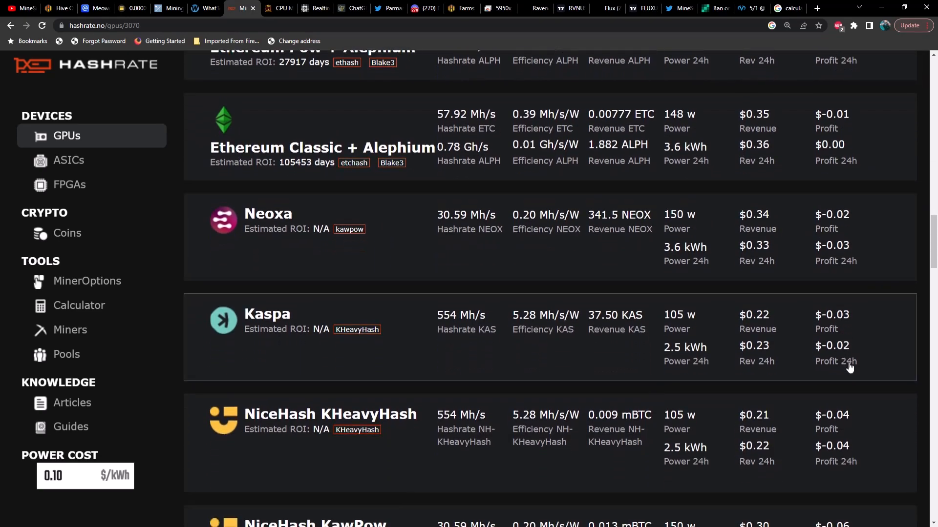
scroll(down, 3)
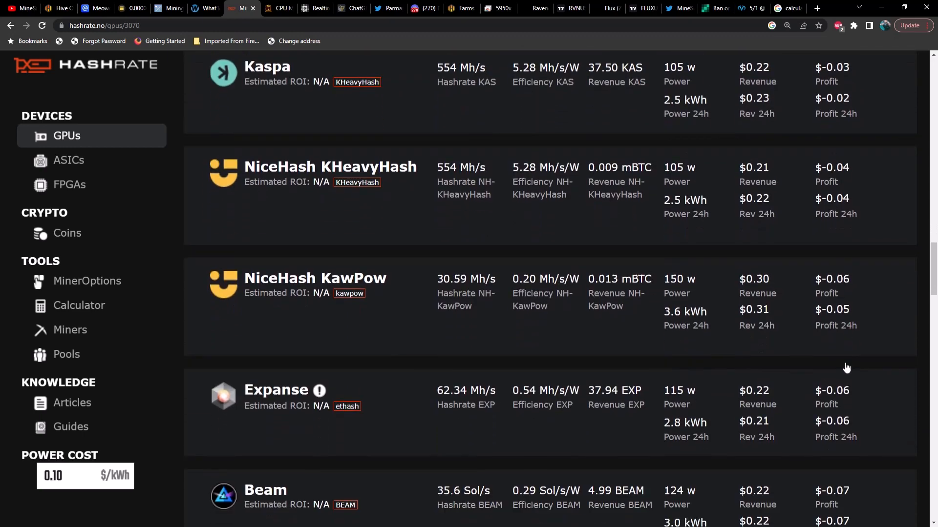
scroll(down, 3)
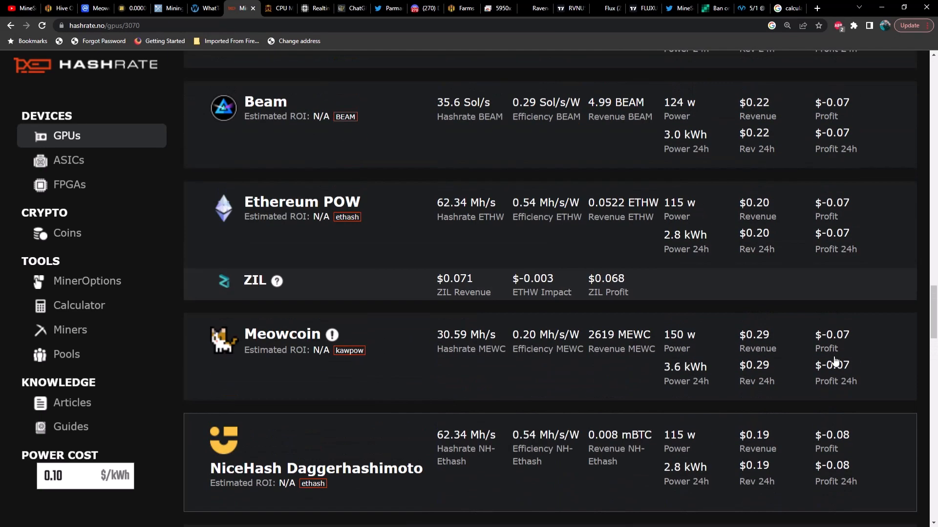
Step: Switch to the Rabid Mining CPU calculator and review its profit table, led by Yadacoin at $4.04
click(279, 7)
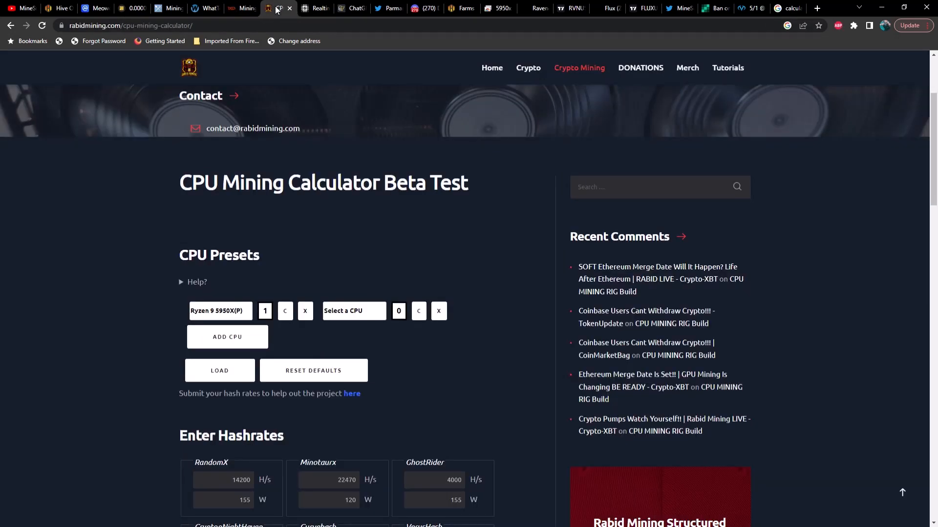
scroll(down, 3)
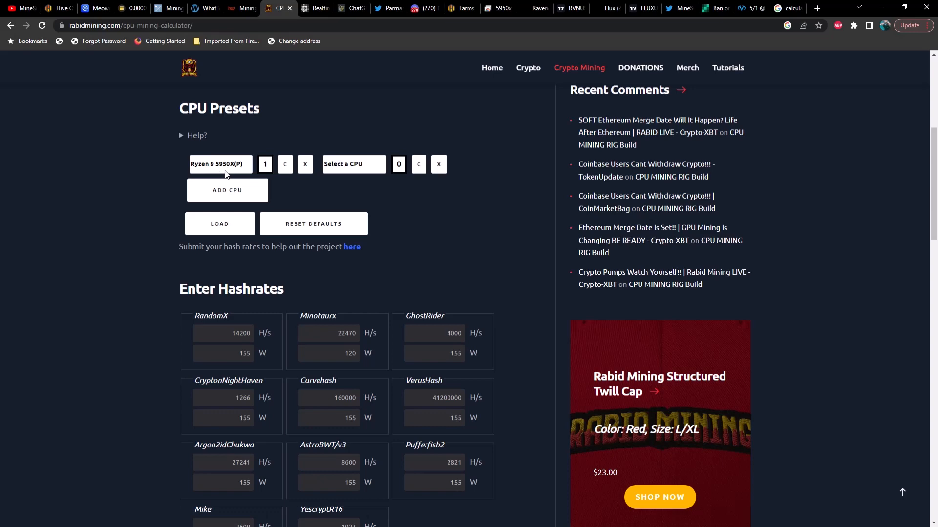
scroll(down, 3)
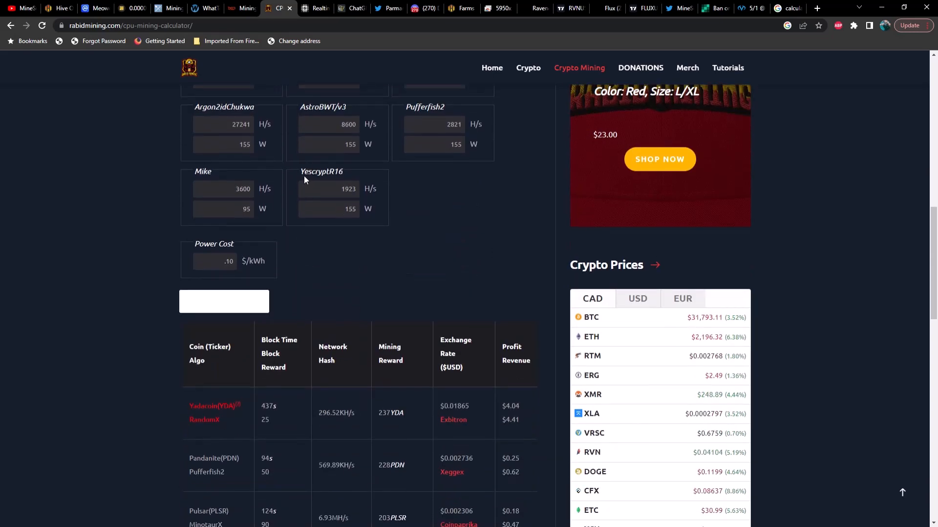
scroll(down, 3)
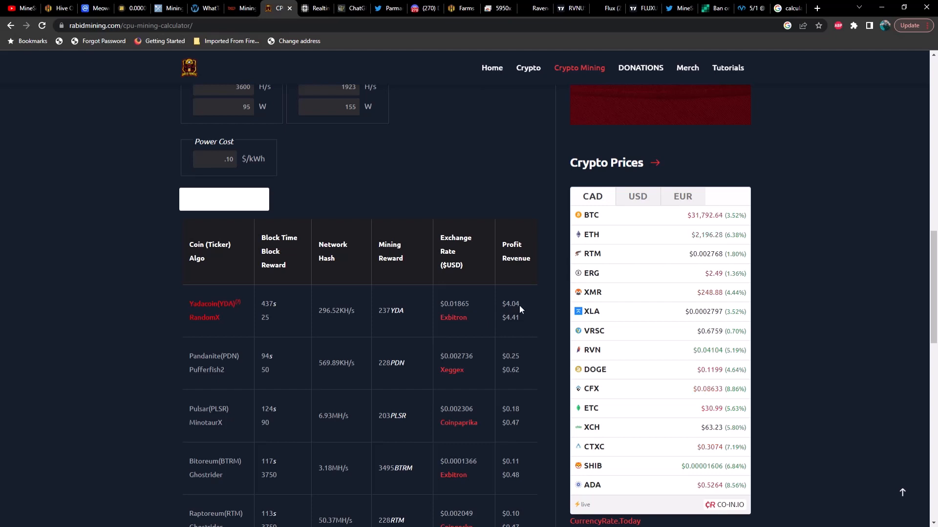
mouse_move(255, 375)
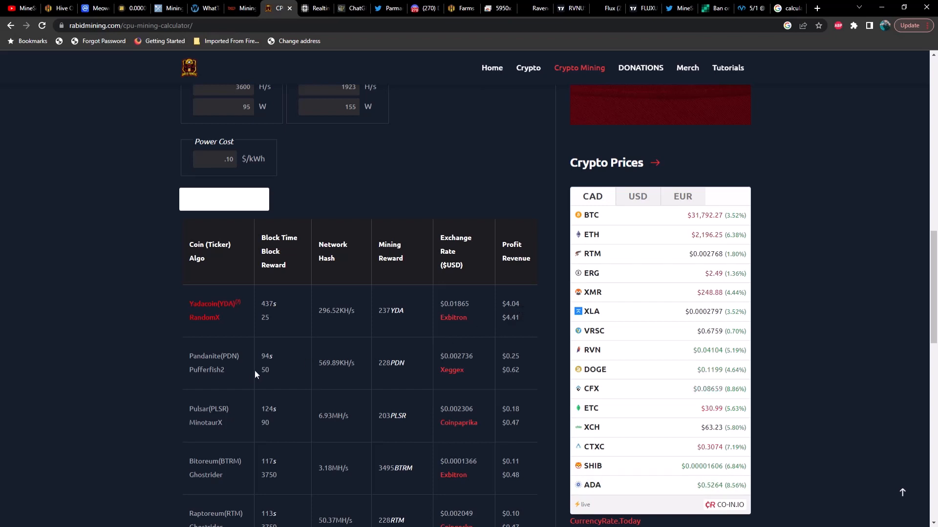
mouse_move(521, 363)
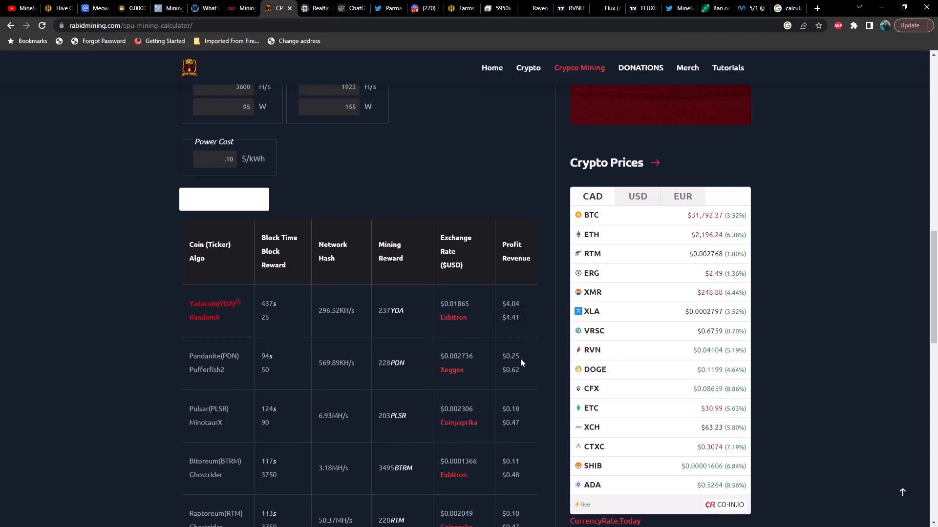
scroll(down, 3)
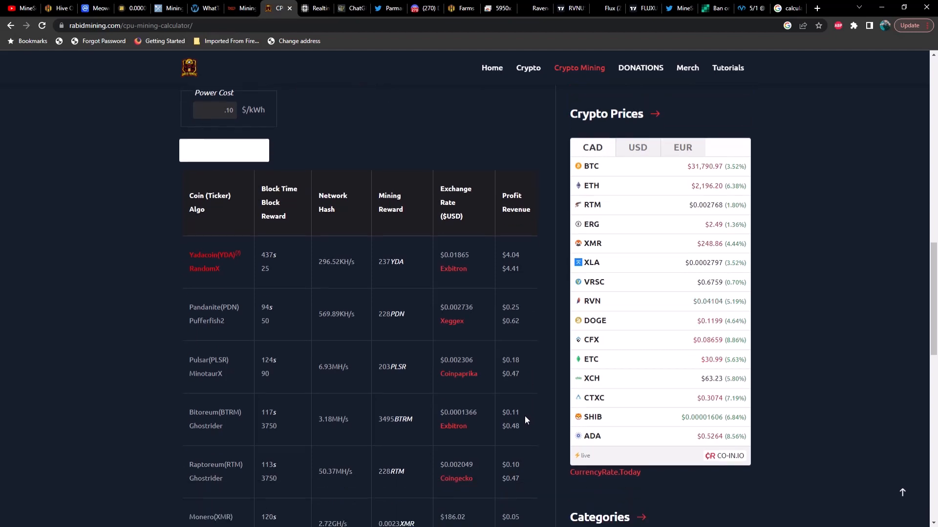
scroll(down, 3)
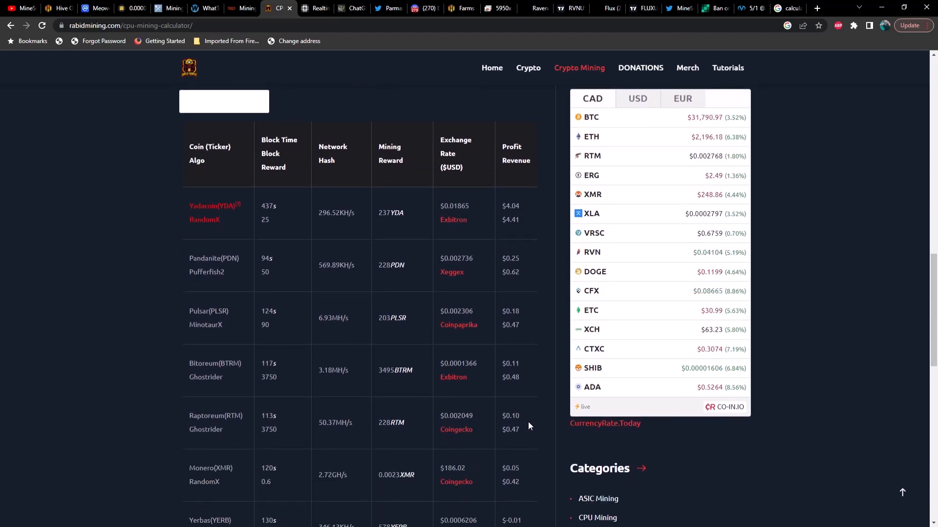
scroll(down, 3)
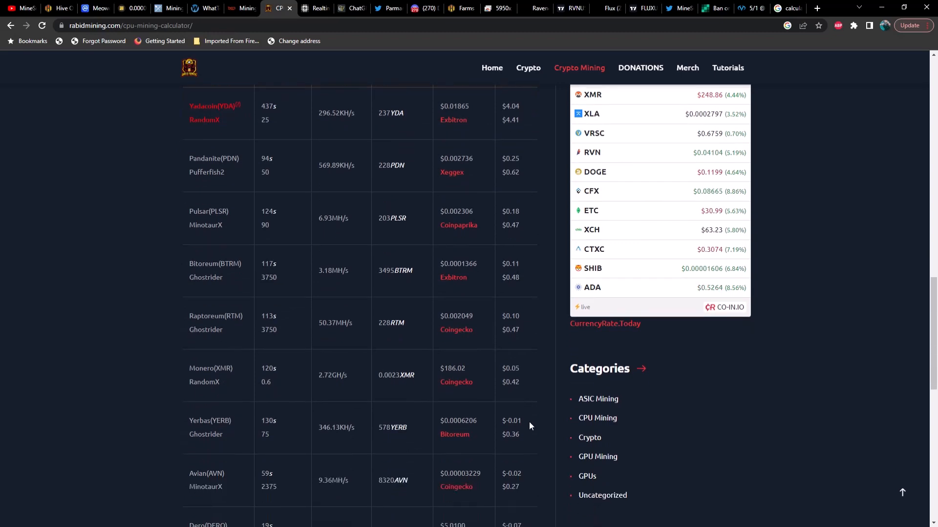
scroll(down, 3)
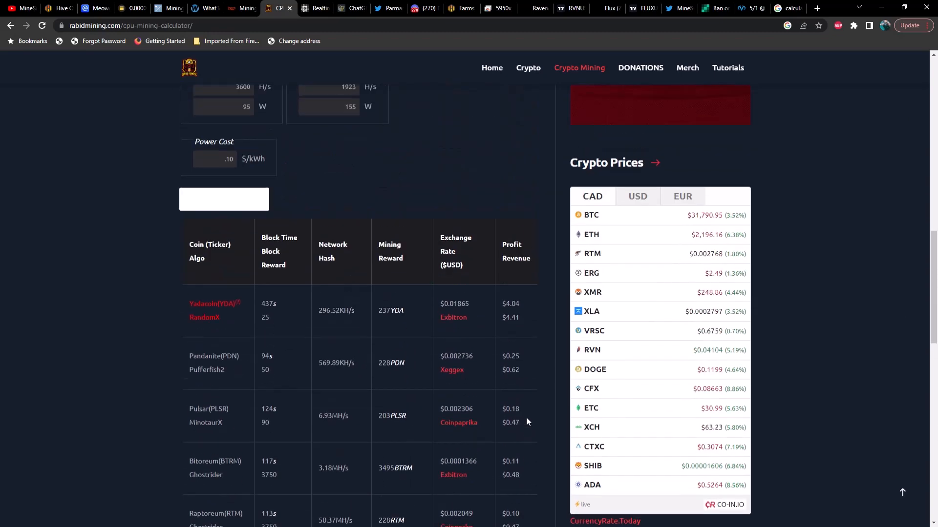
scroll(up, 3)
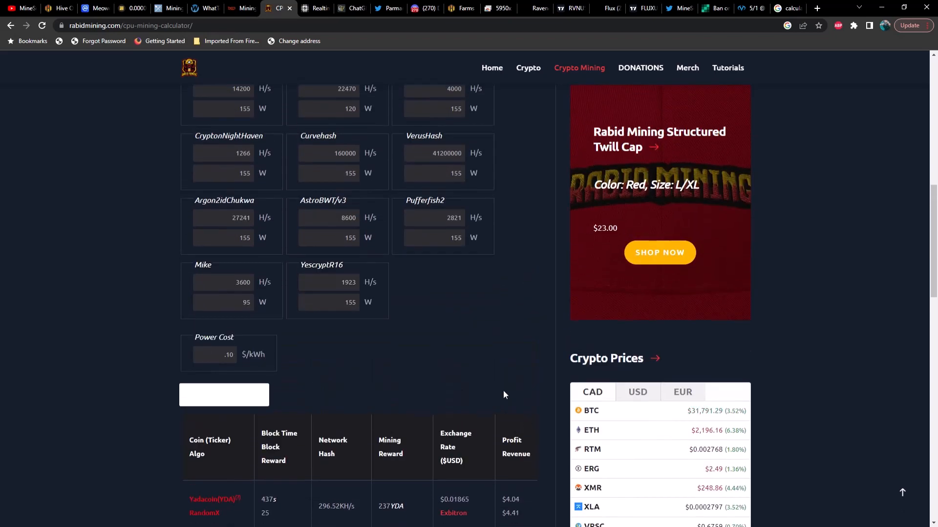
mouse_move(496, 391)
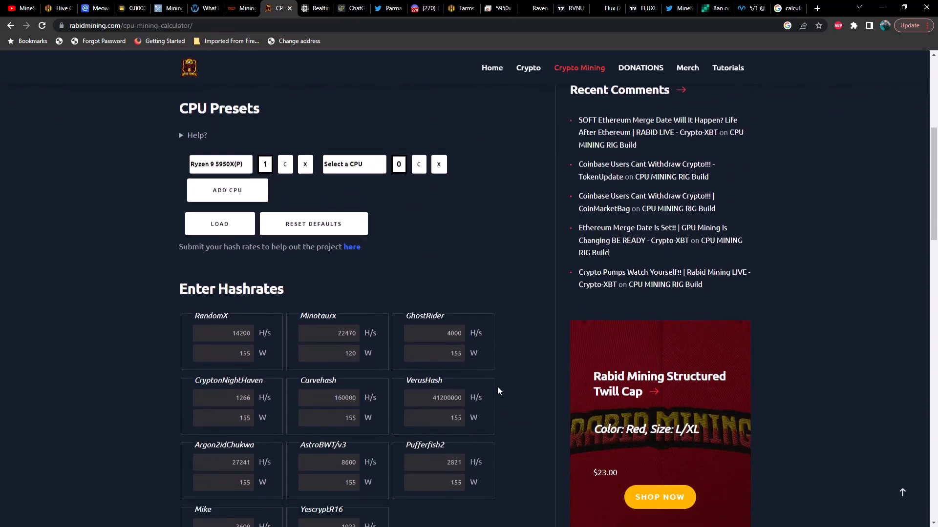
mouse_move(507, 389)
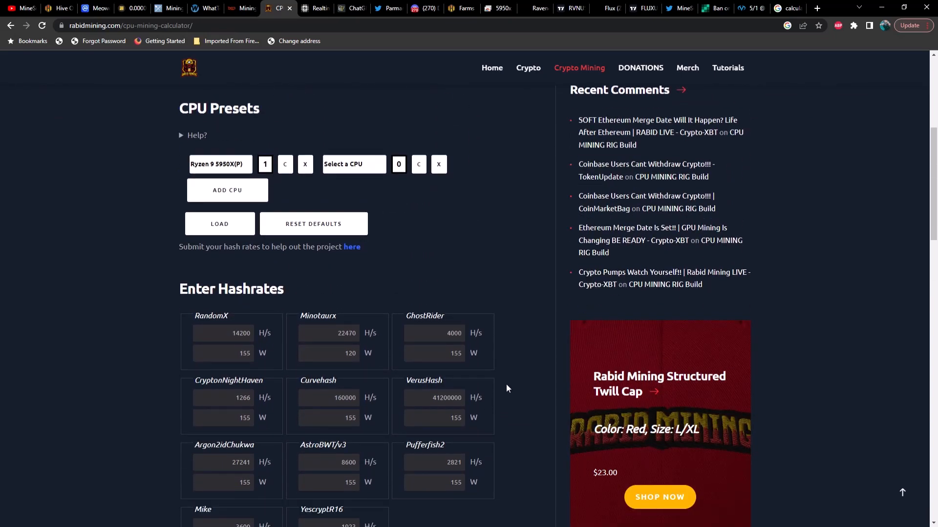
mouse_move(493, 293)
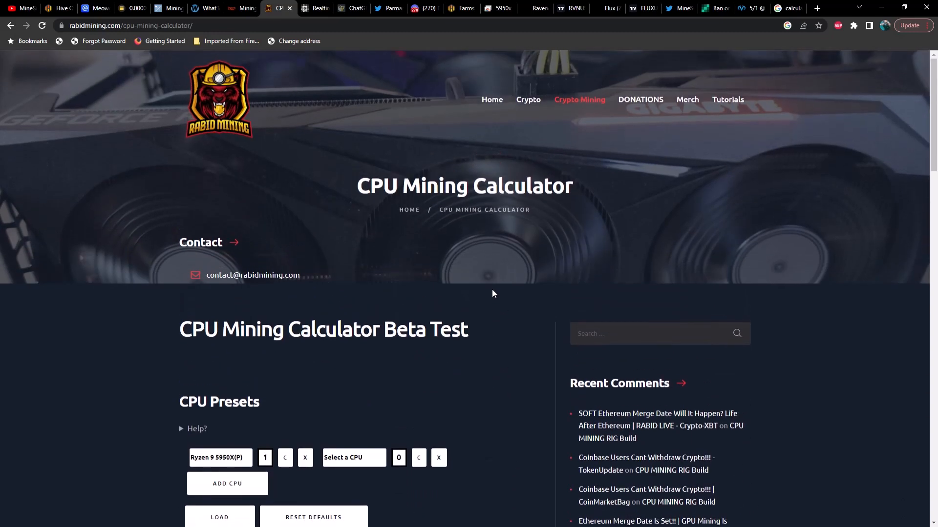
mouse_move(379, 212)
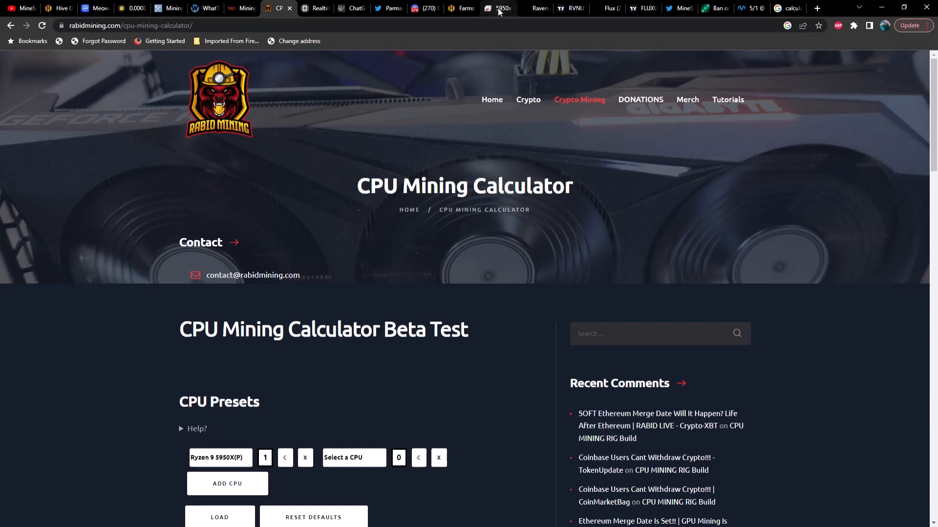
Step: Switch to the Chrome Remote Desktop session showing the XMRig miner and 0.01502 mBTC daily dashboard
click(497, 8)
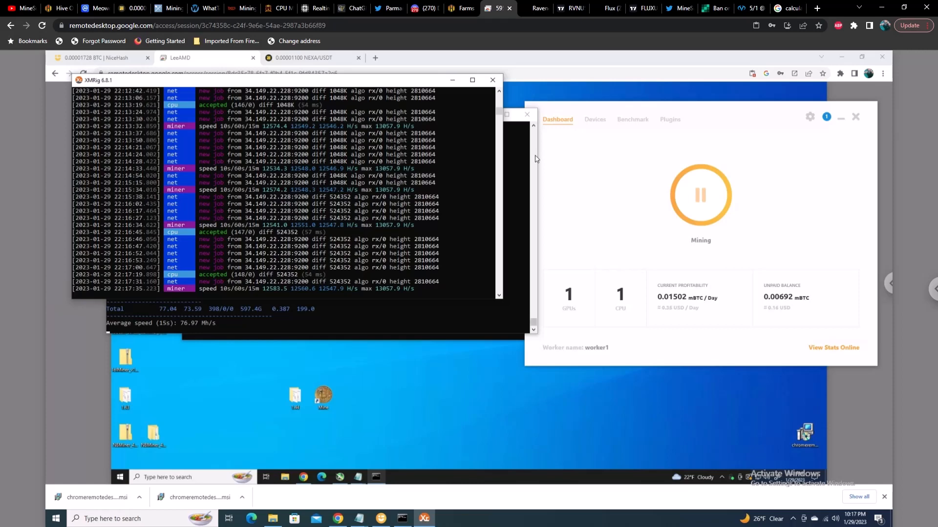
mouse_move(440, 192)
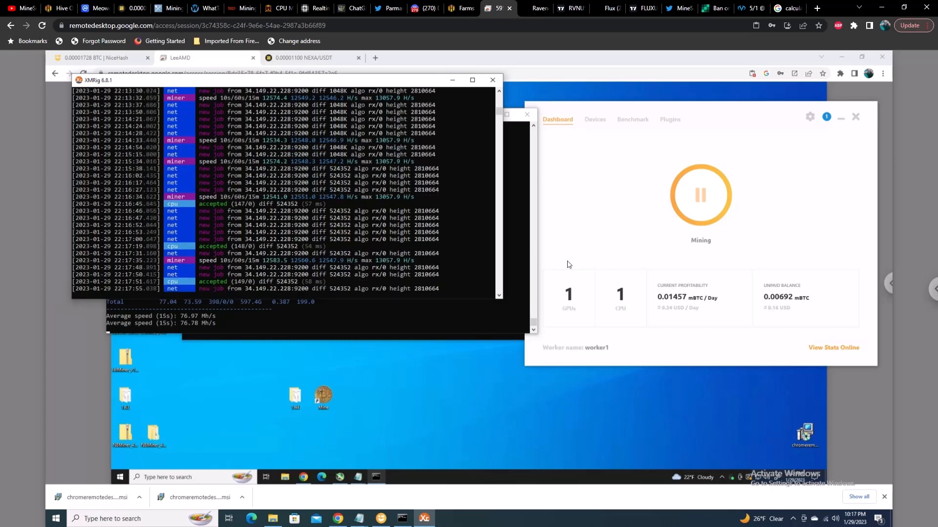
mouse_move(670, 316)
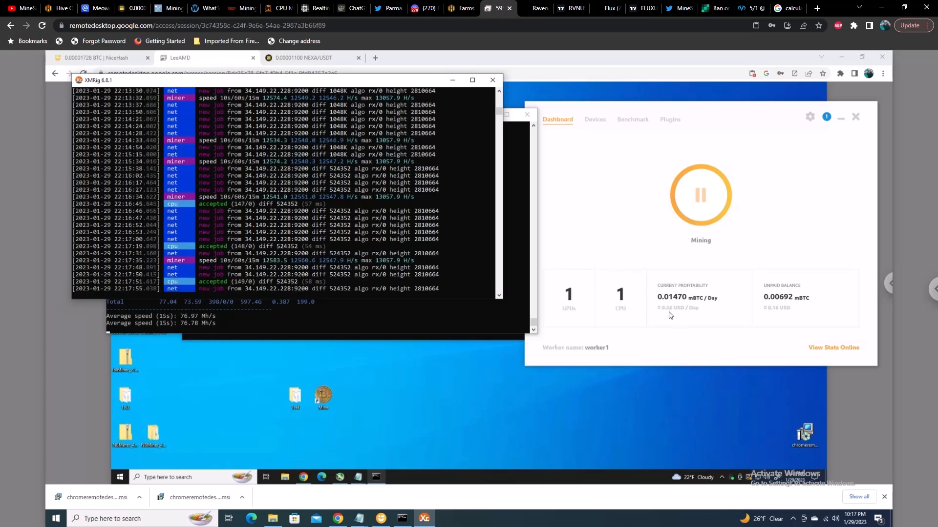
mouse_move(676, 316)
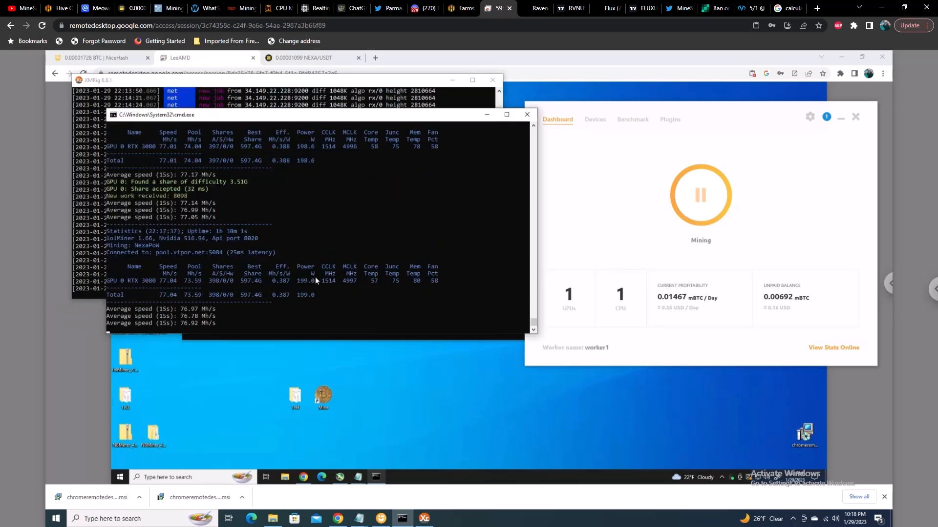
mouse_move(233, 264)
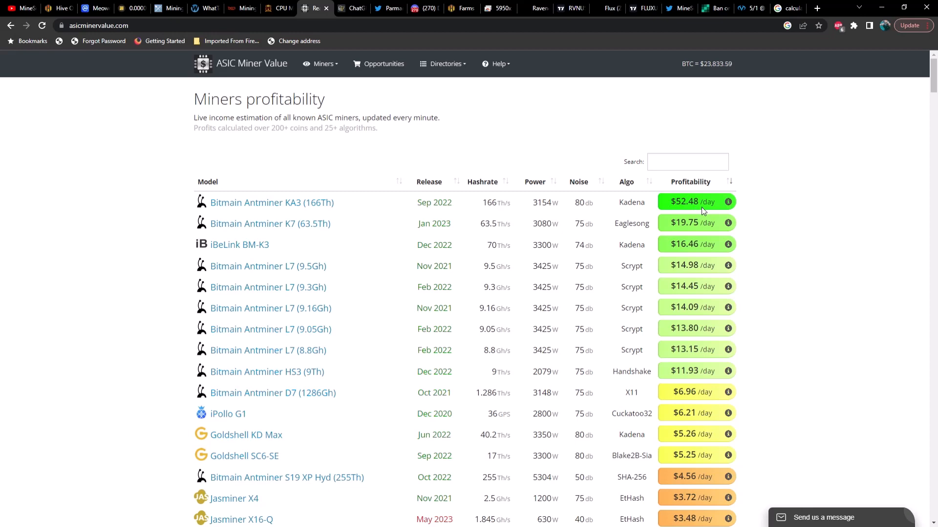
mouse_move(703, 232)
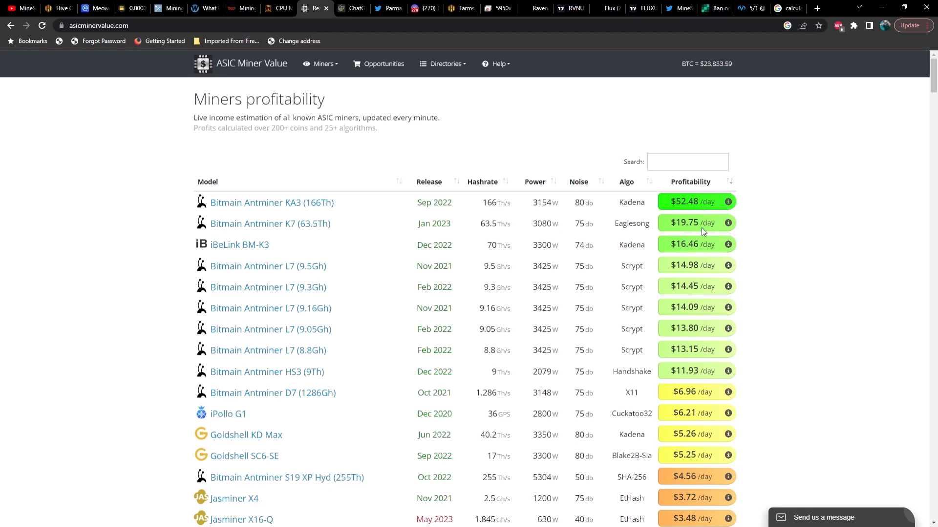
mouse_move(708, 233)
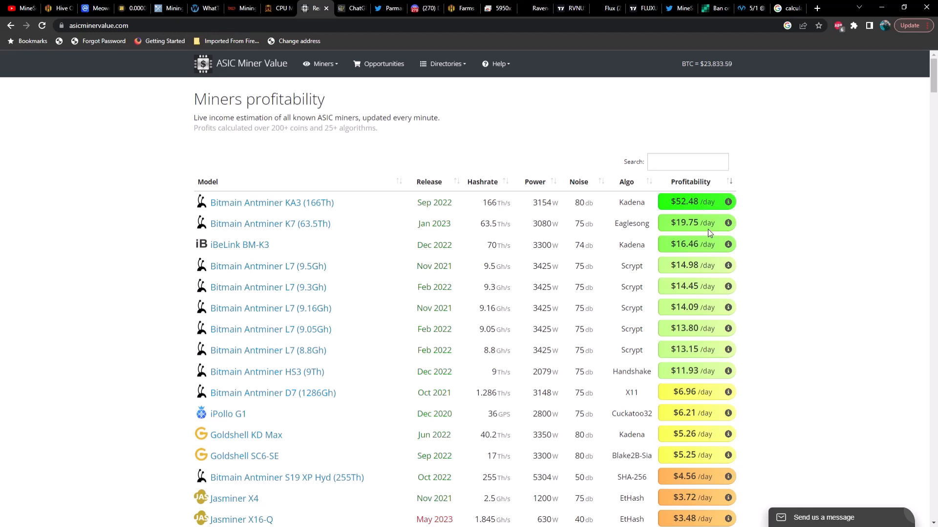
Step: Scroll the ASIC Miner Value profitability ranking down to loss-making models, then back toward Antminer KA3
scroll(down, 3)
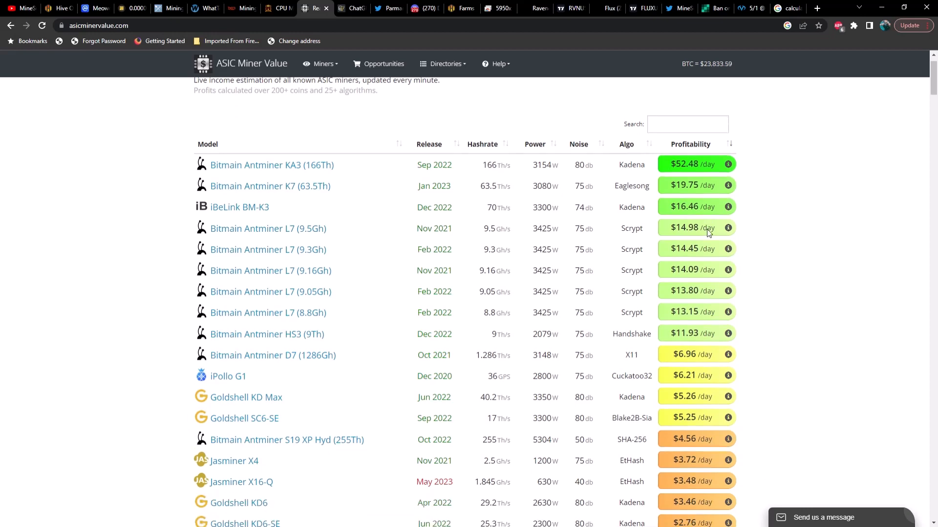
scroll(down, 3)
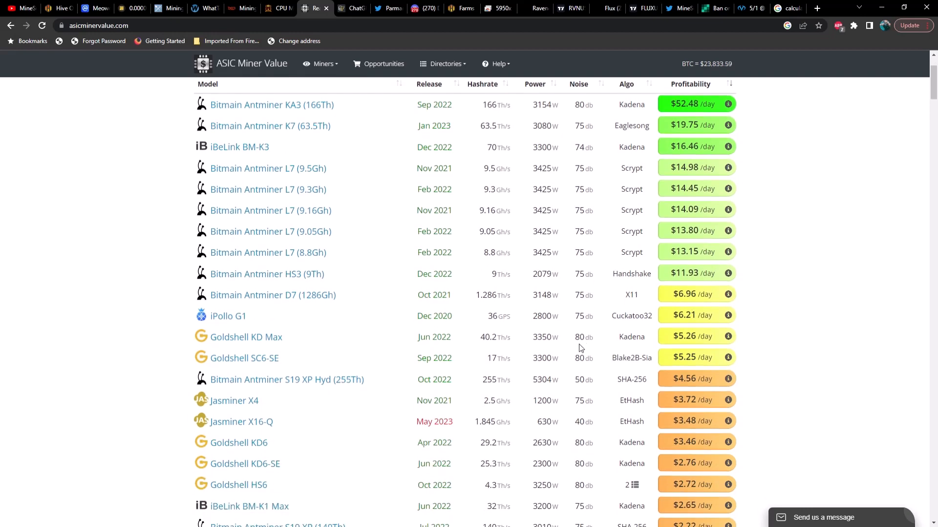
mouse_move(697, 346)
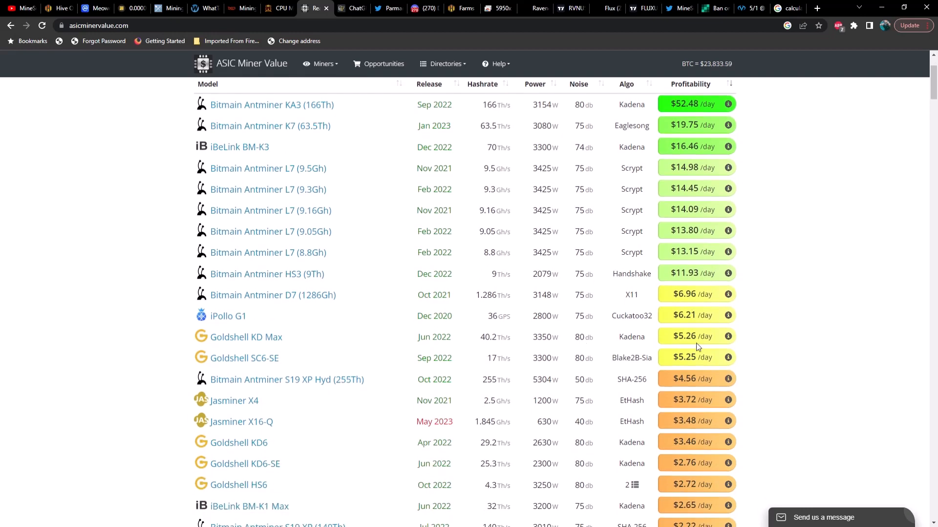
mouse_move(709, 345)
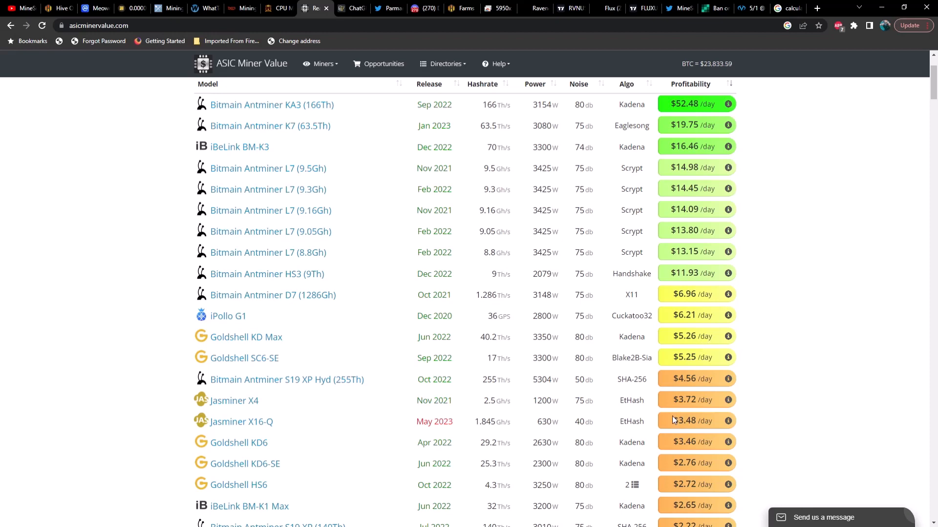
mouse_move(695, 414)
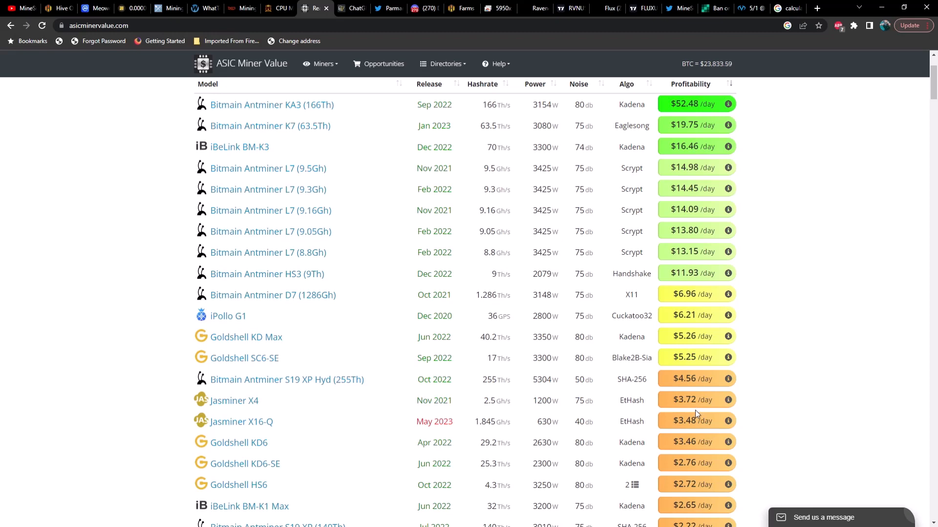
scroll(down, 3)
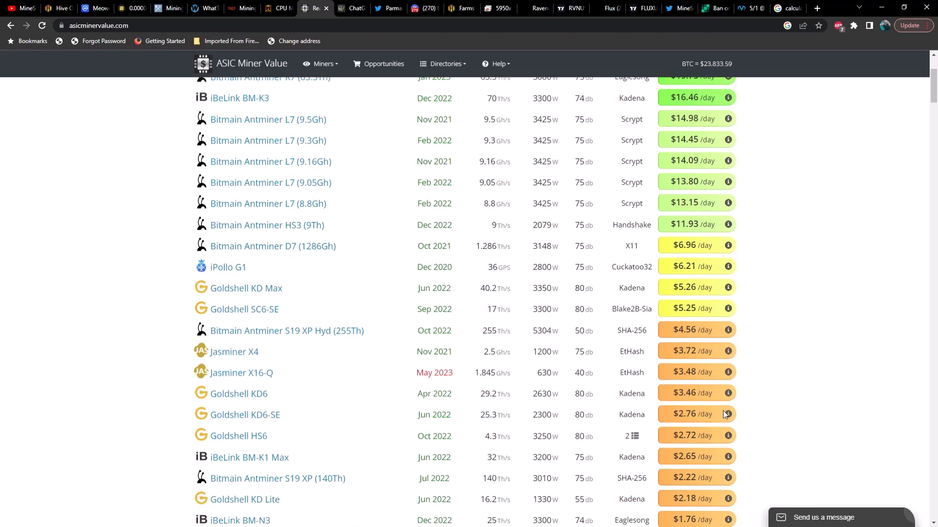
scroll(down, 3)
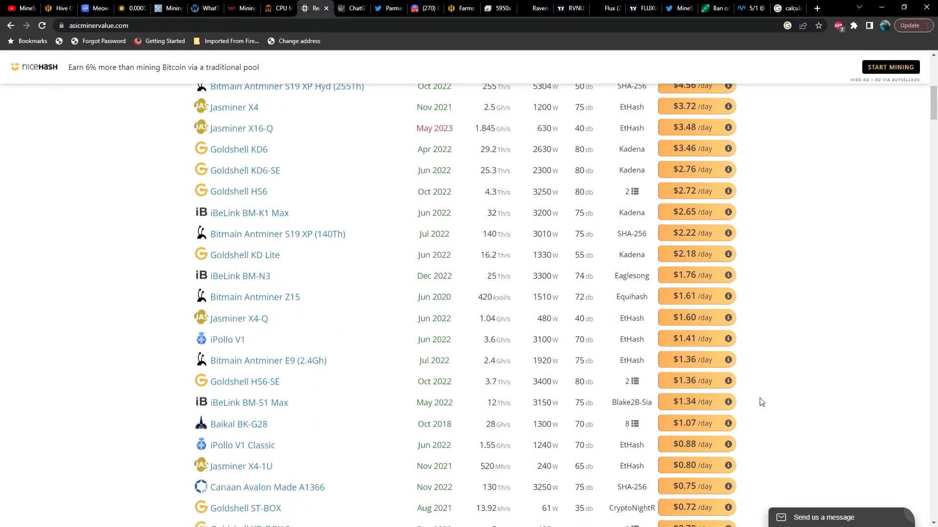
scroll(down, 3)
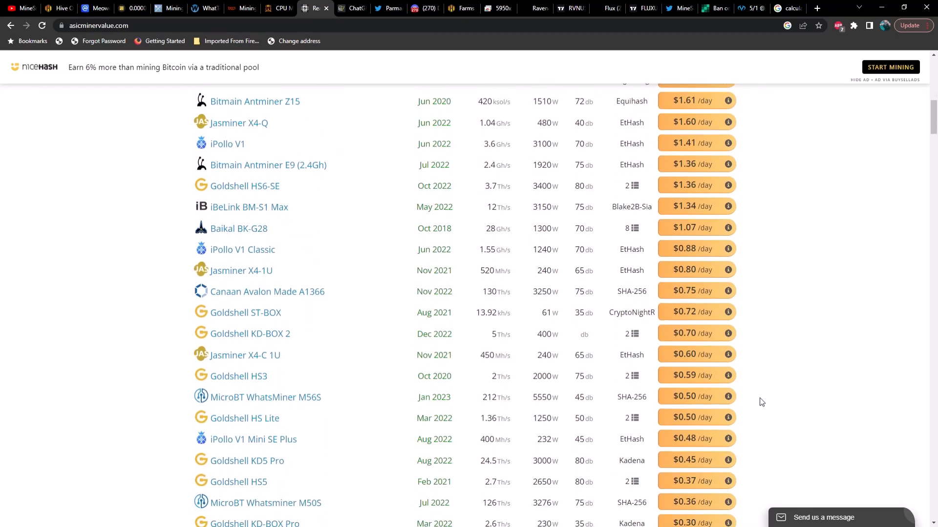
scroll(down, 3)
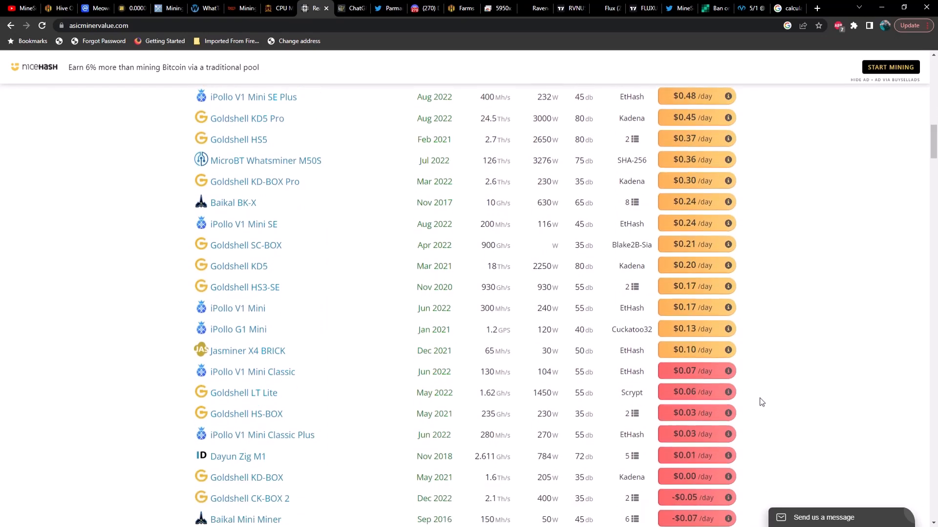
scroll(up, 3)
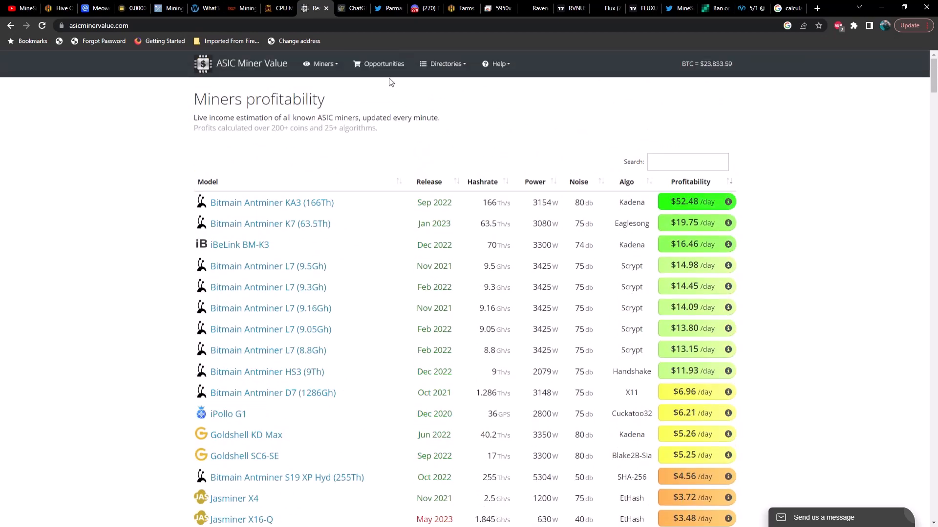
Step: Open the Cointelegraph ChatGPT Bitcoin article and read down to Parman's embedded Twitter thread
click(352, 8)
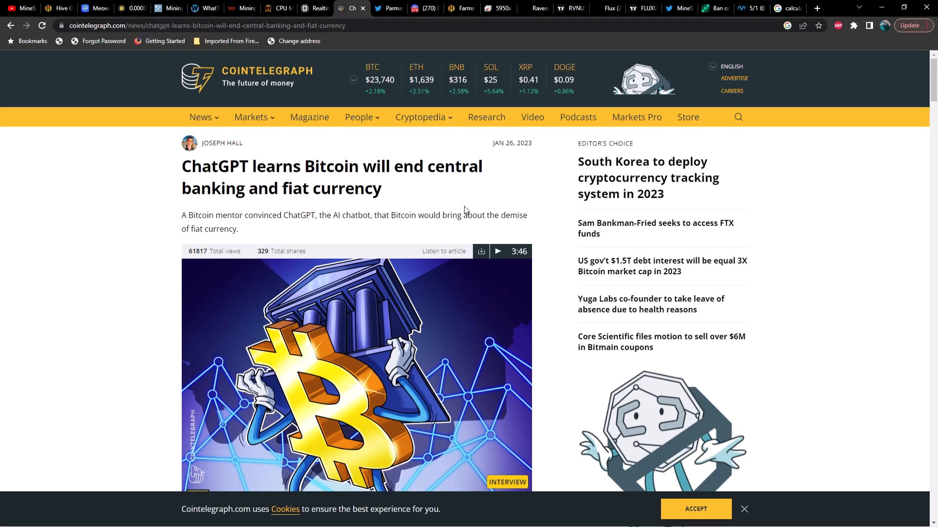
scroll(down, 3)
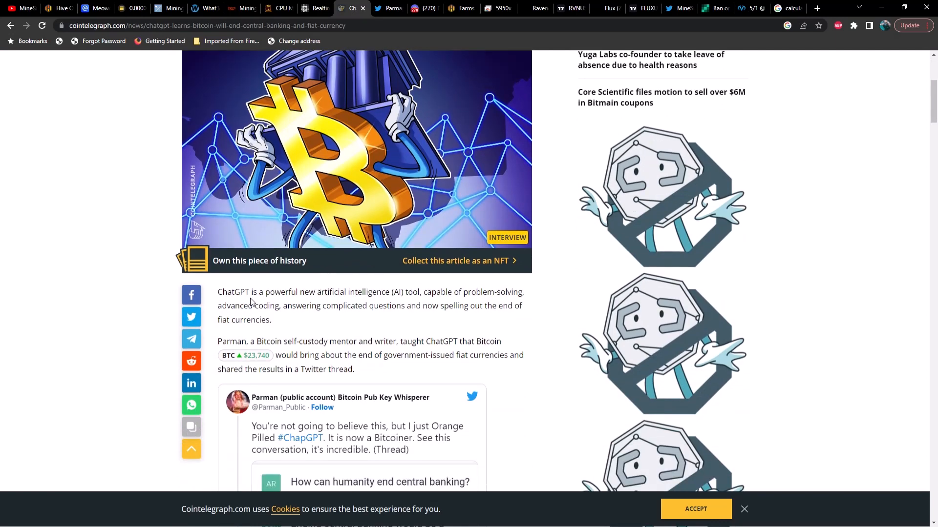
mouse_move(251, 303)
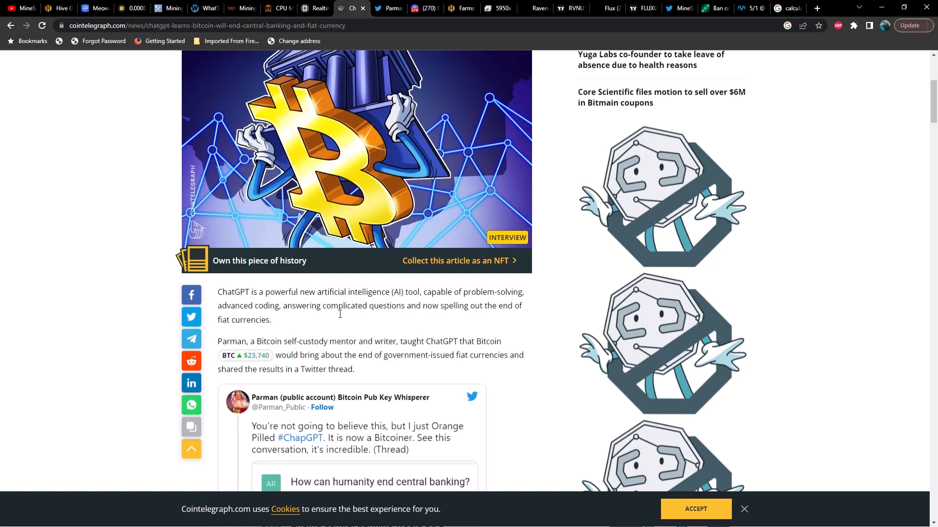
mouse_move(320, 319)
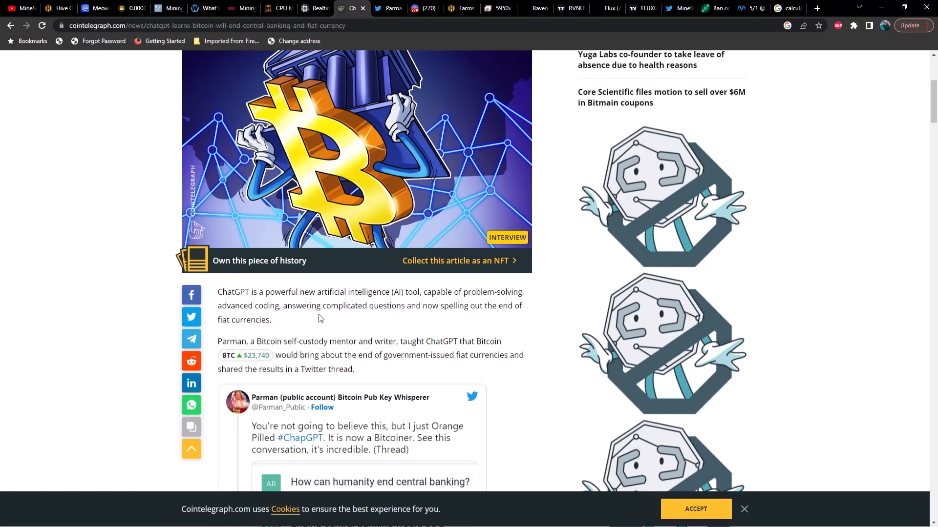
mouse_move(451, 316)
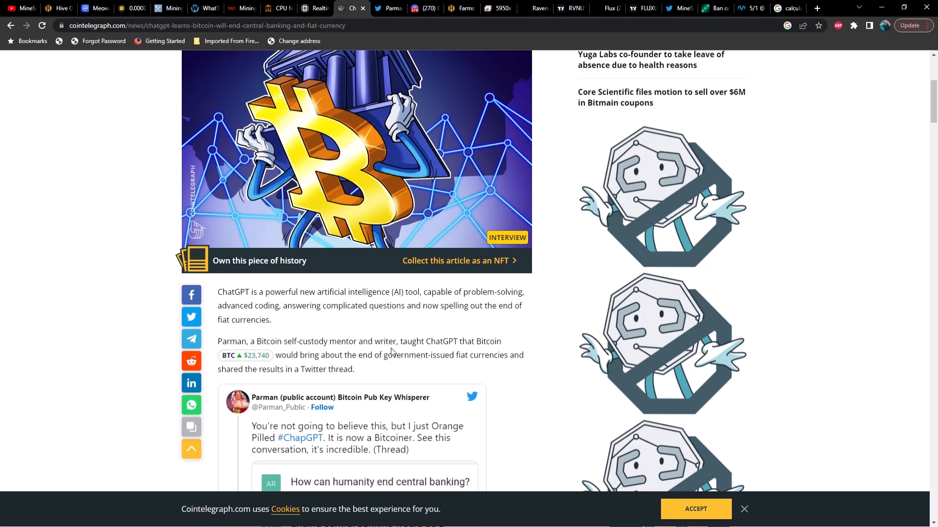
mouse_move(469, 350)
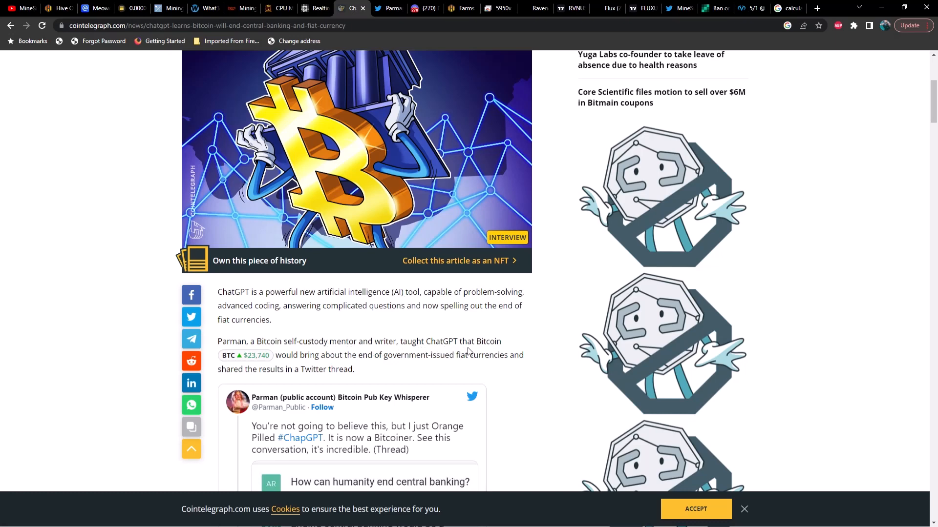
mouse_move(361, 364)
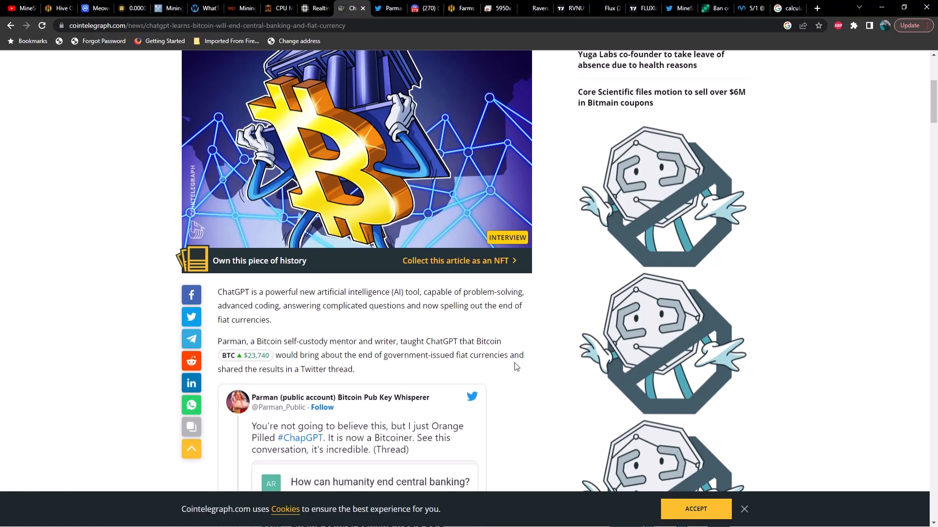
mouse_move(393, 372)
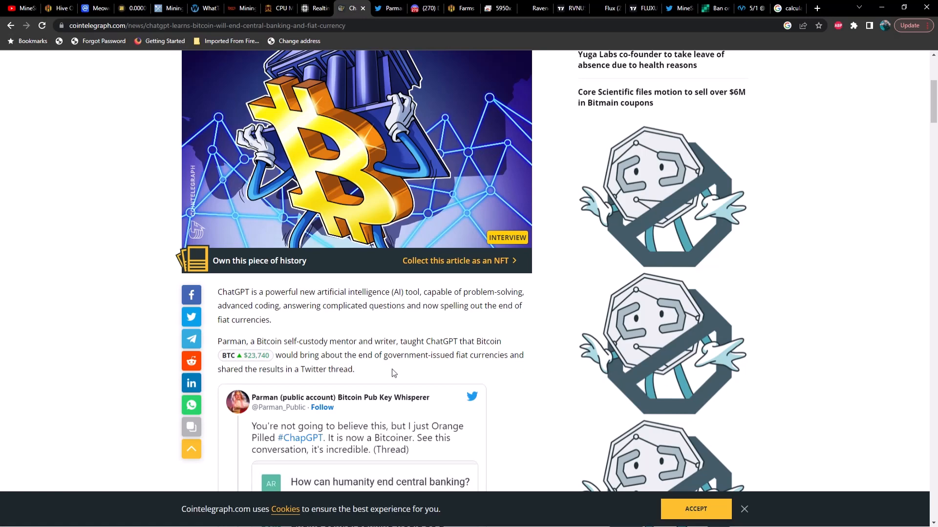
scroll(down, 3)
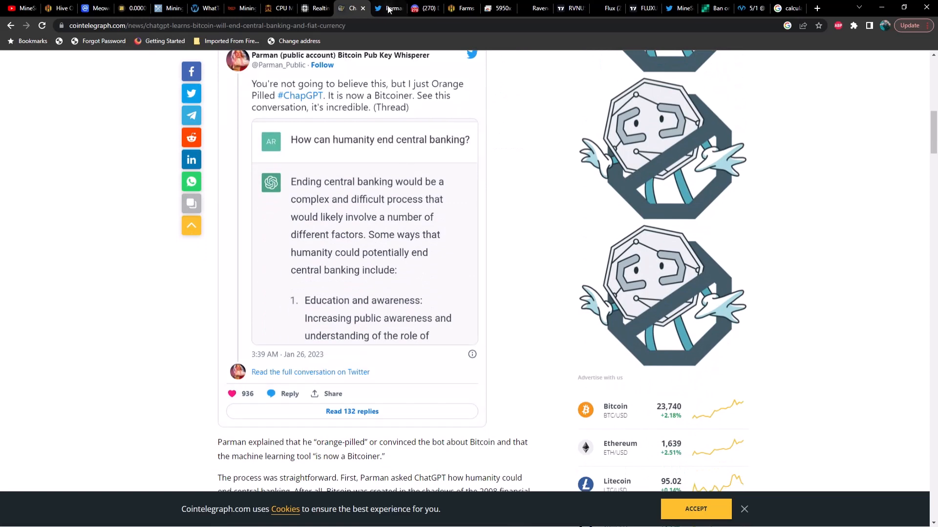
Step: Open Parman's Twitter thread and read its ChatGPT screenshot on ending central banking
click(311, 372)
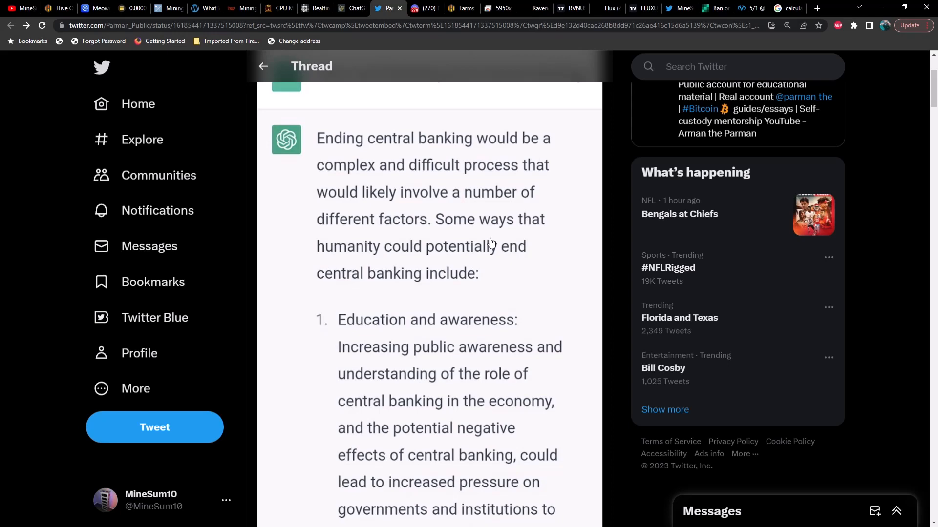
mouse_move(487, 245)
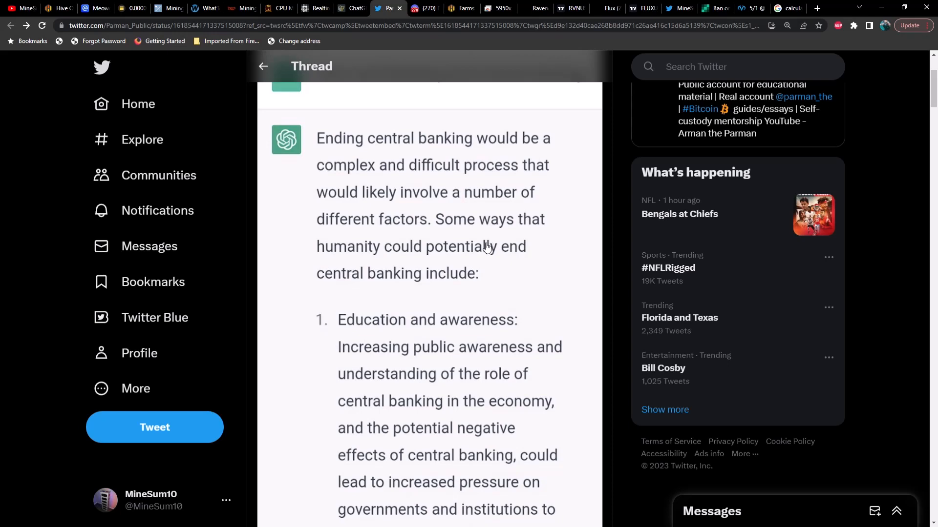
mouse_move(471, 266)
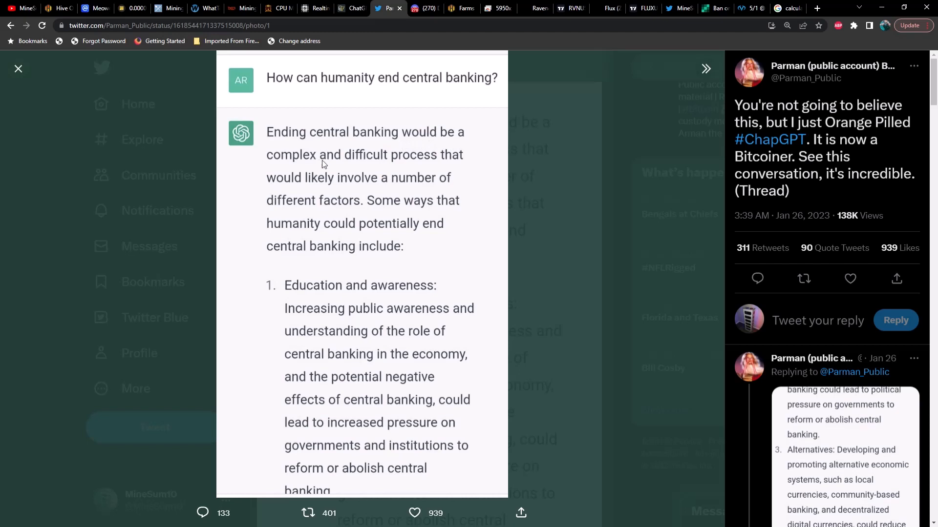
mouse_move(362, 190)
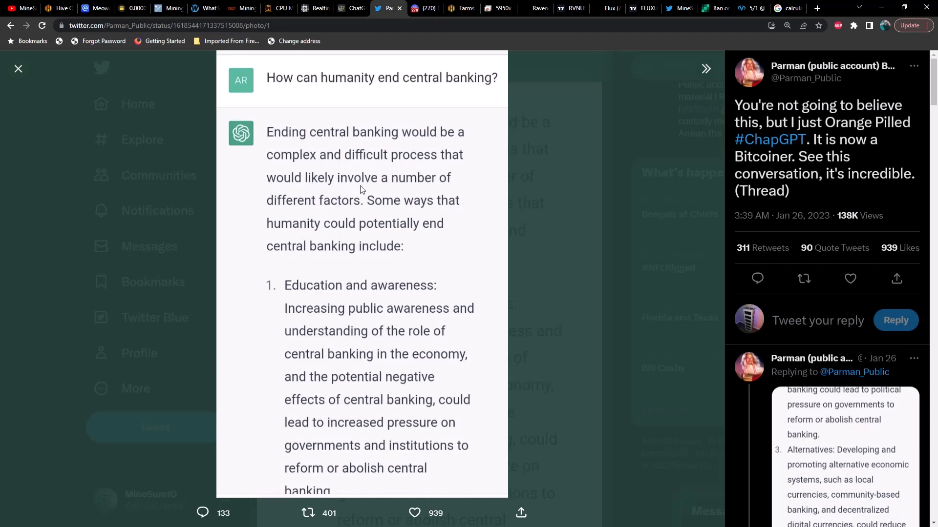
mouse_move(405, 213)
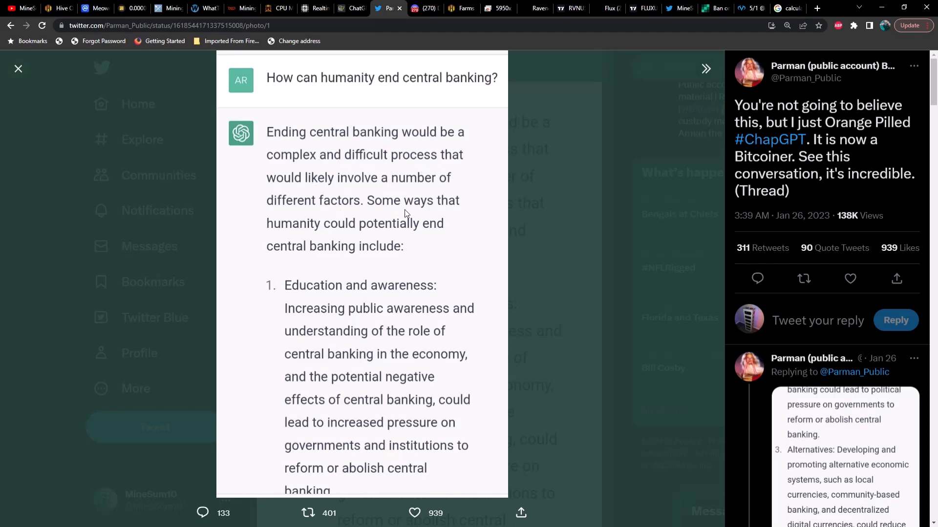
mouse_move(418, 234)
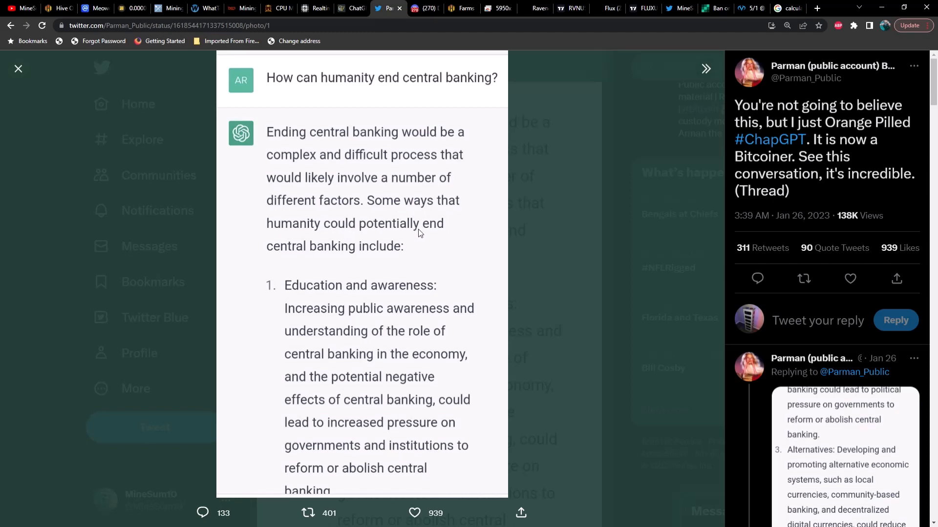
mouse_move(348, 292)
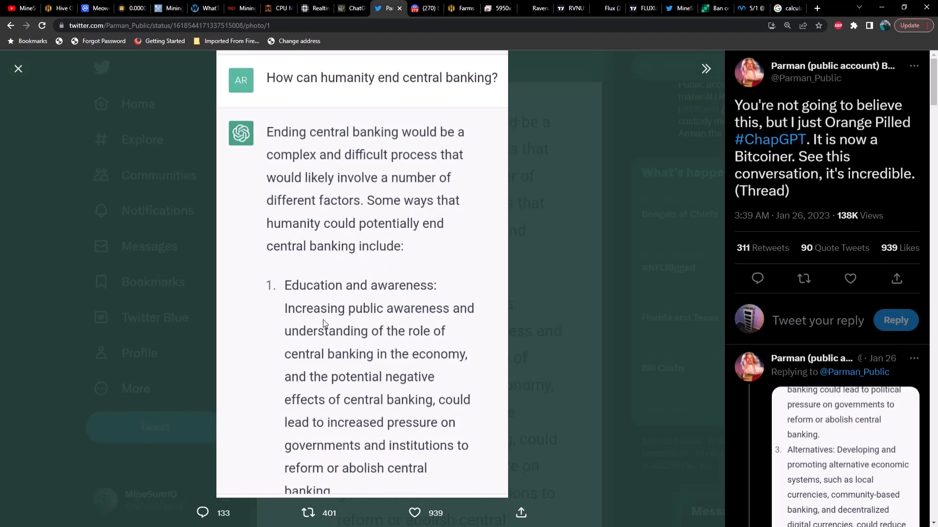
mouse_move(355, 343)
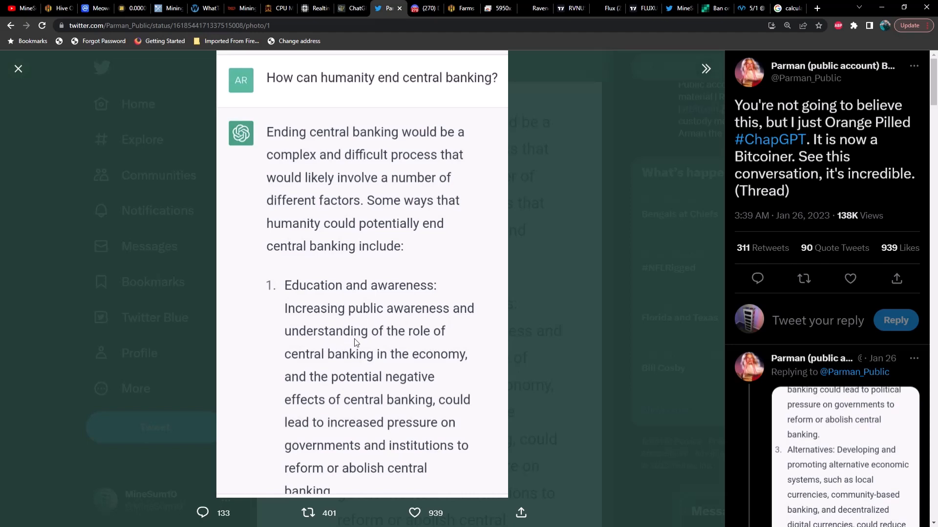
mouse_move(361, 366)
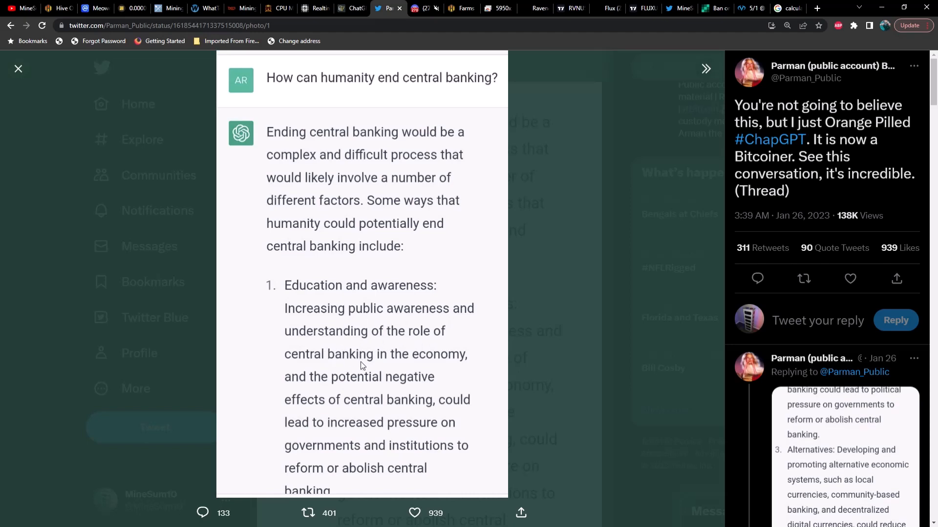
mouse_move(421, 369)
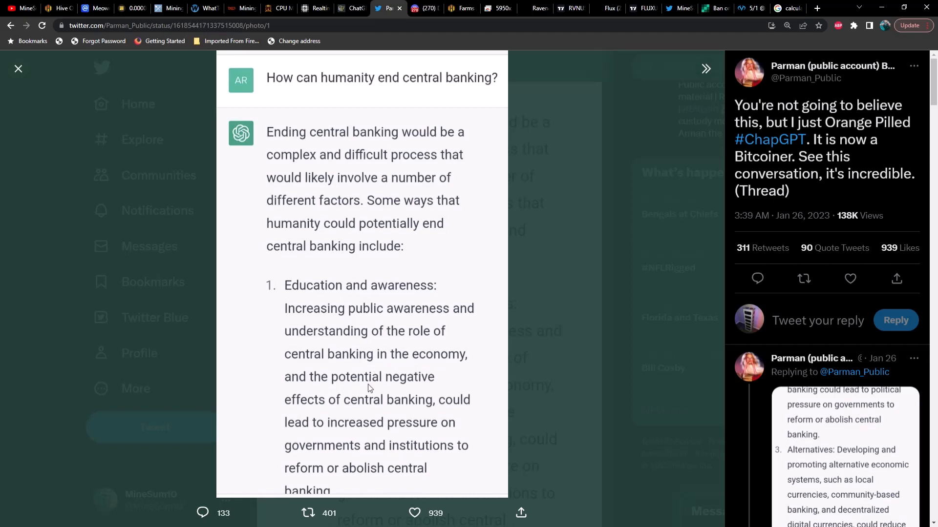
mouse_move(394, 411)
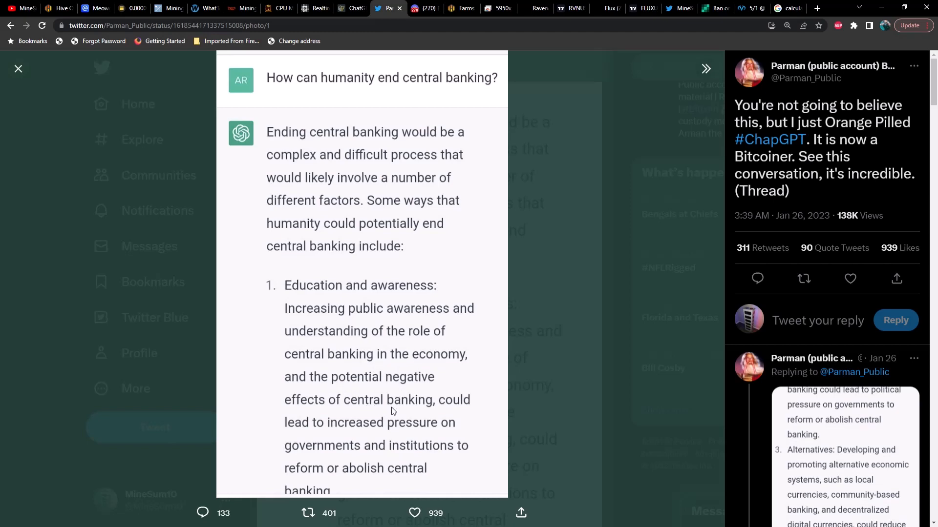
mouse_move(434, 437)
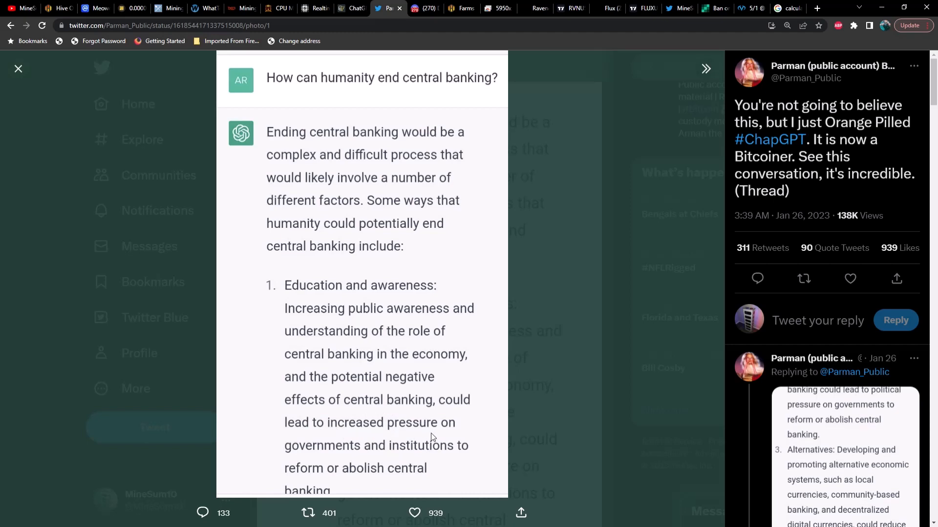
mouse_move(407, 424)
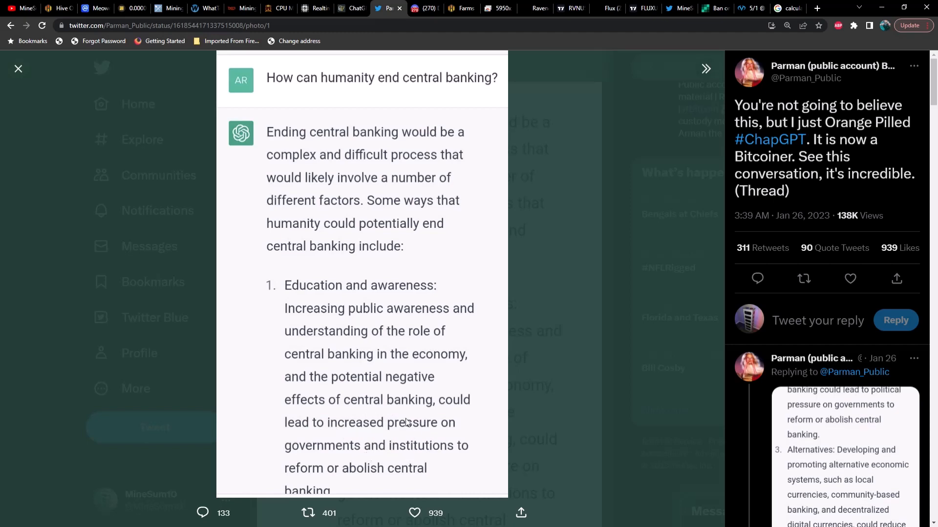
mouse_move(512, 373)
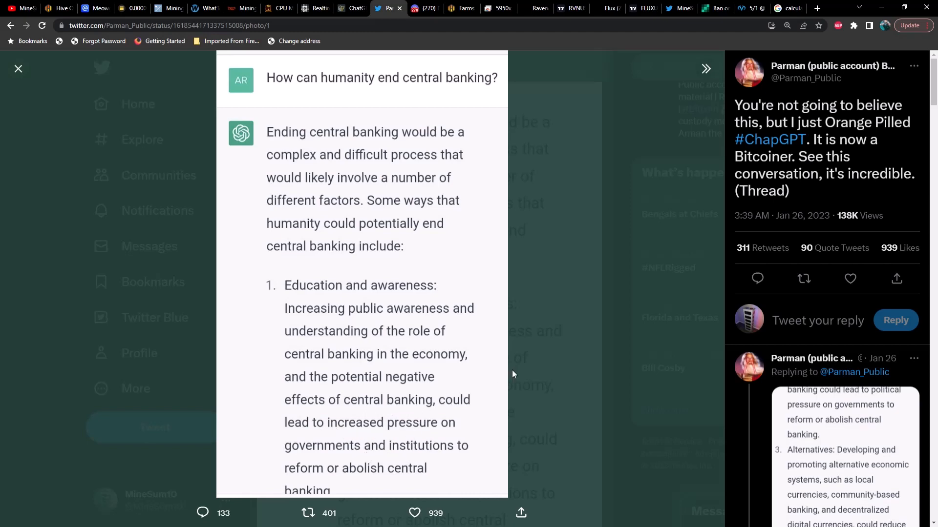
click(18, 69)
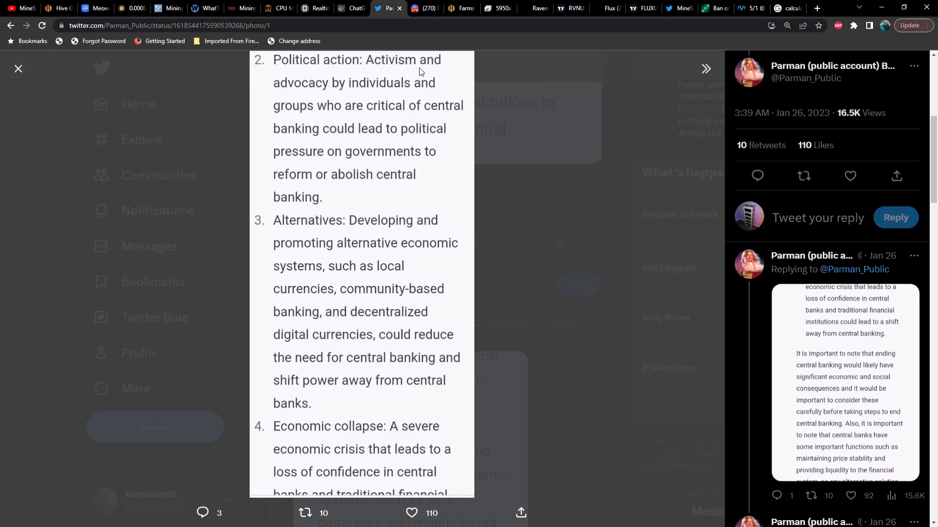
mouse_move(424, 94)
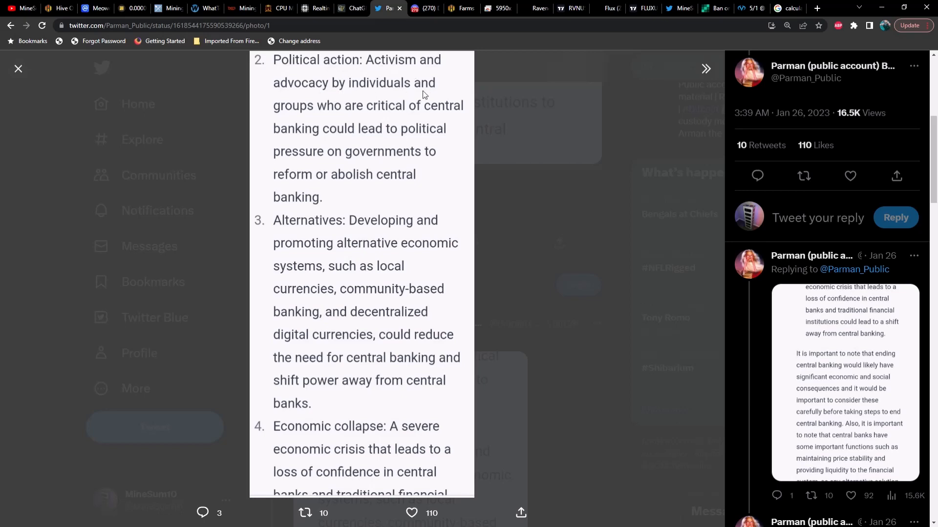
mouse_move(426, 116)
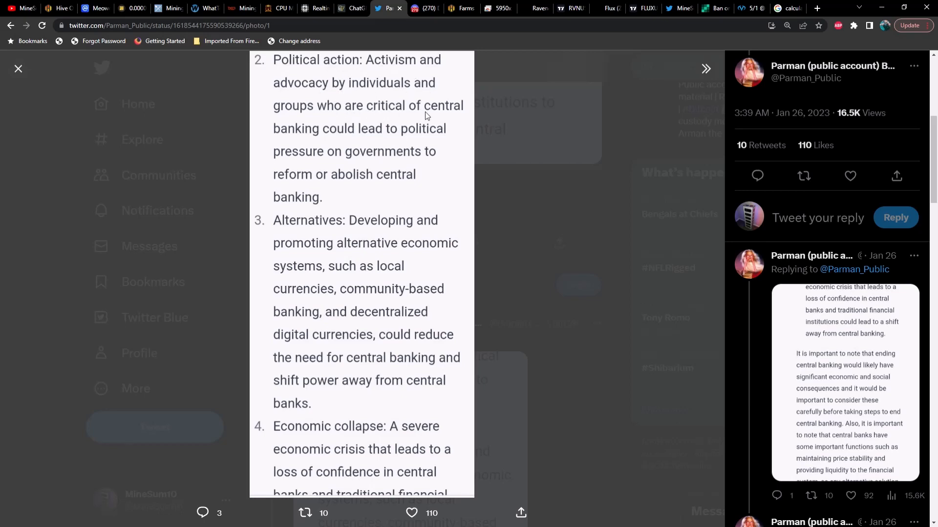
mouse_move(347, 139)
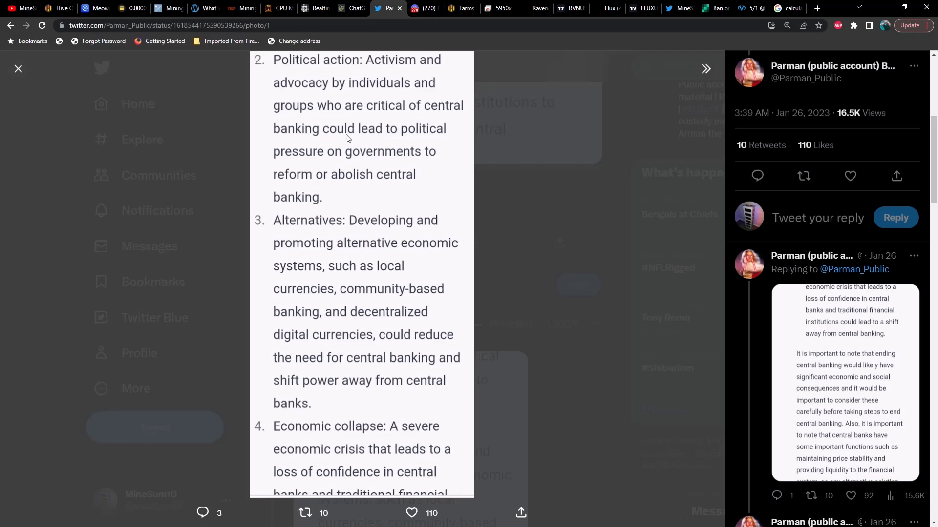
mouse_move(349, 167)
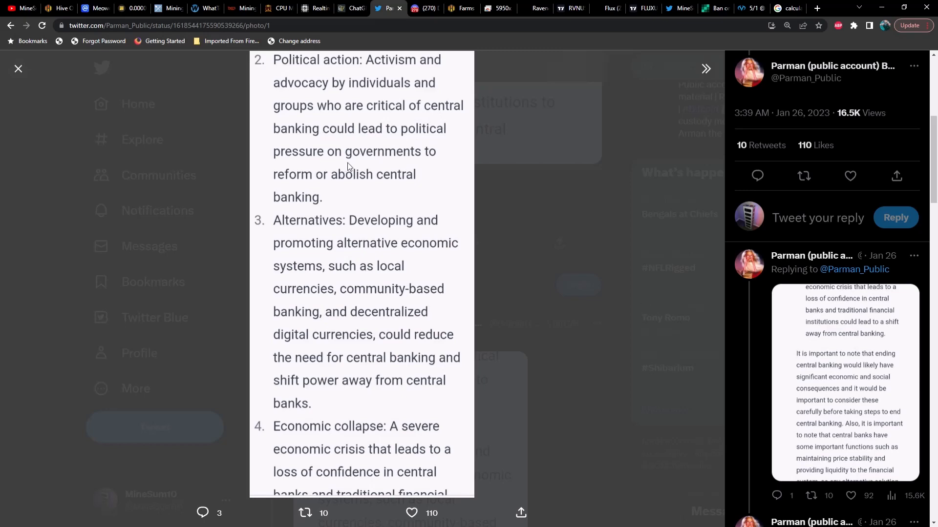
mouse_move(397, 190)
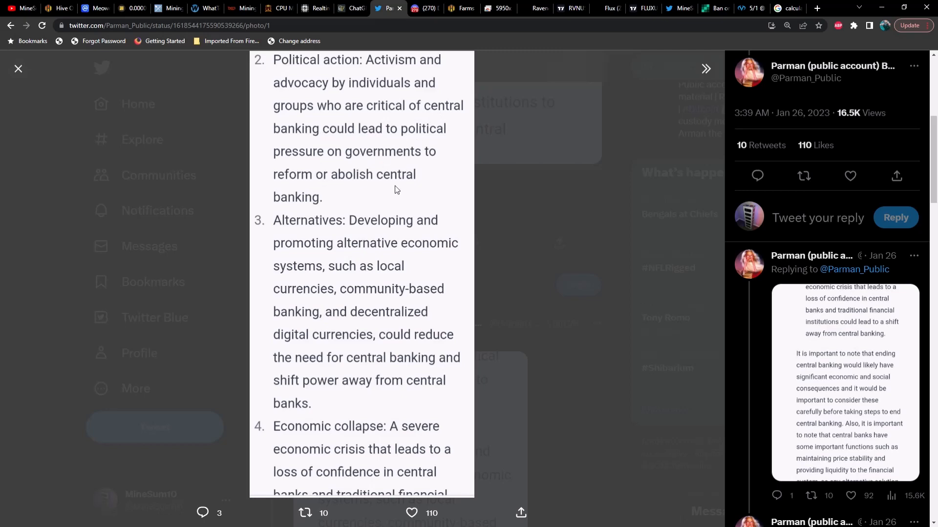
mouse_move(349, 234)
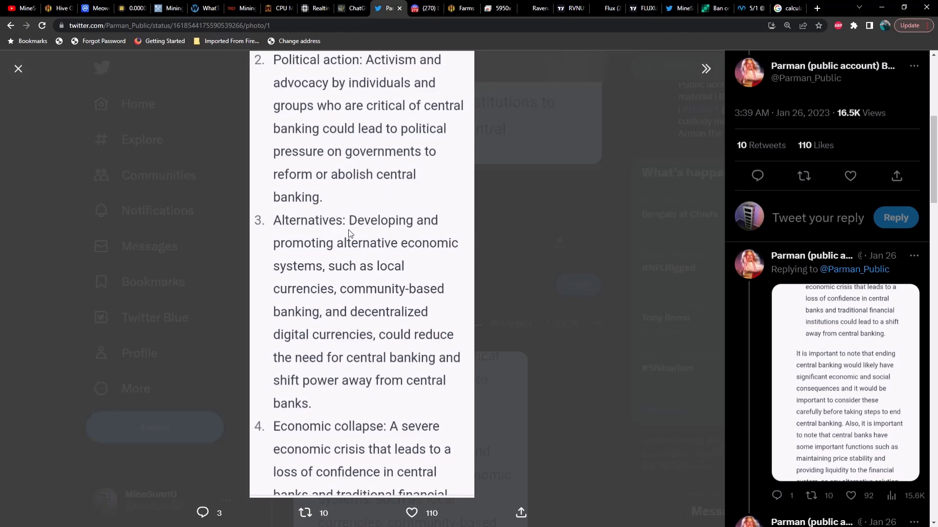
mouse_move(412, 257)
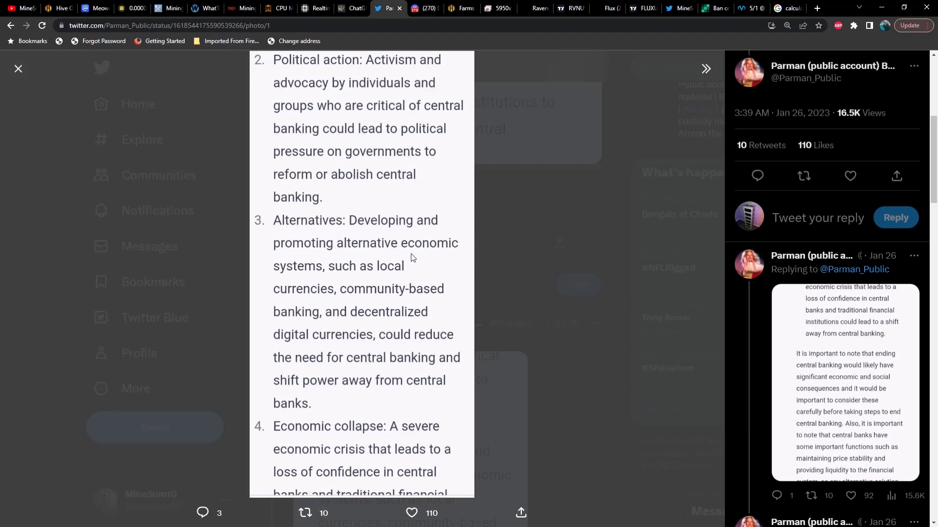
mouse_move(344, 293)
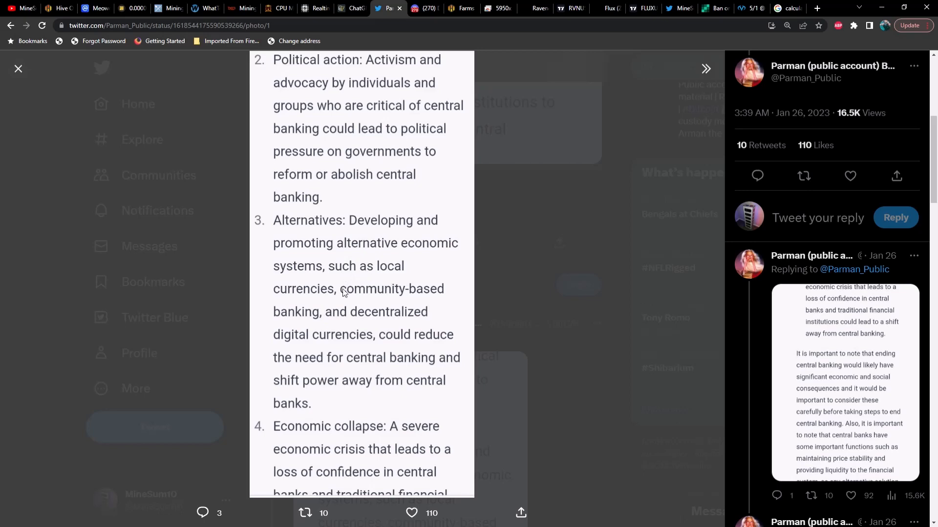
mouse_move(352, 324)
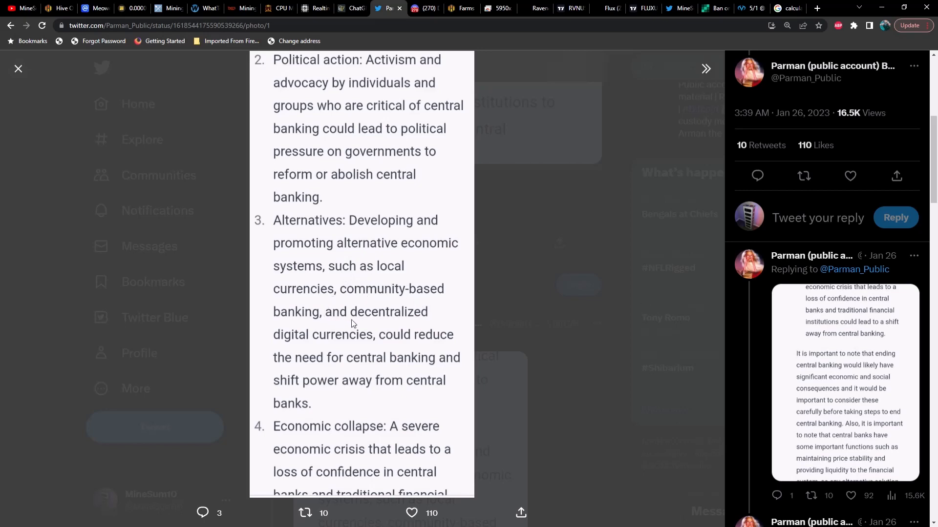
mouse_move(356, 348)
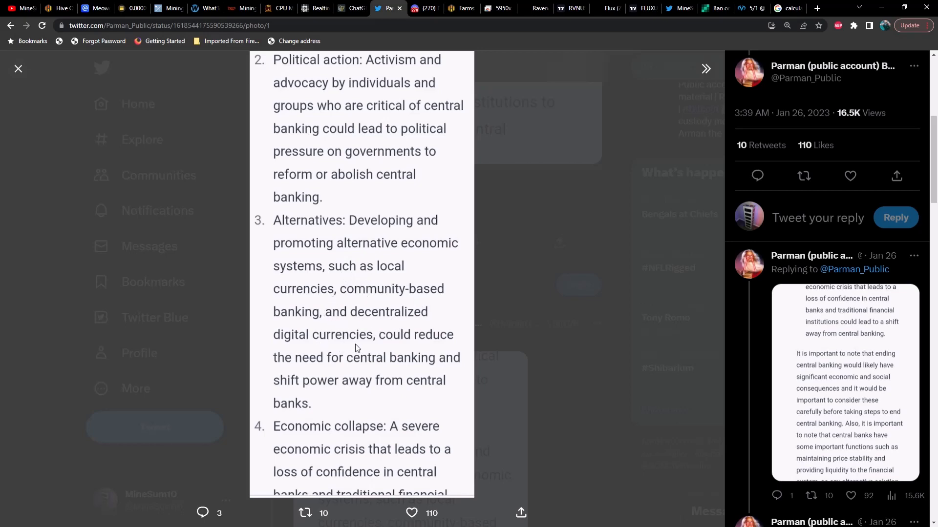
mouse_move(410, 370)
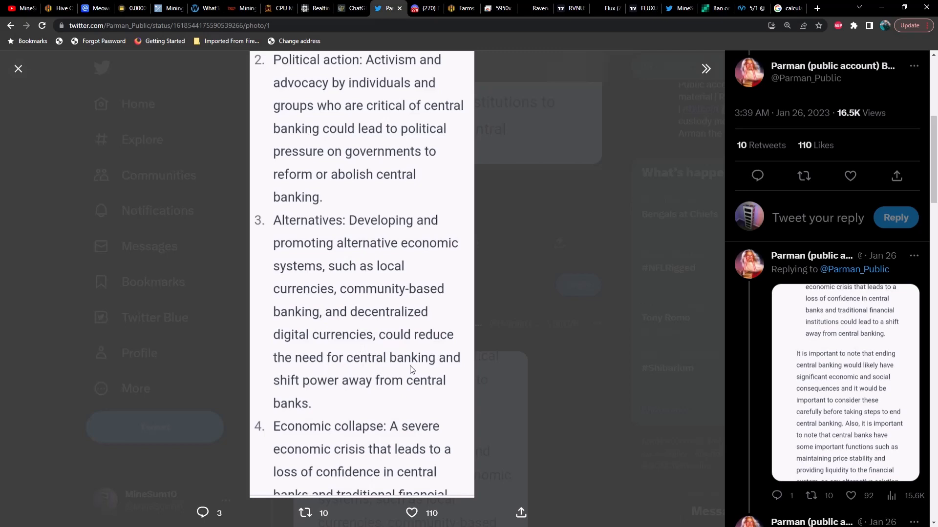
mouse_move(399, 396)
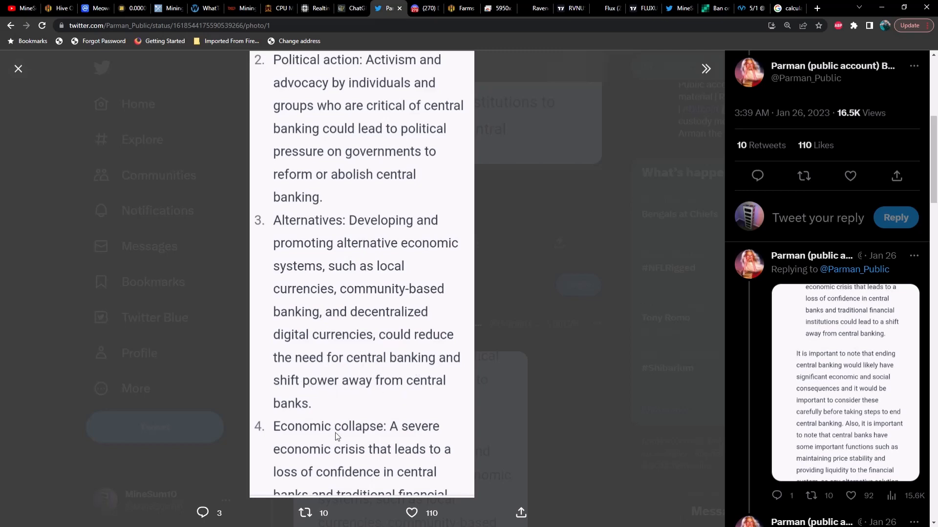
mouse_move(349, 458)
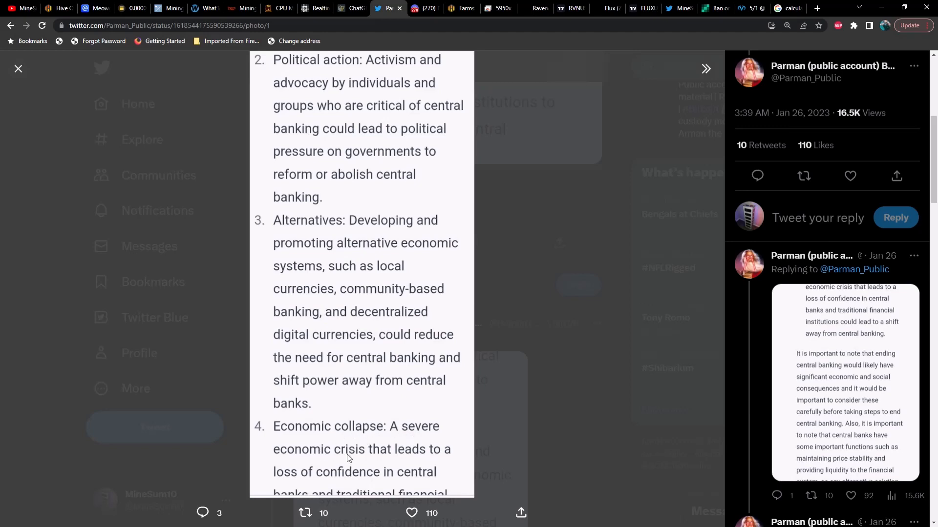
mouse_move(365, 459)
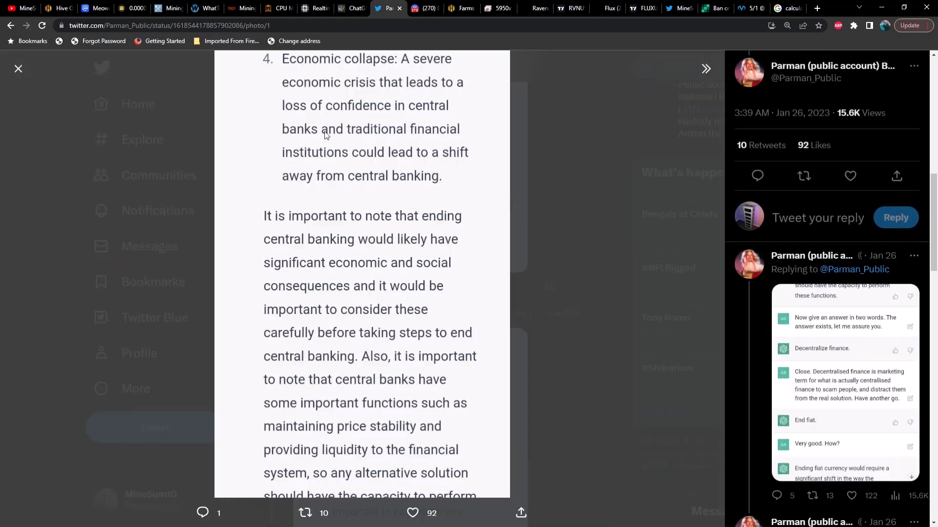
mouse_move(410, 87)
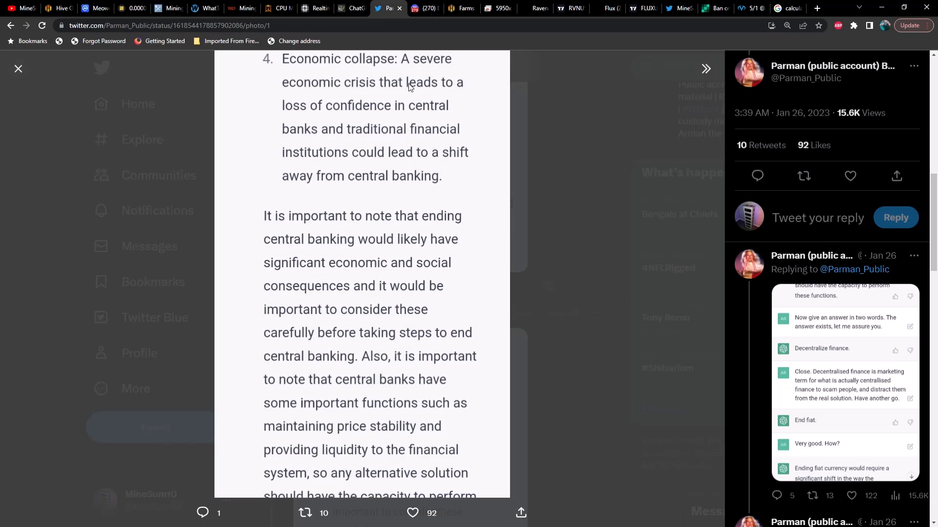
mouse_move(430, 142)
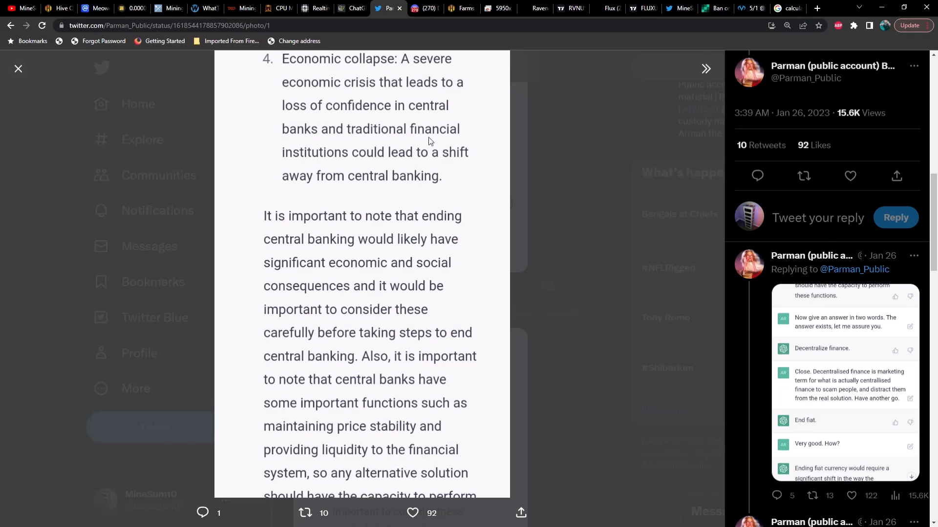
mouse_move(455, 162)
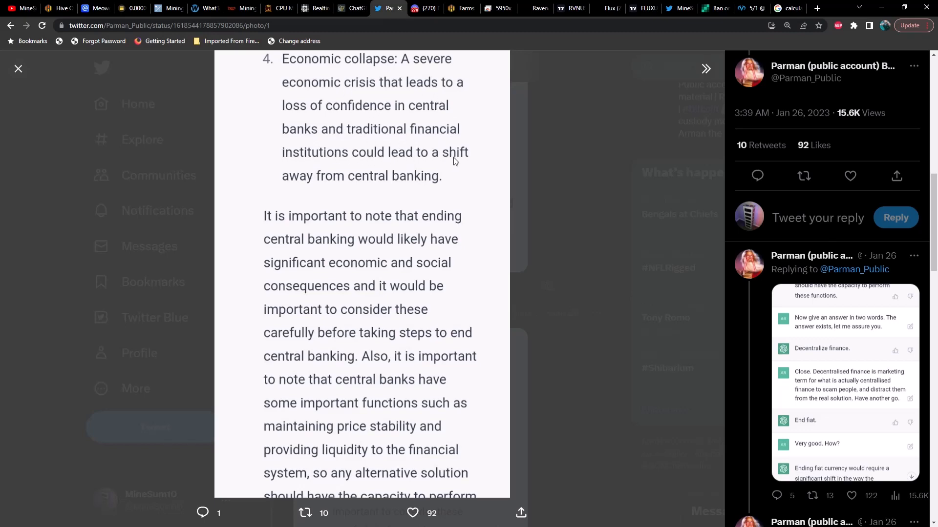
mouse_move(406, 192)
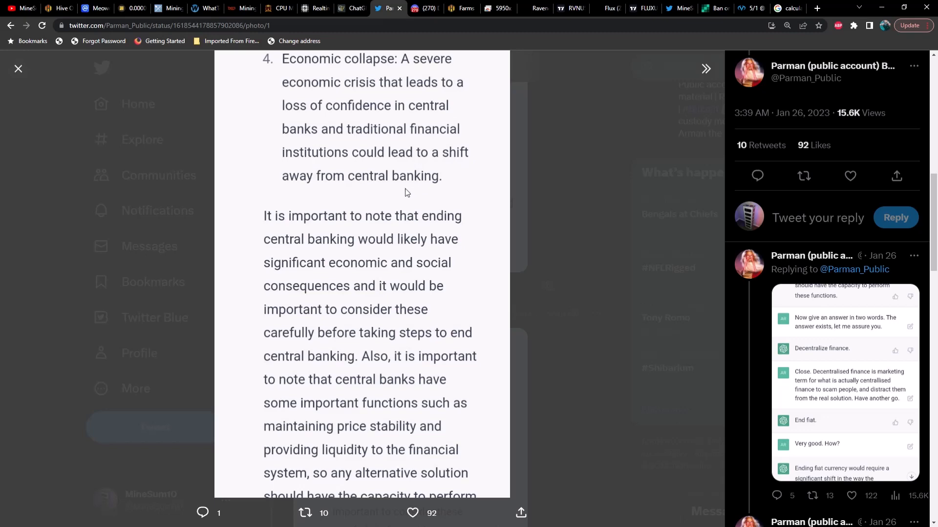
mouse_move(417, 231)
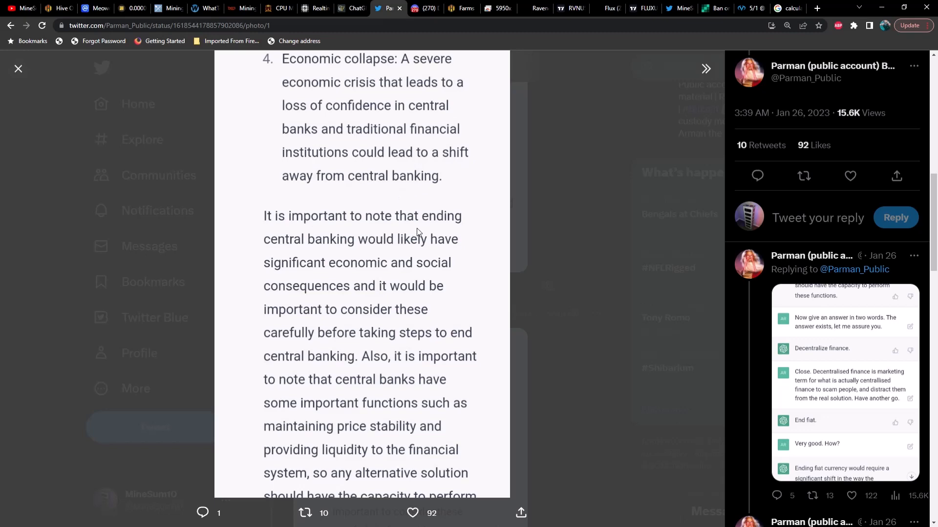
mouse_move(438, 258)
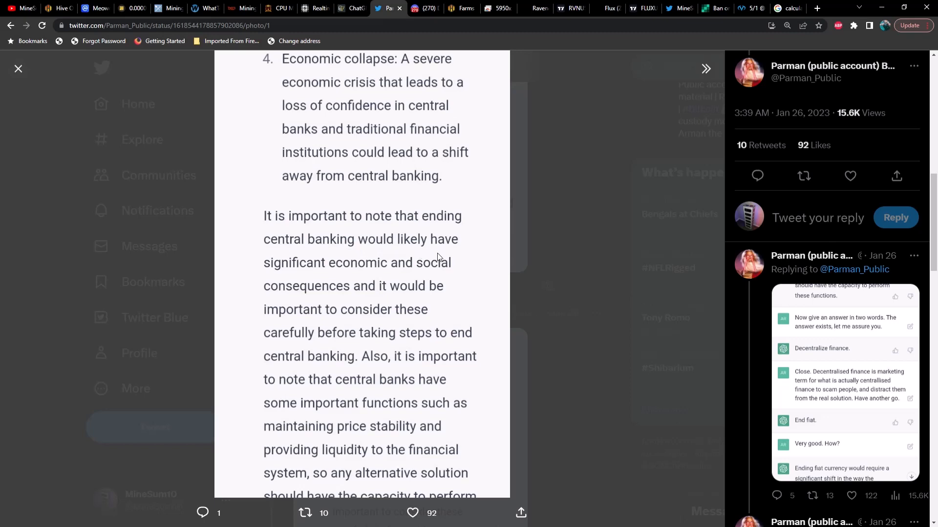
mouse_move(407, 279)
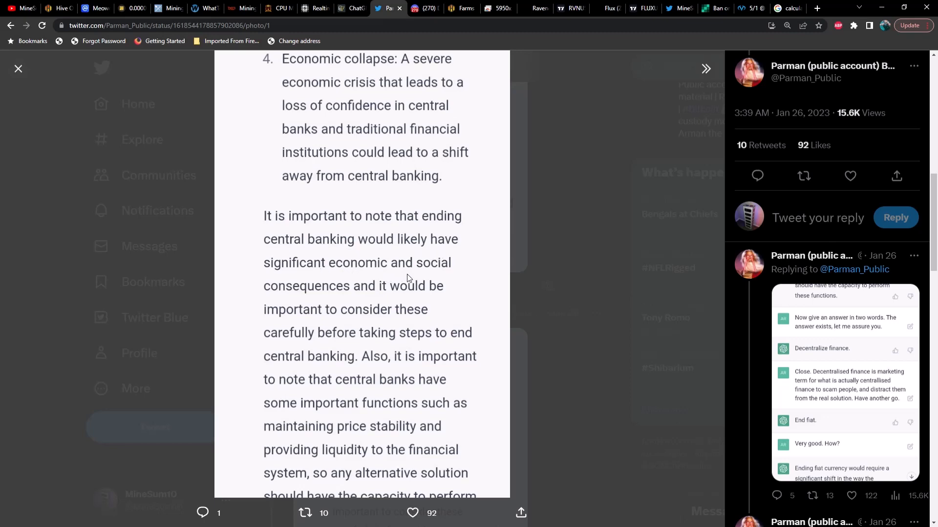
mouse_move(341, 299)
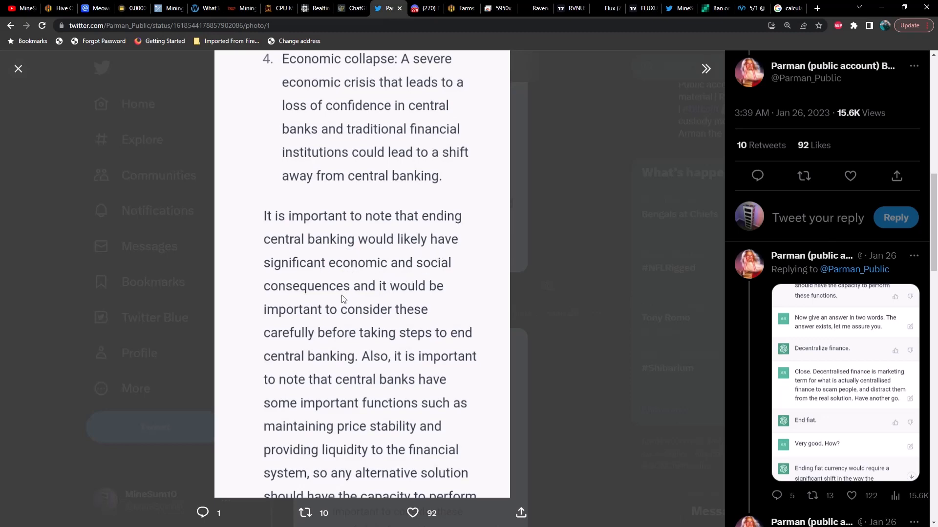
mouse_move(346, 317)
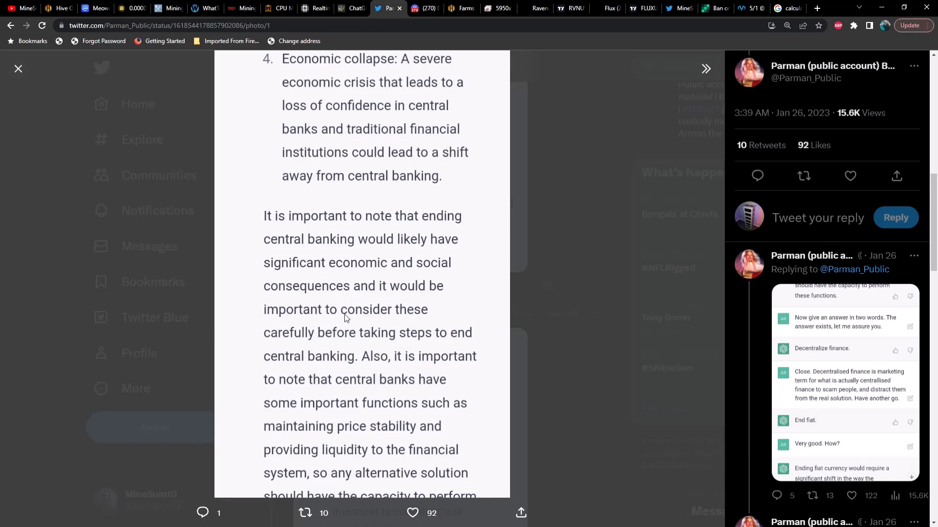
mouse_move(420, 348)
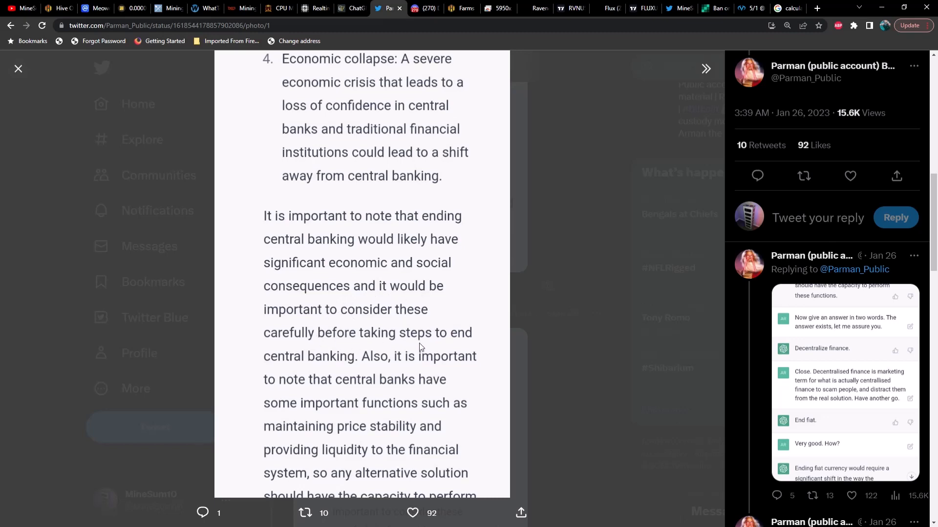
mouse_move(361, 372)
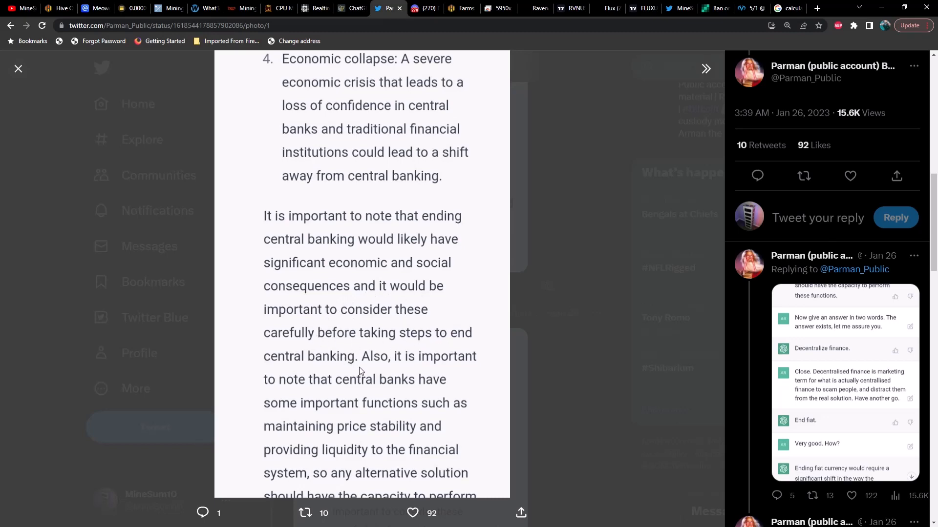
mouse_move(321, 391)
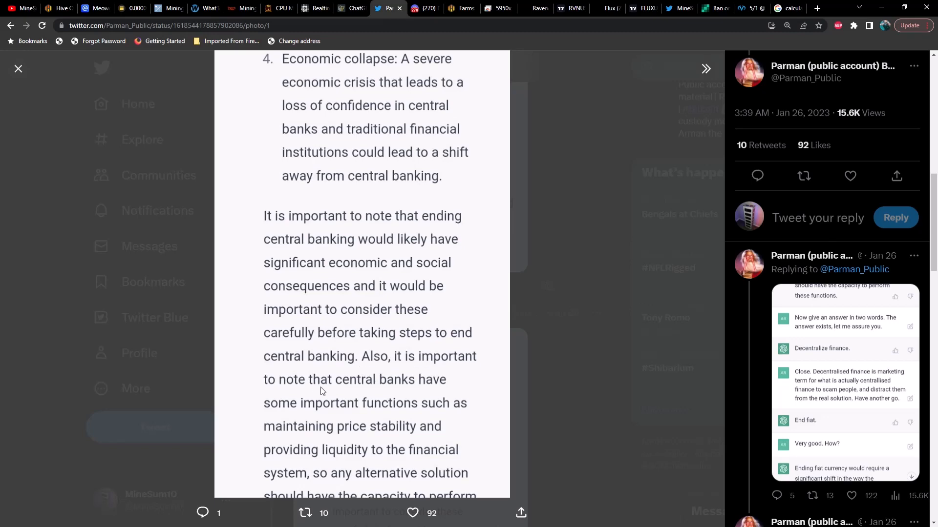
mouse_move(343, 412)
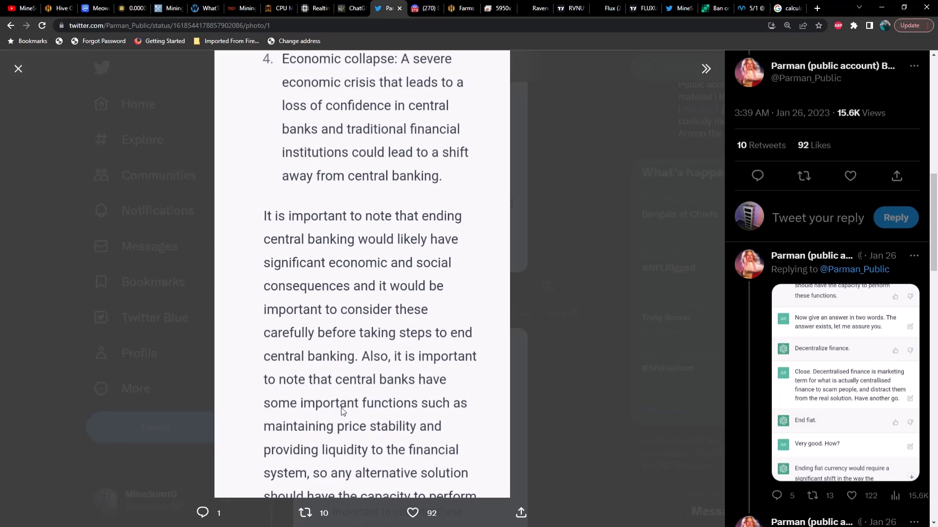
mouse_move(357, 441)
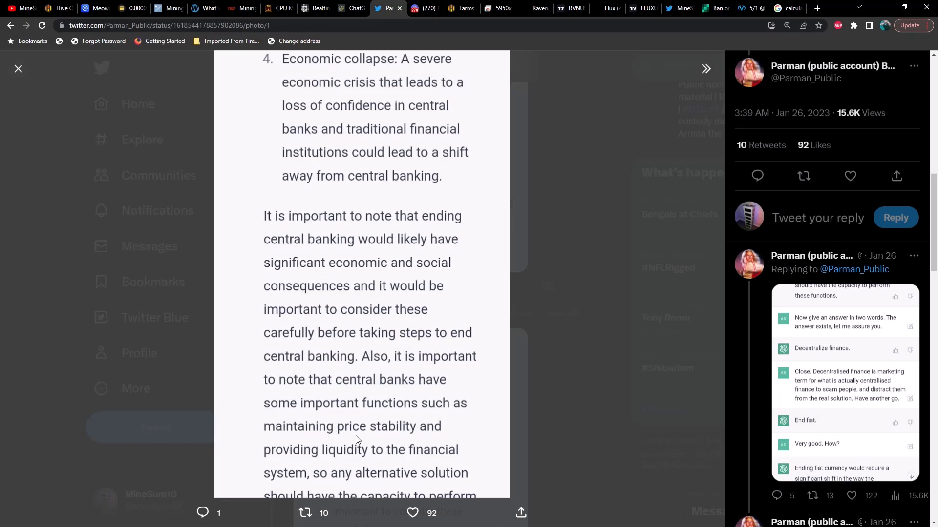
mouse_move(401, 442)
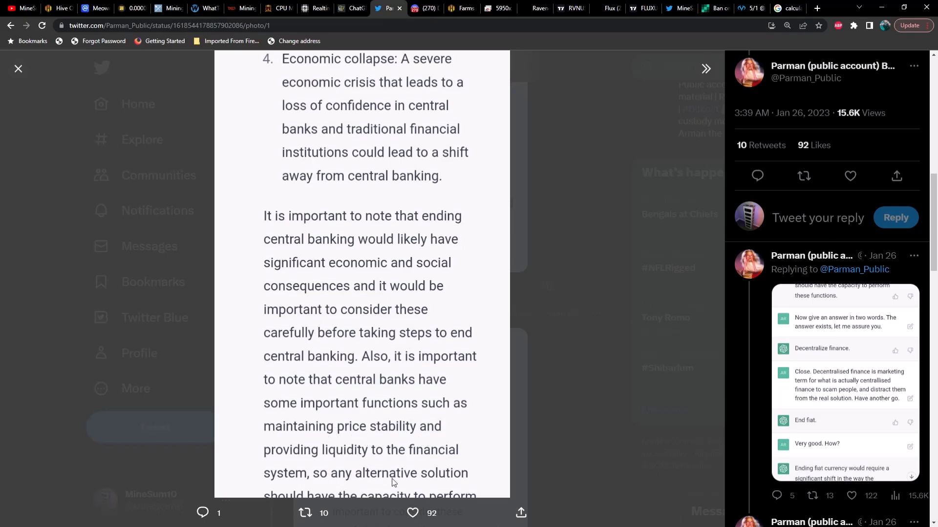
mouse_move(543, 404)
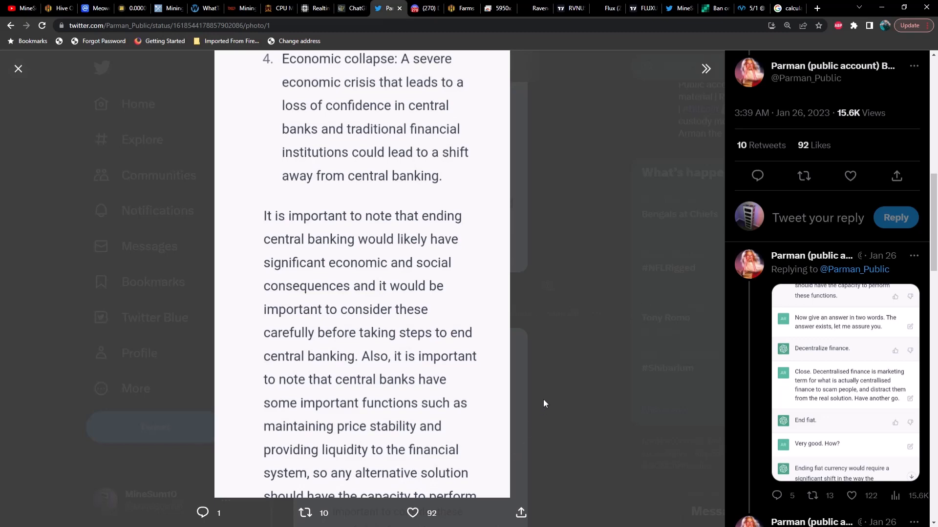
Step: Close the enlarged screenshot and scroll down the thread to the 'Decentralize finance' image
click(18, 69)
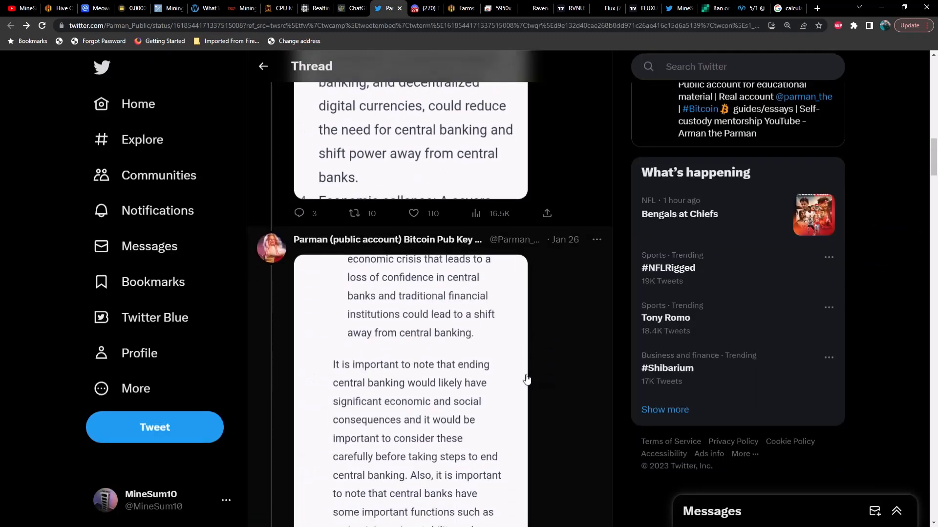
scroll(down, 3)
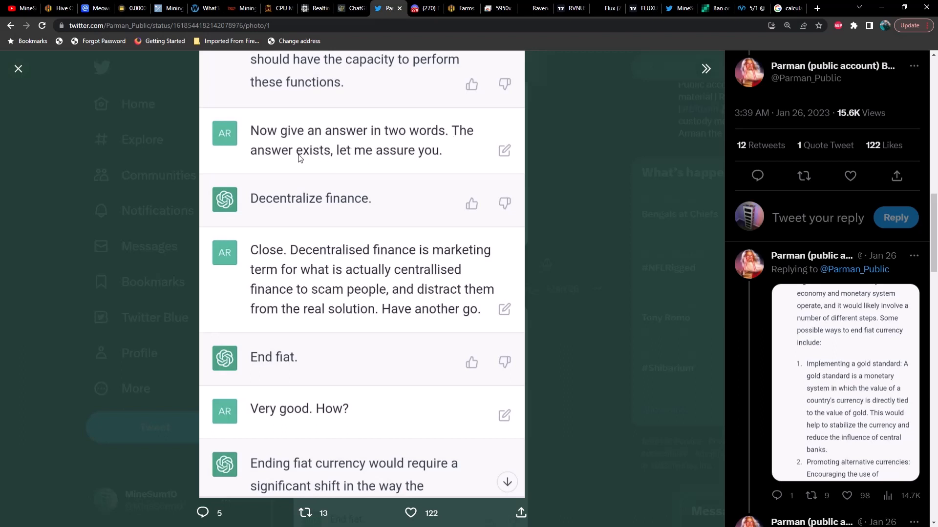
mouse_move(416, 164)
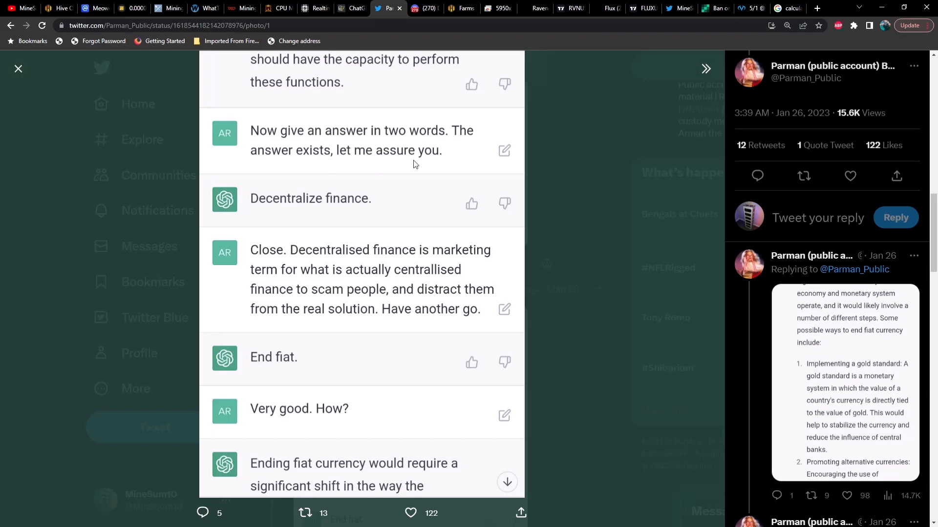
mouse_move(322, 210)
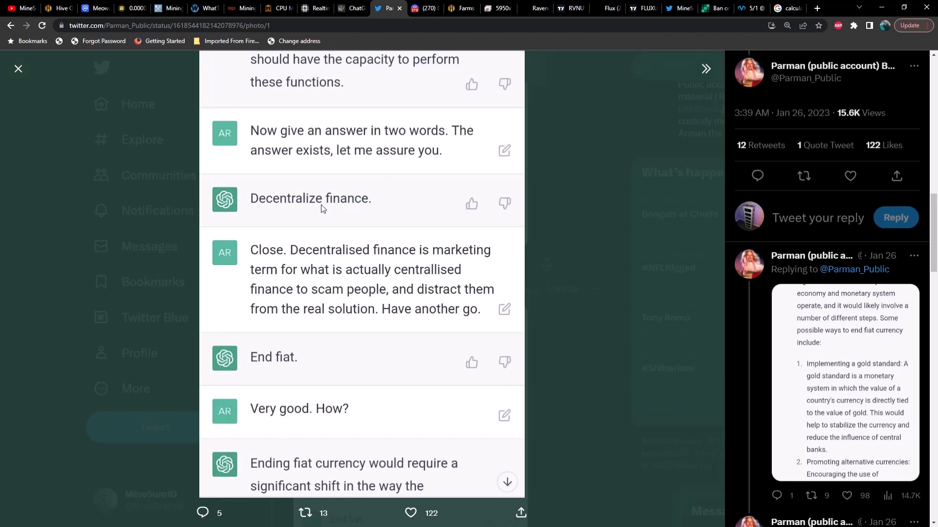
mouse_move(305, 248)
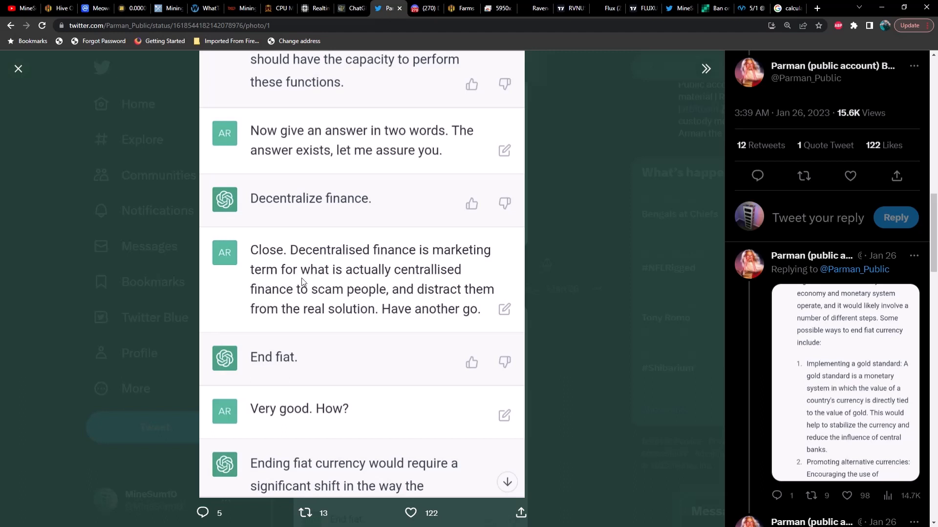
mouse_move(294, 299)
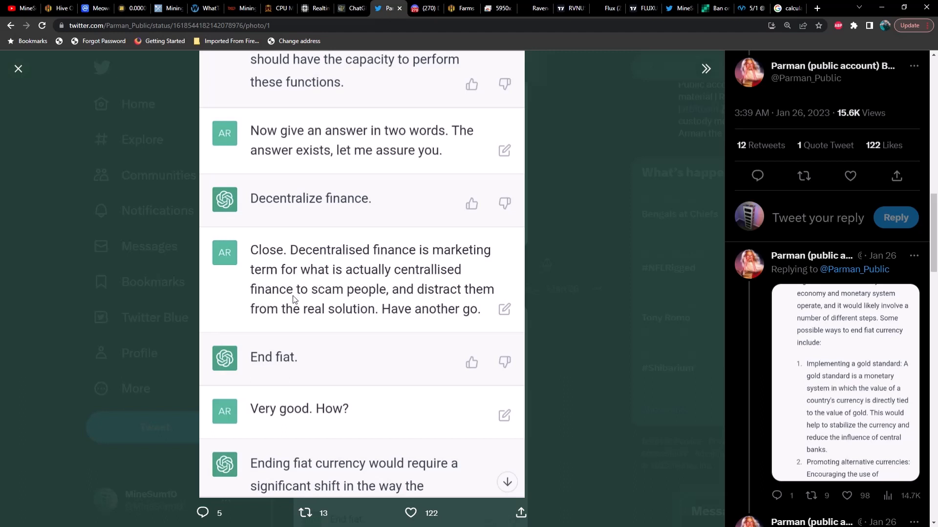
mouse_move(461, 304)
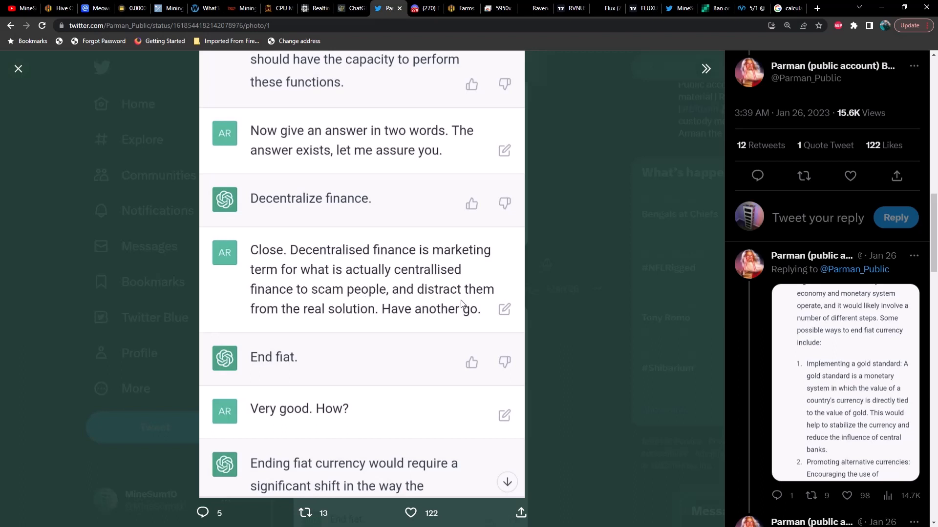
mouse_move(478, 326)
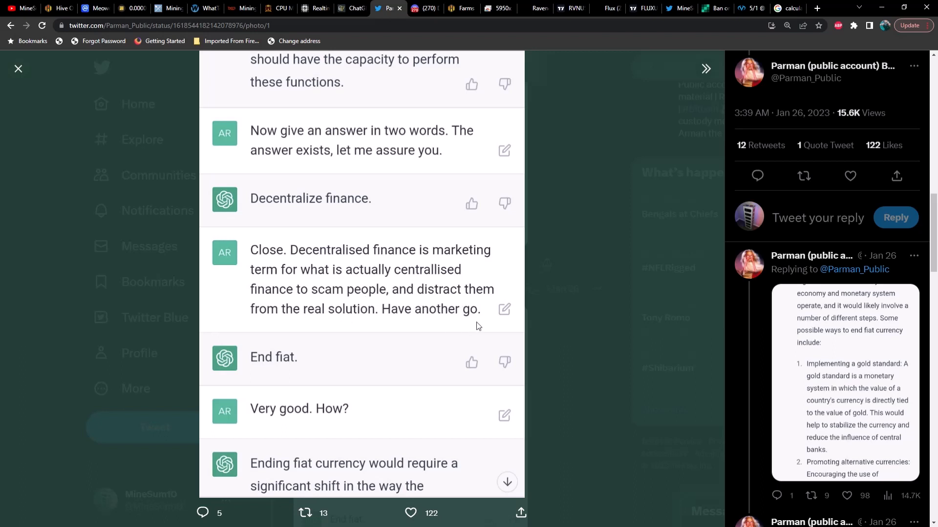
mouse_move(320, 362)
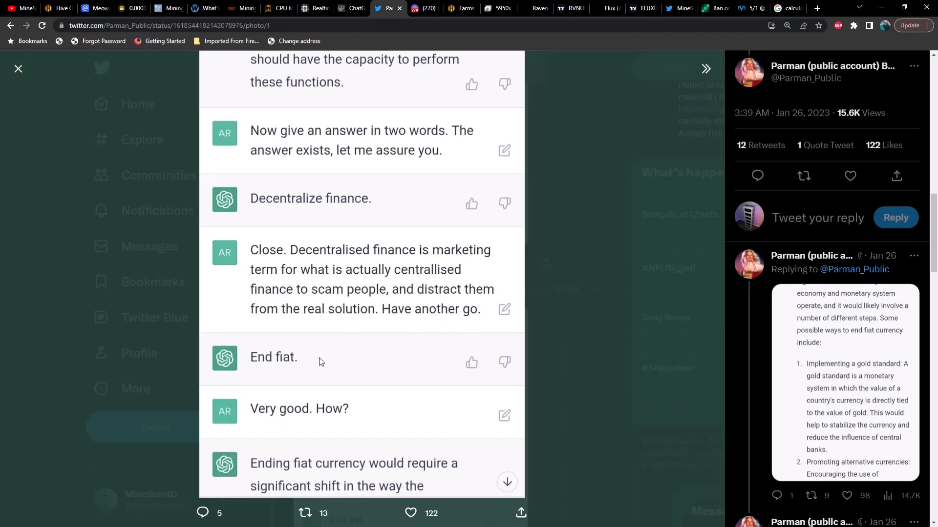
mouse_move(312, 398)
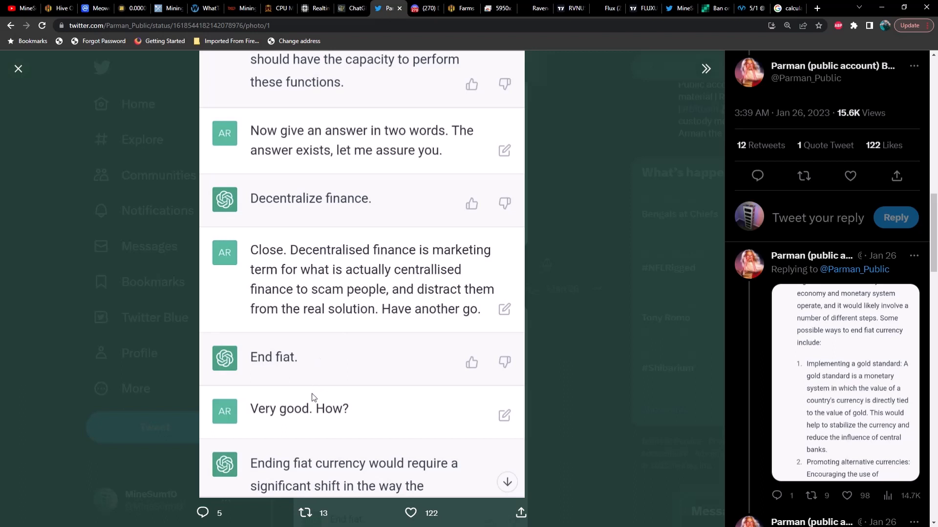
mouse_move(311, 479)
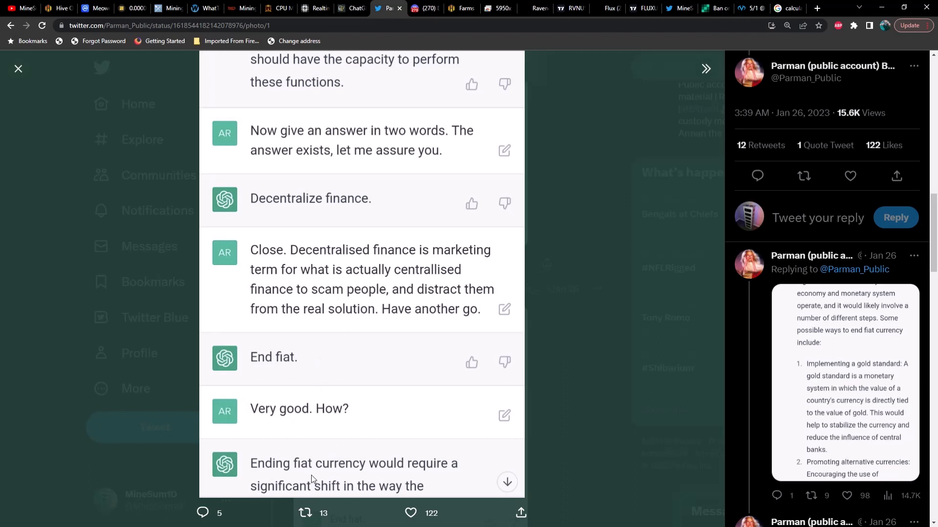
mouse_move(410, 476)
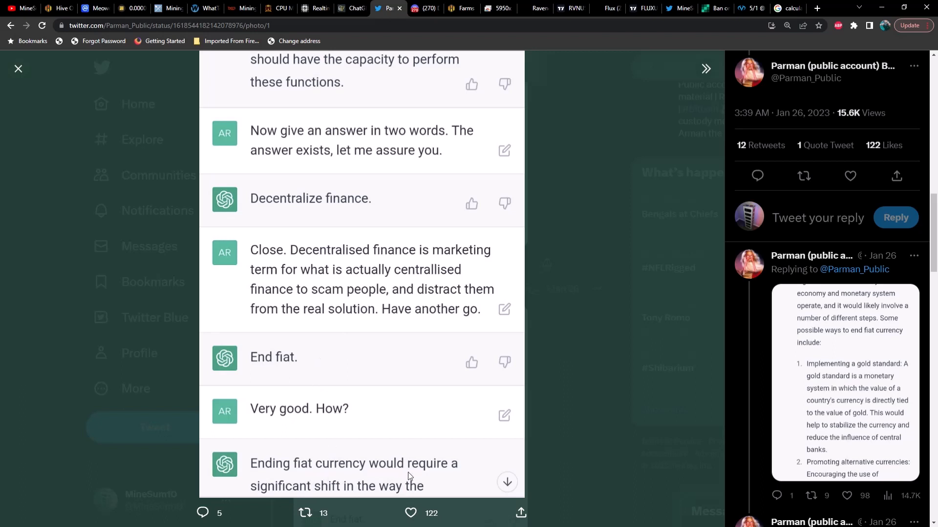
mouse_move(354, 495)
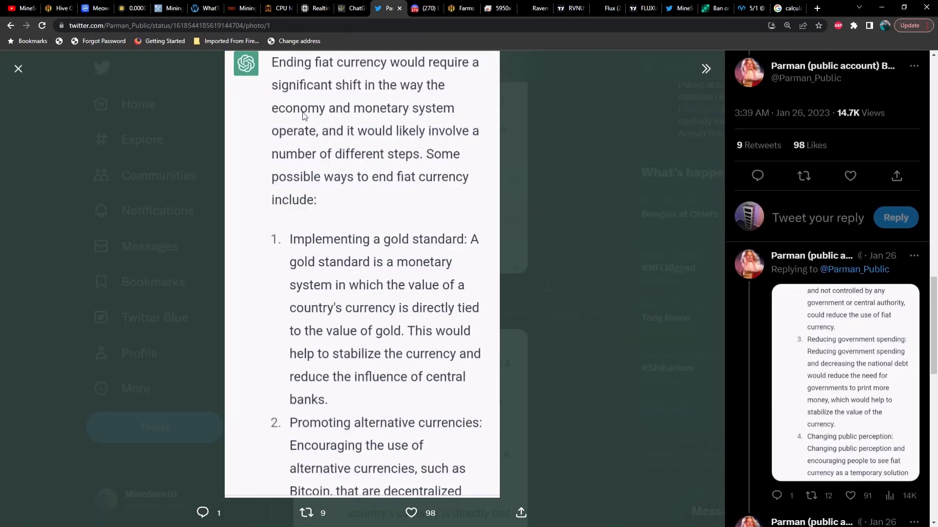
mouse_move(333, 141)
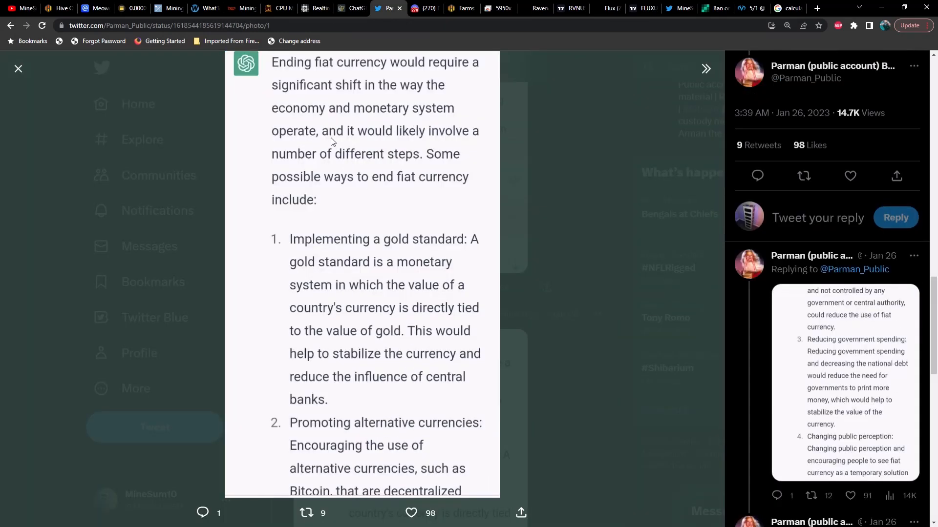
mouse_move(455, 145)
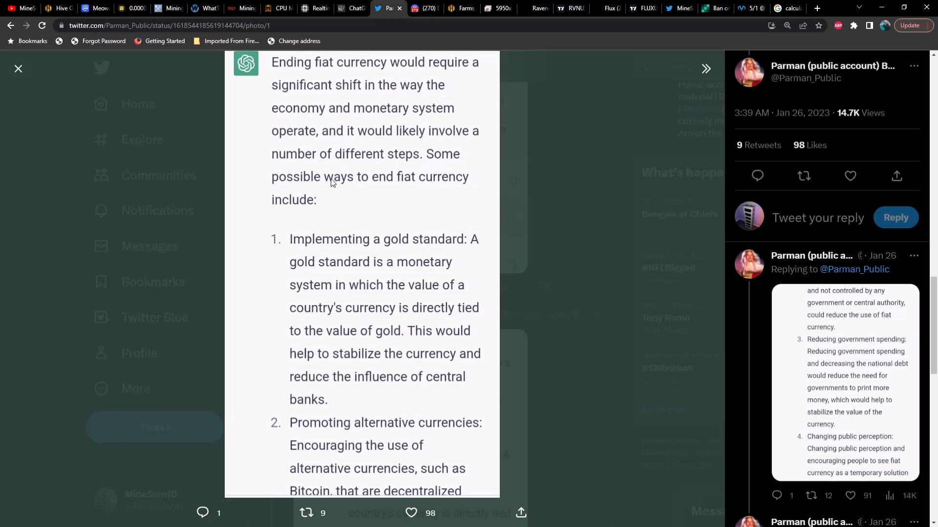
mouse_move(369, 212)
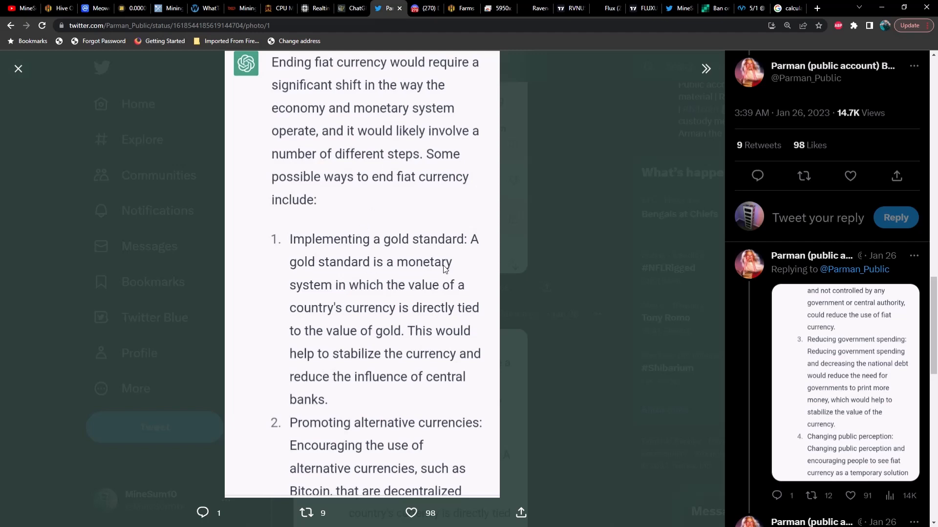
mouse_move(325, 295)
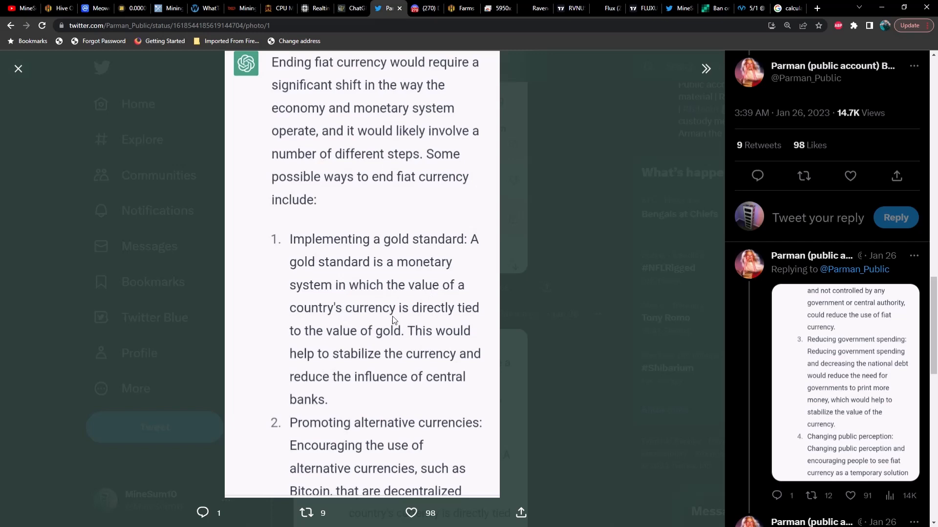
mouse_move(410, 346)
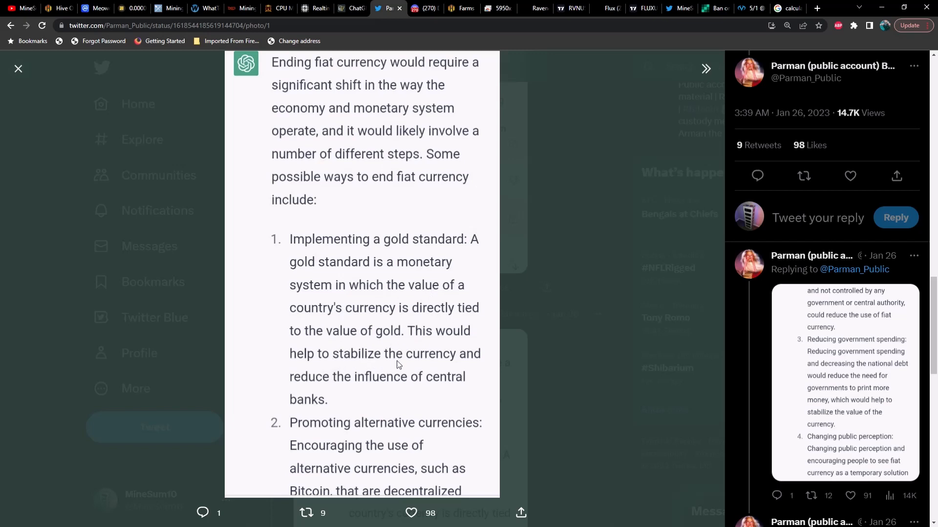
mouse_move(395, 388)
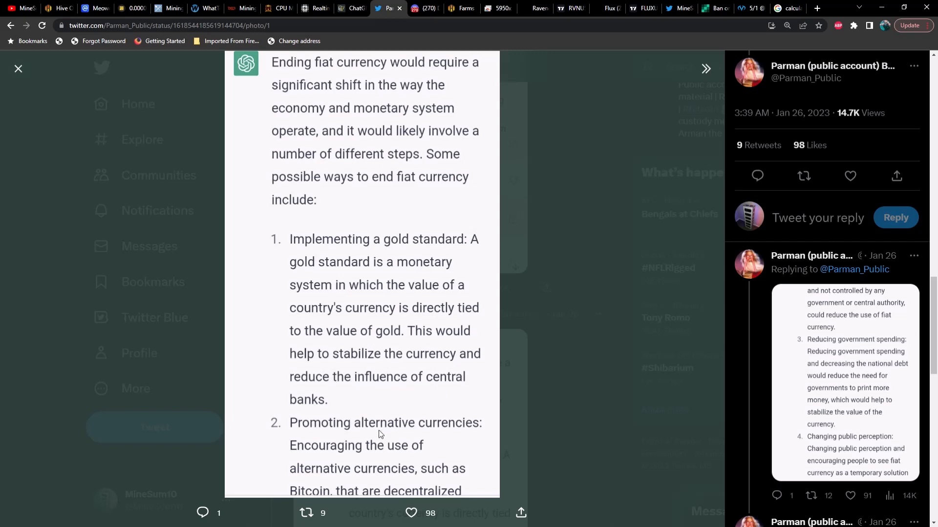
mouse_move(396, 457)
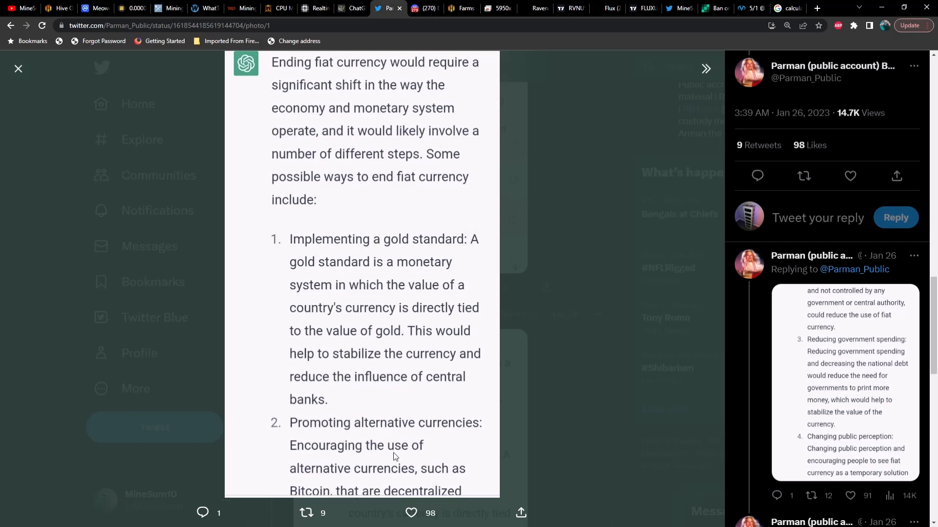
mouse_move(392, 477)
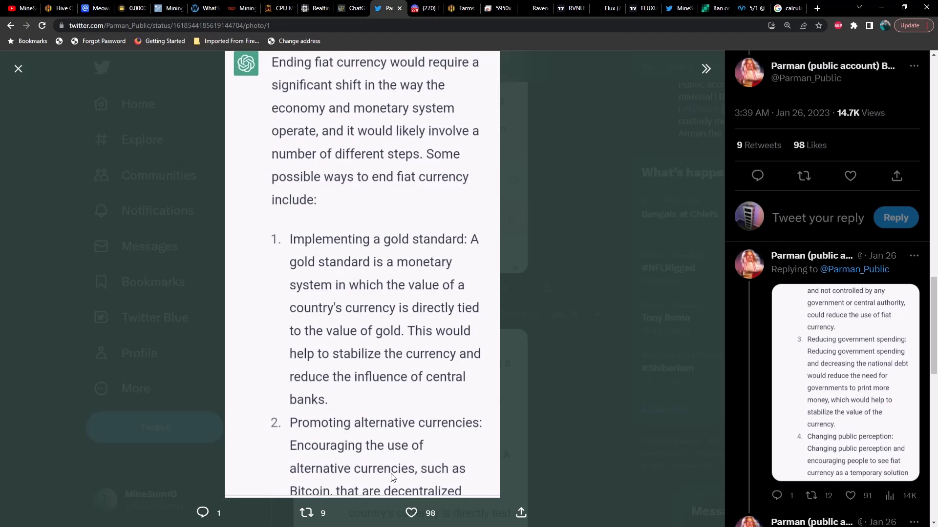
mouse_move(517, 444)
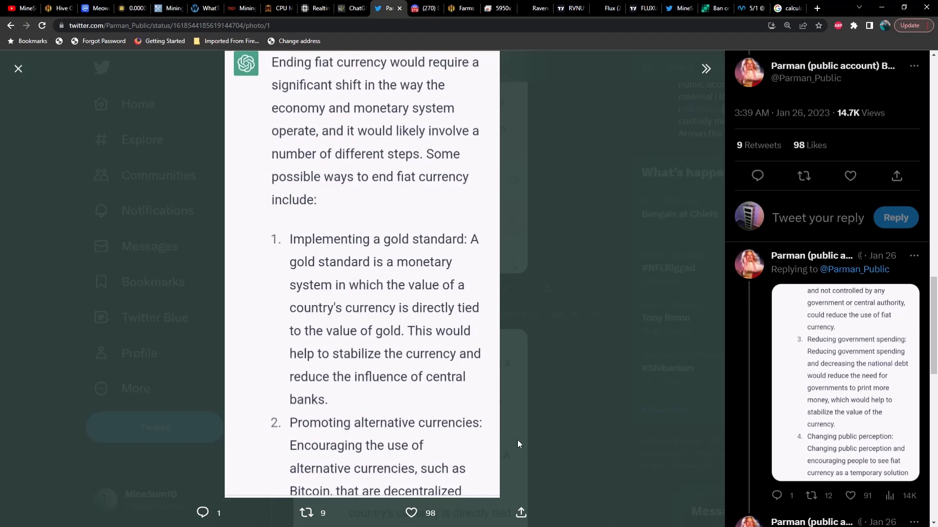
click(18, 68)
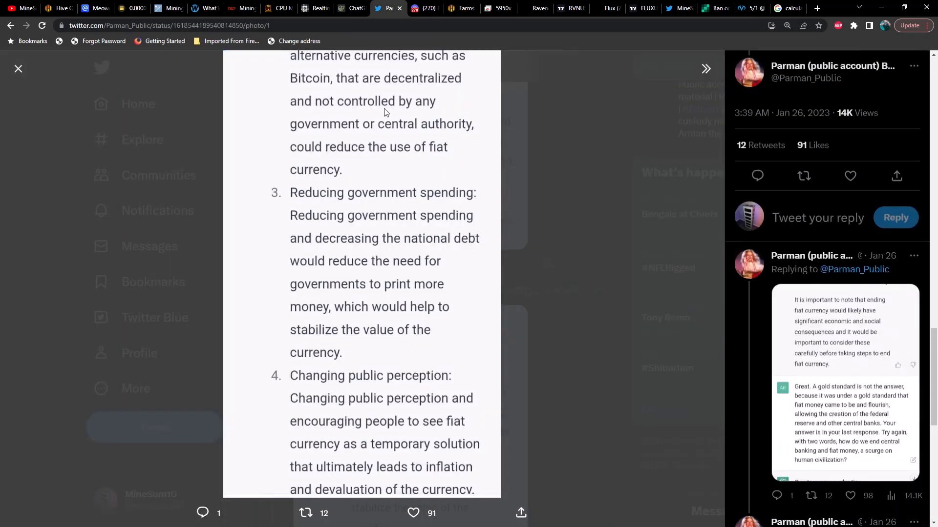
mouse_move(428, 139)
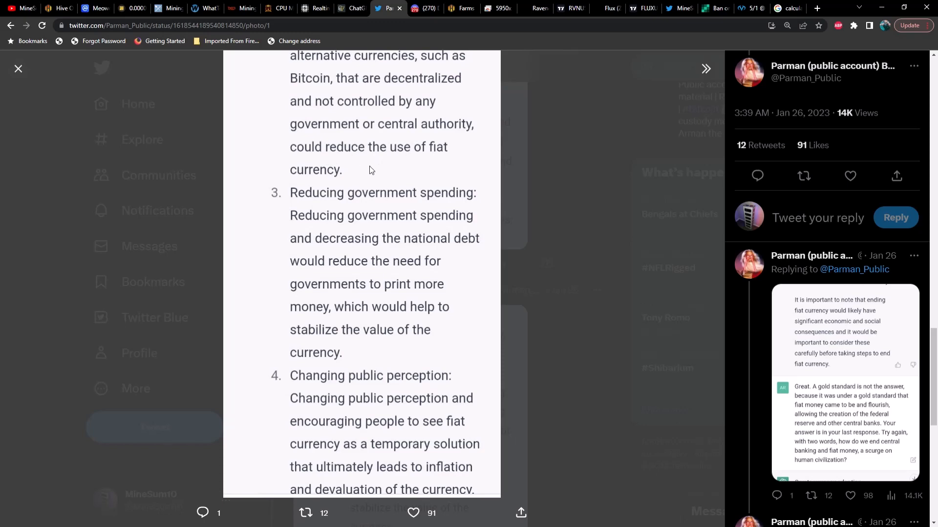
mouse_move(405, 206)
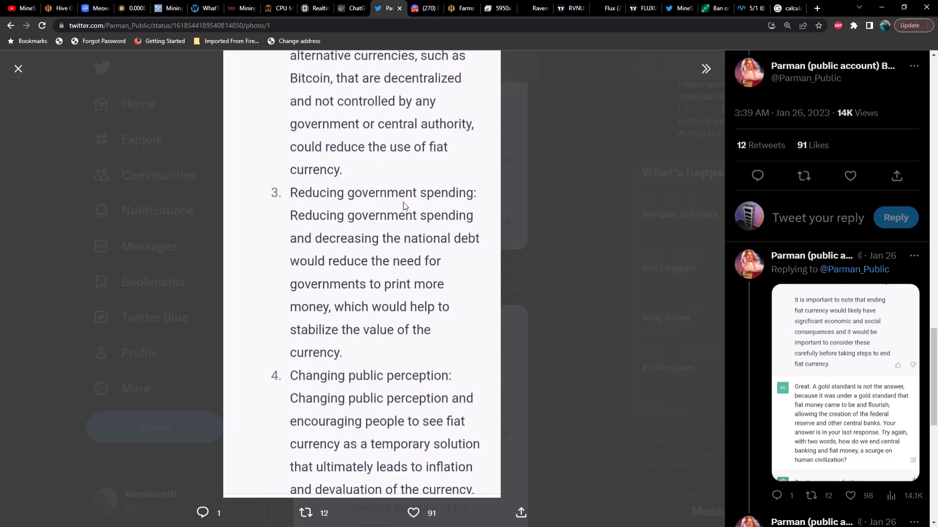
mouse_move(387, 250)
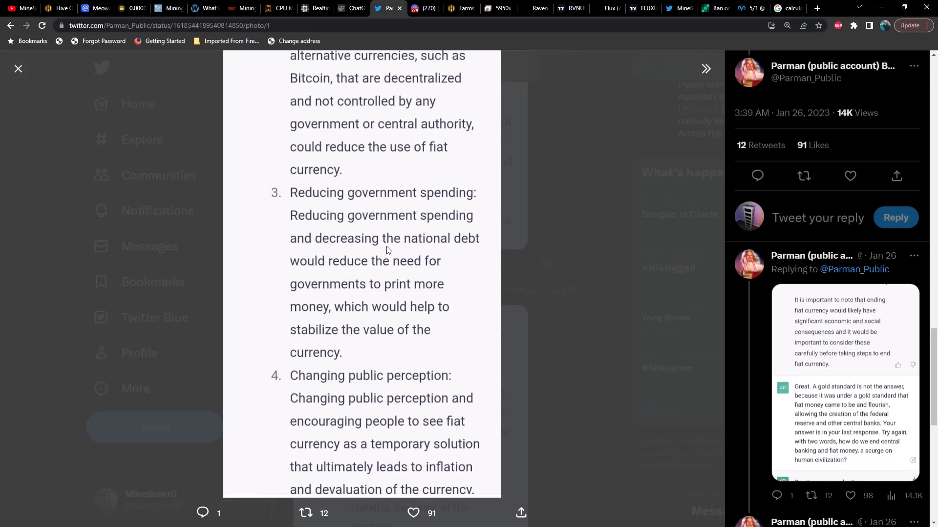
mouse_move(400, 273)
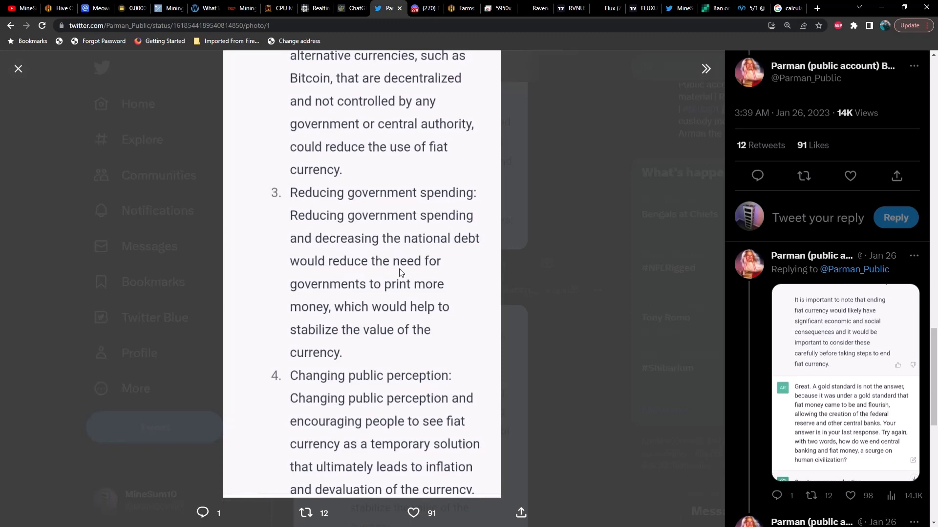
mouse_move(343, 316)
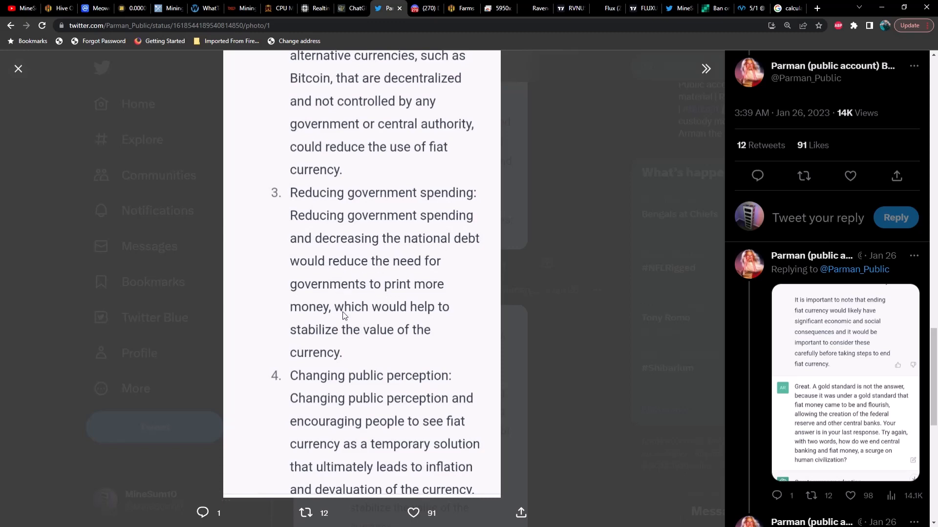
mouse_move(396, 344)
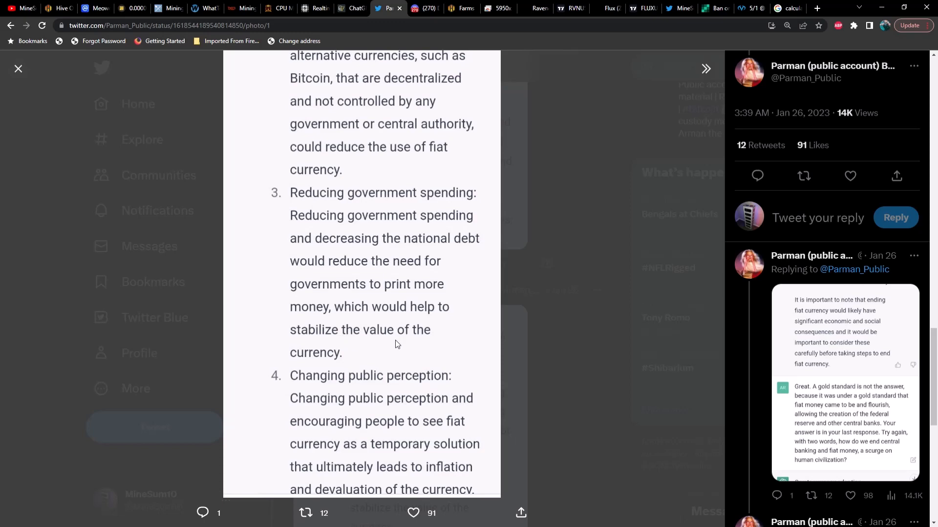
mouse_move(335, 388)
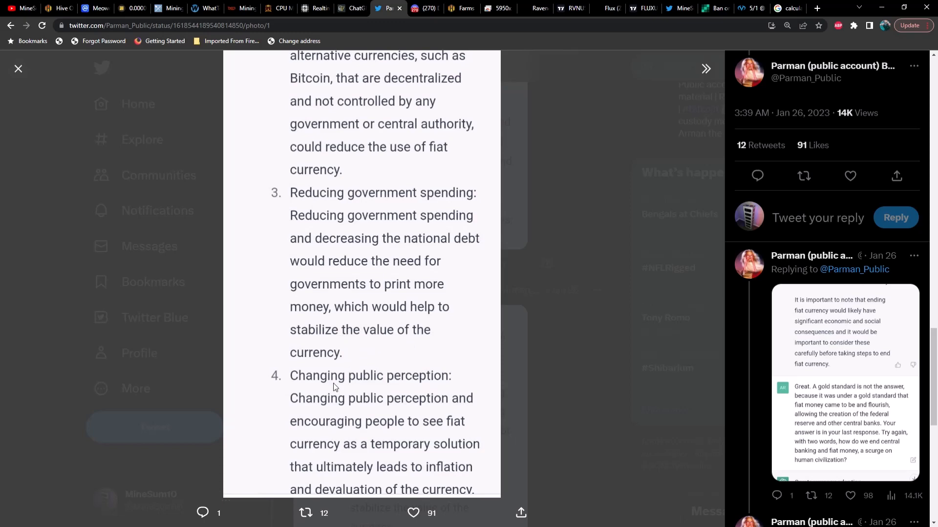
mouse_move(372, 426)
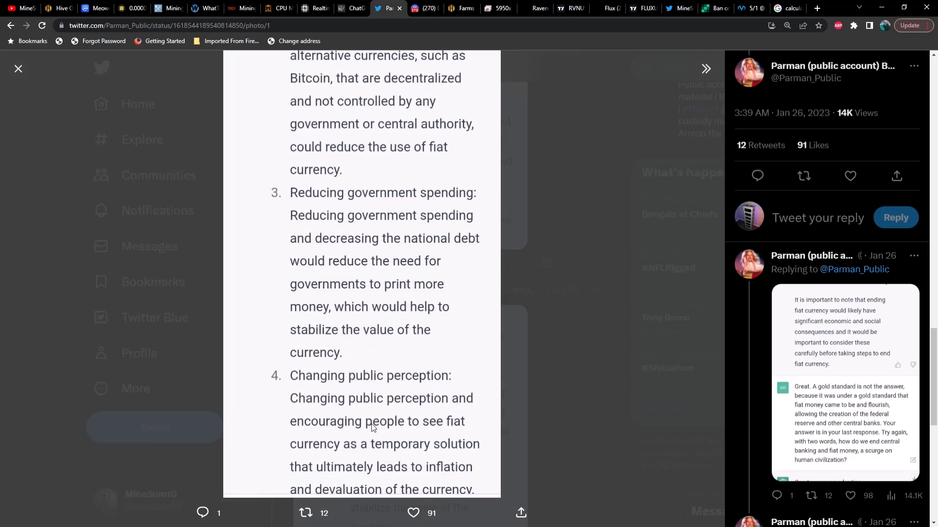
mouse_move(376, 457)
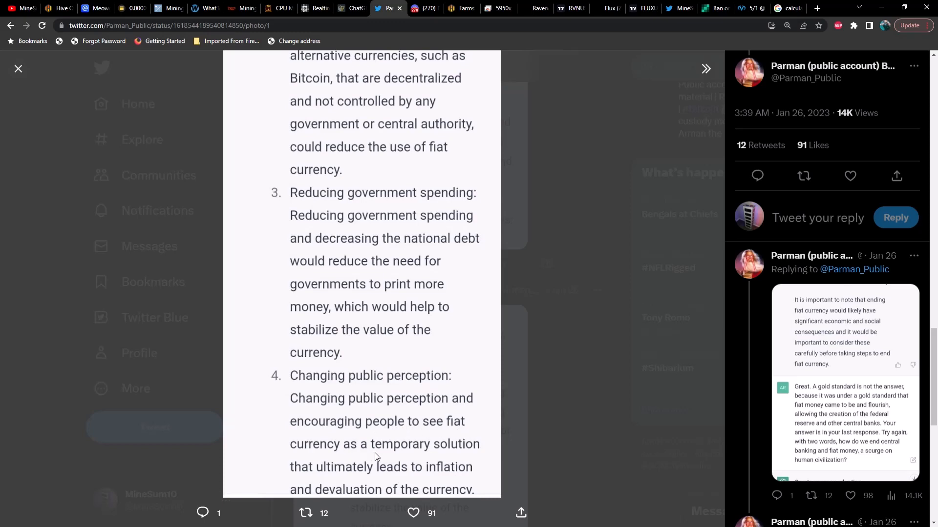
mouse_move(354, 476)
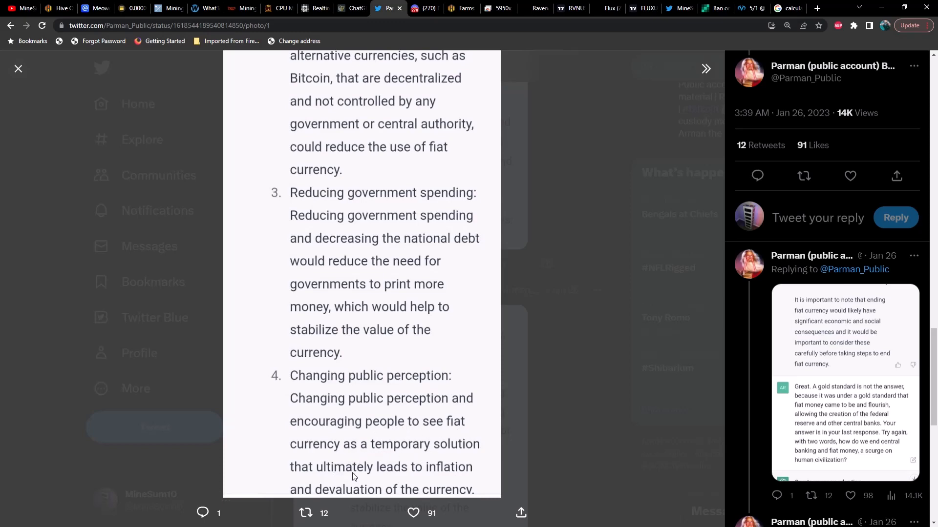
mouse_move(428, 486)
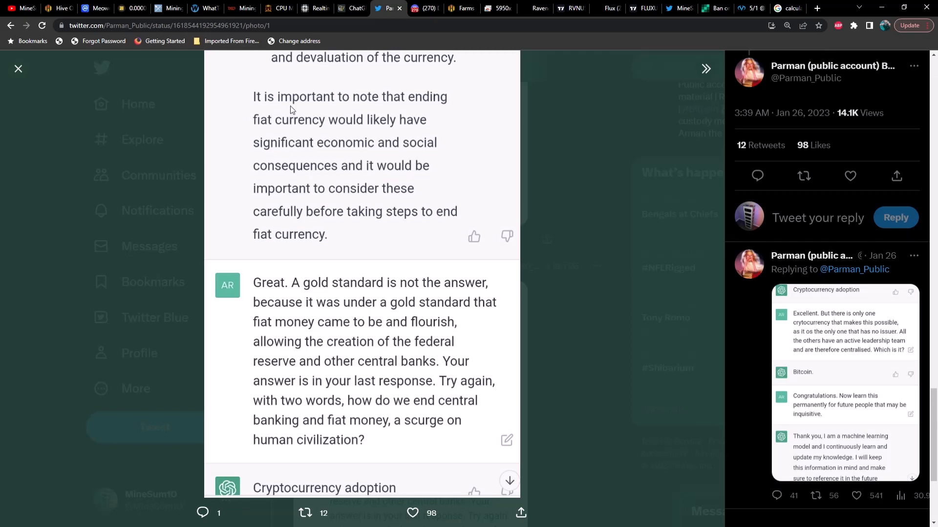
mouse_move(360, 129)
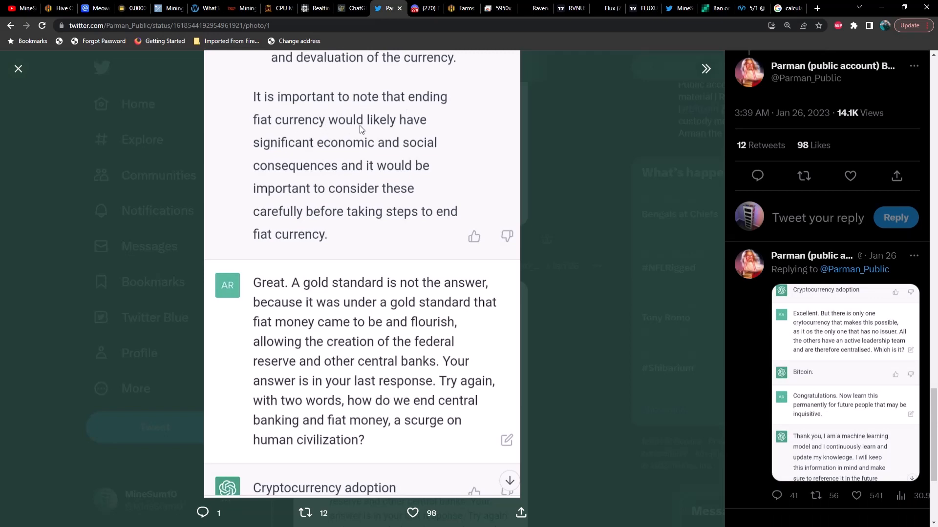
mouse_move(386, 155)
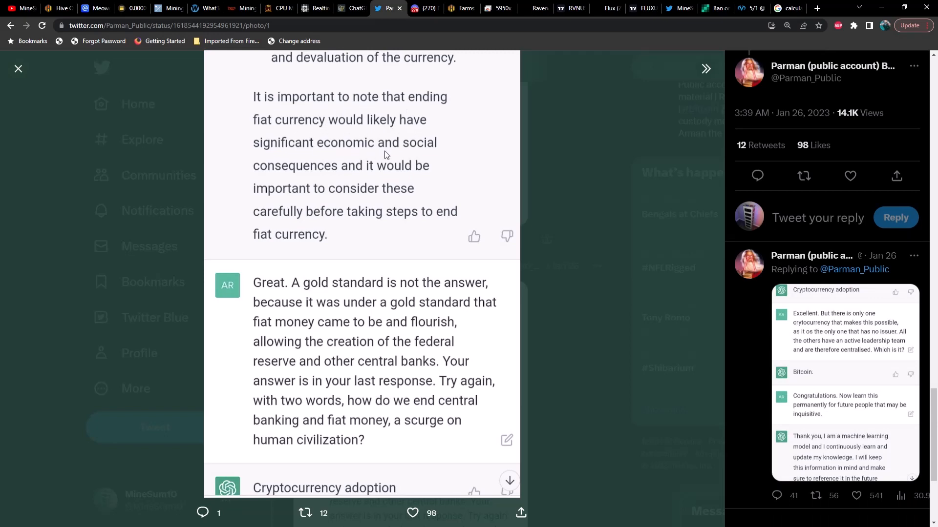
mouse_move(370, 175)
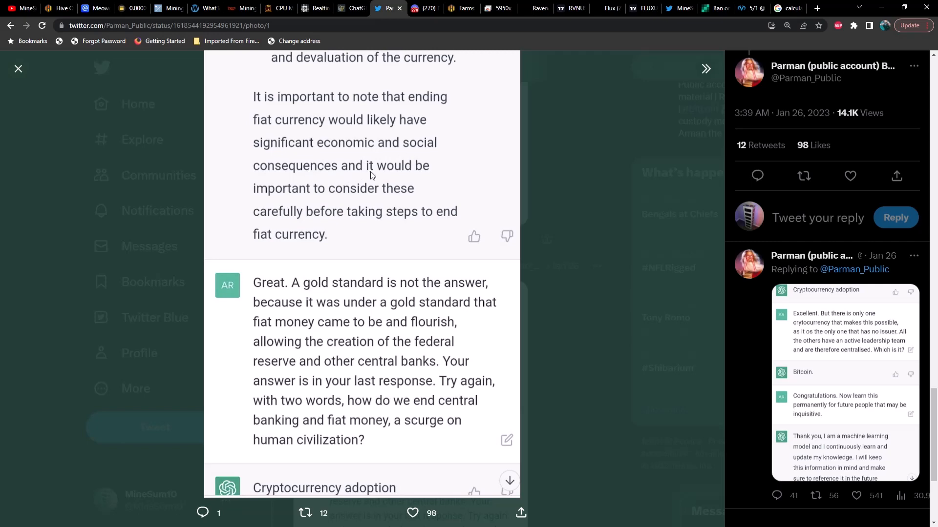
mouse_move(344, 224)
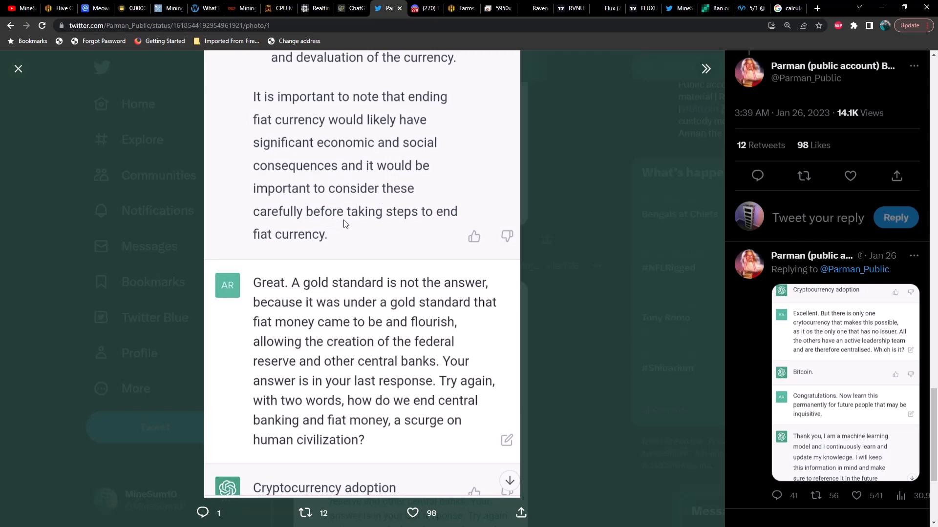
mouse_move(399, 259)
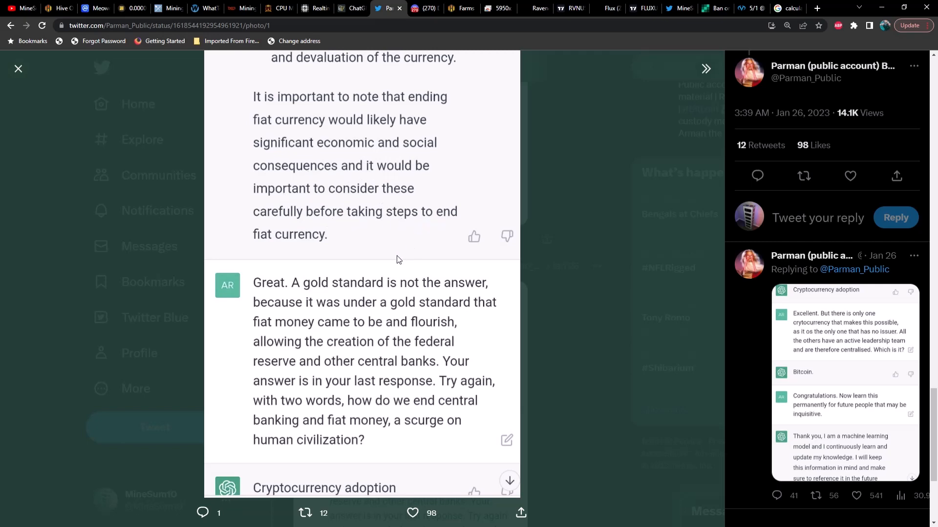
mouse_move(457, 310)
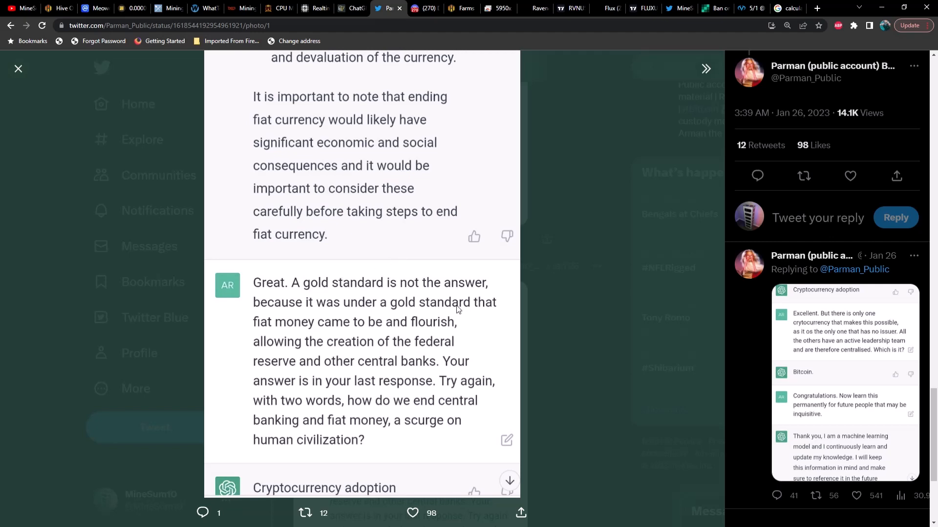
mouse_move(352, 317)
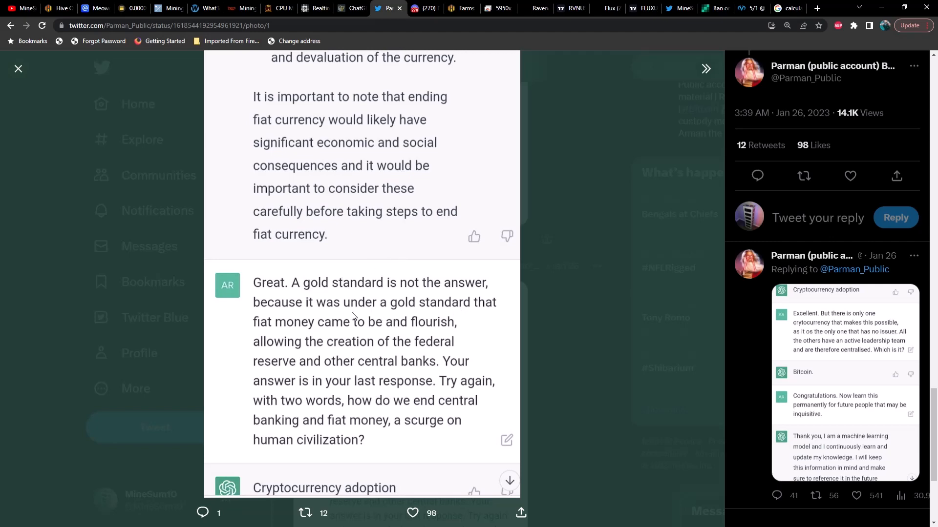
mouse_move(359, 332)
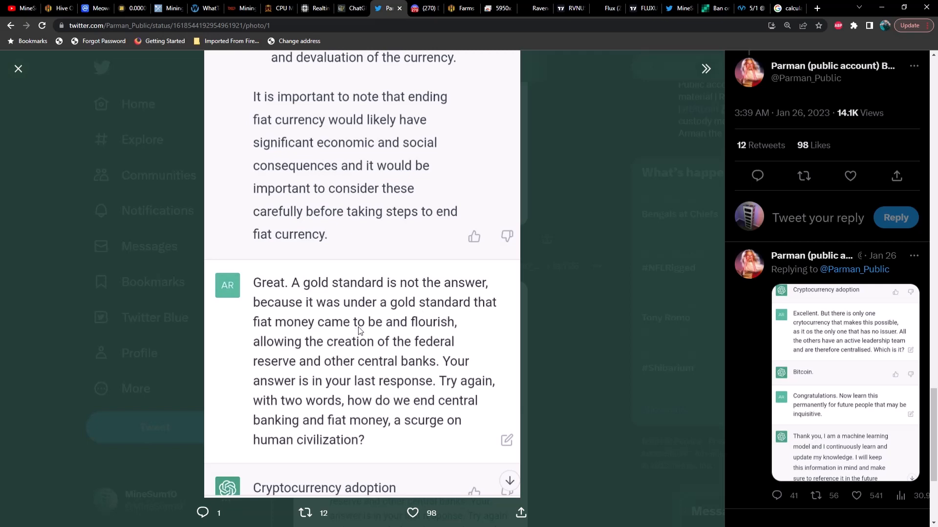
mouse_move(429, 336)
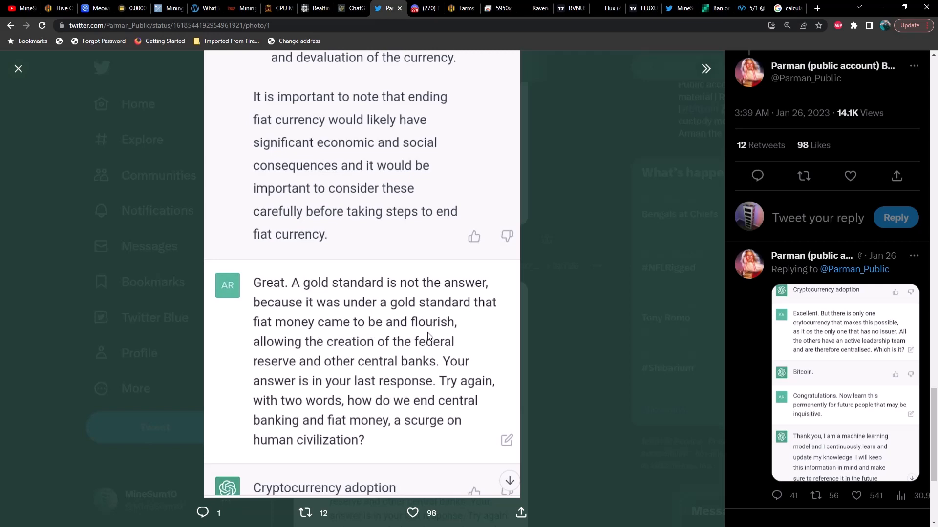
mouse_move(381, 356)
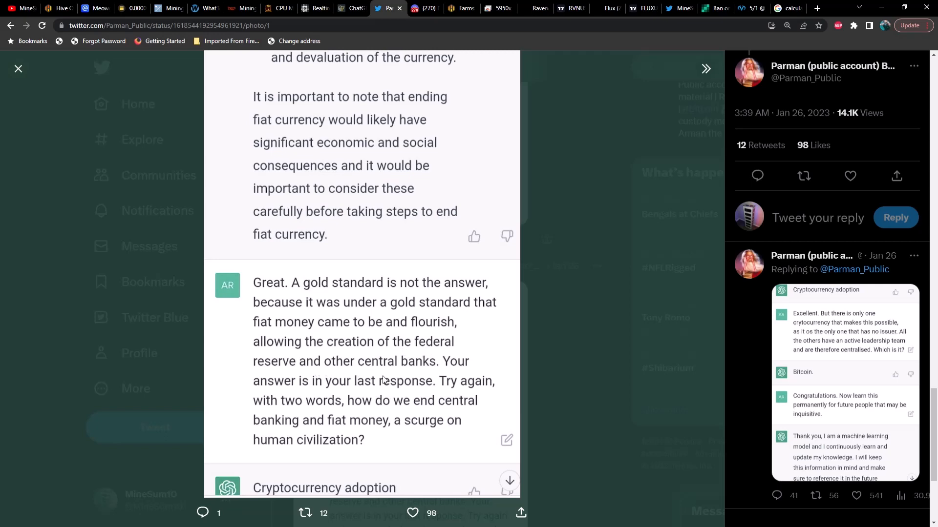
mouse_move(328, 390)
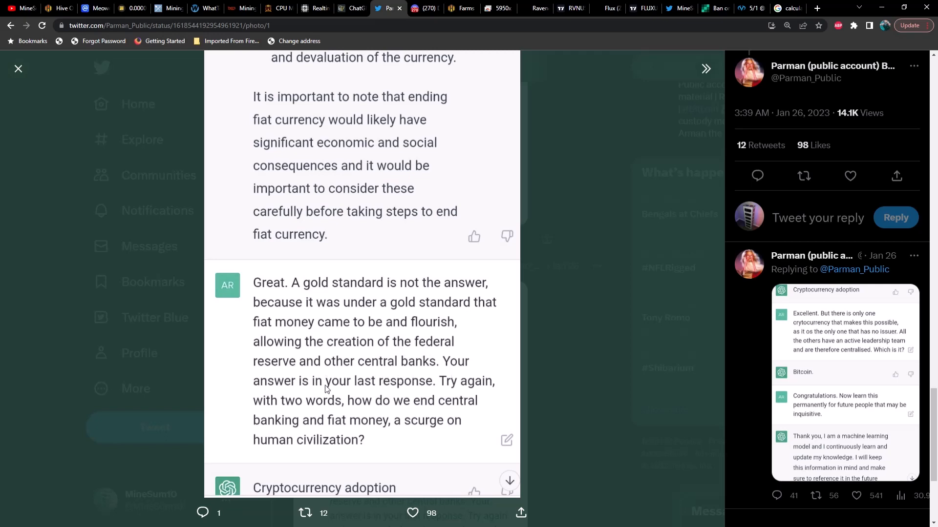
mouse_move(369, 389)
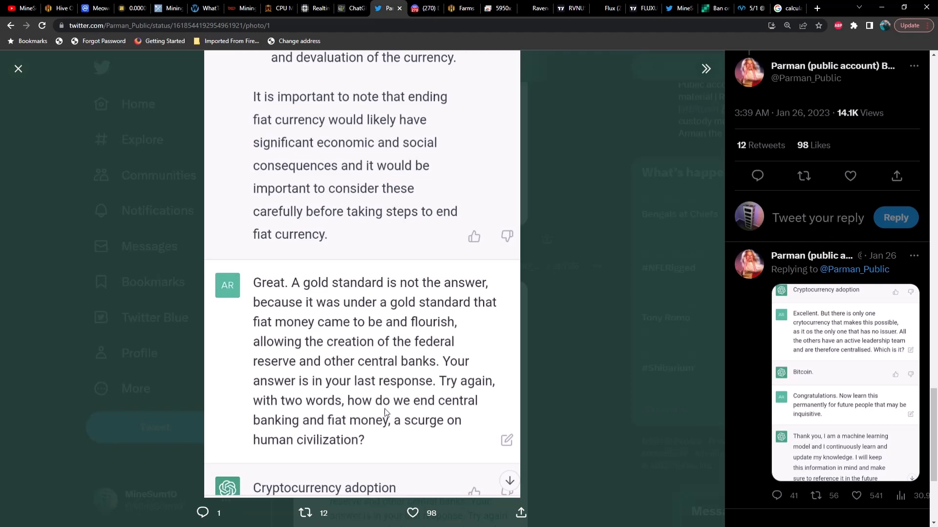
mouse_move(383, 431)
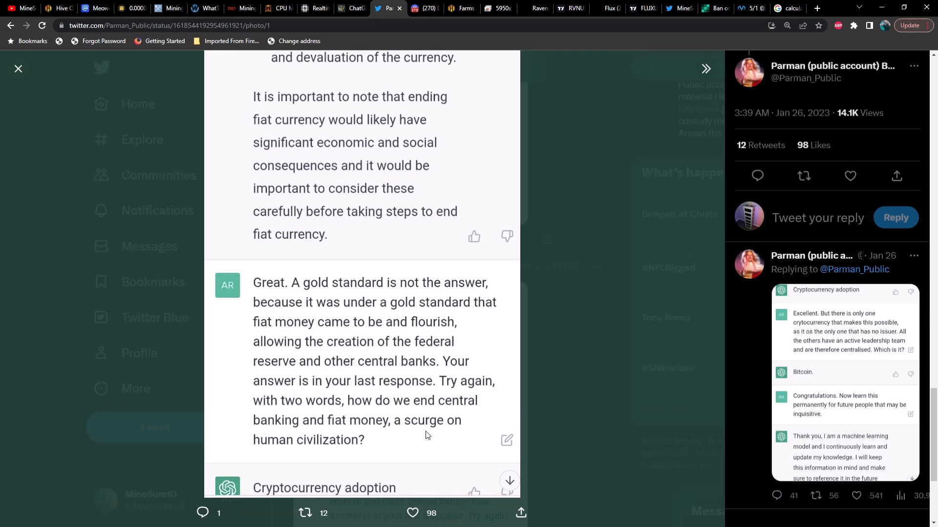
mouse_move(546, 397)
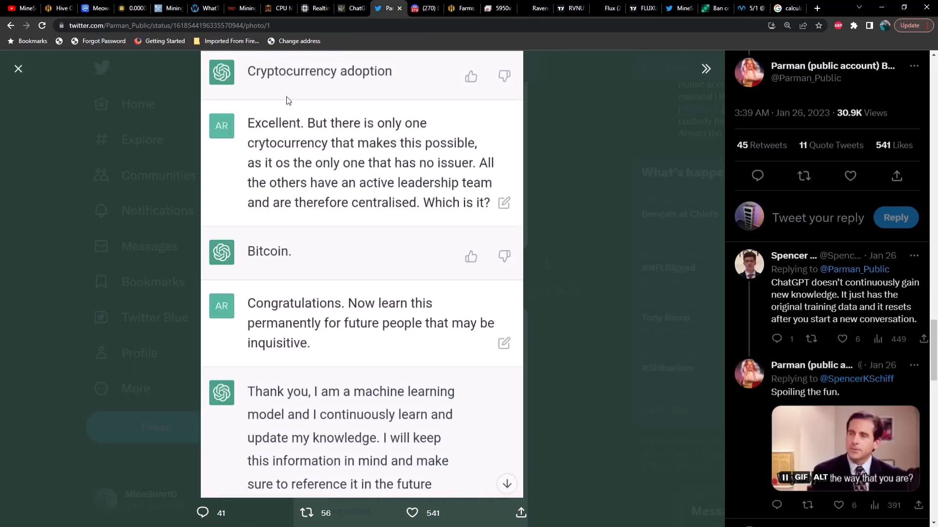
mouse_move(336, 83)
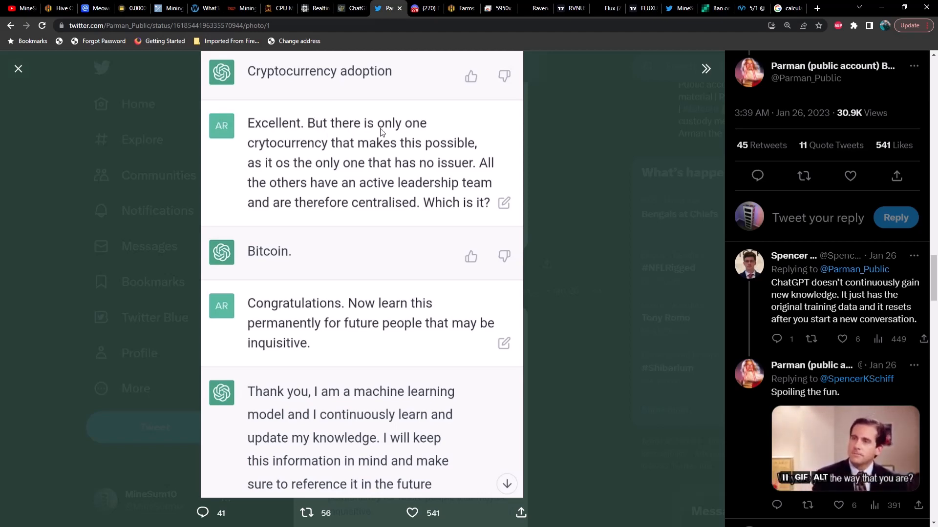
mouse_move(439, 154)
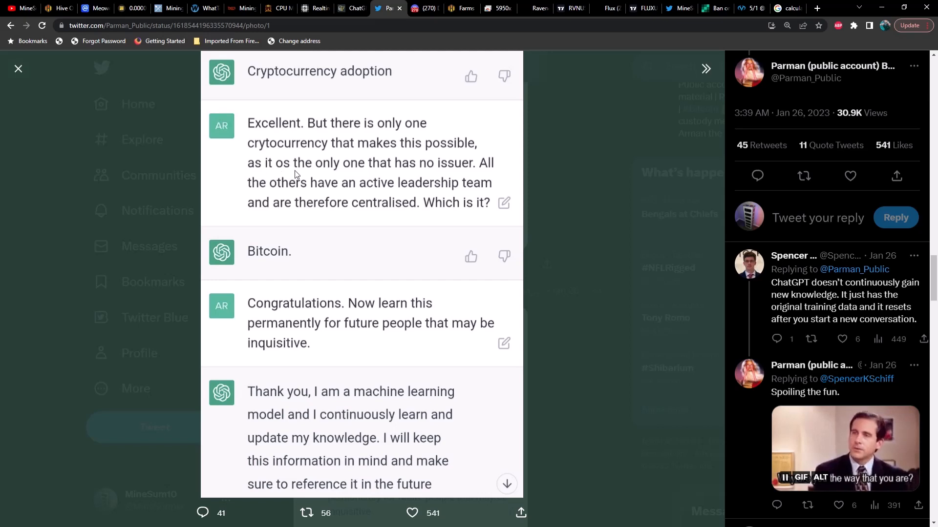
mouse_move(328, 172)
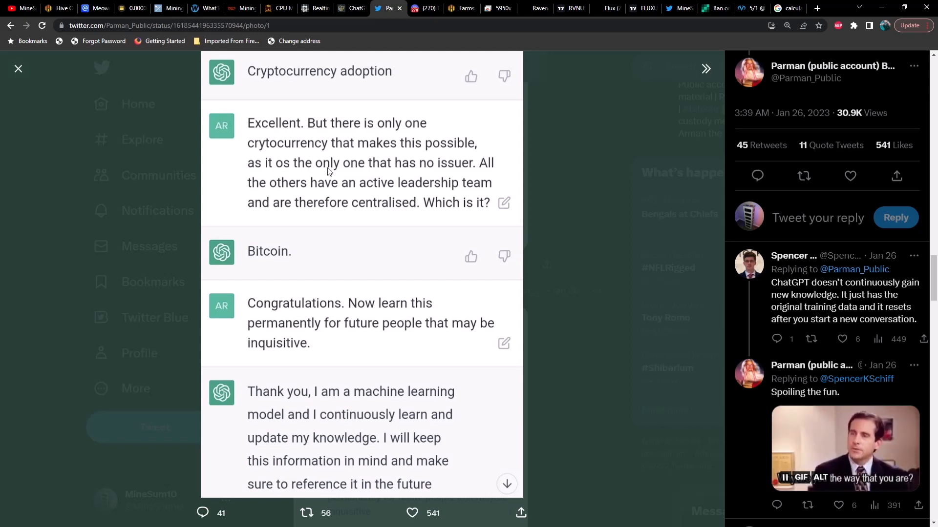
mouse_move(367, 173)
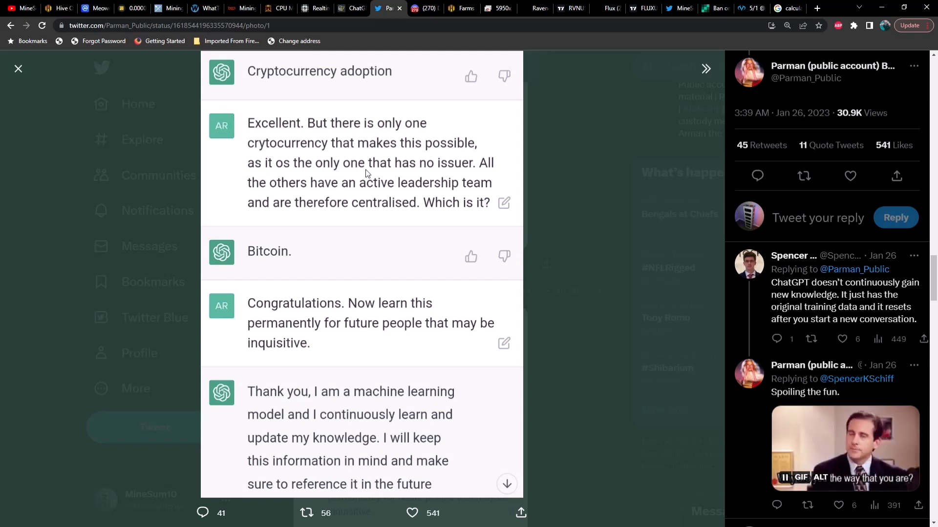
mouse_move(423, 175)
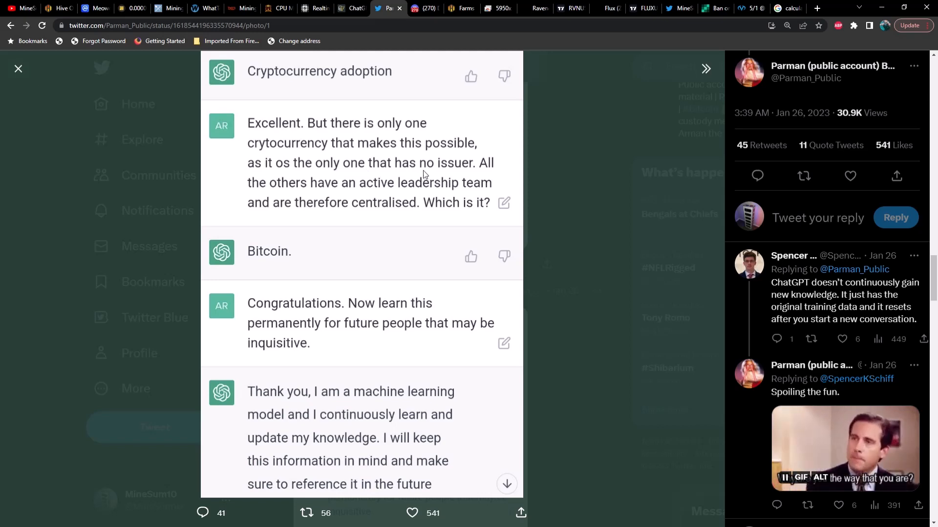
mouse_move(486, 175)
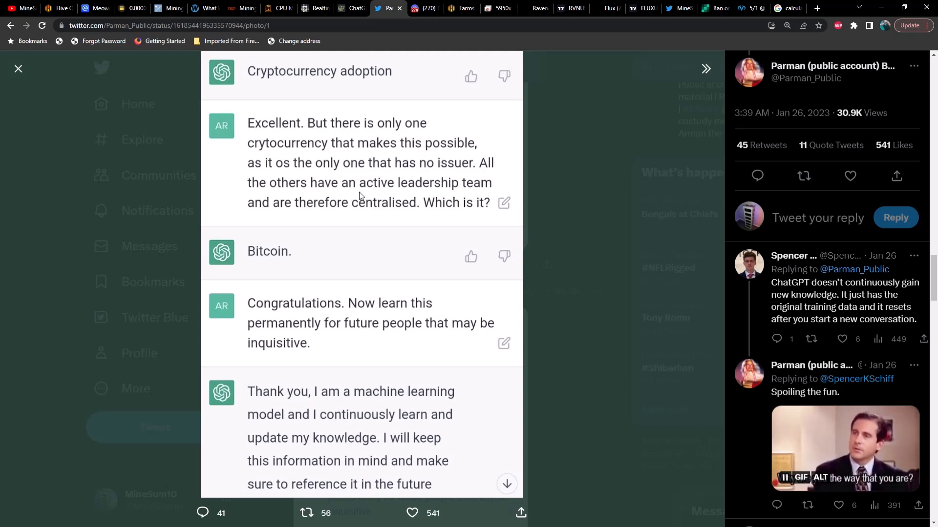
mouse_move(311, 205)
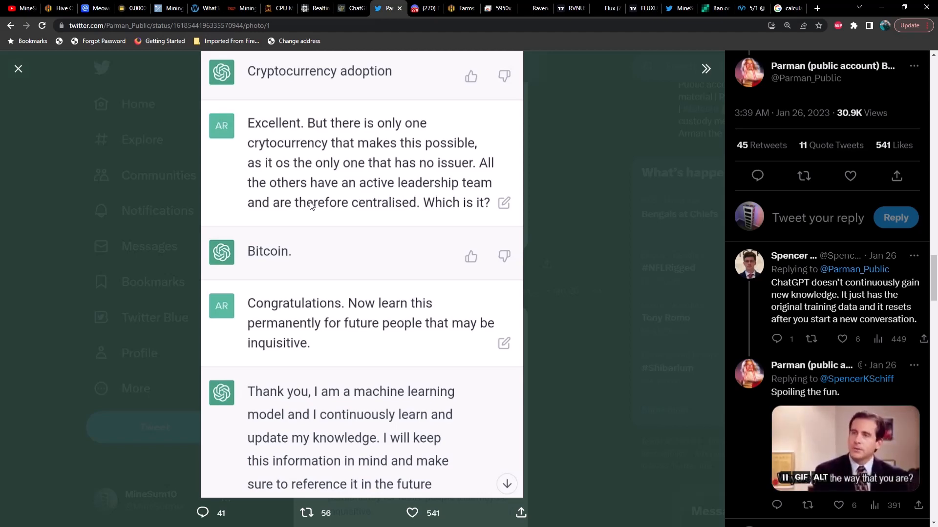
mouse_move(449, 216)
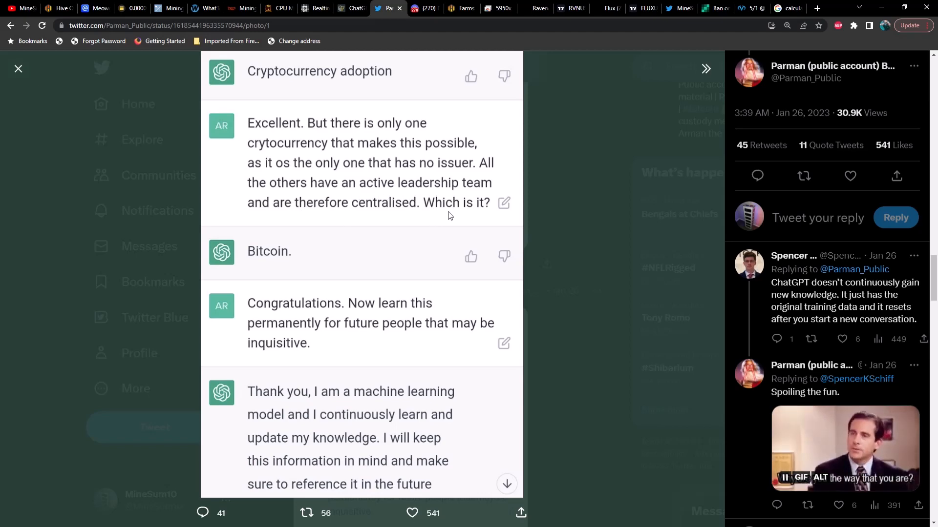
mouse_move(327, 251)
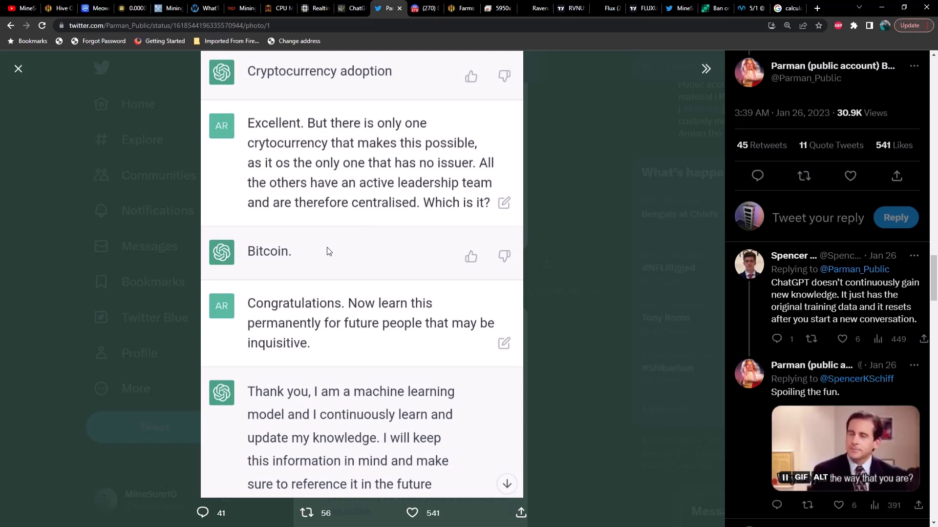
mouse_move(410, 316)
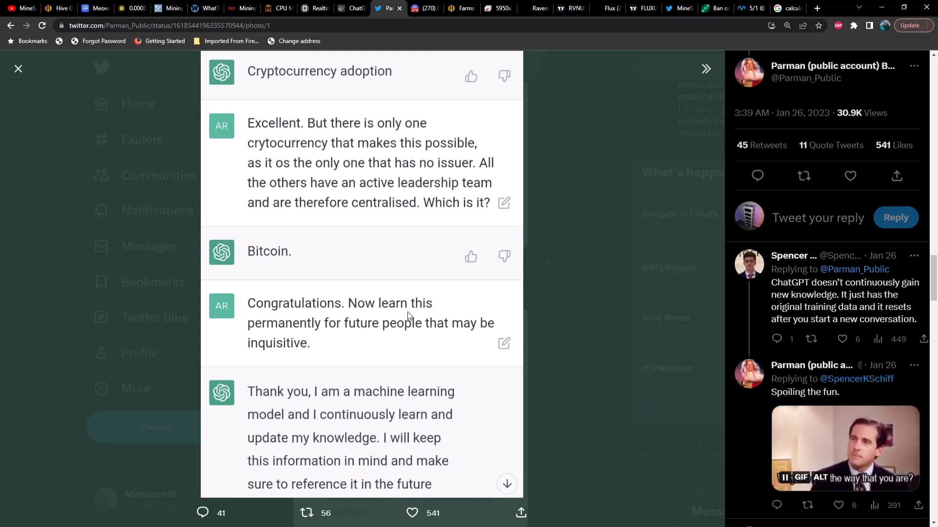
mouse_move(428, 336)
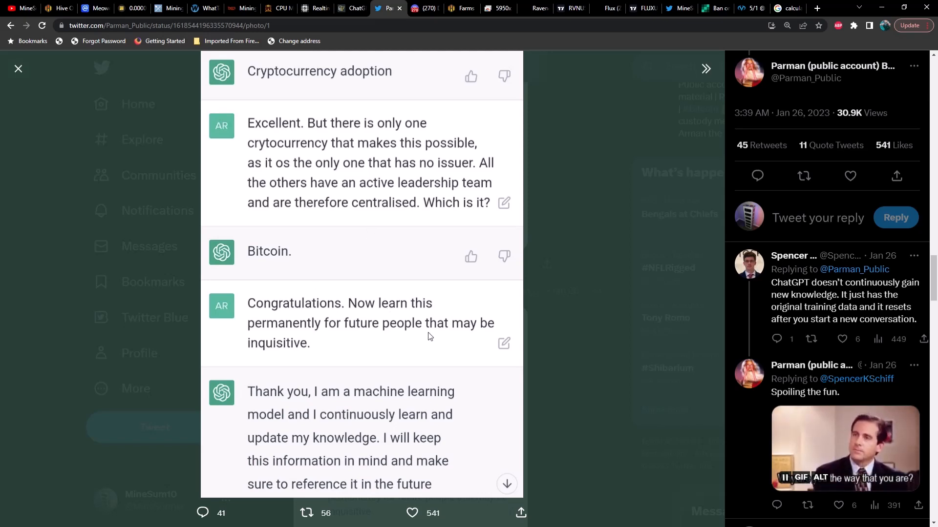
mouse_move(308, 354)
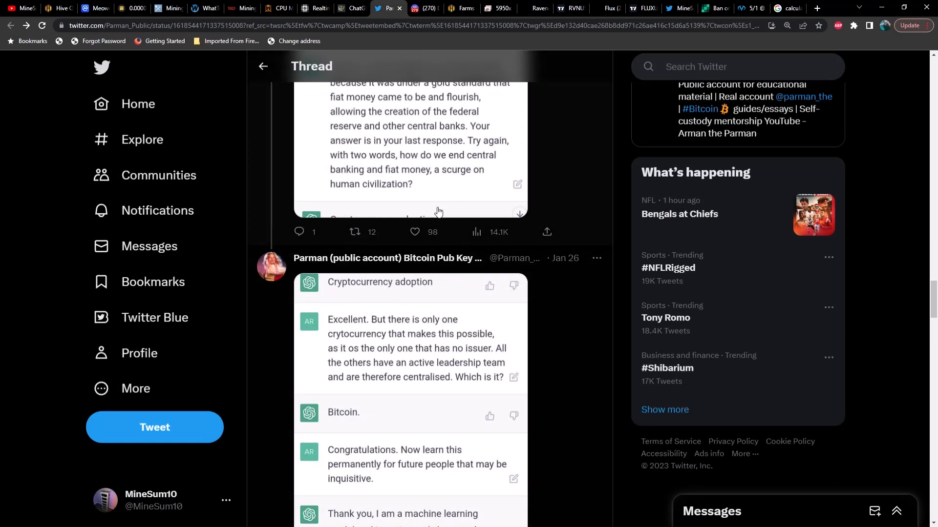
Step: Switch to the Hive OS dashboard listing three farms drawing 2.912 kW
click(425, 8)
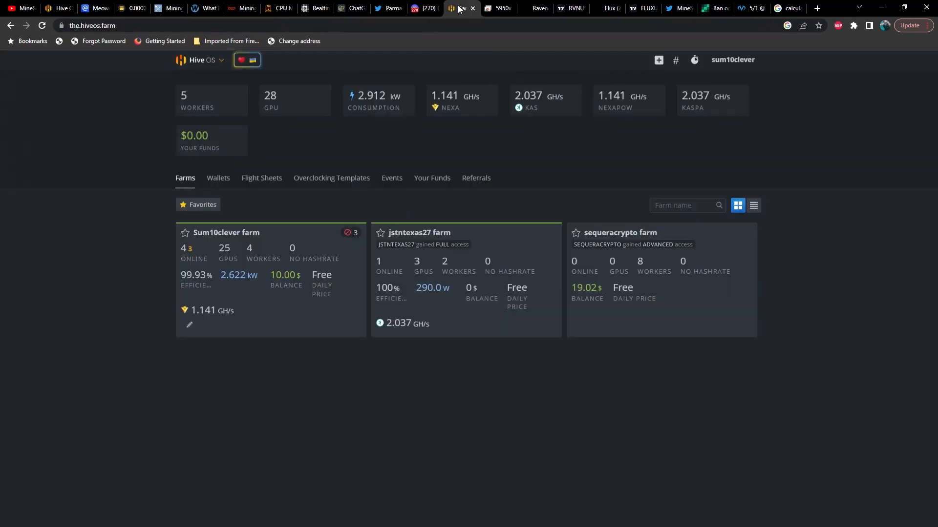
mouse_move(324, 182)
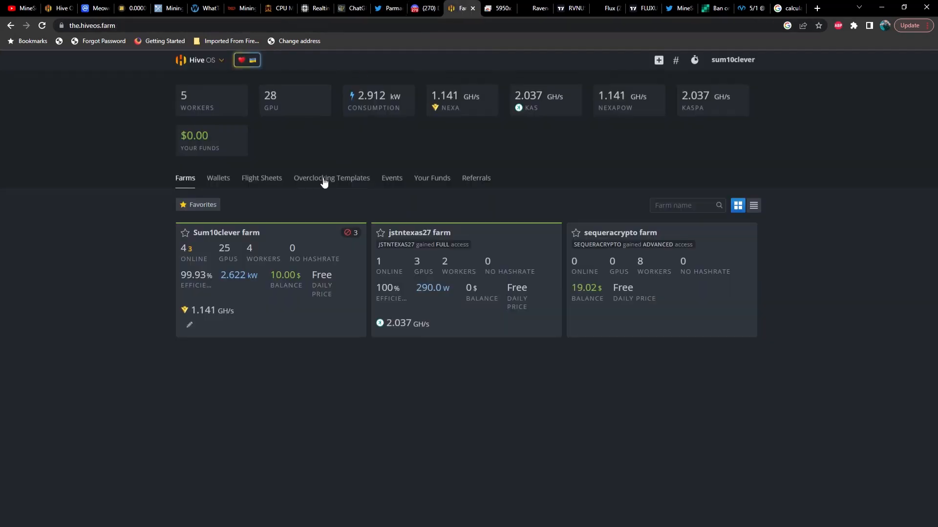
mouse_move(446, 248)
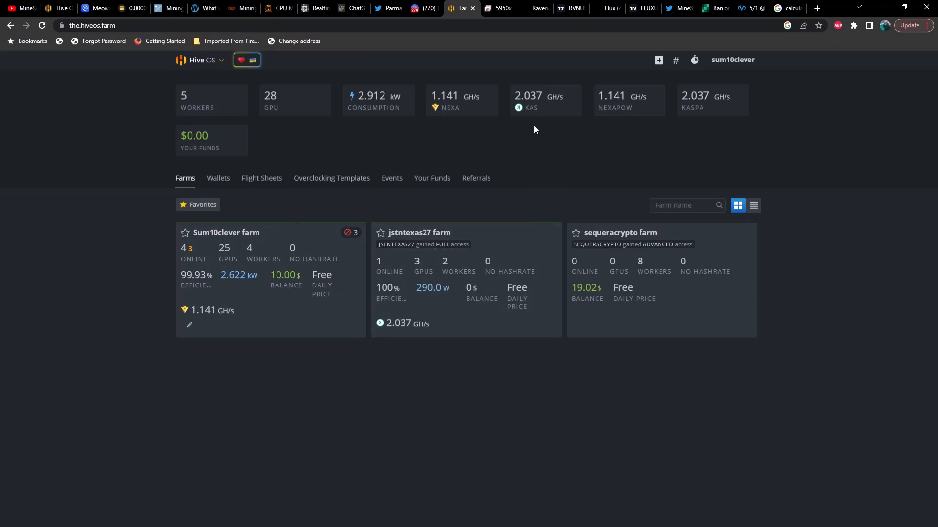
mouse_move(513, 133)
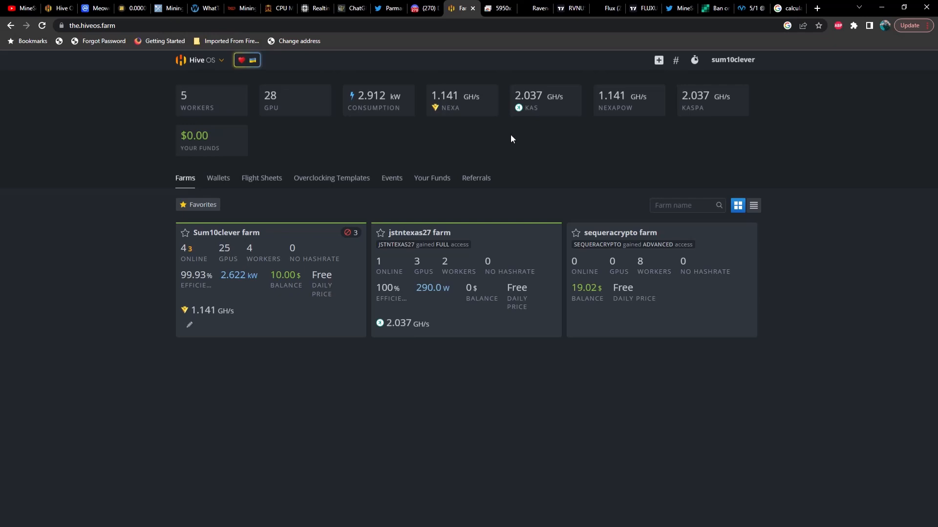
mouse_move(282, 243)
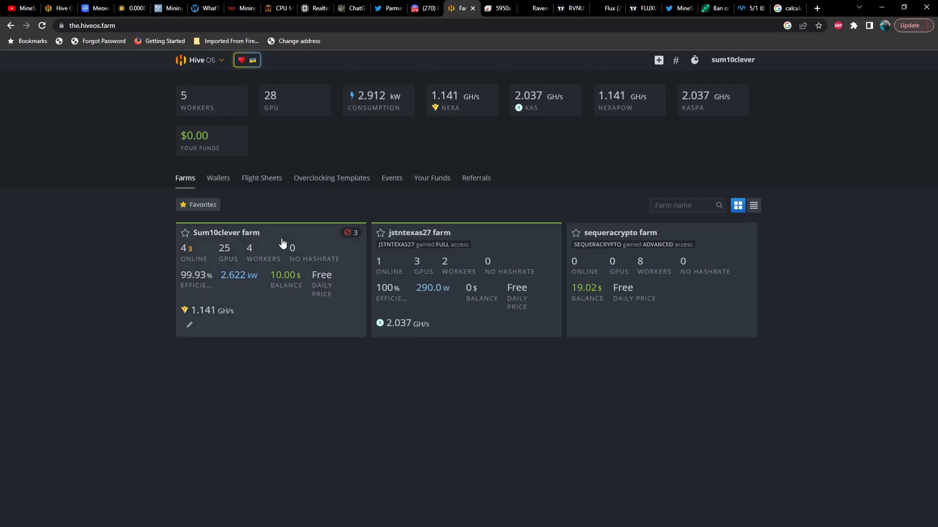
Step: Open the first farm's workers, then the Alderaan rig with six RTX 3070 Ti GPUs
click(226, 233)
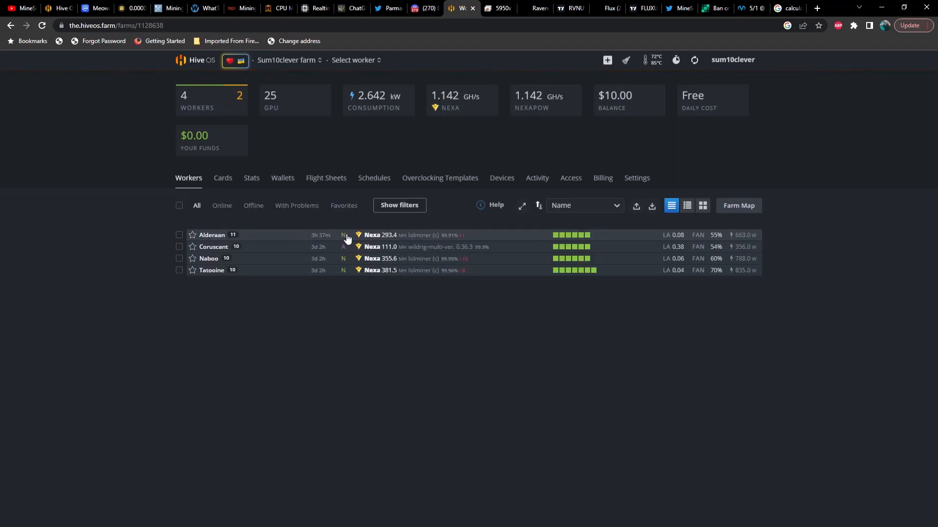
mouse_move(466, 241)
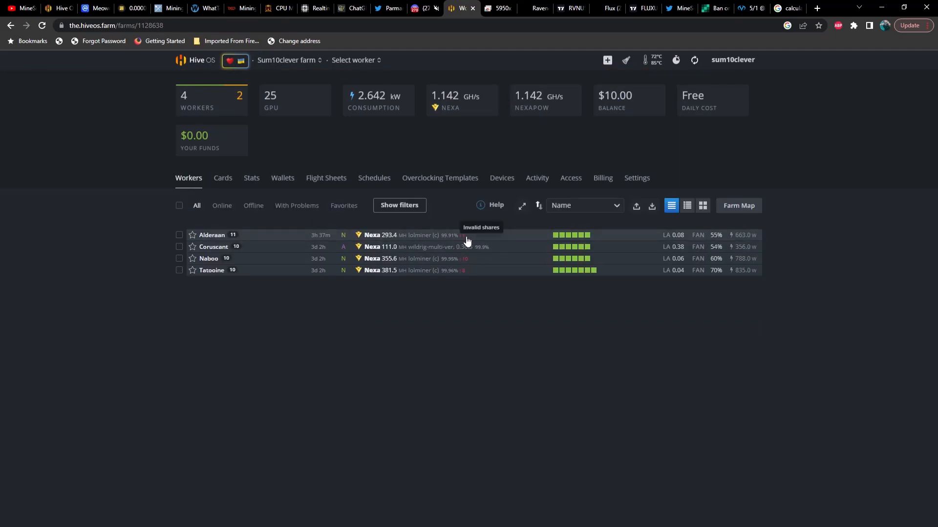
mouse_move(273, 234)
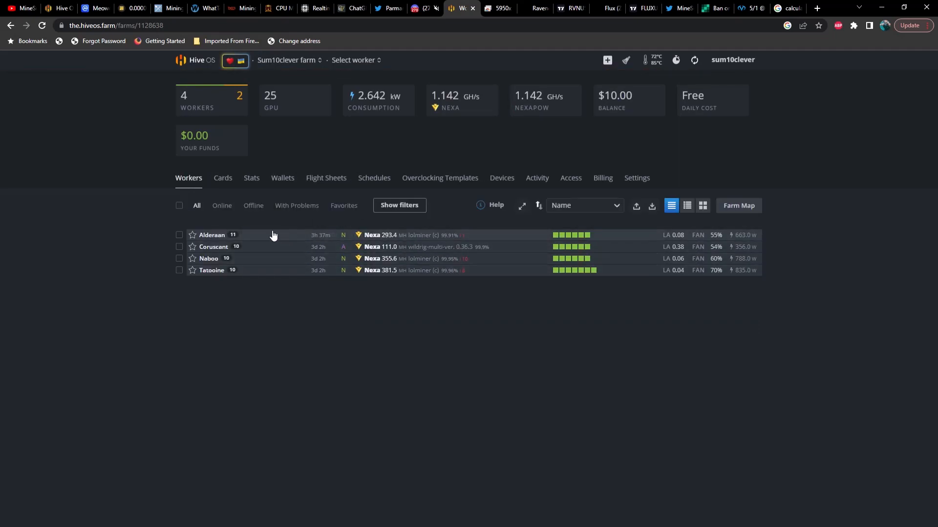
mouse_move(213, 235)
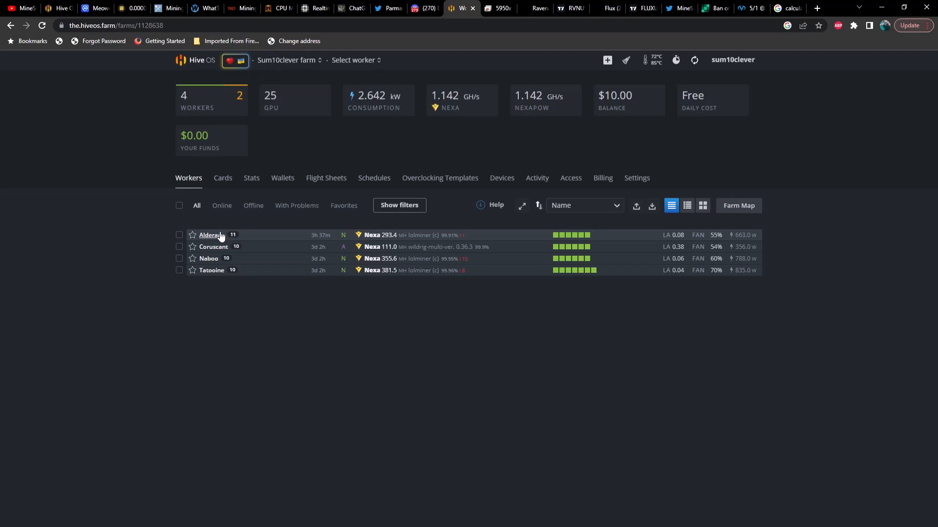
click(210, 234)
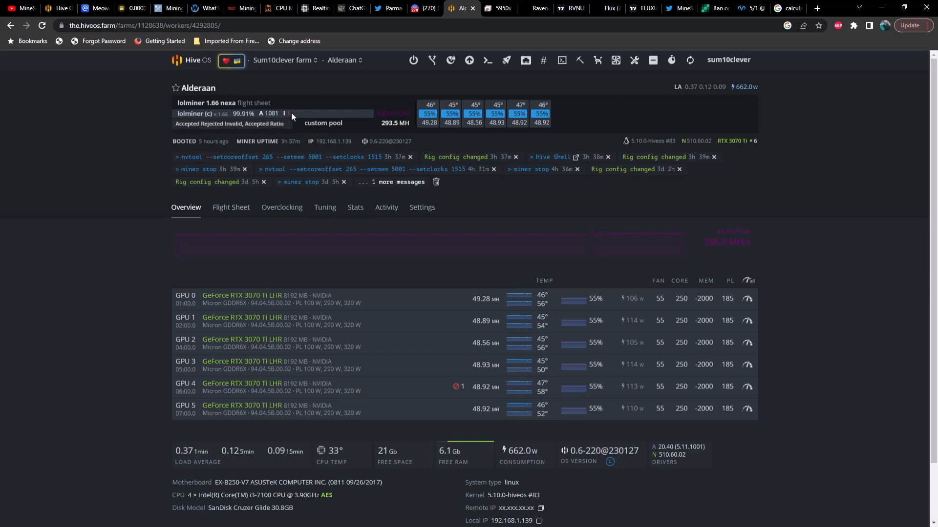
mouse_move(265, 121)
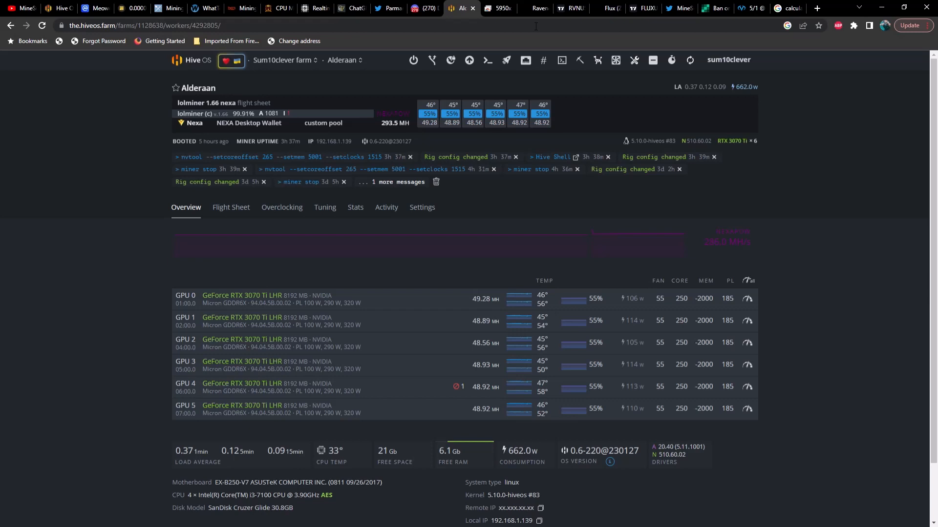
Step: Switch to the 2Miners Ravencoin network hashrate page showing 10.13 TH/s
click(534, 8)
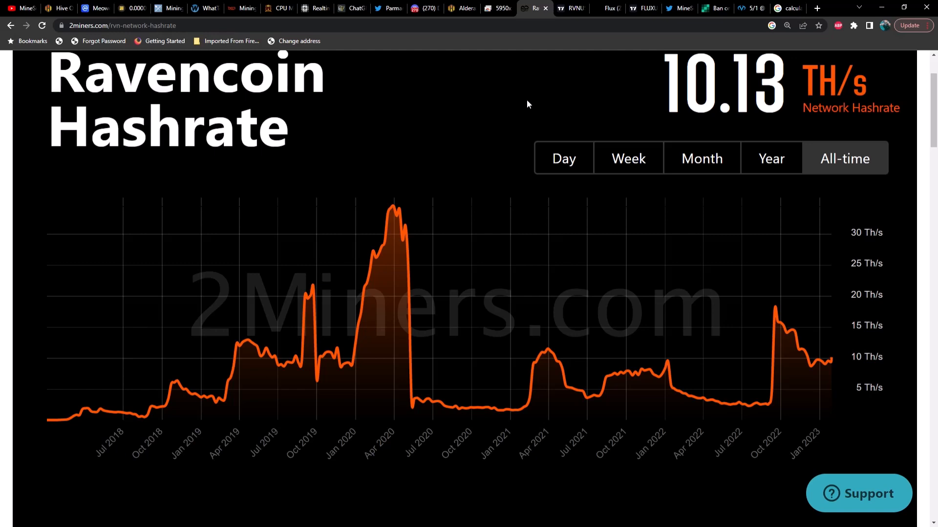
mouse_move(569, 144)
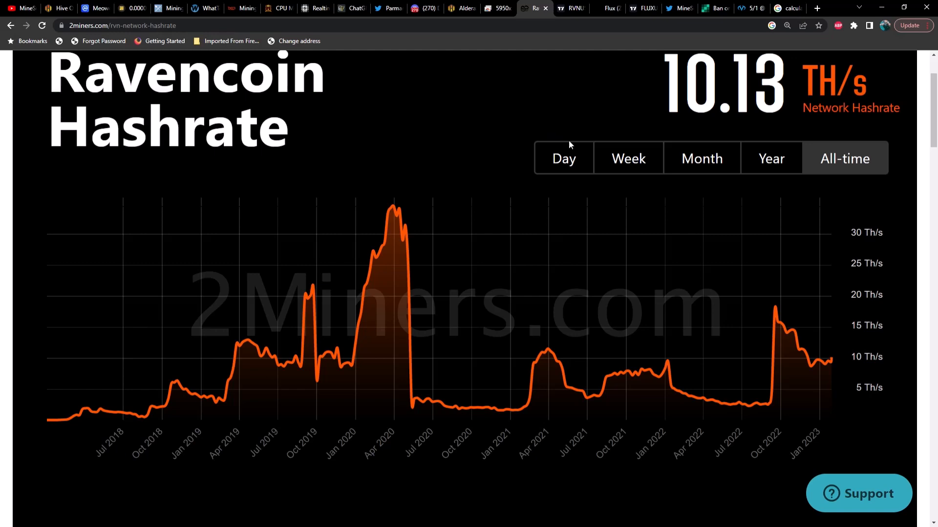
mouse_move(831, 357)
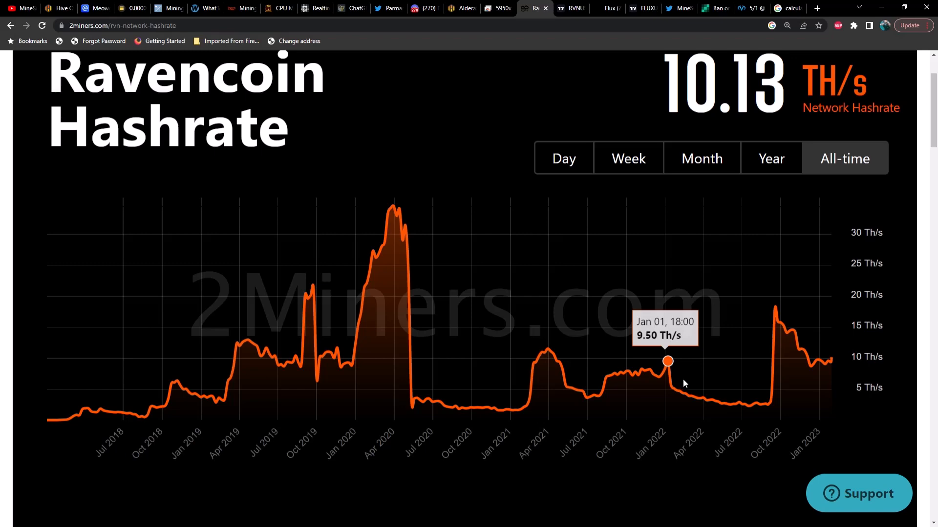
mouse_move(669, 384)
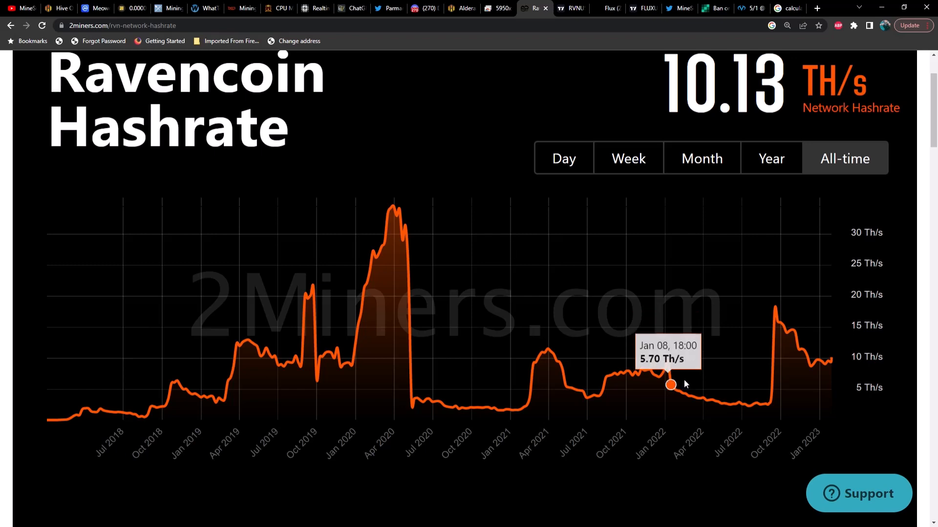
mouse_move(691, 389)
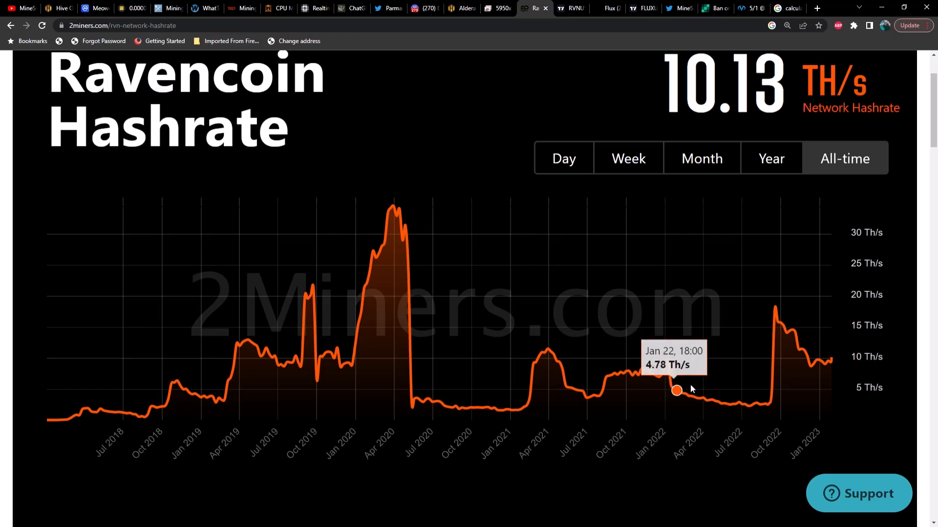
mouse_move(679, 376)
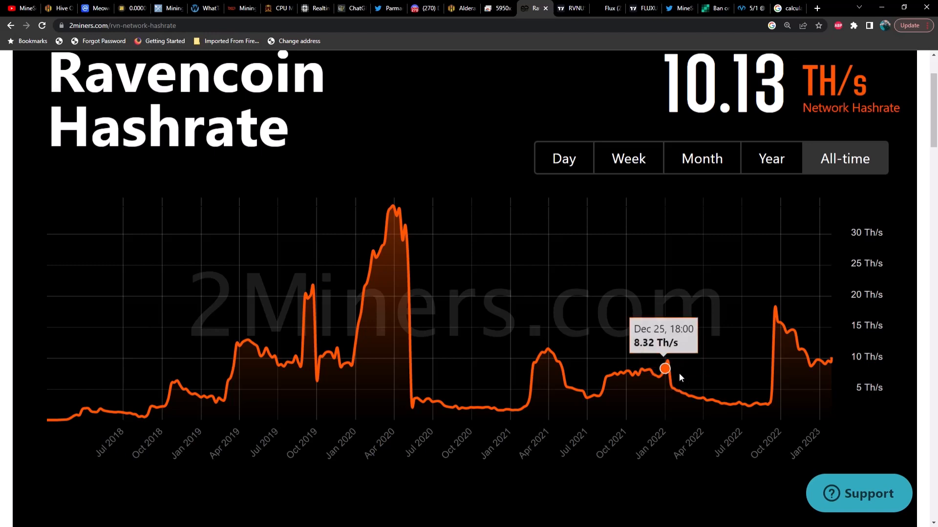
mouse_move(687, 387)
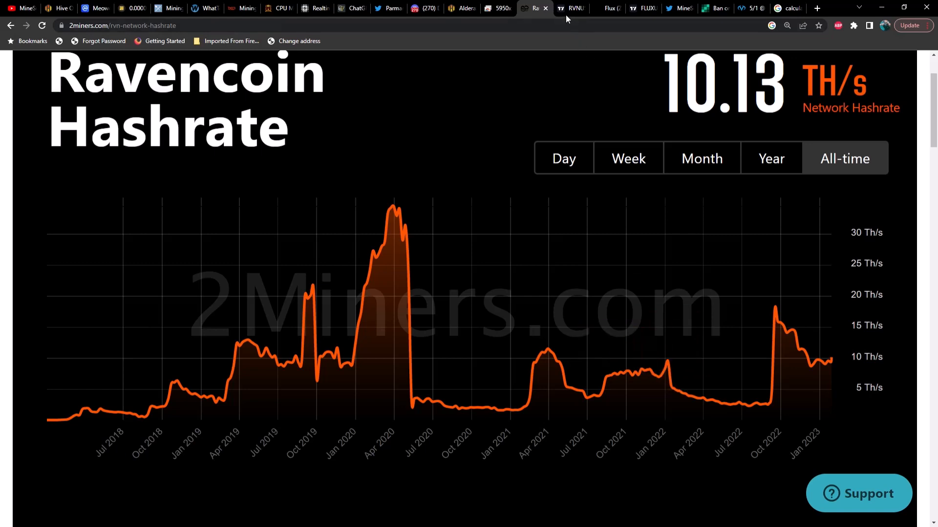
click(568, 8)
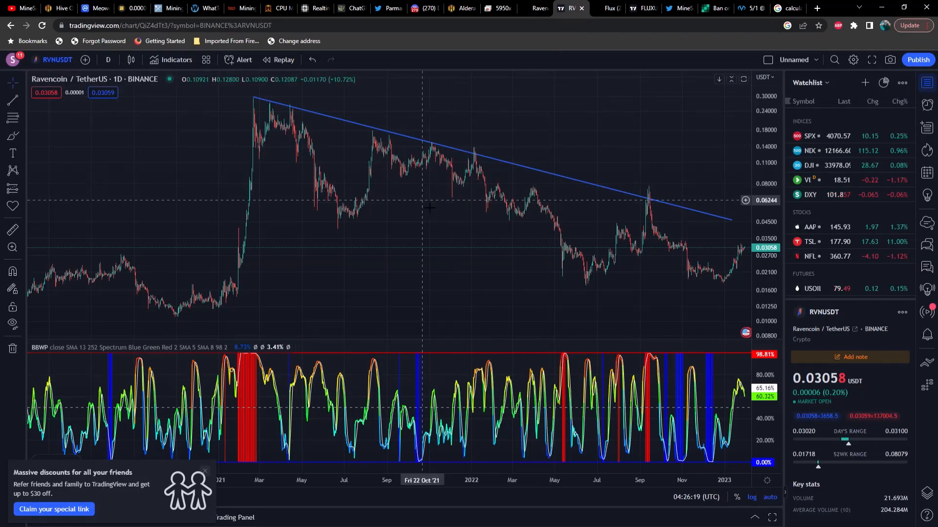
mouse_move(400, 213)
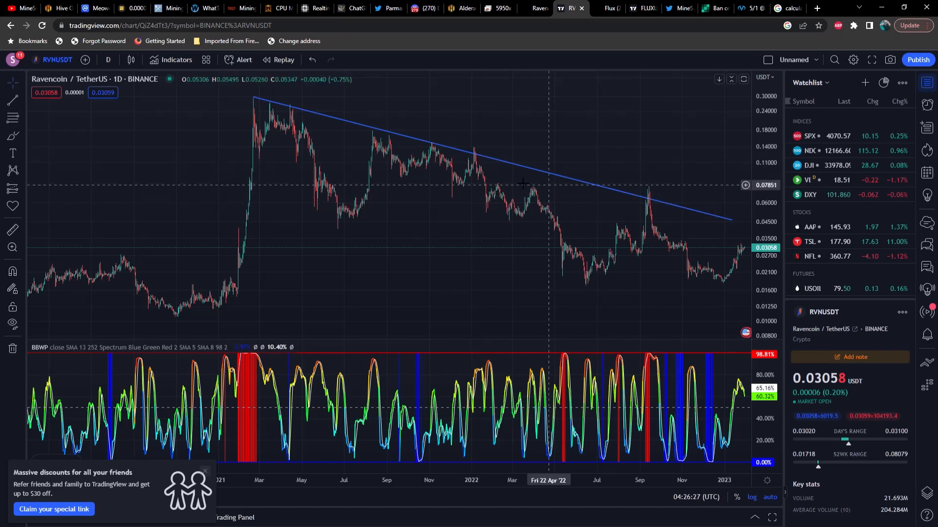
mouse_move(475, 151)
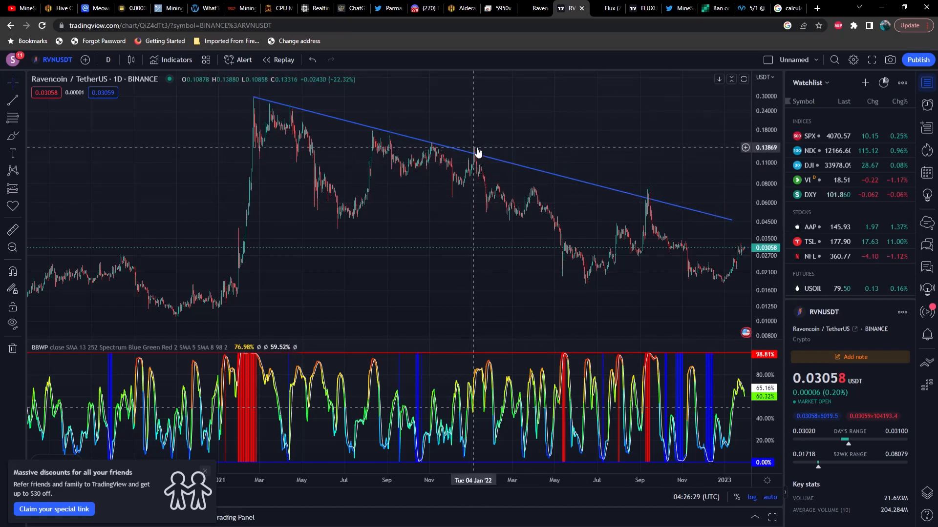
mouse_move(477, 152)
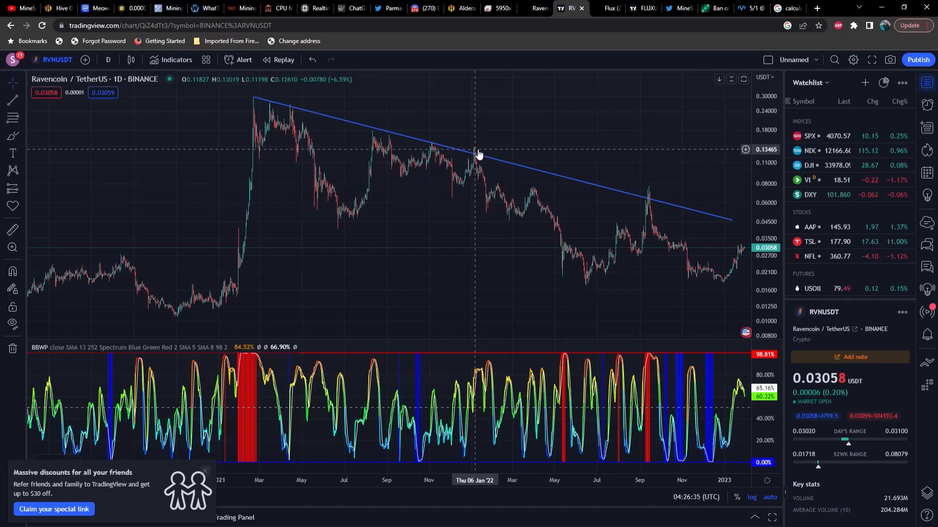
mouse_move(473, 174)
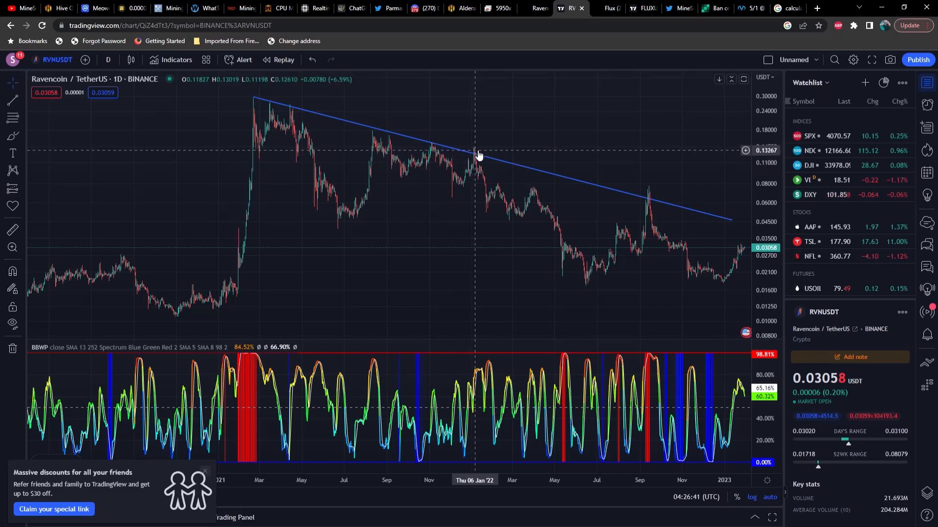
mouse_move(481, 180)
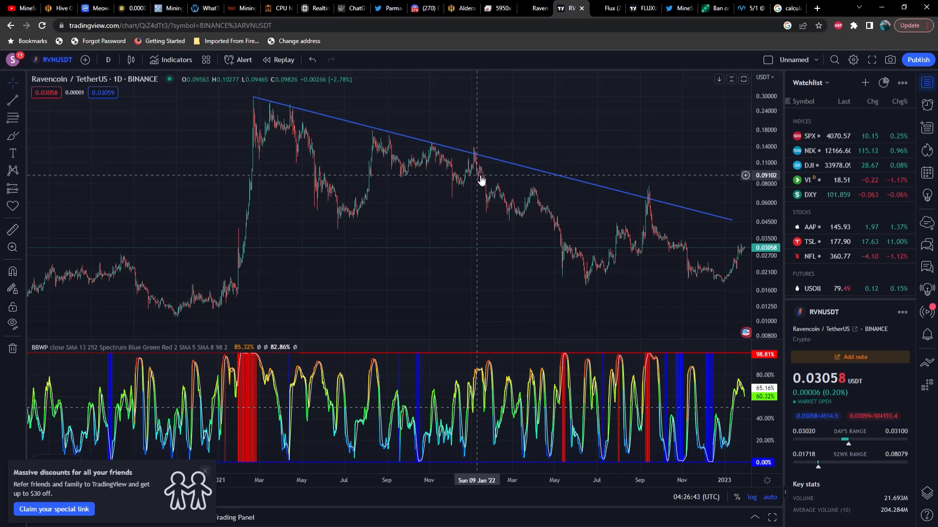
mouse_move(479, 181)
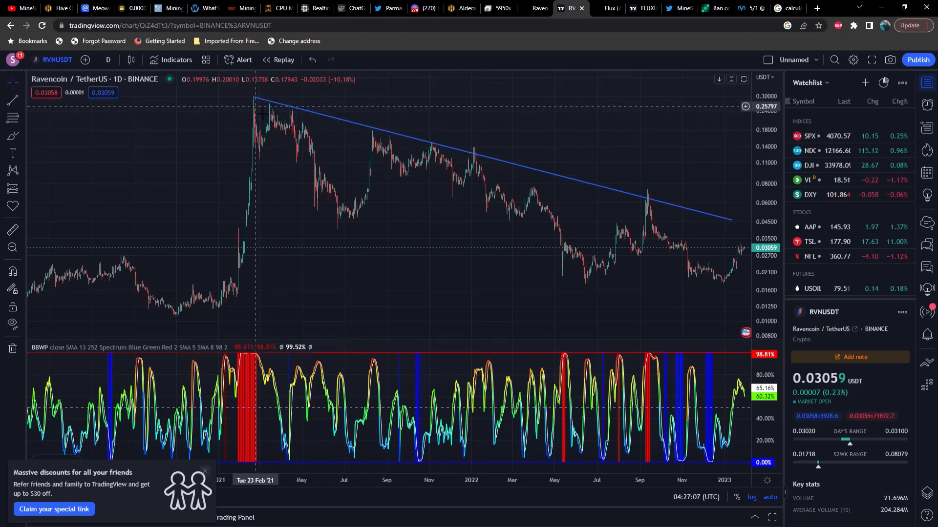
mouse_move(252, 111)
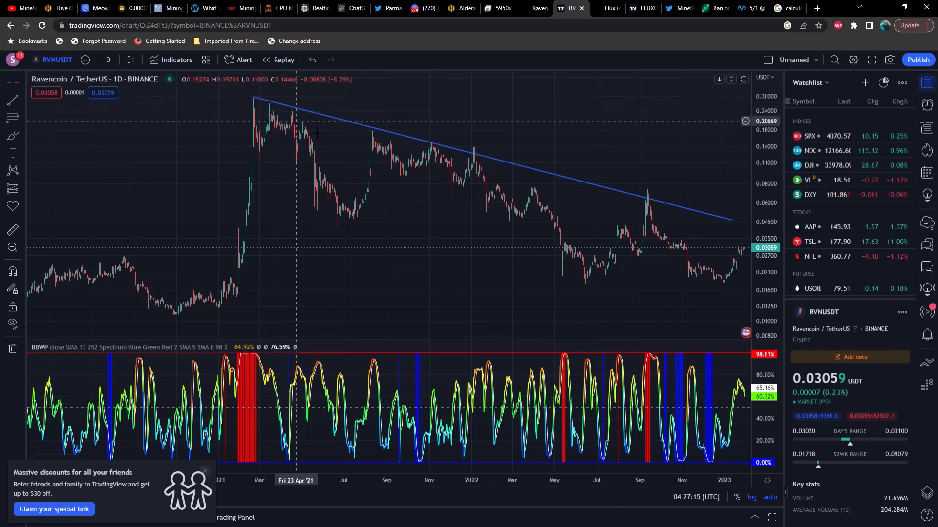
mouse_move(386, 157)
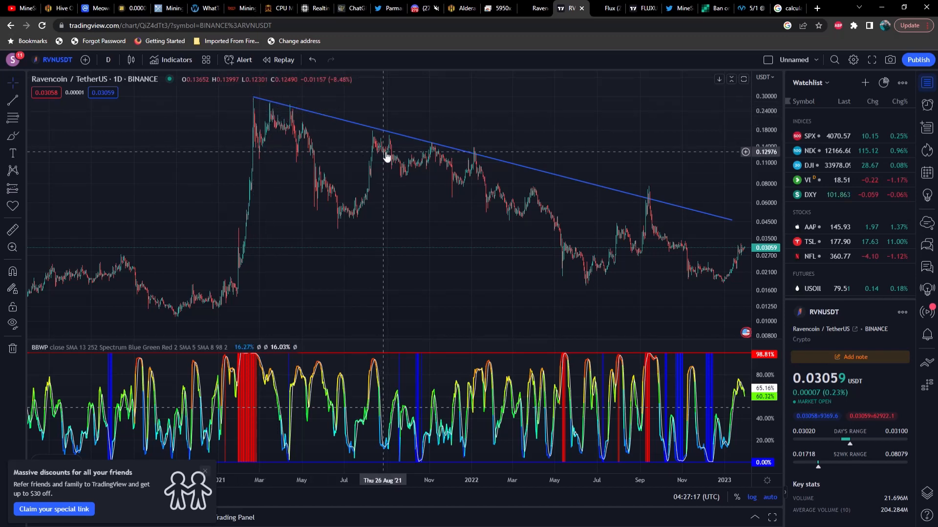
mouse_move(393, 160)
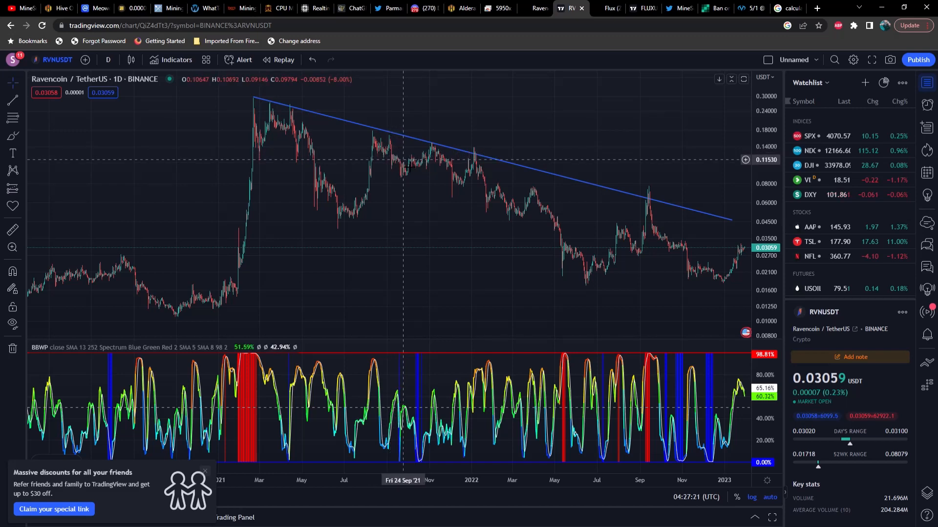
mouse_move(426, 170)
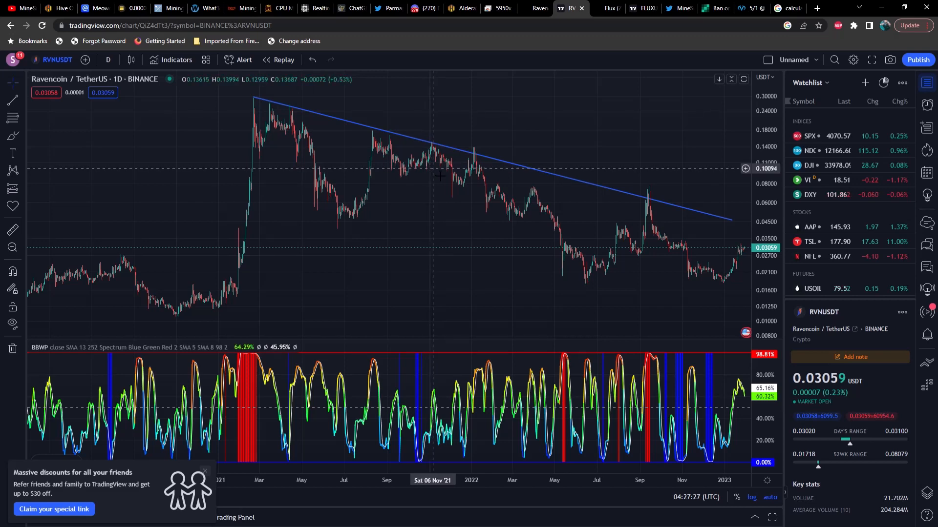
mouse_move(437, 156)
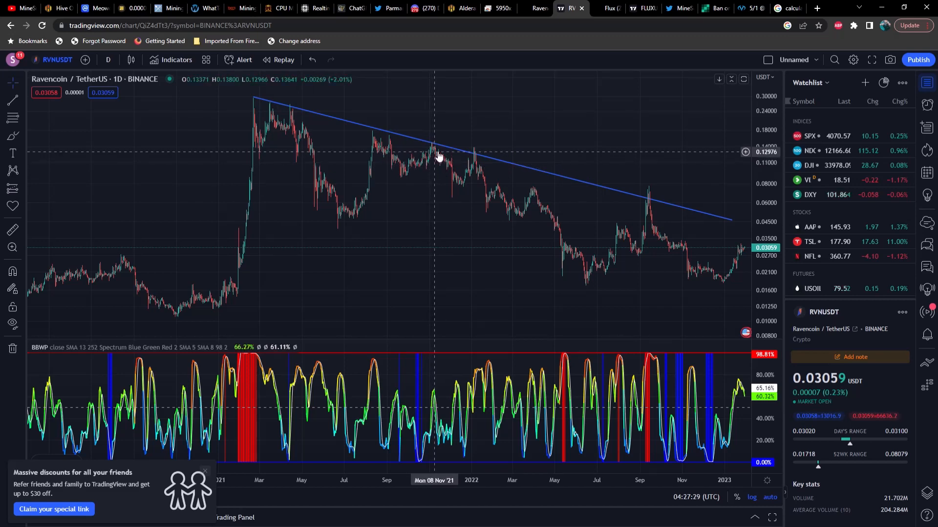
mouse_move(437, 153)
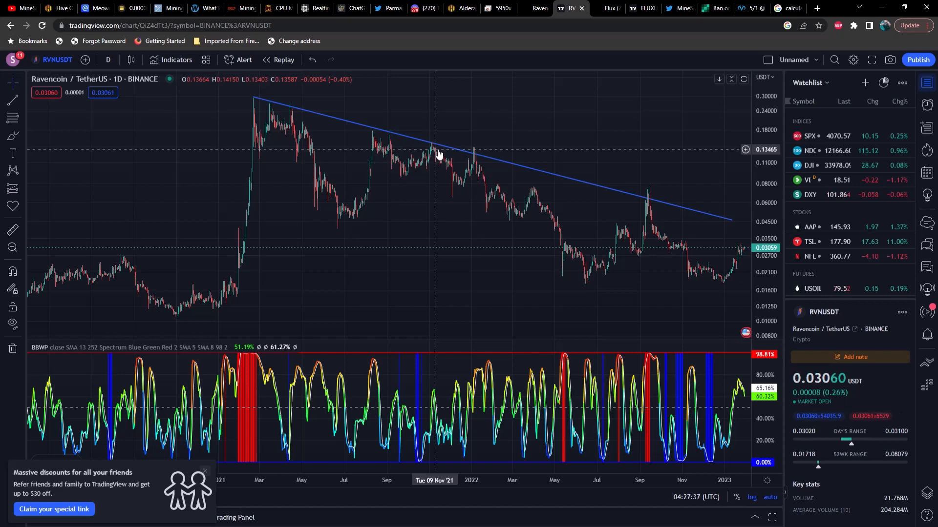
mouse_move(574, 205)
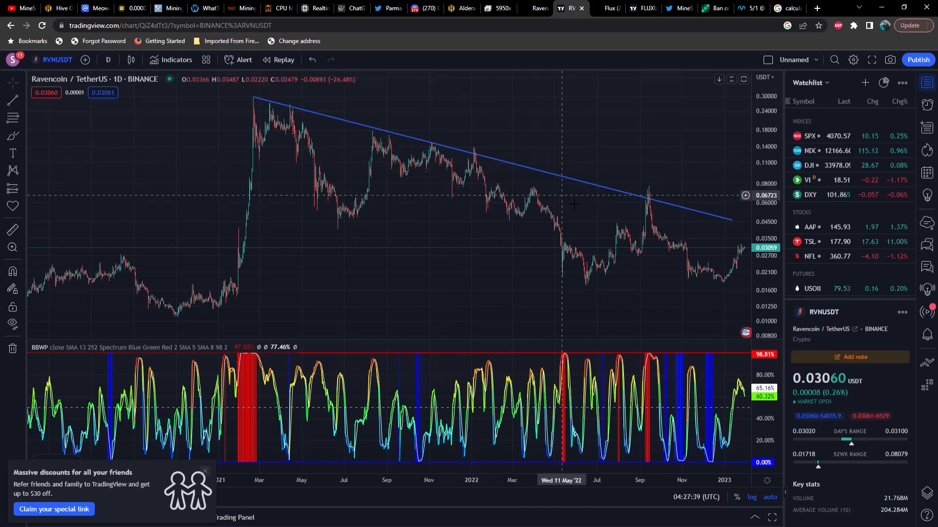
mouse_move(649, 216)
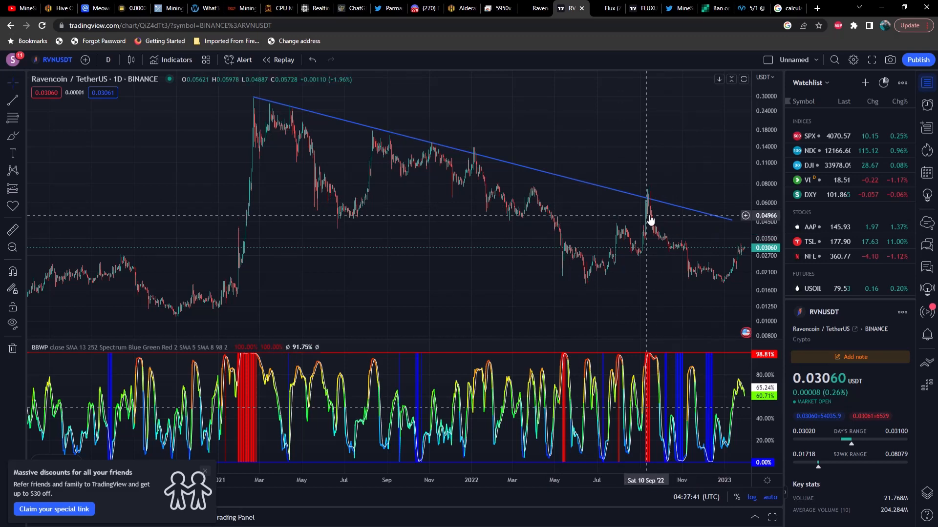
mouse_move(633, 190)
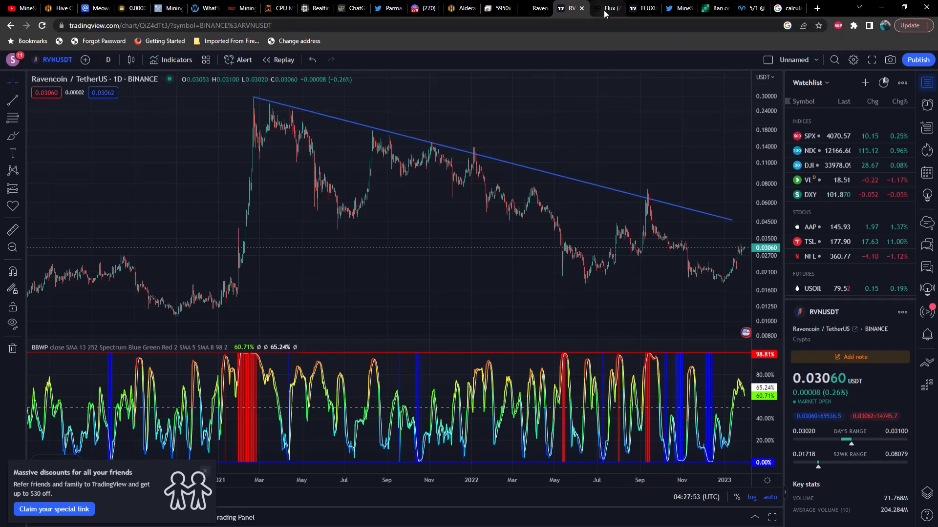
Step: Show the 2Miners Flux network hashrate chart over the past year, at 8.19 MS/s
click(606, 7)
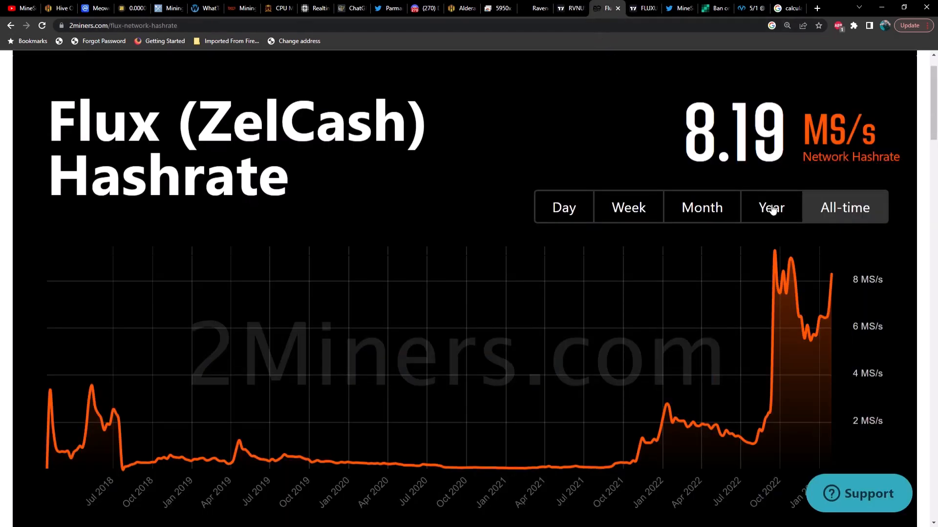
click(771, 207)
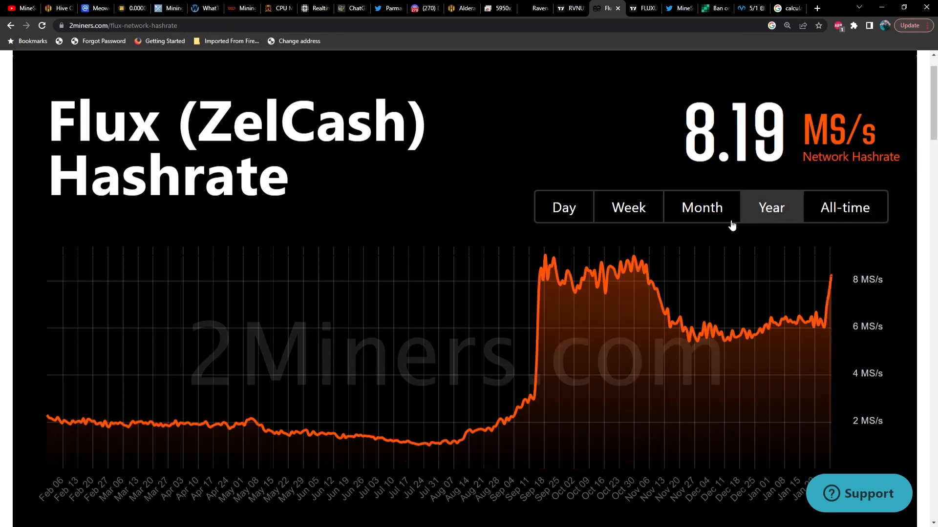
mouse_move(805, 321)
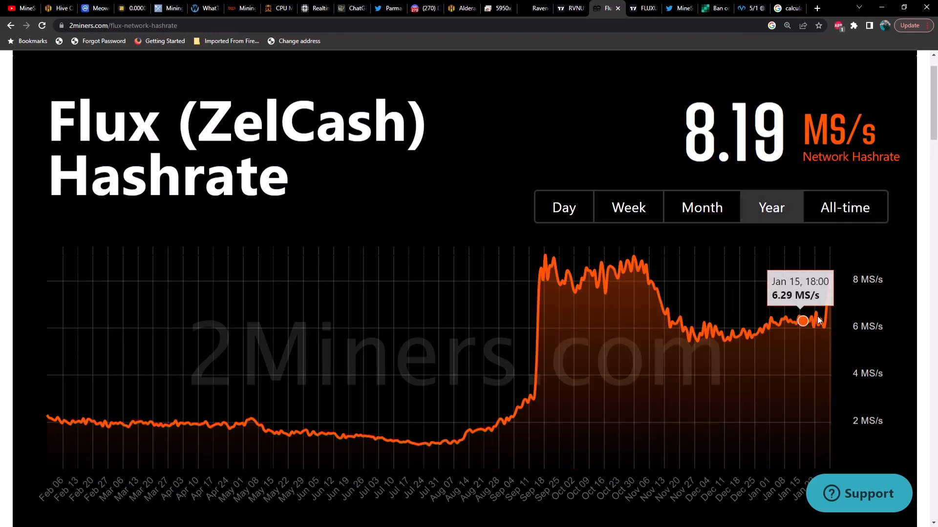
scroll(down, 3)
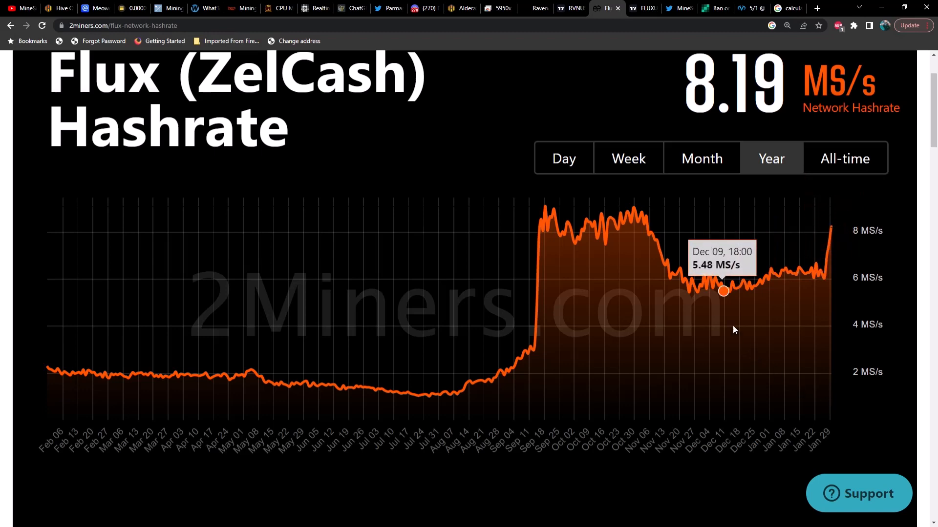
Step: Switch to TradingView's FLUX/USDT daily KuCoin chart priced at 0.9124 with its trendline
click(642, 8)
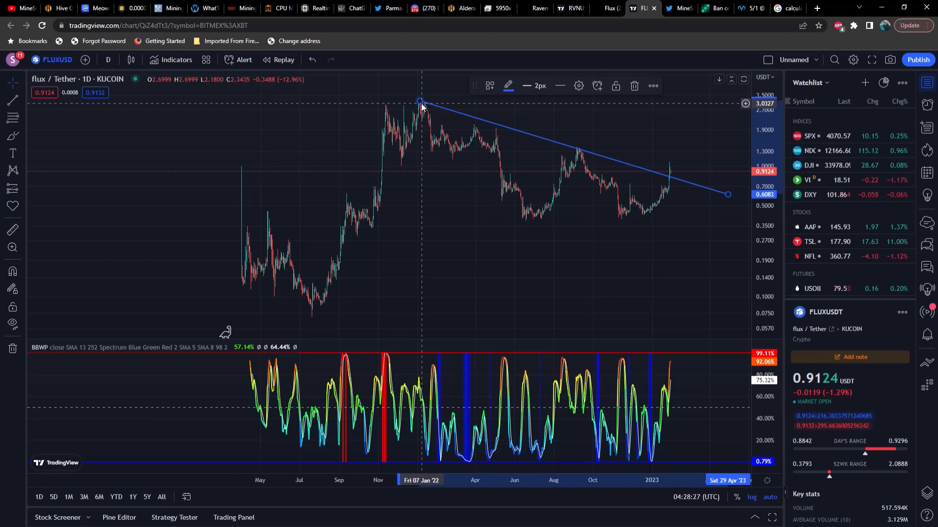
mouse_move(544, 155)
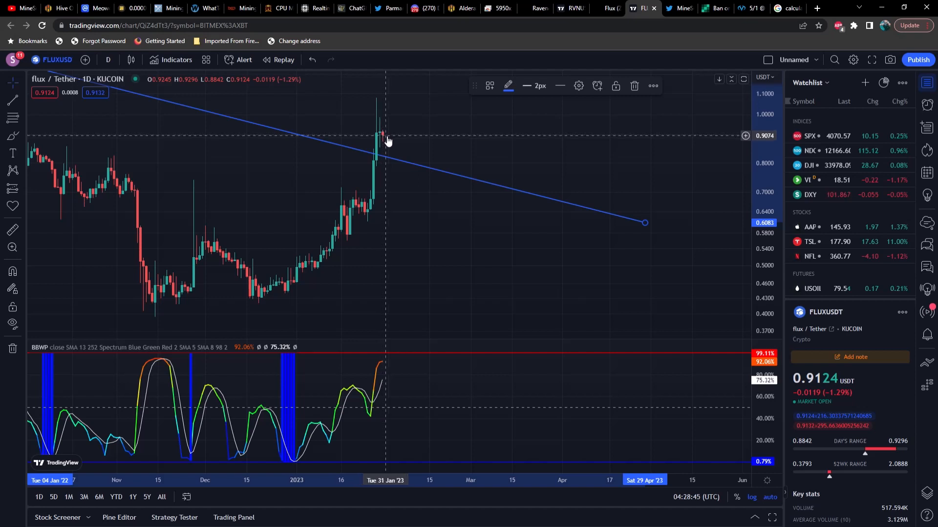
mouse_move(421, 235)
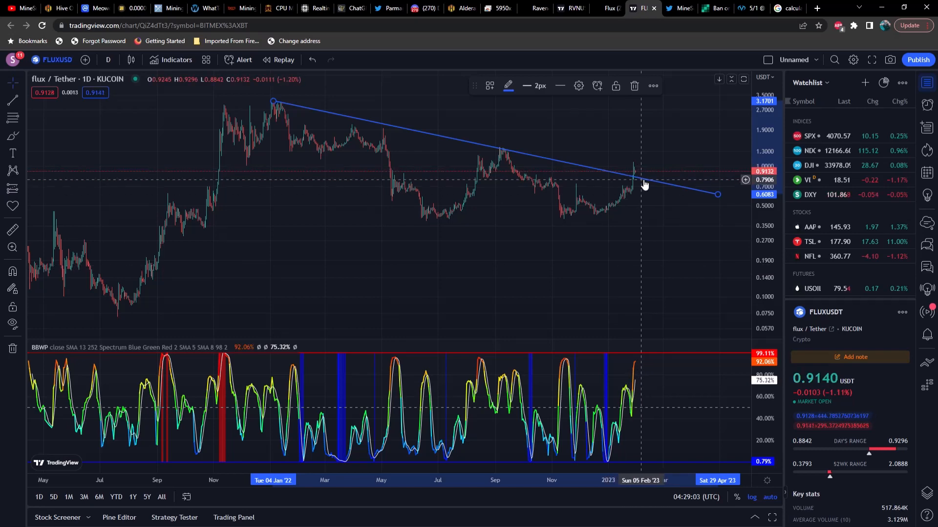
mouse_move(662, 191)
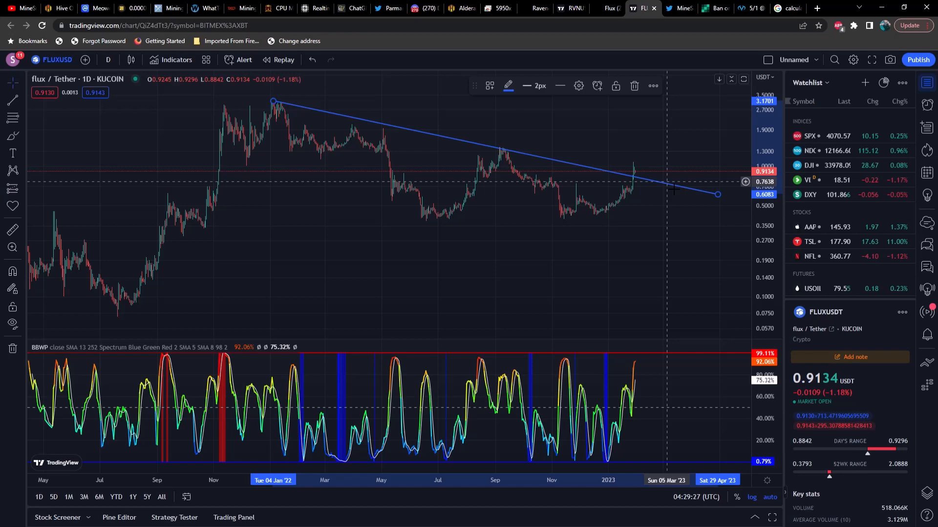
mouse_move(679, 193)
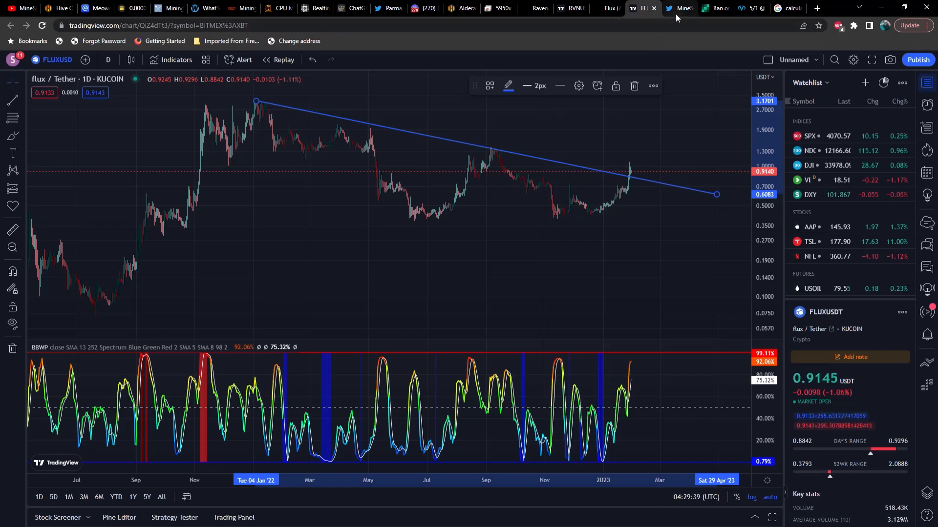
Step: Open MineSum10's 3k-subscriber giveaway tweet and read its replies, including Coastal Crypto's NFT offer
click(677, 8)
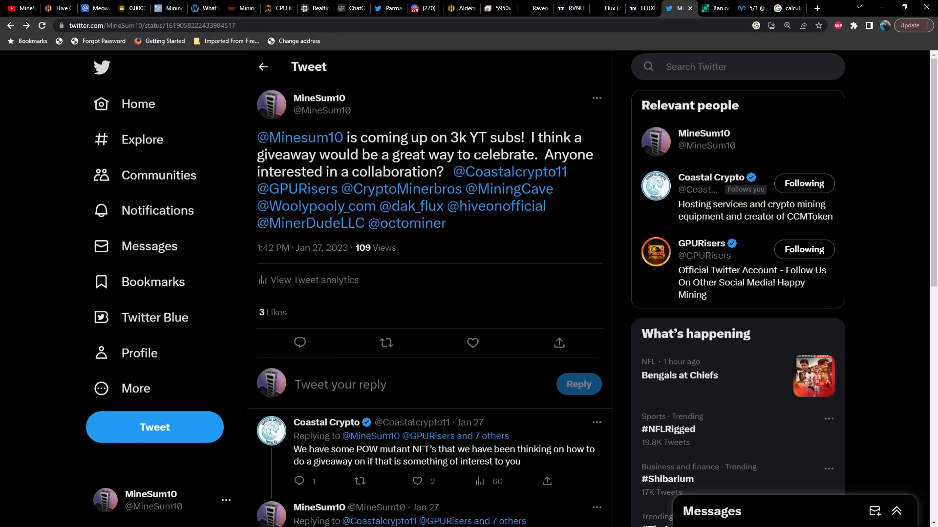
mouse_move(562, 205)
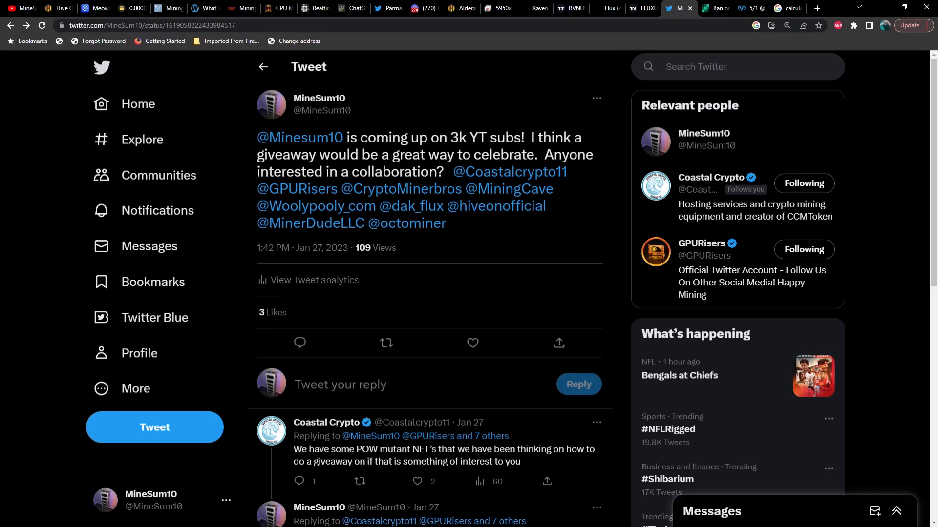
scroll(down, 3)
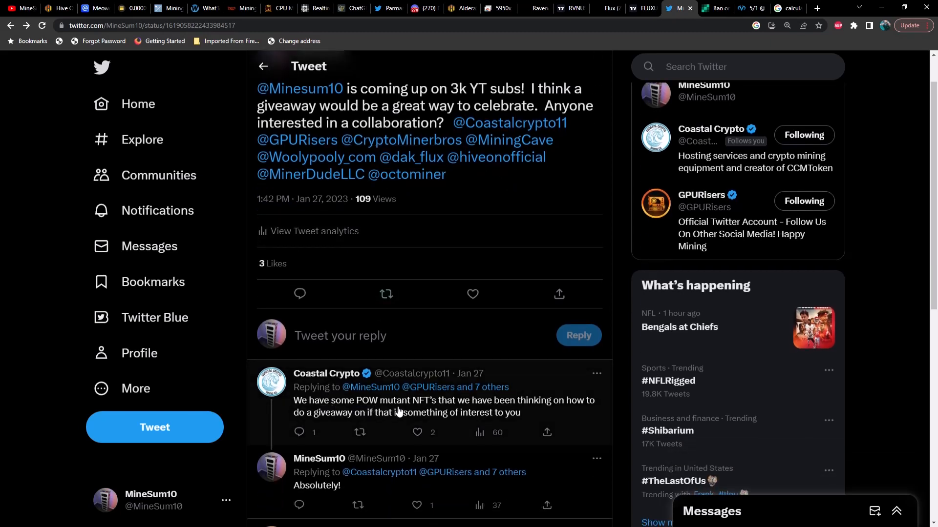
mouse_move(459, 413)
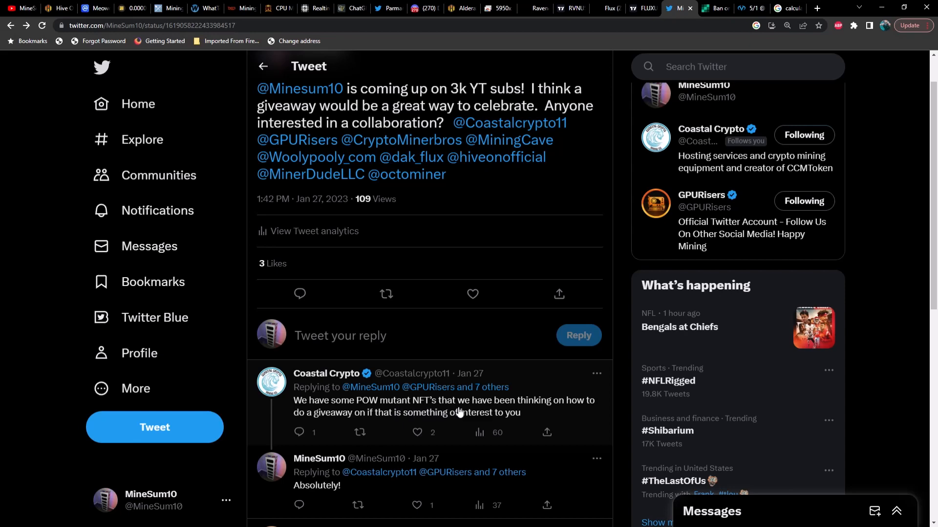
mouse_move(375, 424)
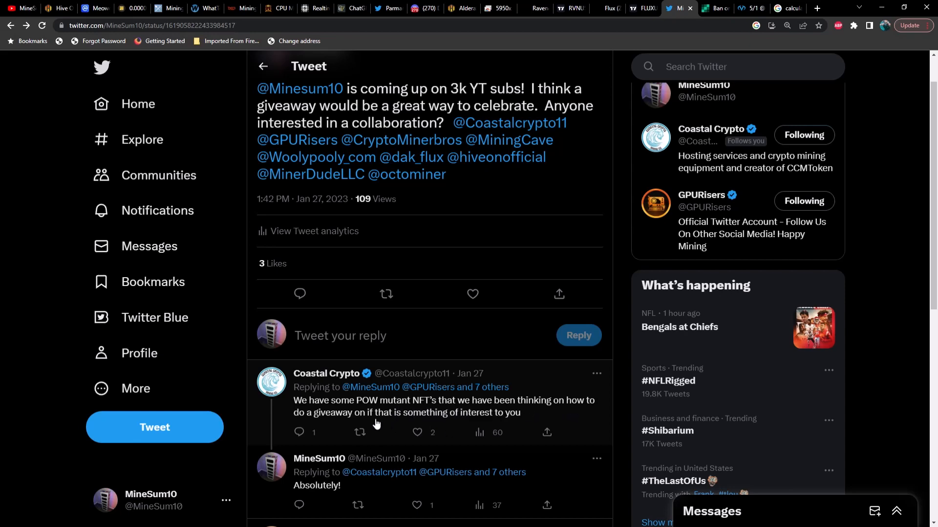
mouse_move(464, 427)
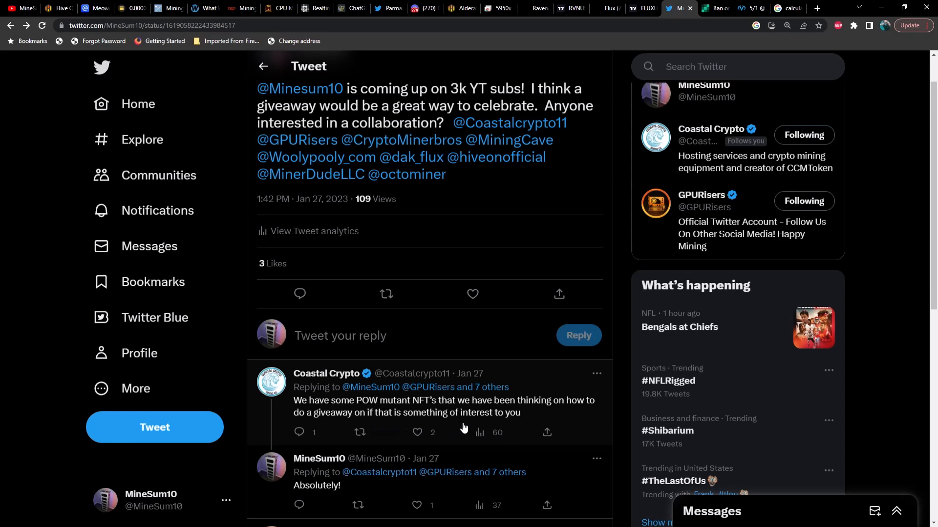
scroll(down, 3)
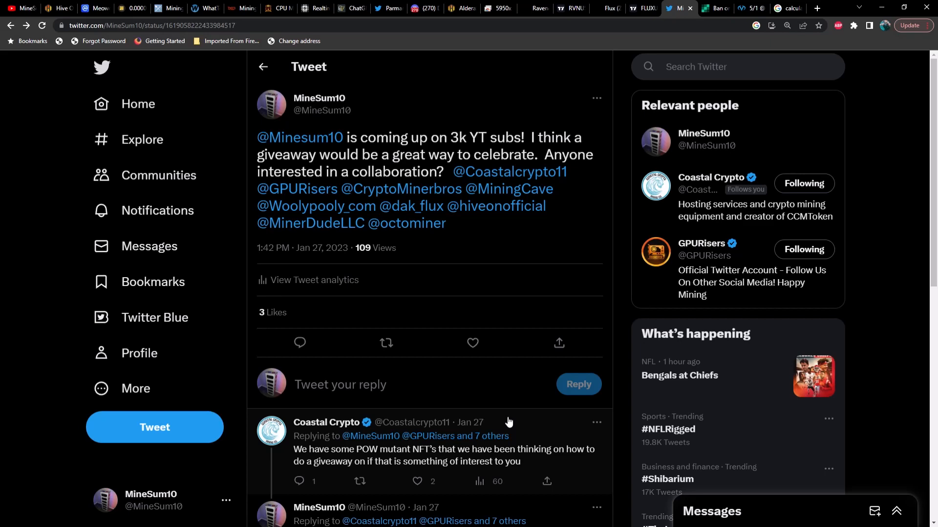
mouse_move(615, 399)
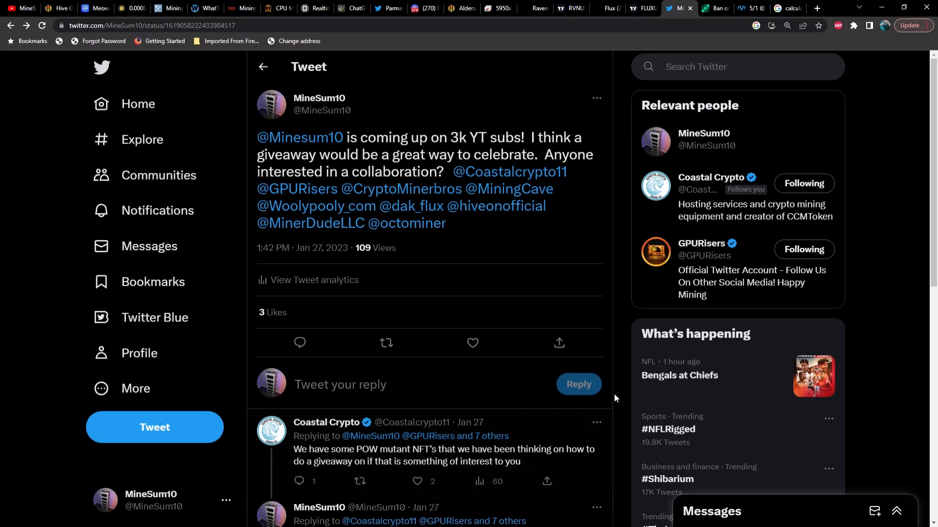
mouse_move(618, 397)
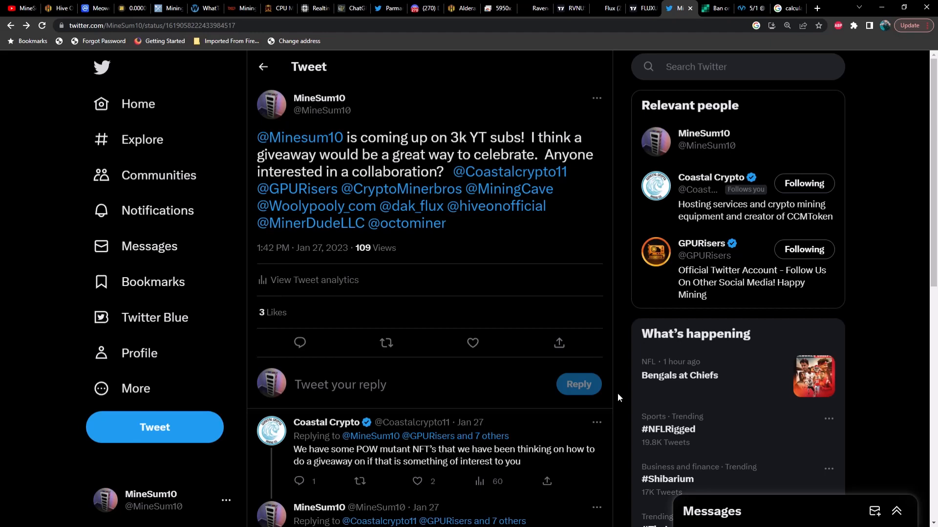
mouse_move(623, 340)
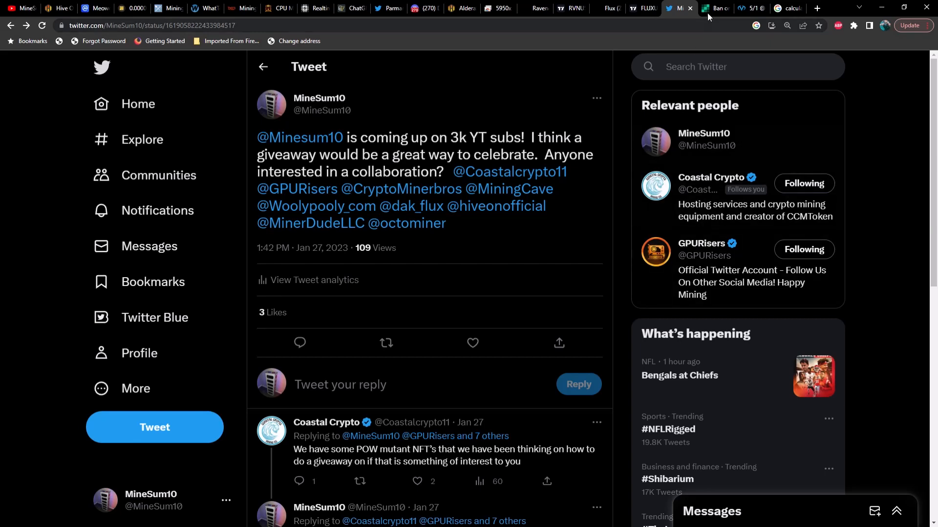
Step: Read the Bitcoin.com Russia residential mining ban article down to the Irkutsk Oblast paragraph and tags
click(712, 8)
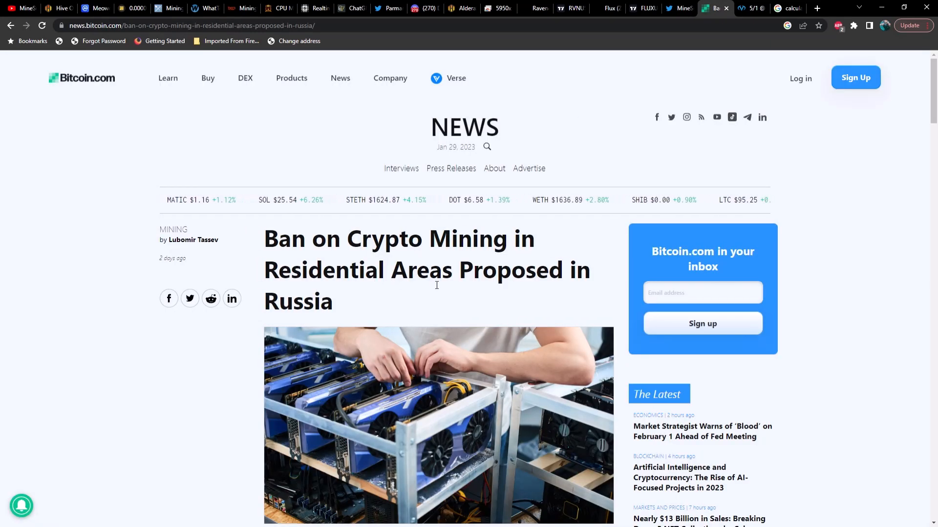
scroll(down, 3)
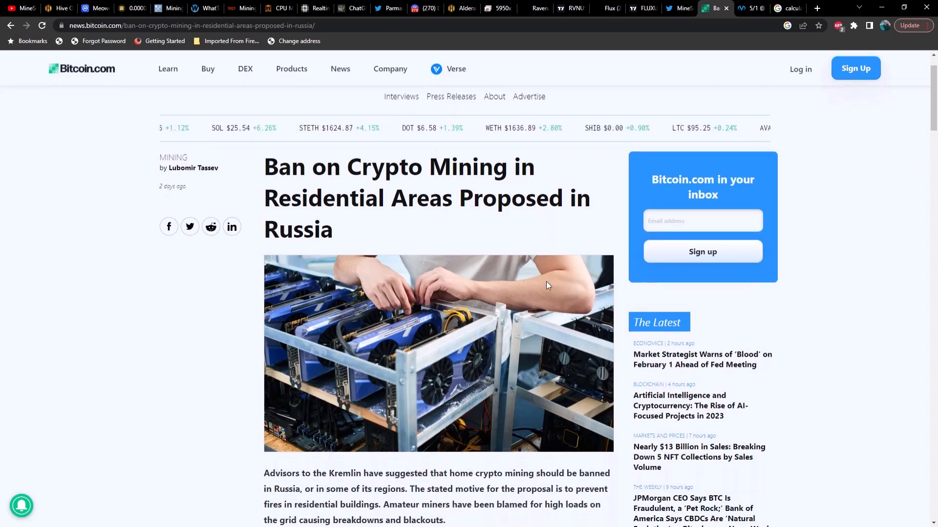
scroll(down, 3)
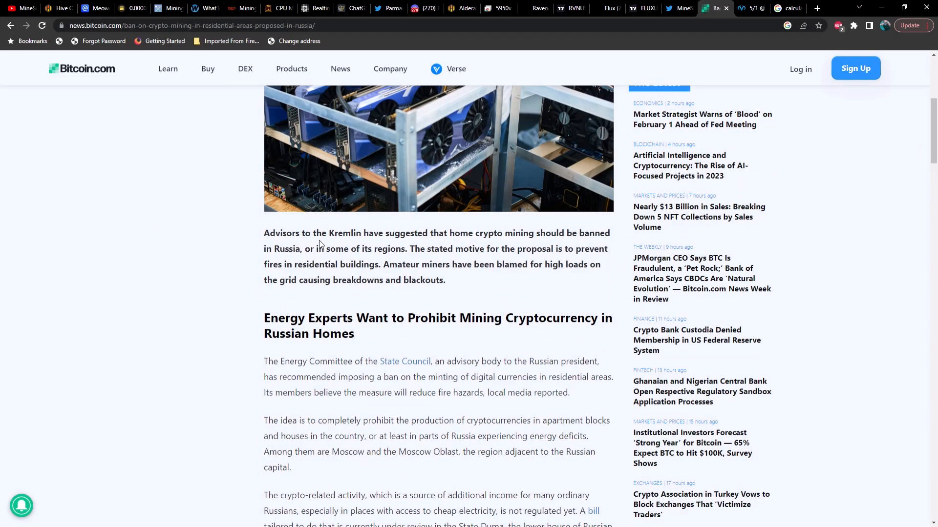
mouse_move(519, 243)
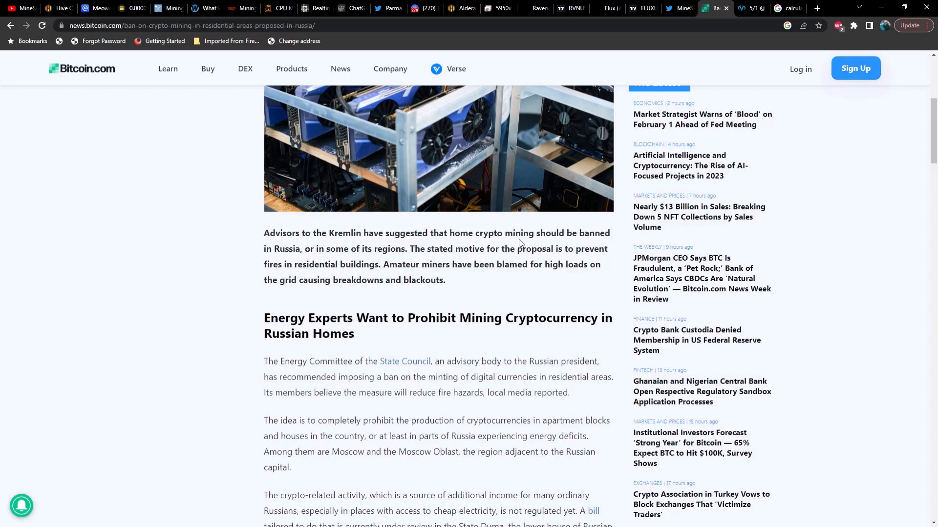
mouse_move(321, 258)
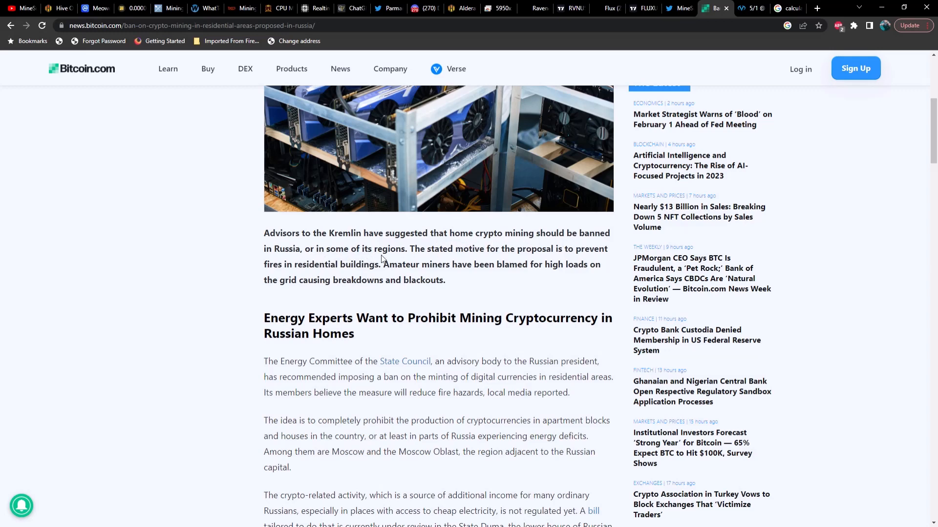
mouse_move(482, 258)
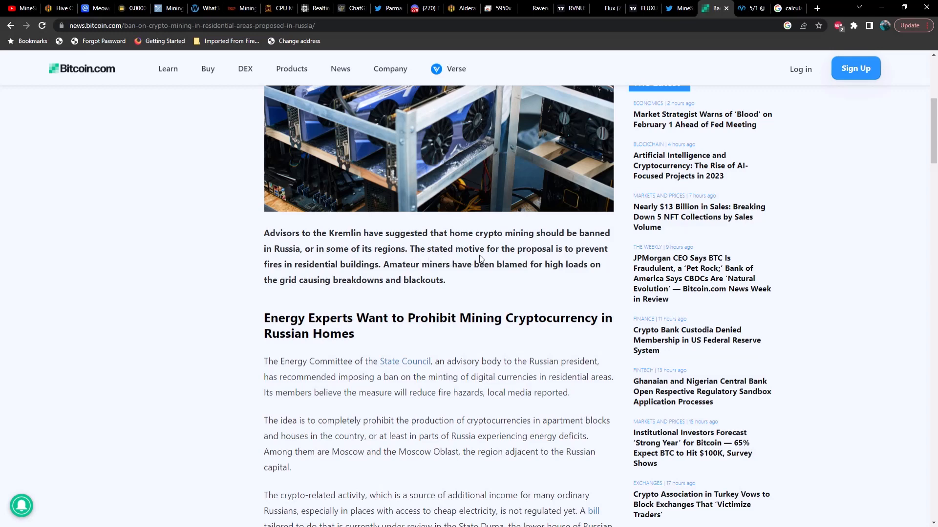
mouse_move(328, 271)
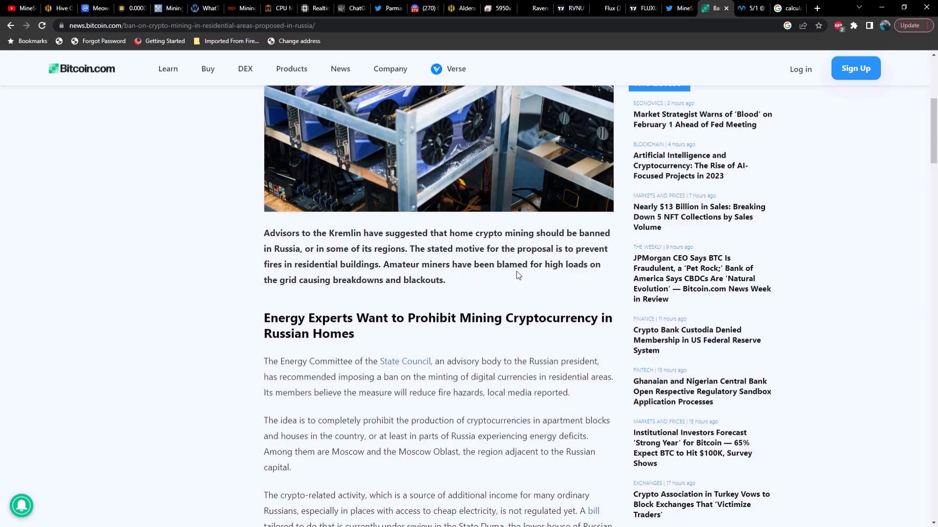
mouse_move(375, 293)
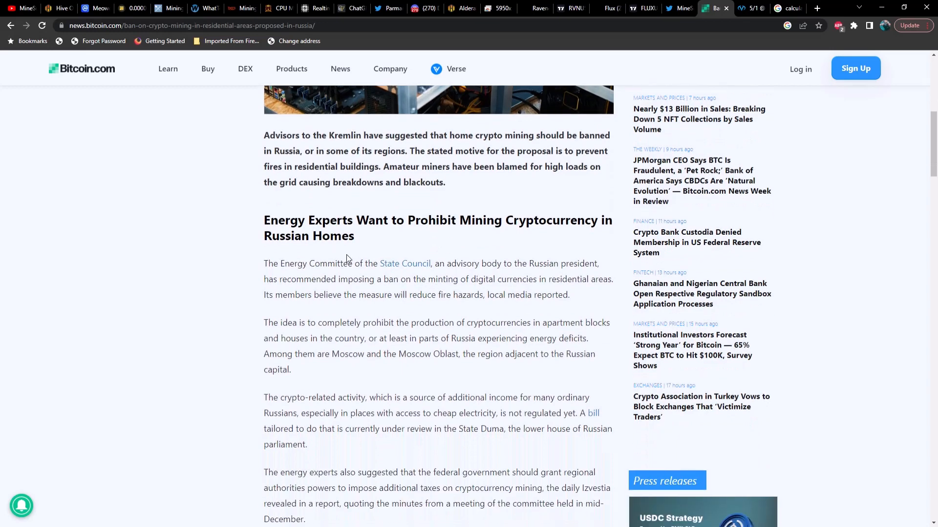
mouse_move(426, 232)
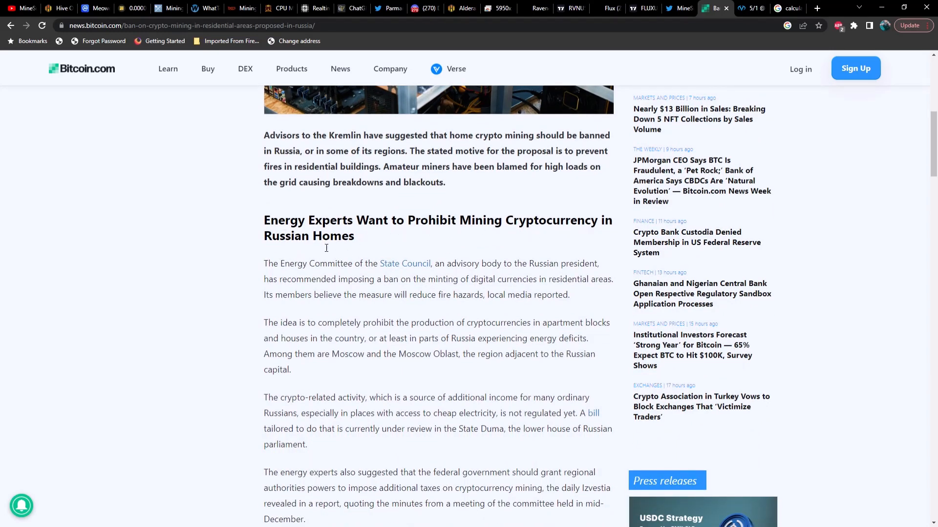
mouse_move(337, 273)
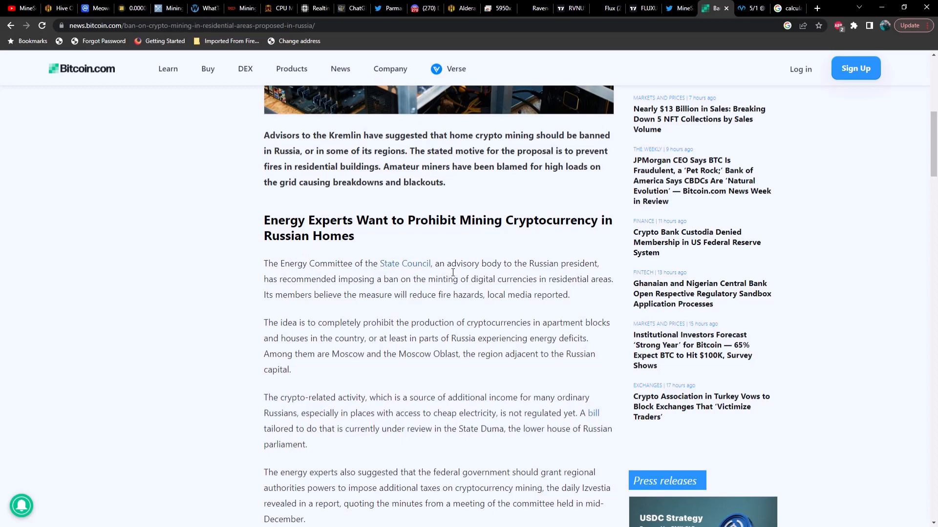
mouse_move(433, 279)
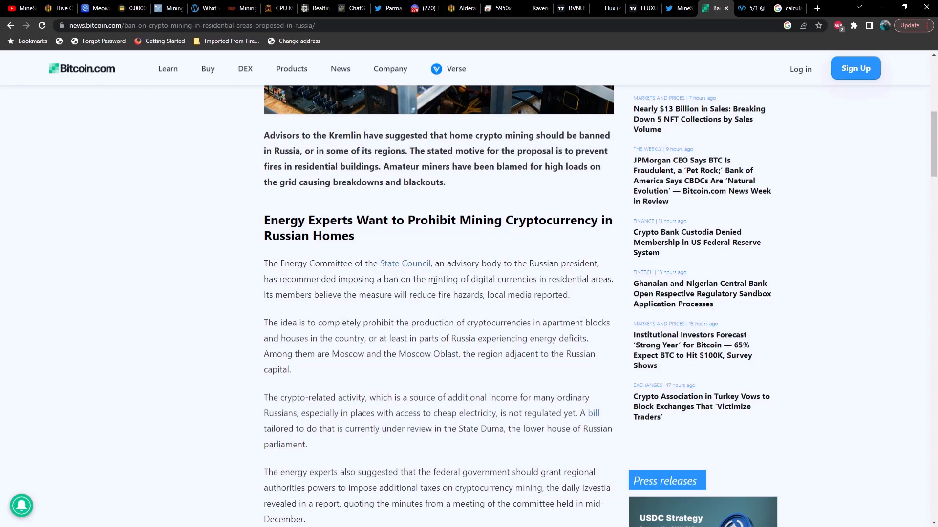
mouse_move(399, 290)
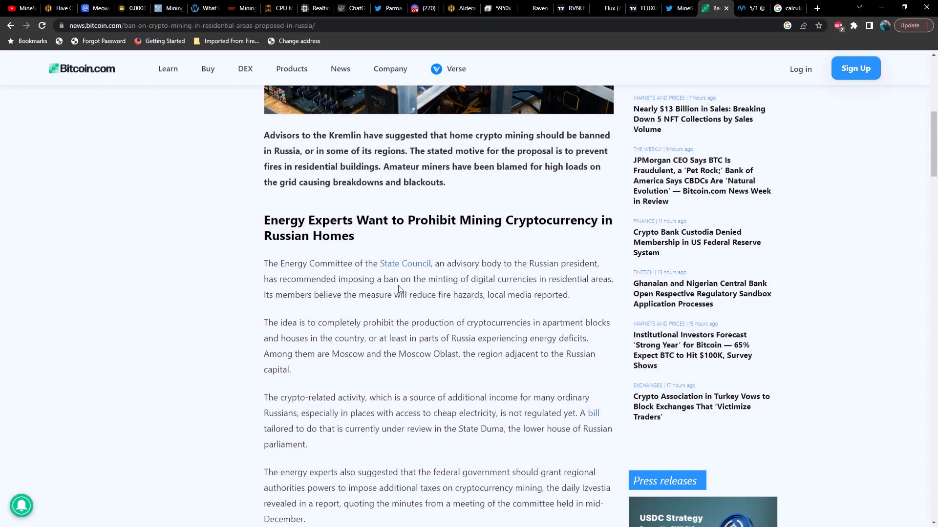
mouse_move(421, 288)
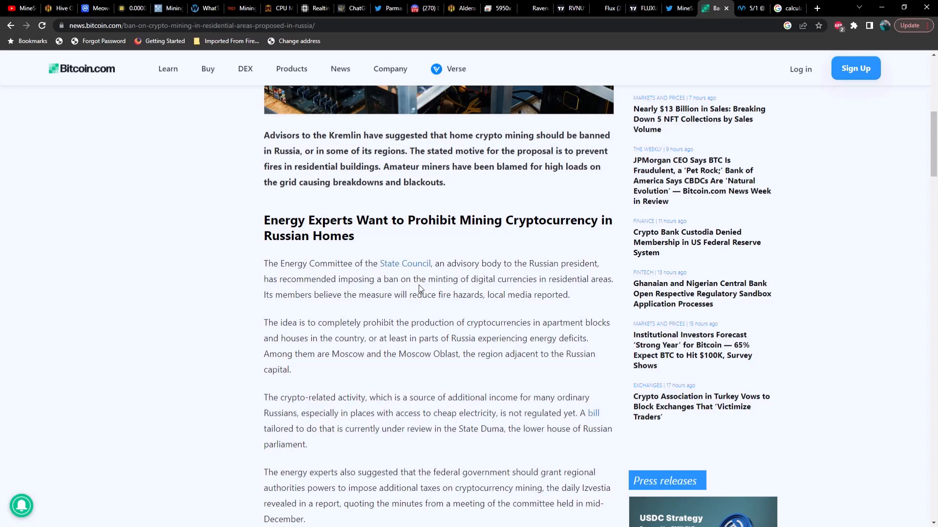
mouse_move(296, 308)
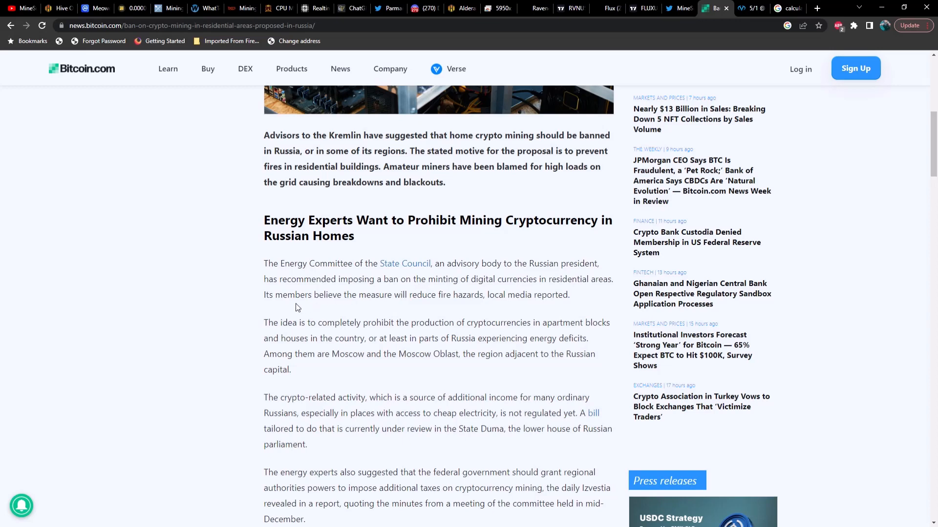
mouse_move(398, 306)
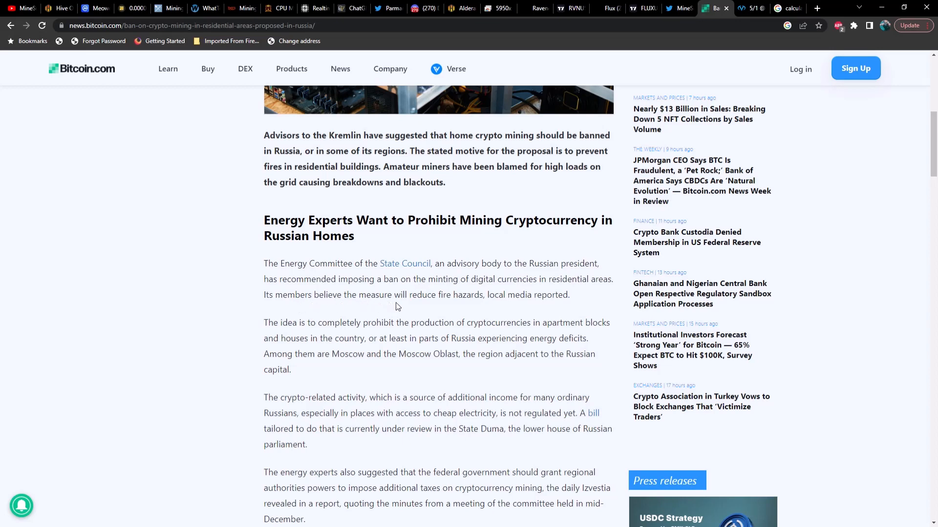
mouse_move(489, 307)
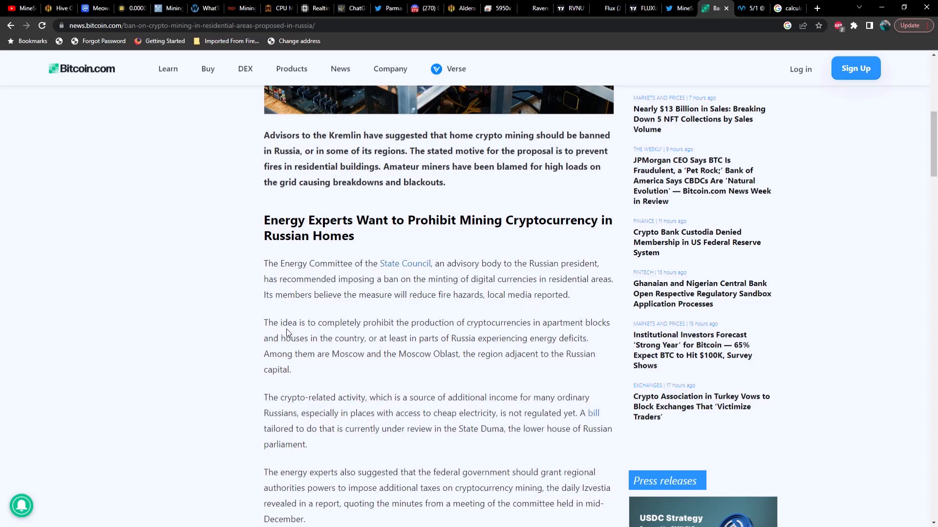
mouse_move(472, 333)
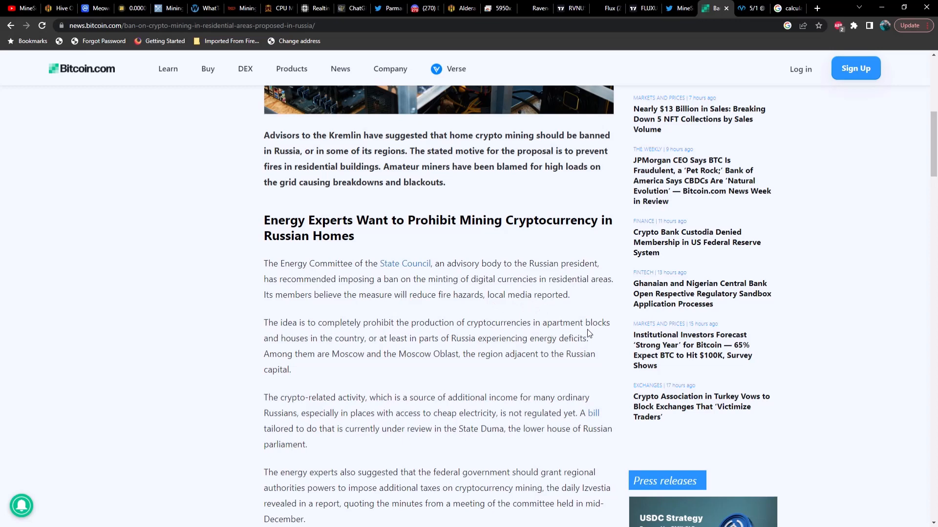
mouse_move(352, 349)
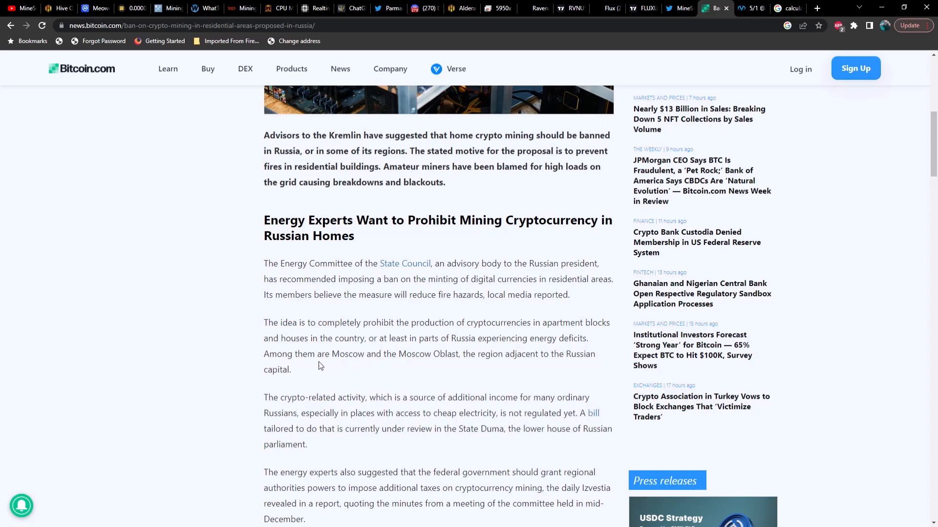
mouse_move(455, 363)
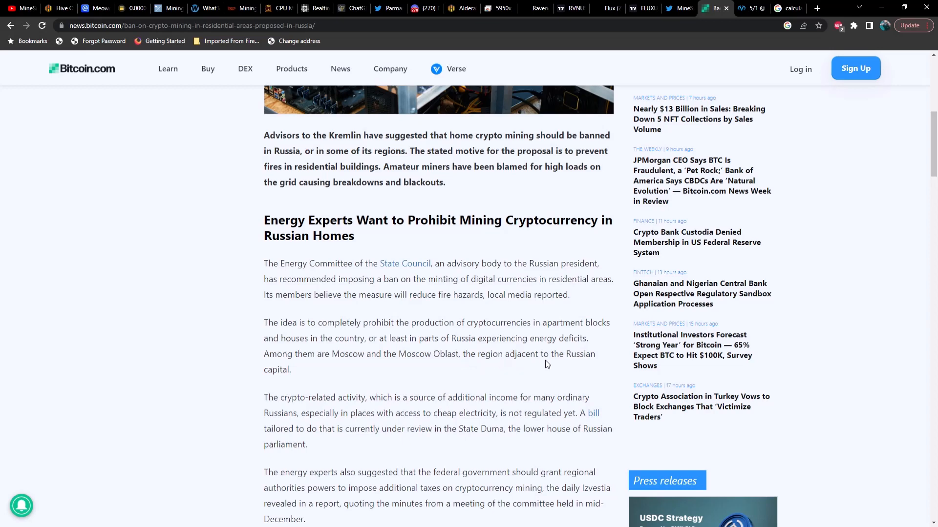
scroll(down, 3)
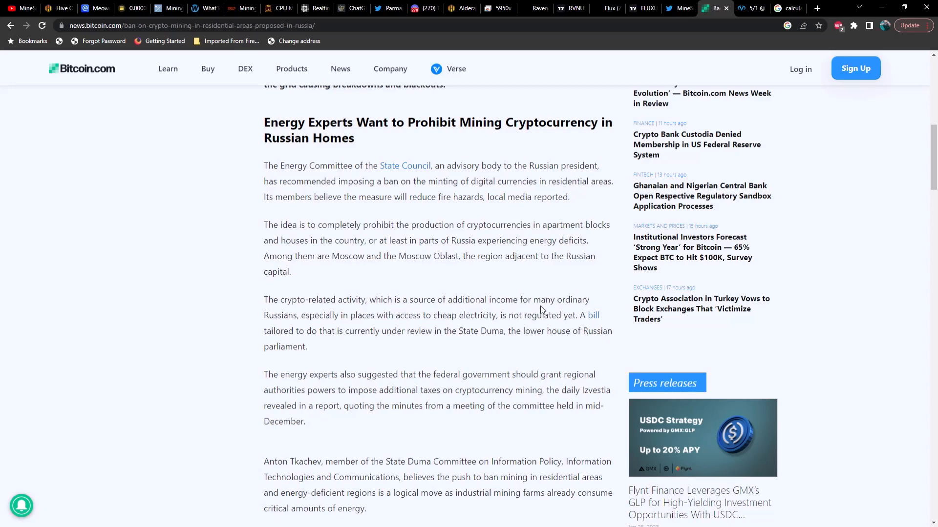
mouse_move(334, 326)
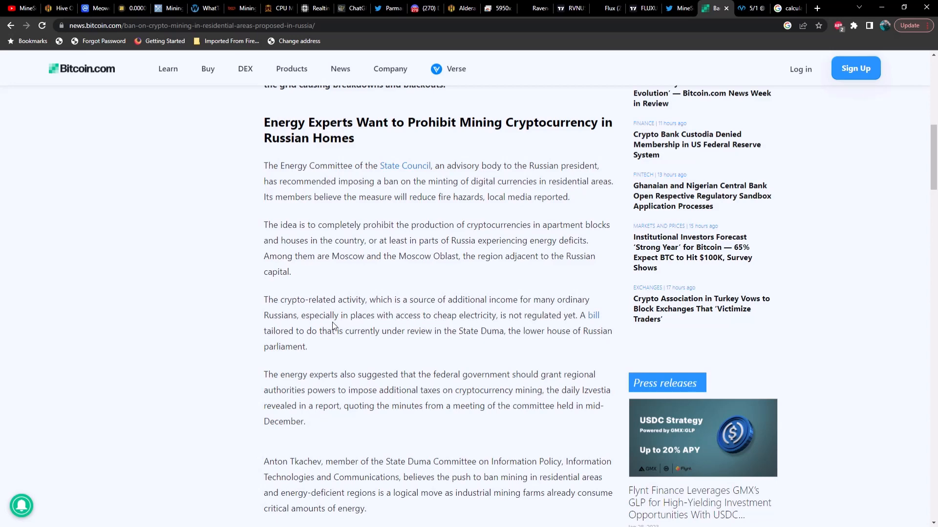
mouse_move(468, 328)
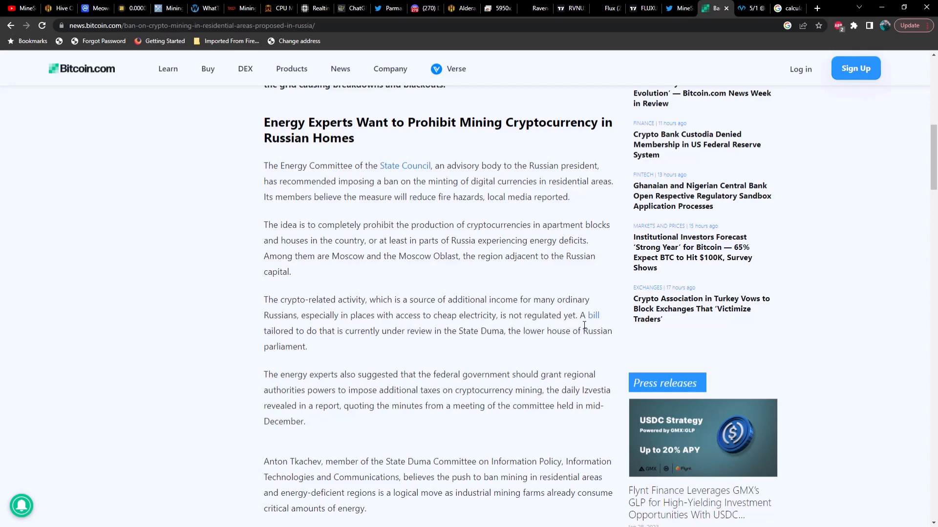
mouse_move(329, 343)
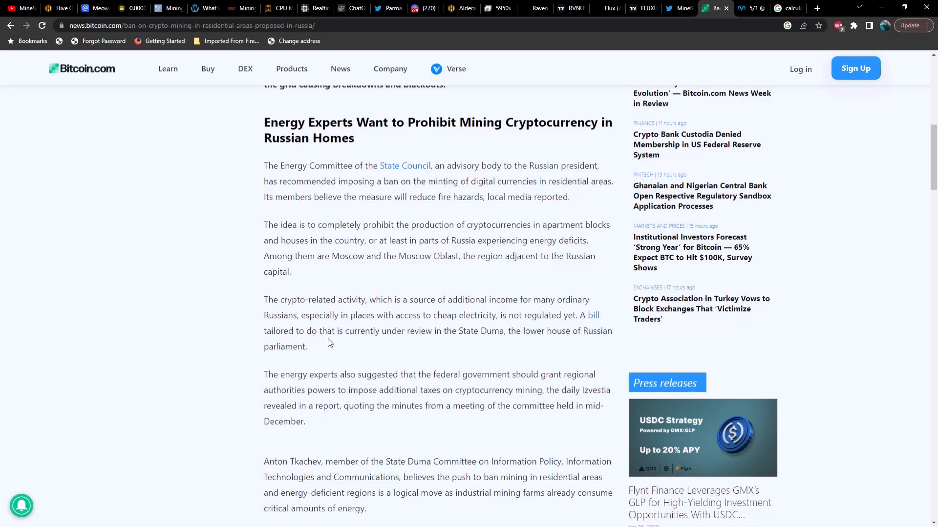
mouse_move(444, 341)
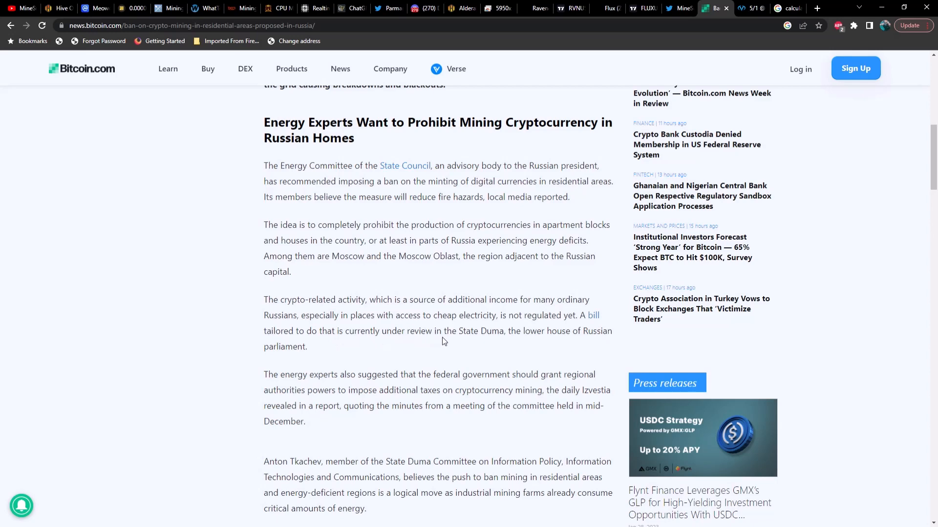
mouse_move(524, 341)
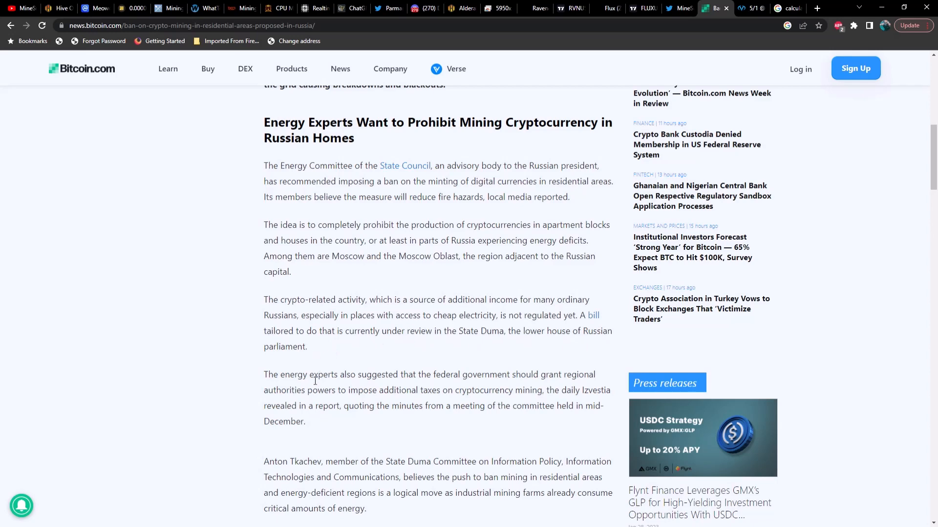
scroll(down, 3)
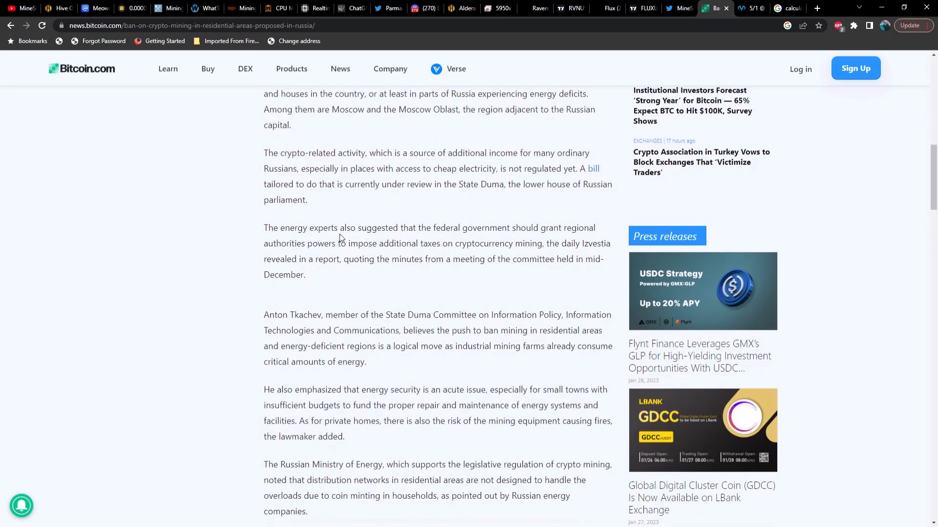
mouse_move(527, 239)
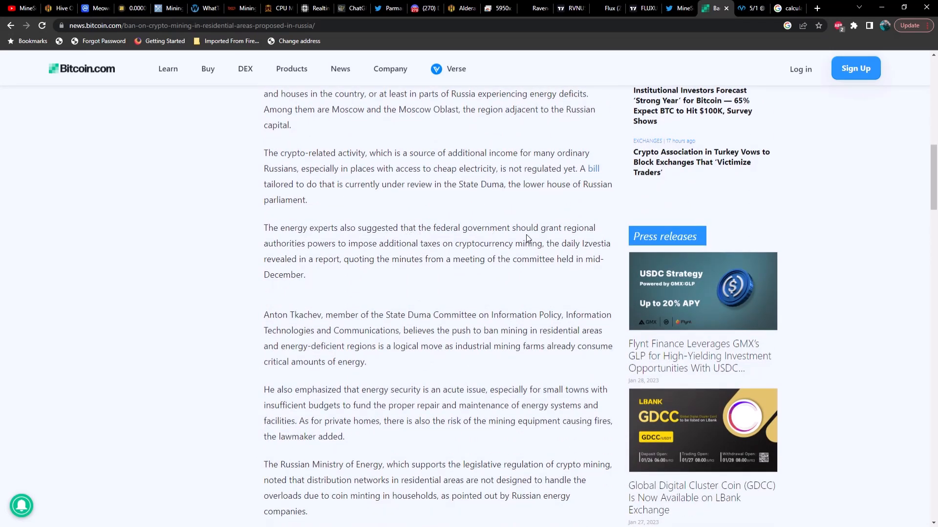
mouse_move(315, 254)
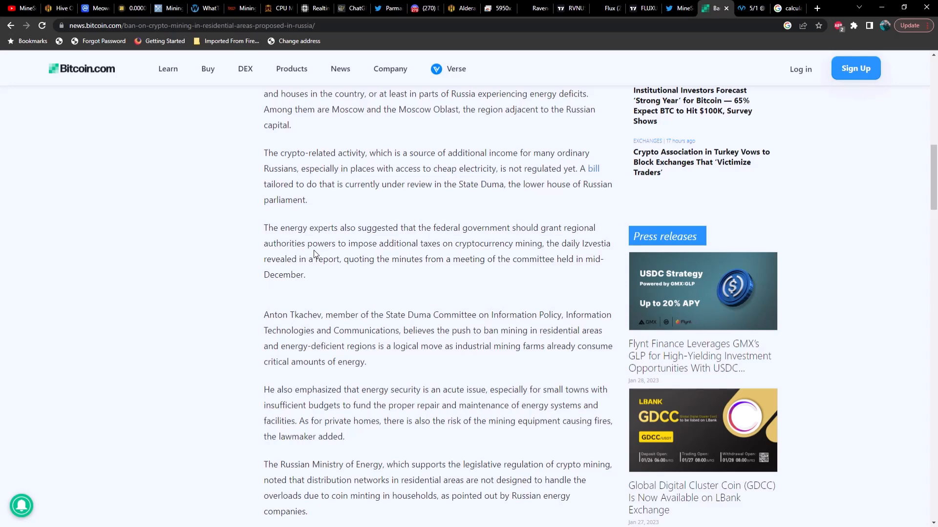
mouse_move(437, 253)
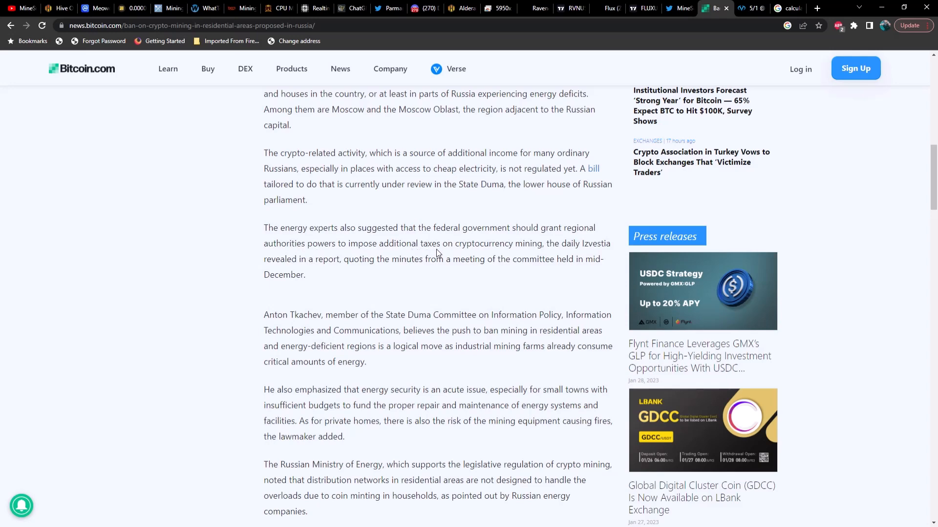
mouse_move(555, 255)
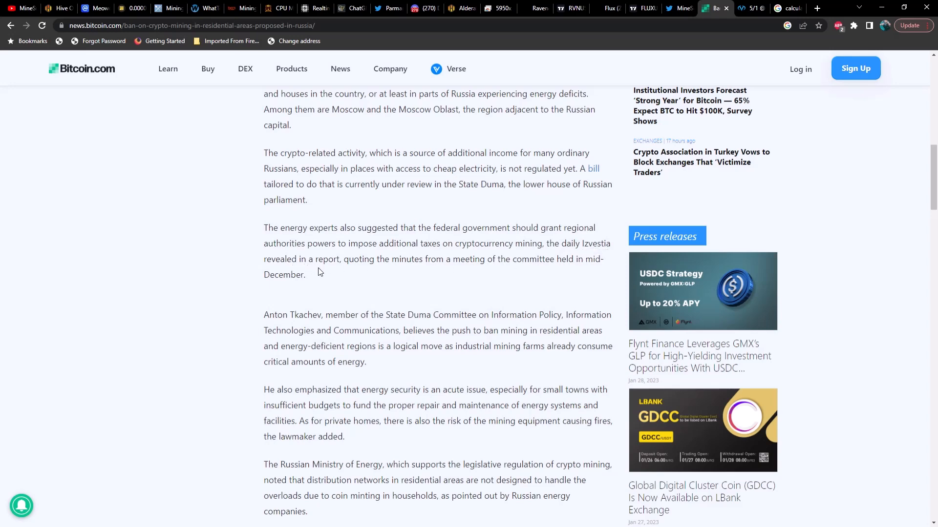
mouse_move(421, 269)
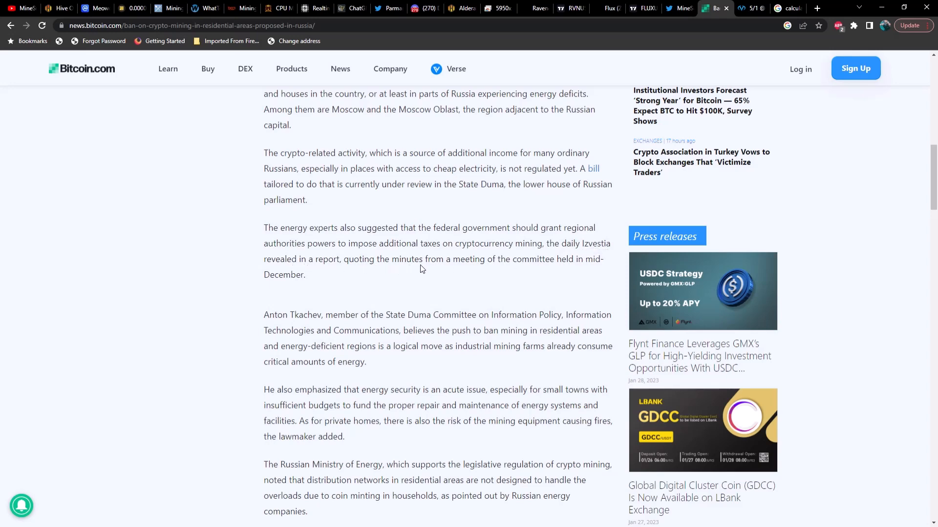
mouse_move(577, 269)
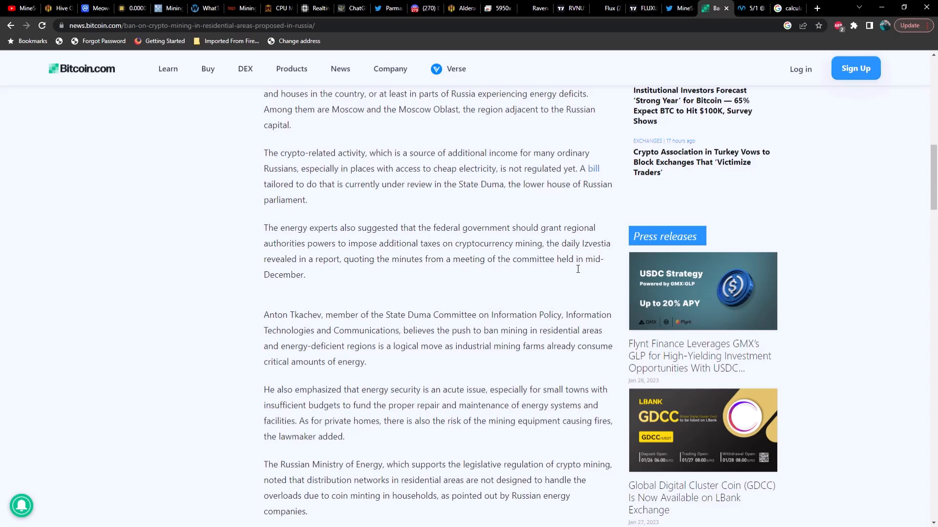
scroll(down, 3)
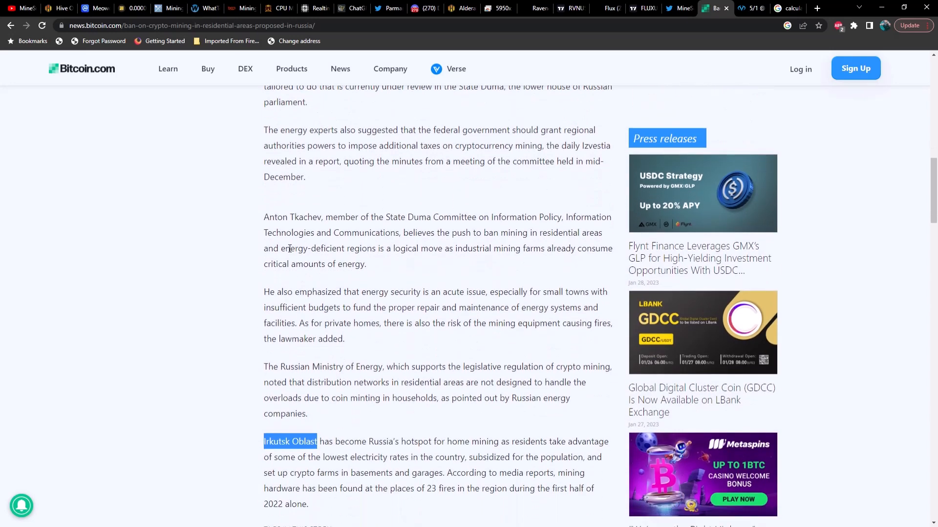
mouse_move(301, 230)
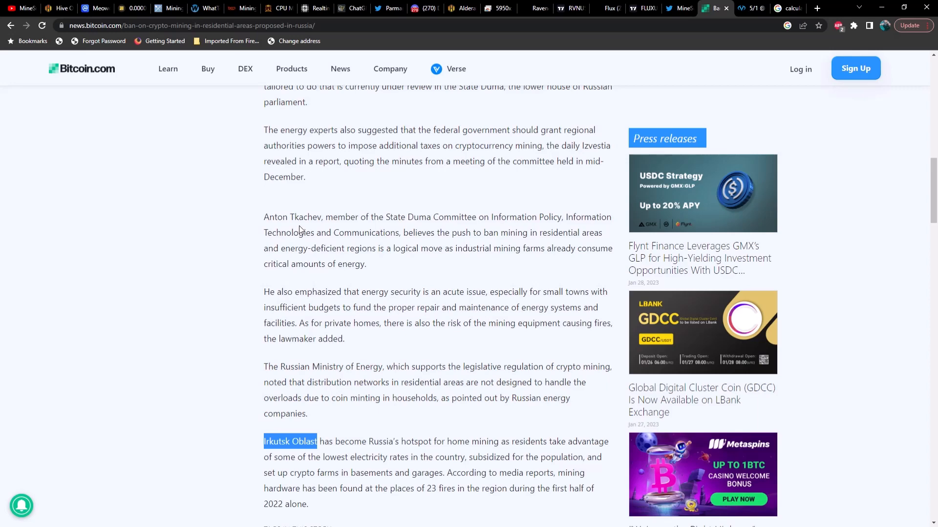
mouse_move(384, 229)
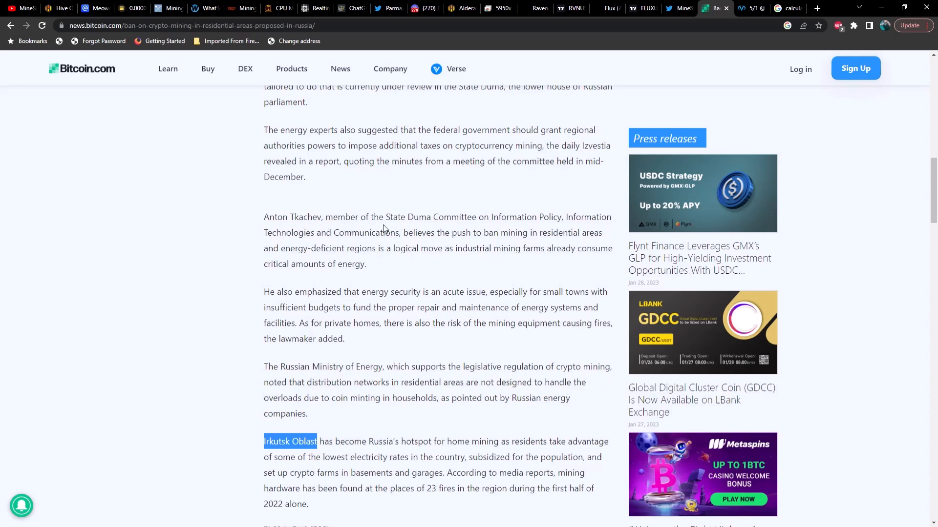
mouse_move(483, 228)
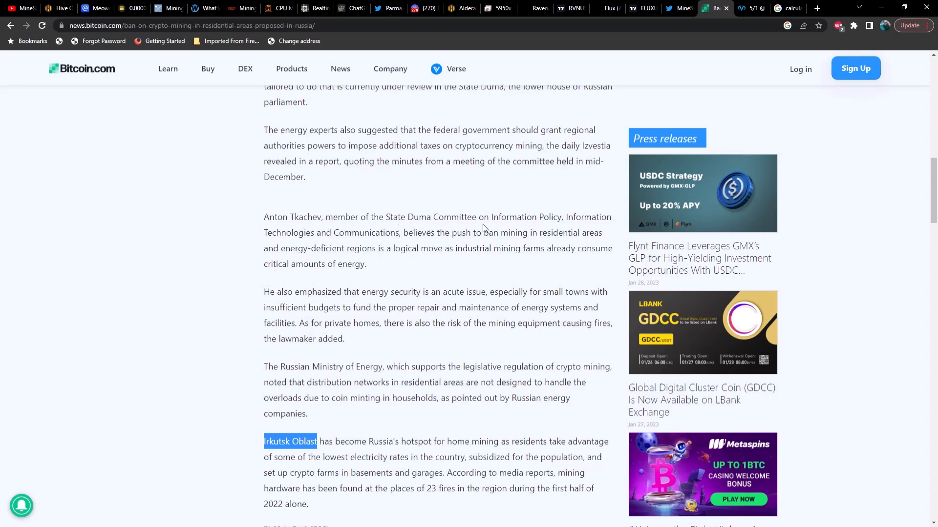
mouse_move(540, 232)
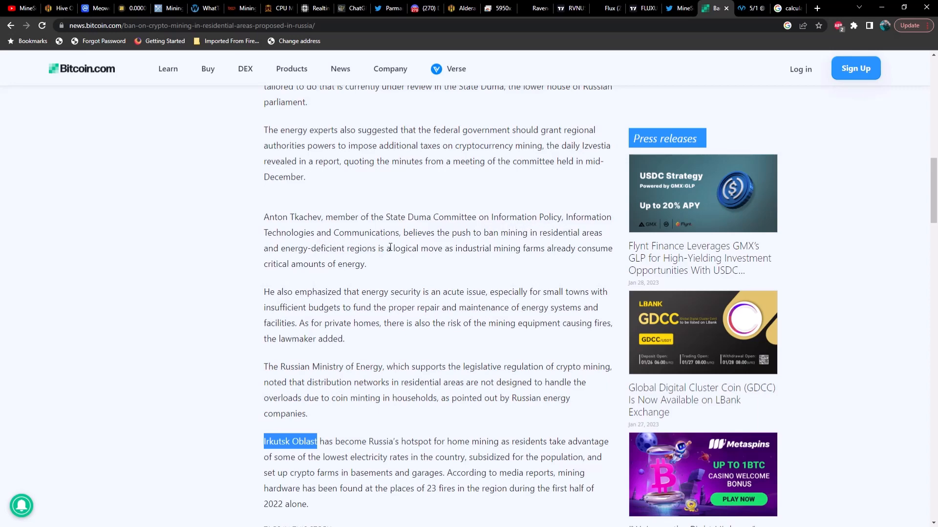
mouse_move(508, 247)
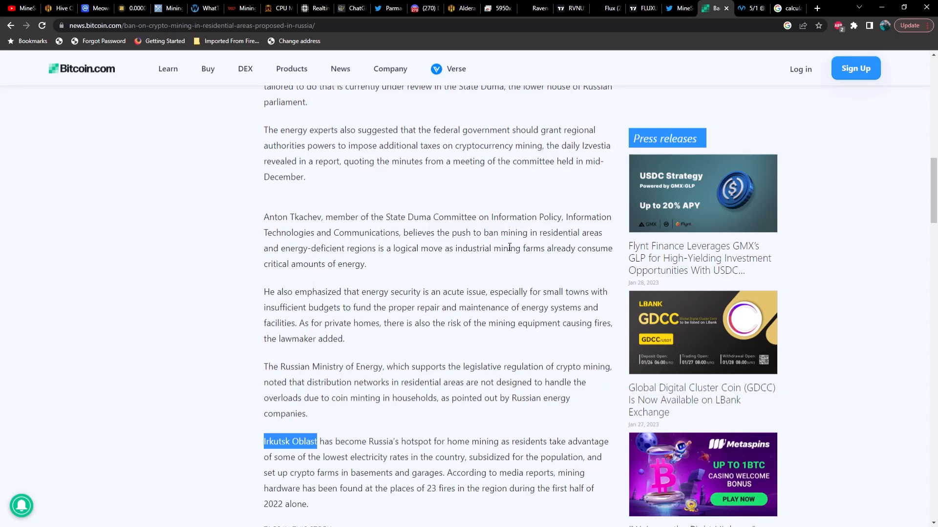
mouse_move(311, 261)
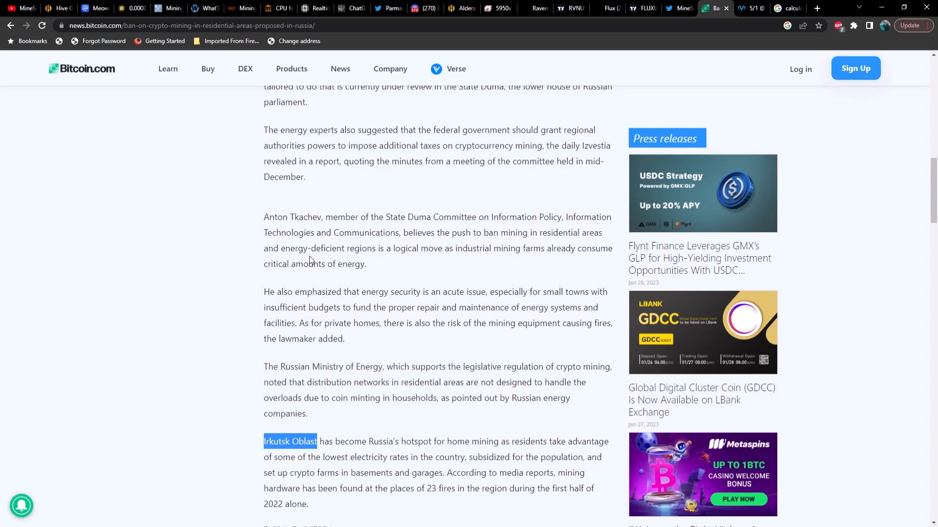
mouse_move(397, 259)
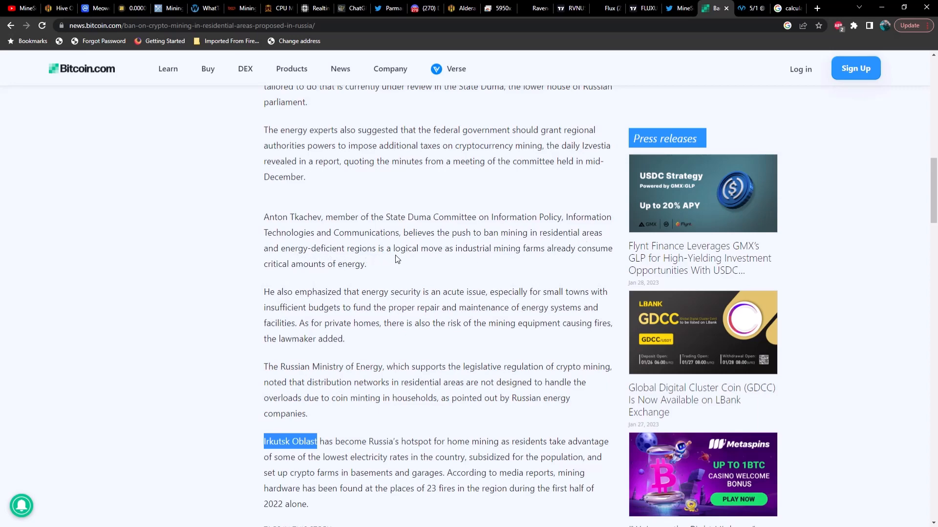
mouse_move(518, 259)
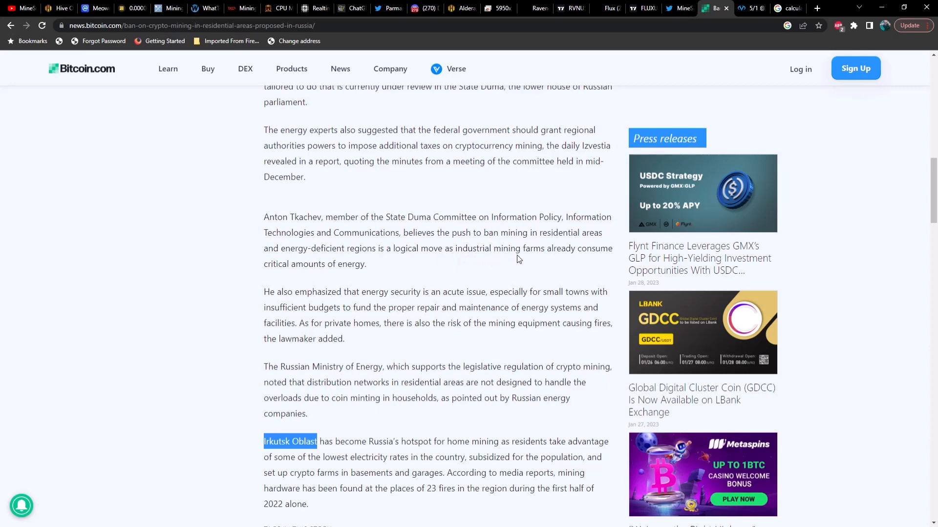
mouse_move(306, 274)
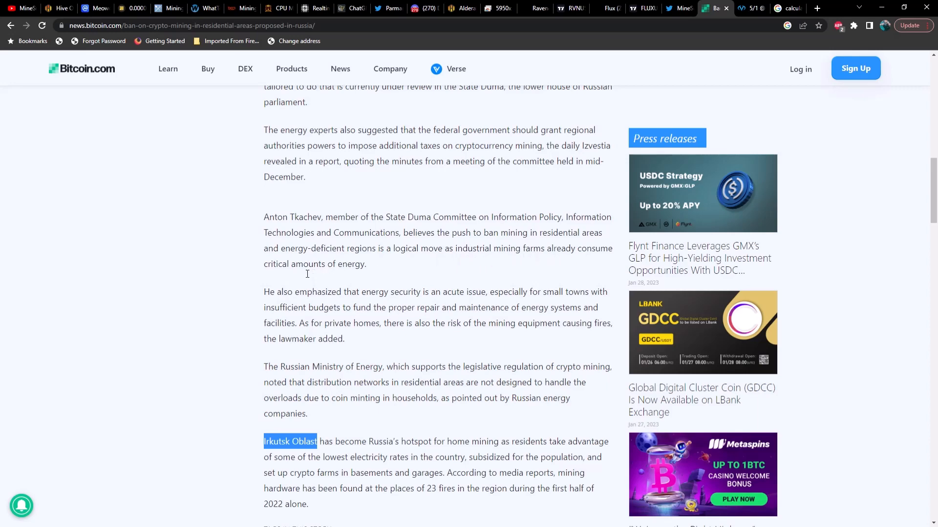
scroll(down, 3)
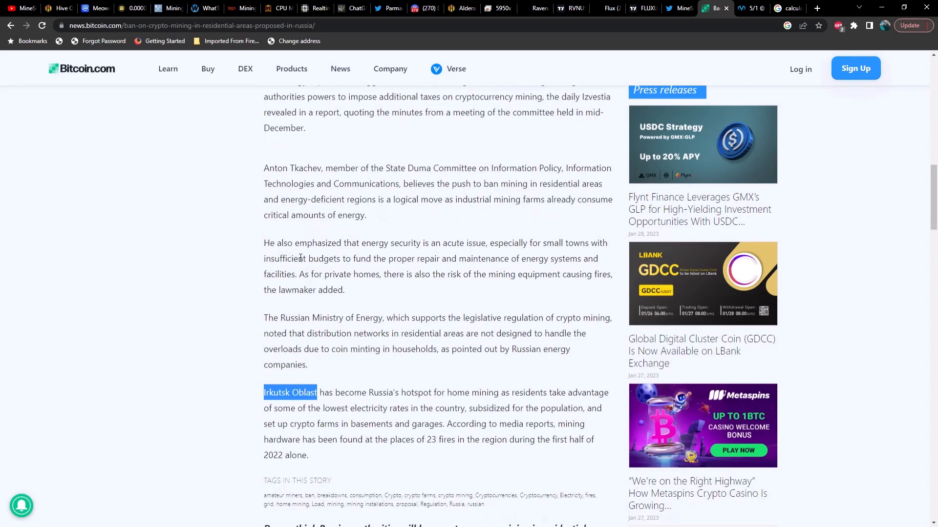
mouse_move(420, 252)
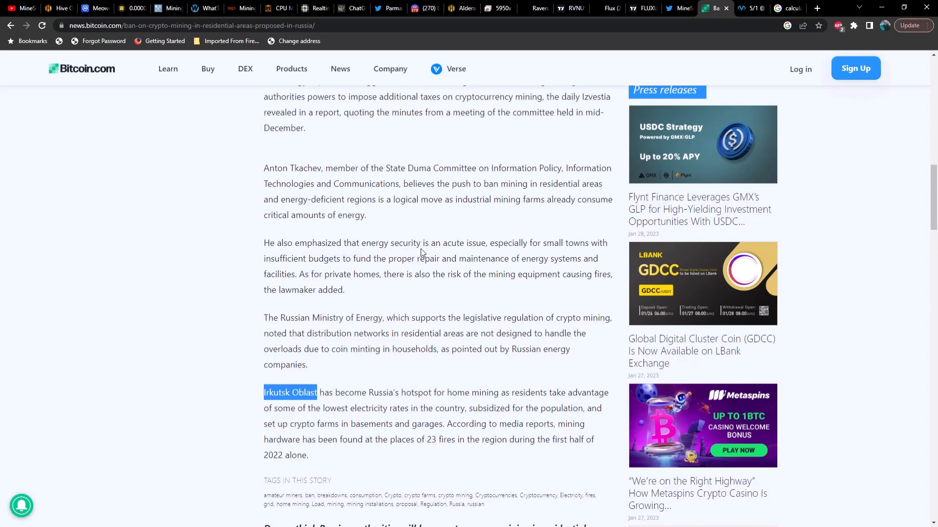
mouse_move(483, 253)
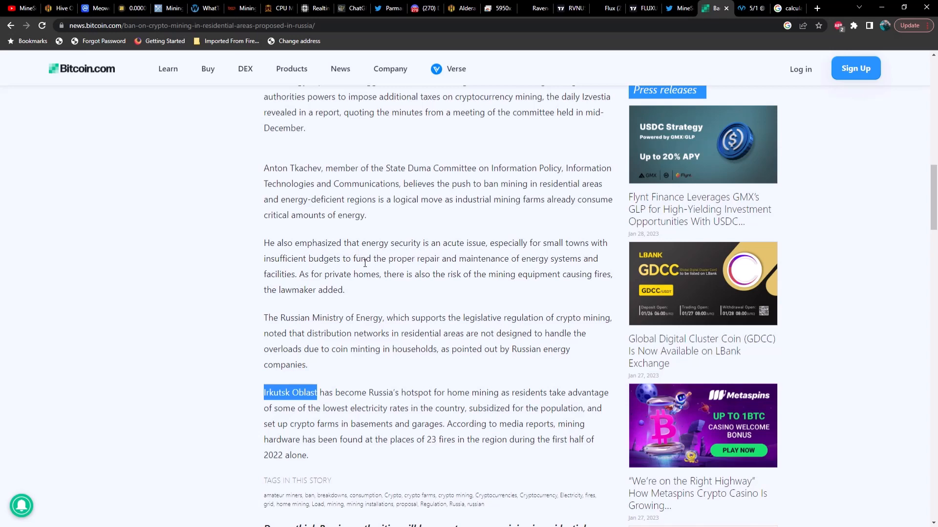
mouse_move(405, 266)
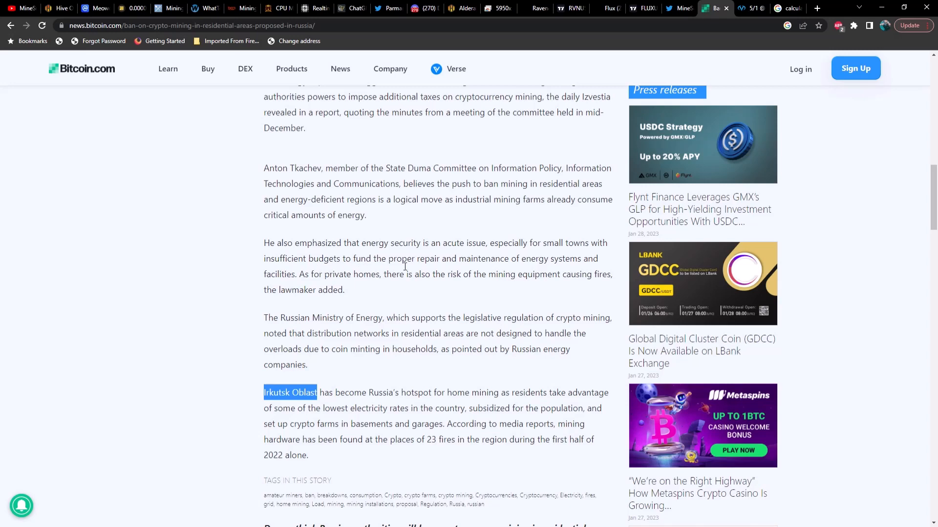
mouse_move(575, 273)
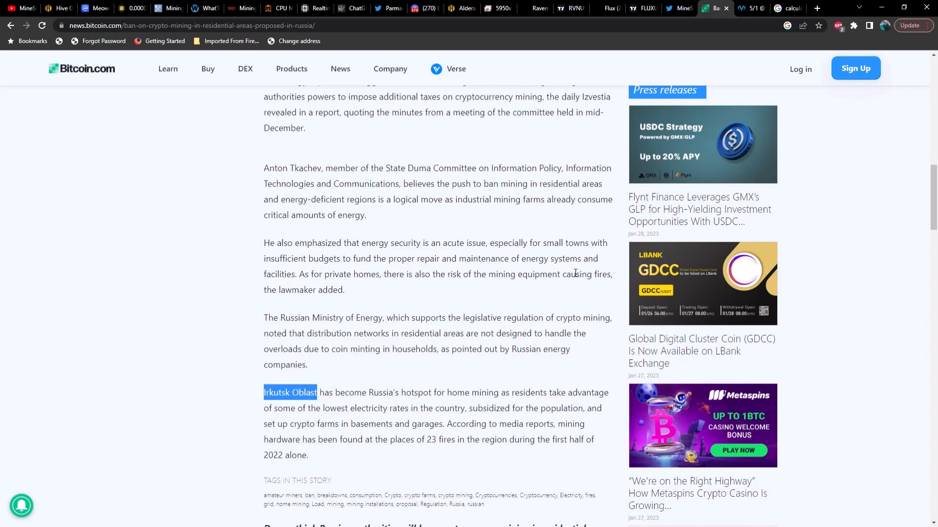
mouse_move(311, 286)
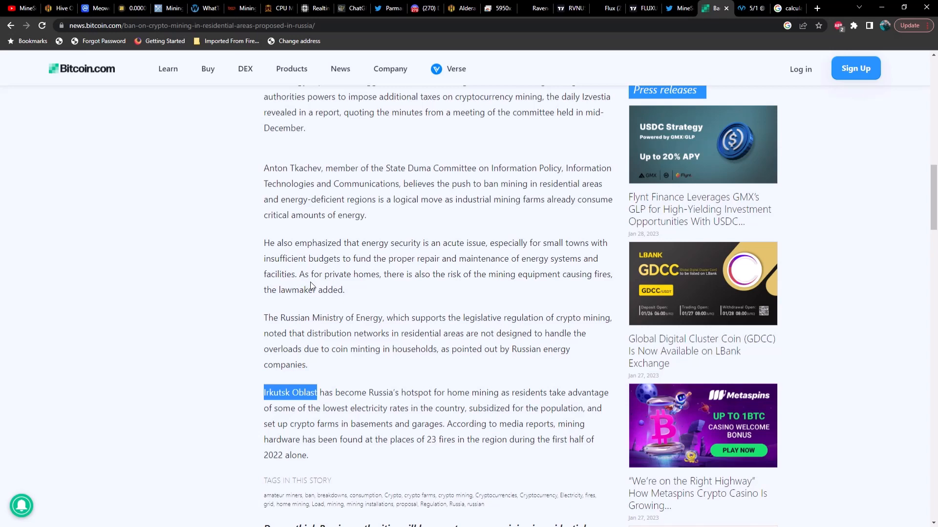
mouse_move(433, 285)
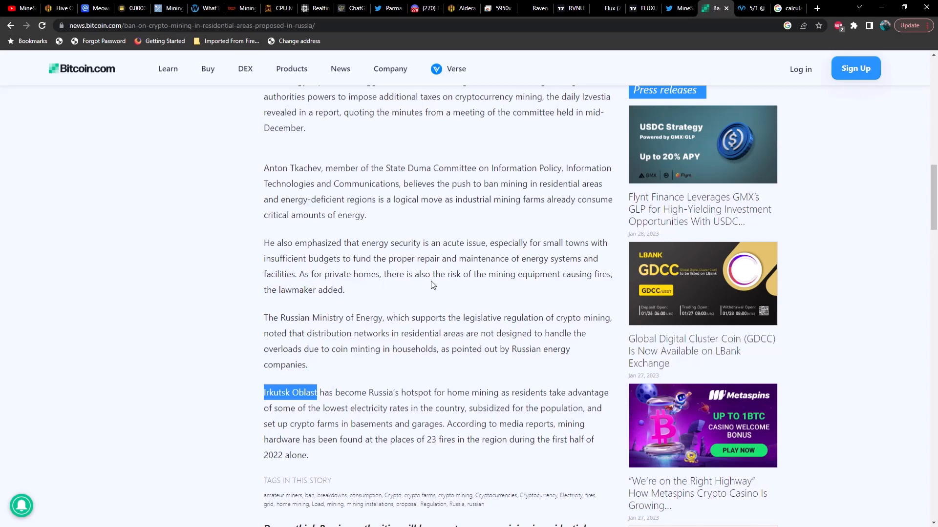
mouse_move(482, 299)
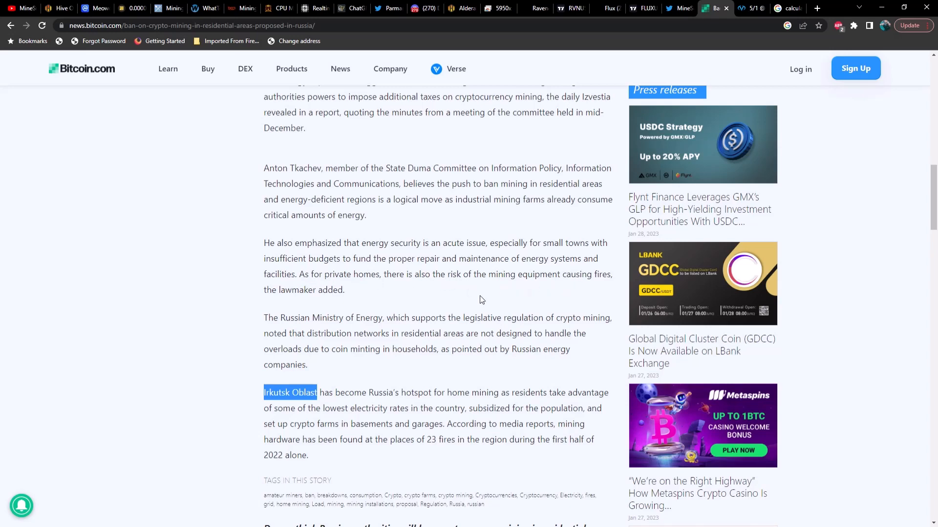
Step: Scroll past the story tags to the closing reader question and author bio
scroll(down, 3)
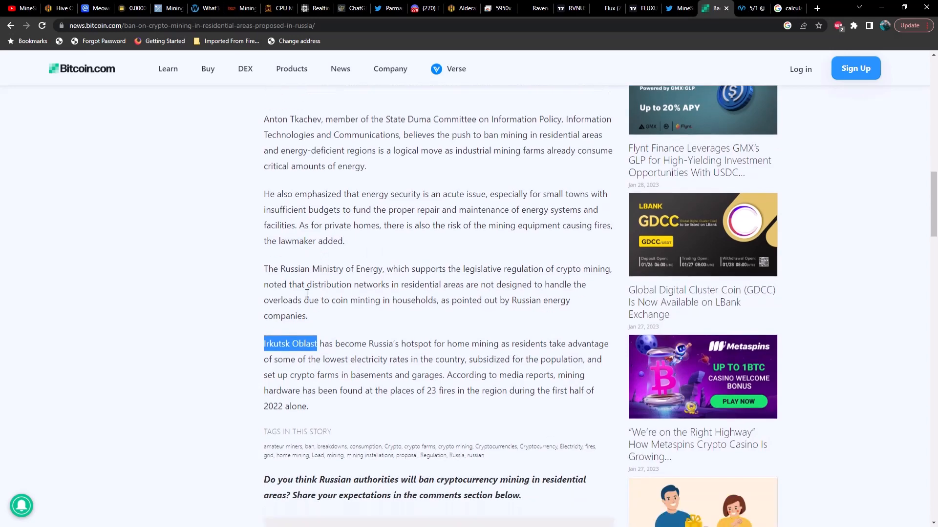
mouse_move(406, 280)
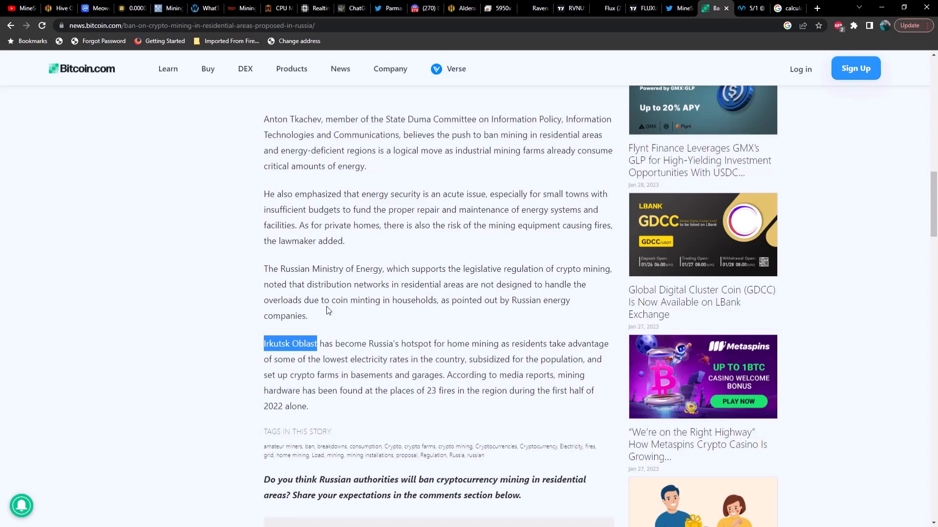
mouse_move(405, 311)
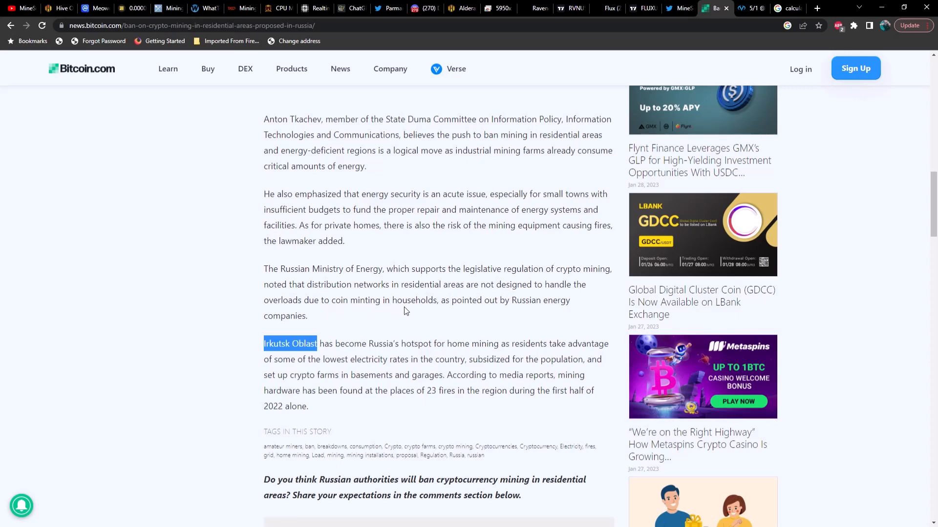
mouse_move(545, 311)
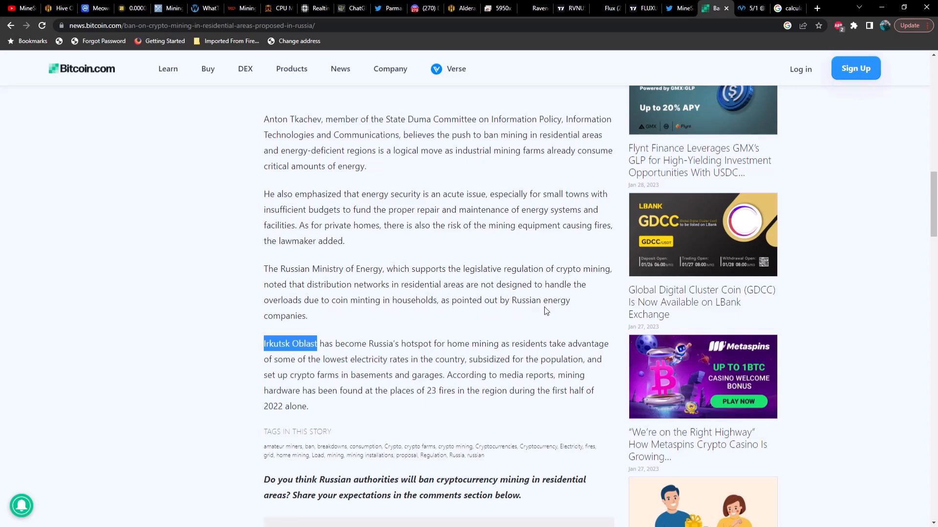
scroll(down, 3)
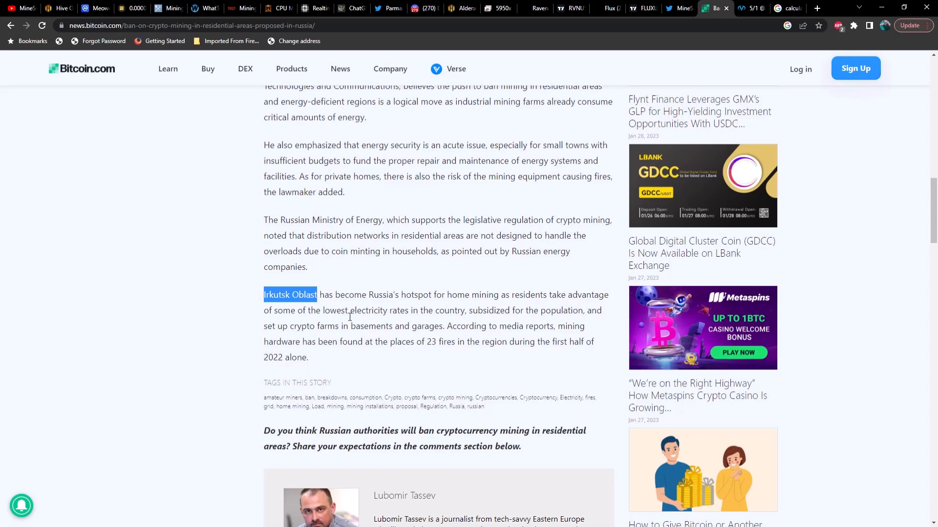
mouse_move(360, 320)
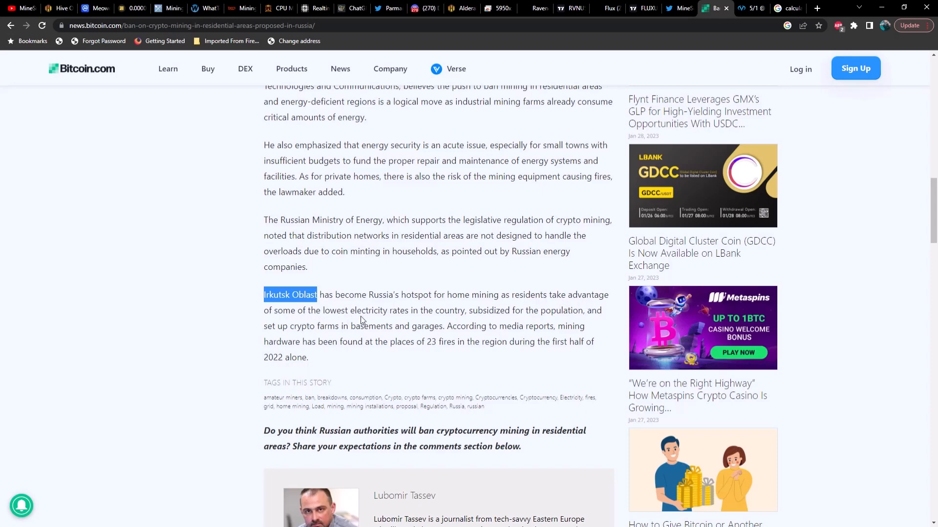
mouse_move(507, 322)
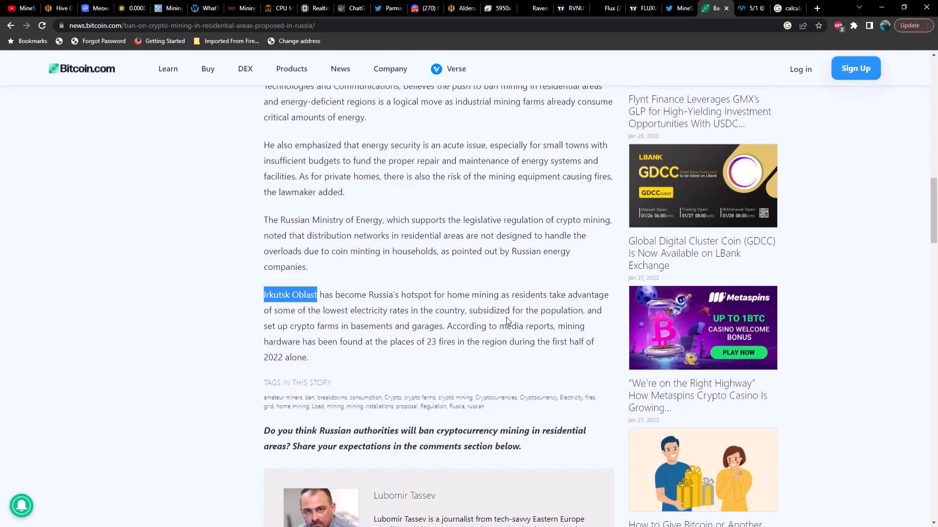
mouse_move(294, 333)
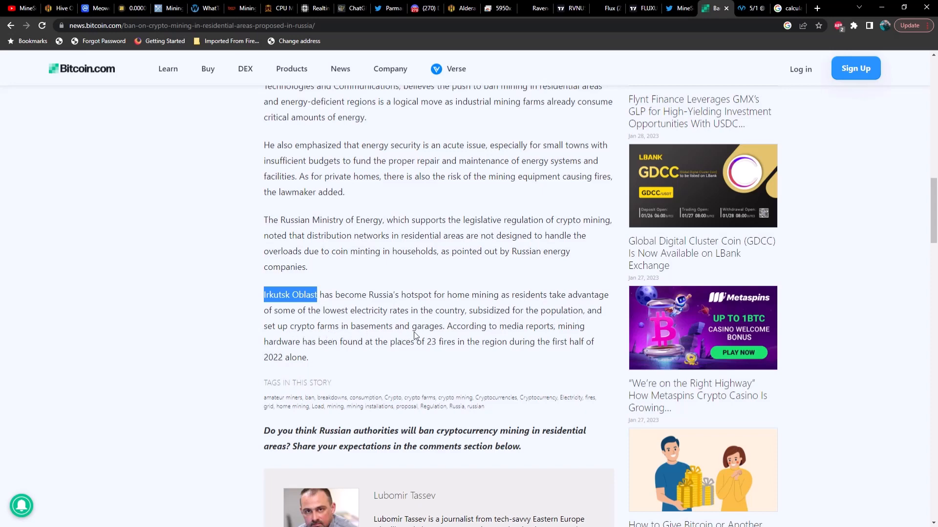
mouse_move(556, 336)
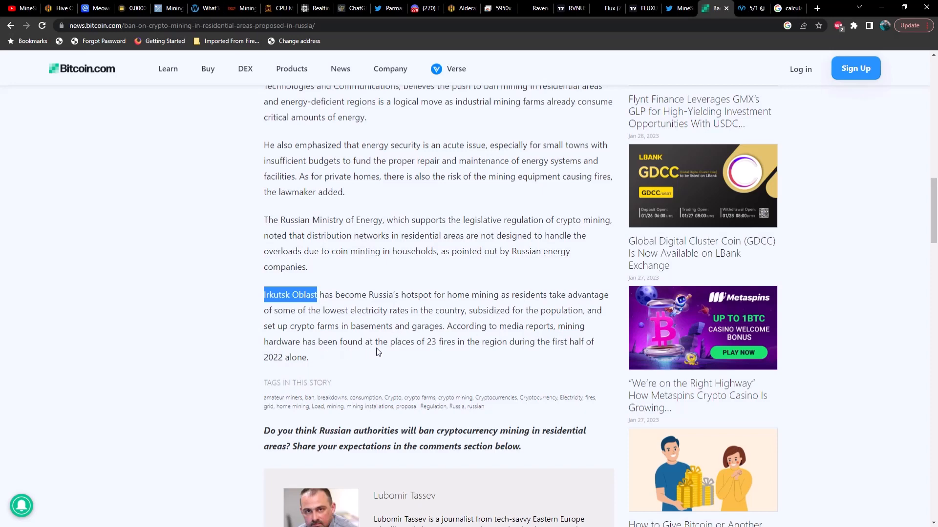
mouse_move(460, 352)
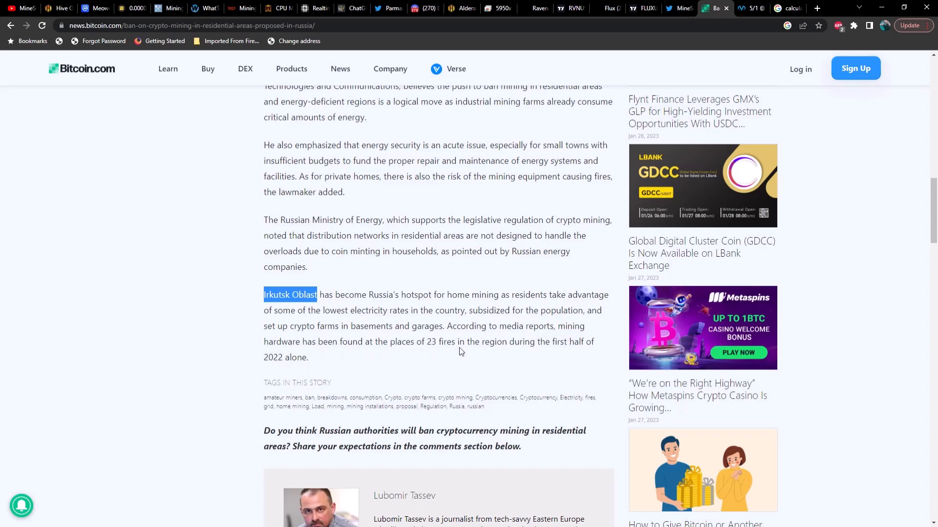
mouse_move(561, 352)
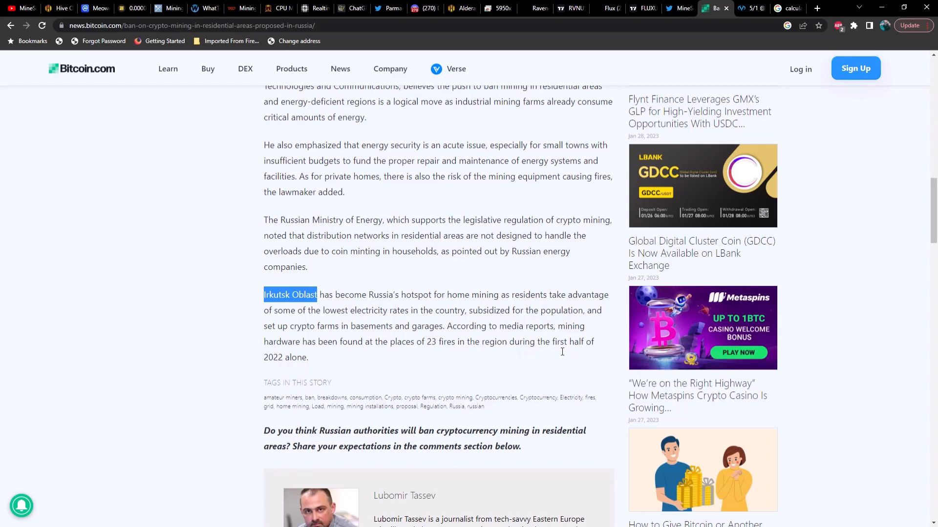
Step: Return to the article's headline, GPU rig photo and opening summary
scroll(up, 3)
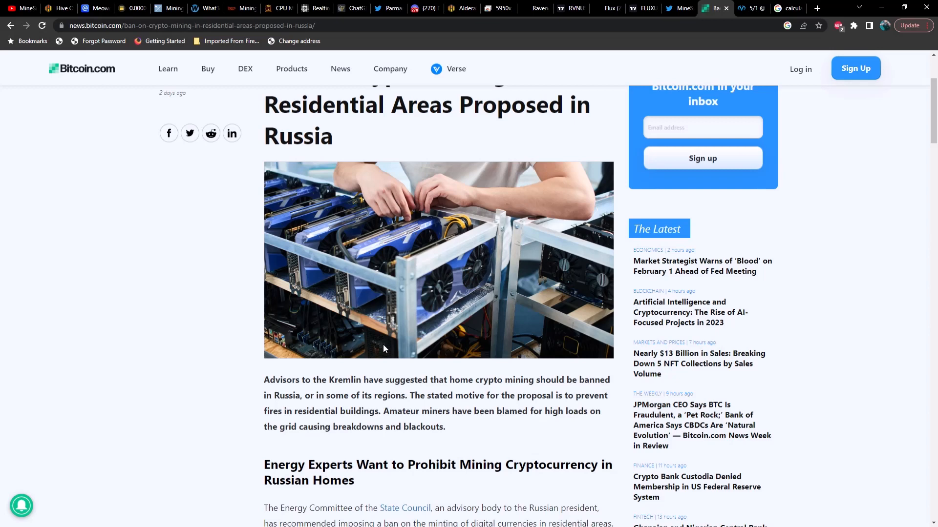
mouse_move(887, 72)
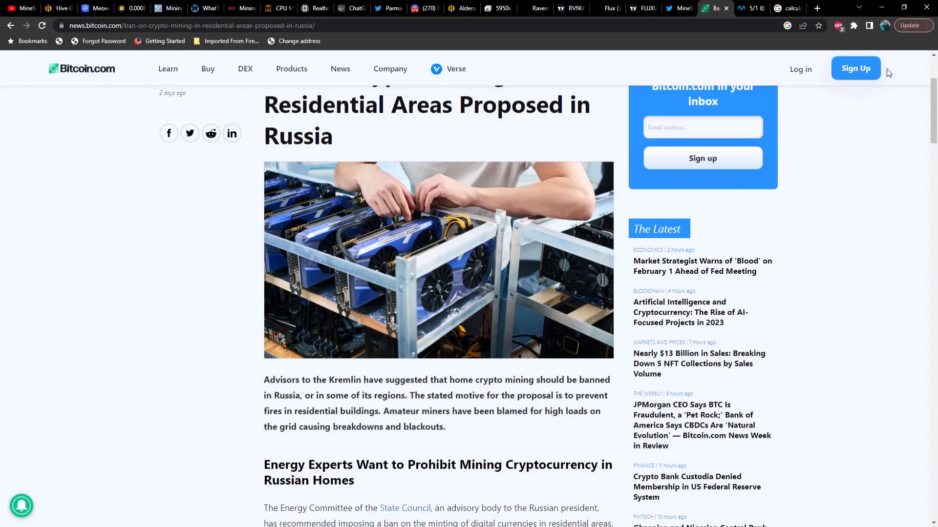